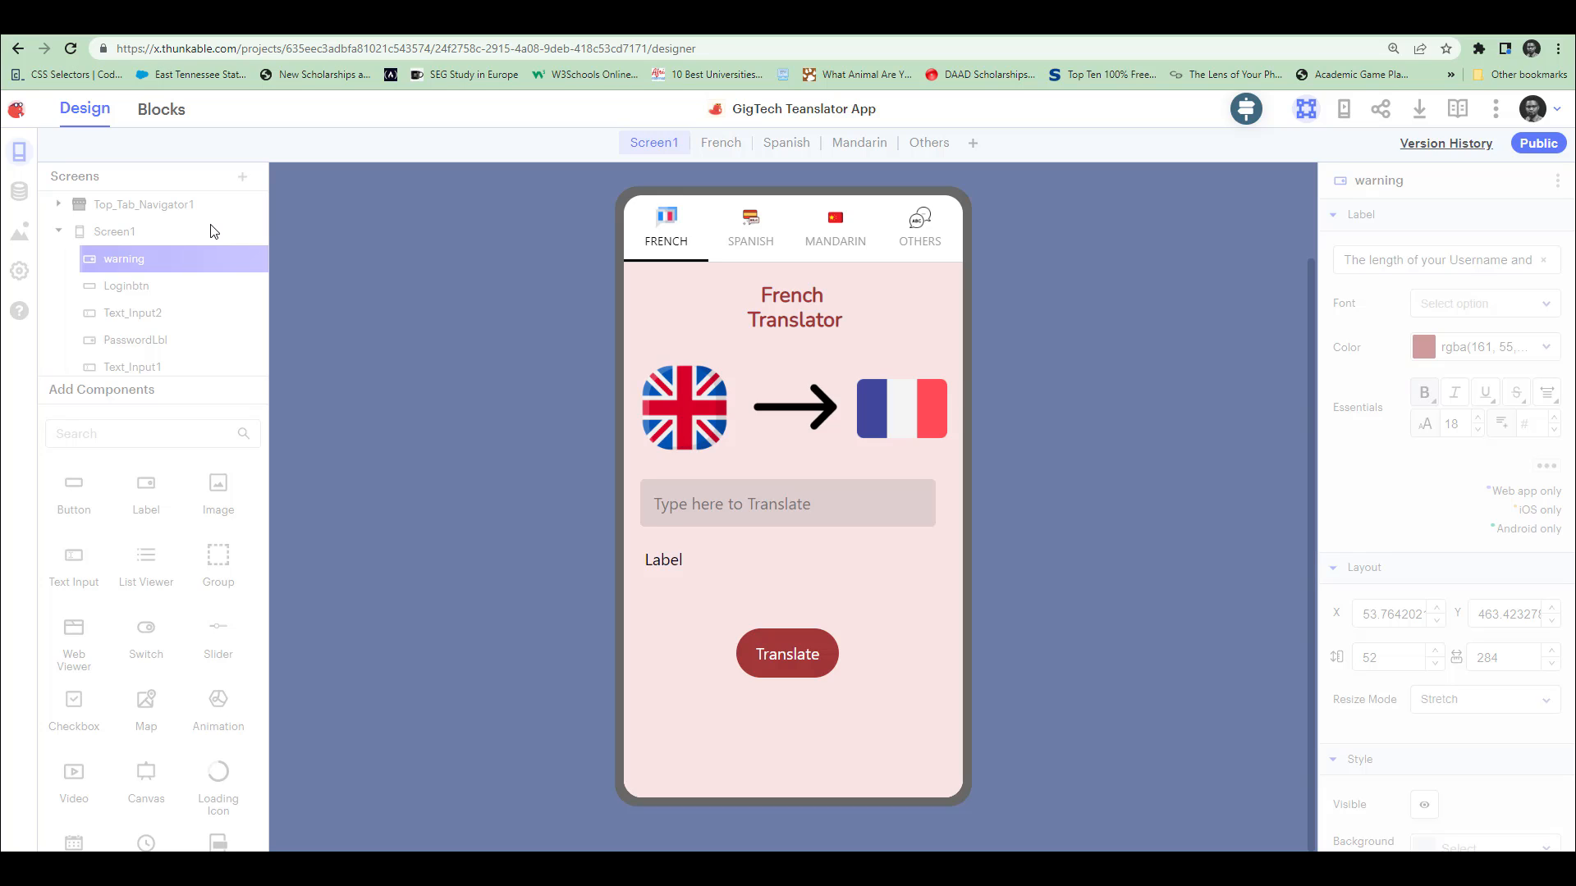
{"action": "mouse_move", "coordinate": [419, 171]}
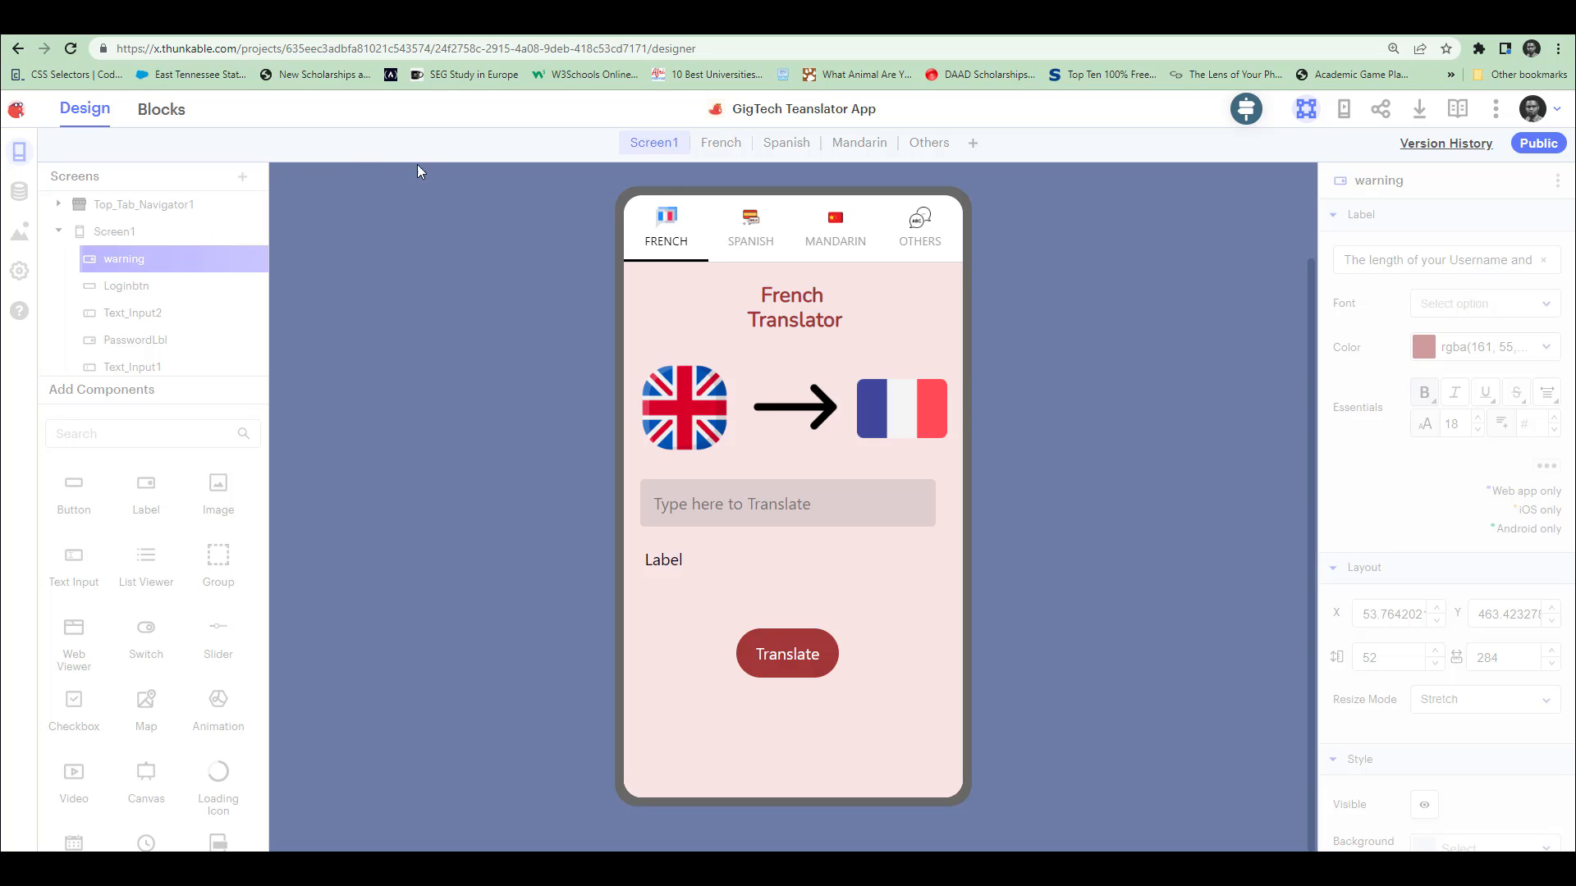
{"action": "mouse_move", "coordinate": [670, 267]}
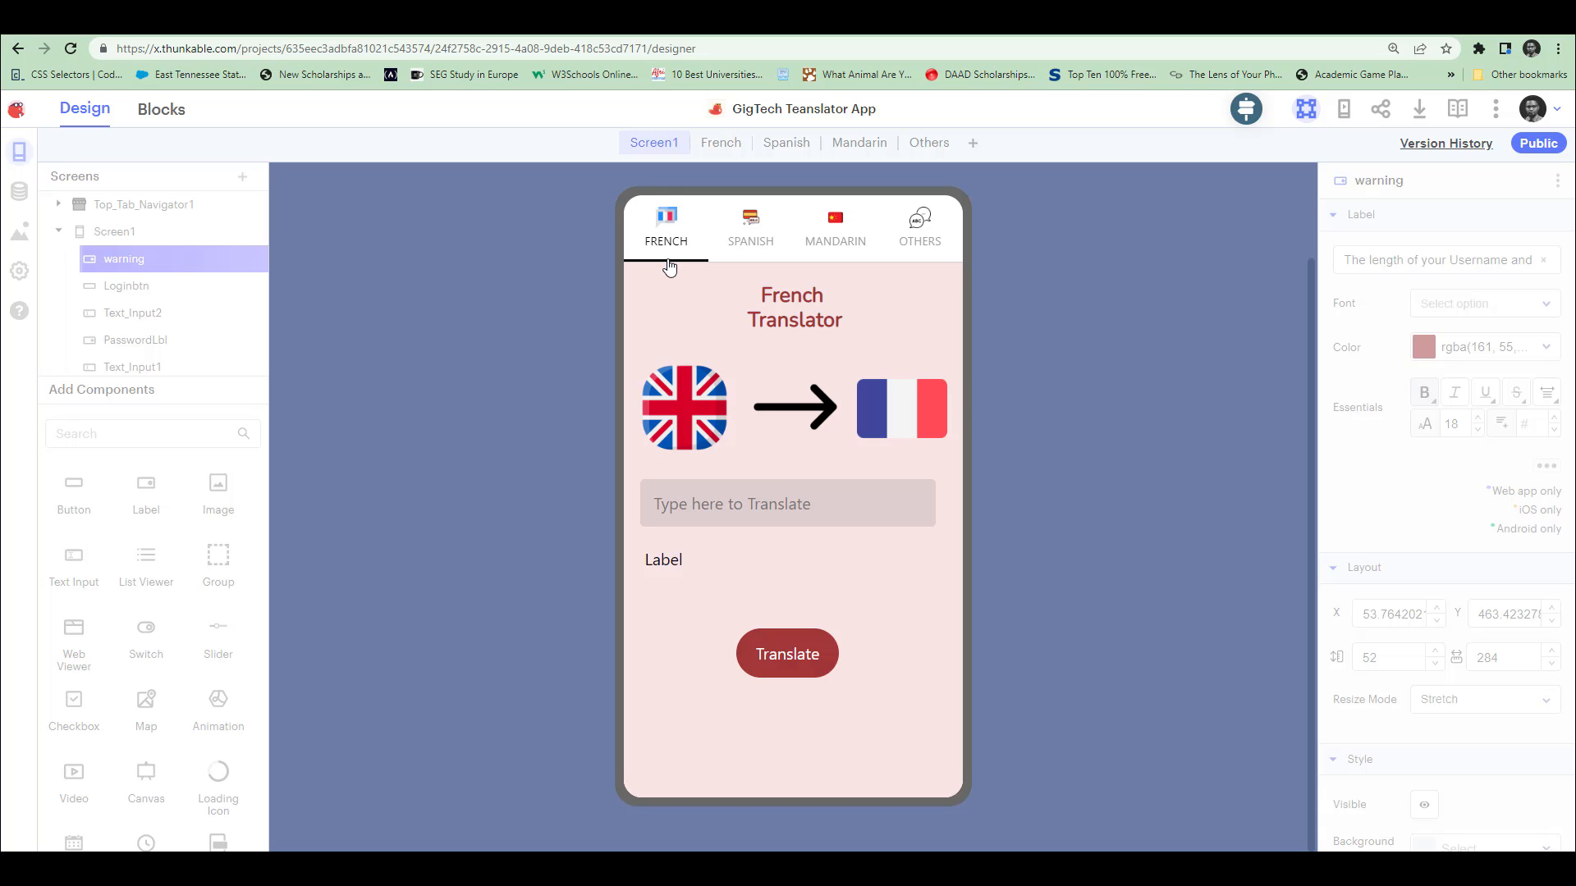
{"action": "mouse_move", "coordinate": [205, 241]}
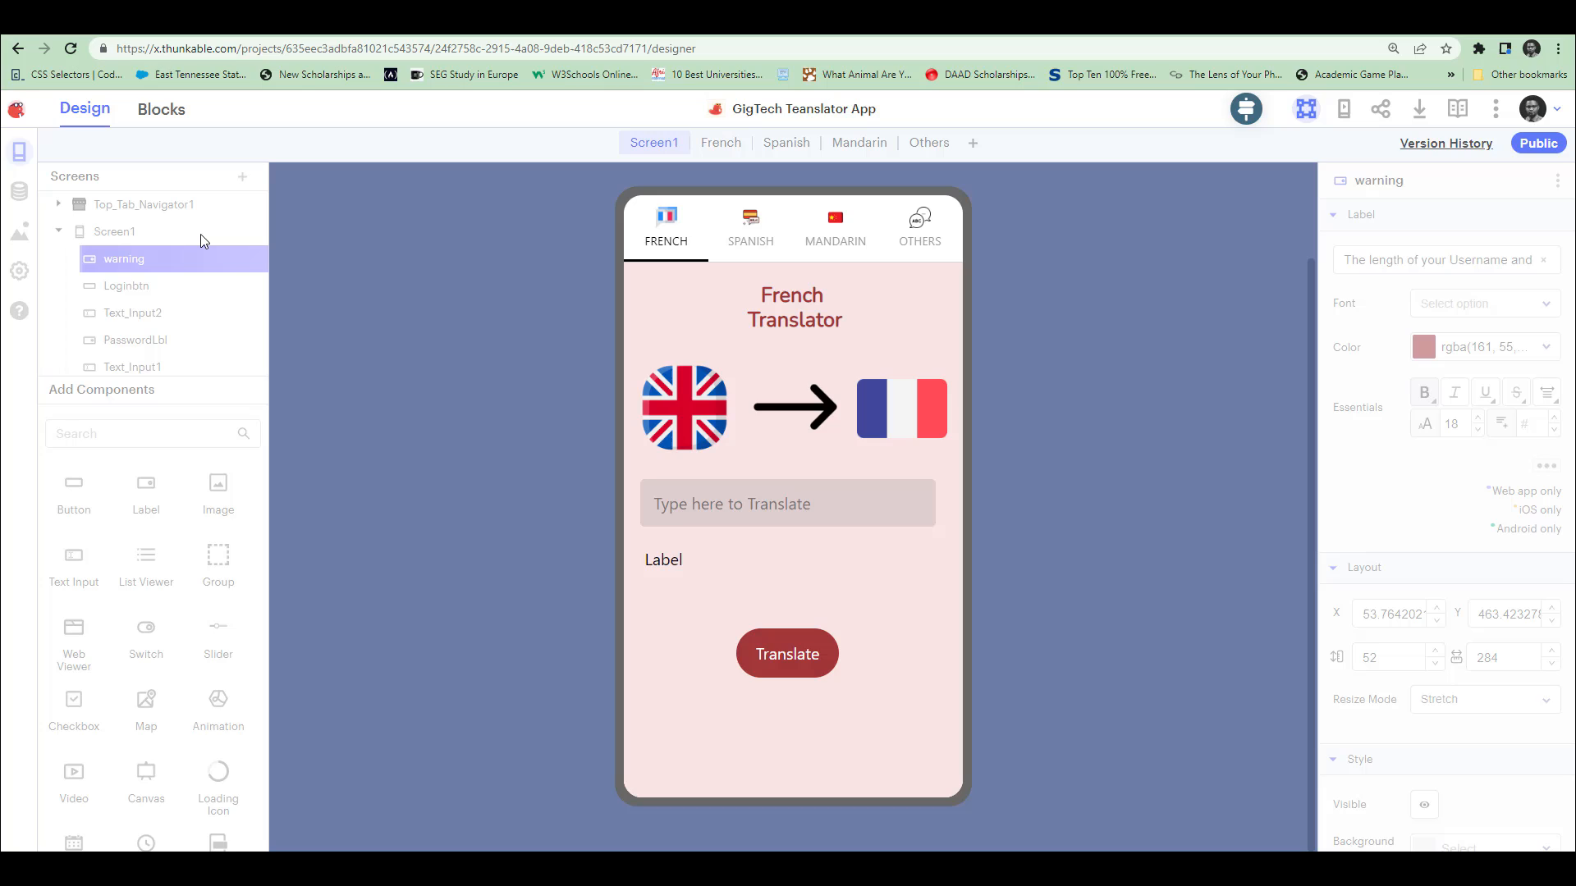
{"action": "mouse_move", "coordinate": [430, 371]}
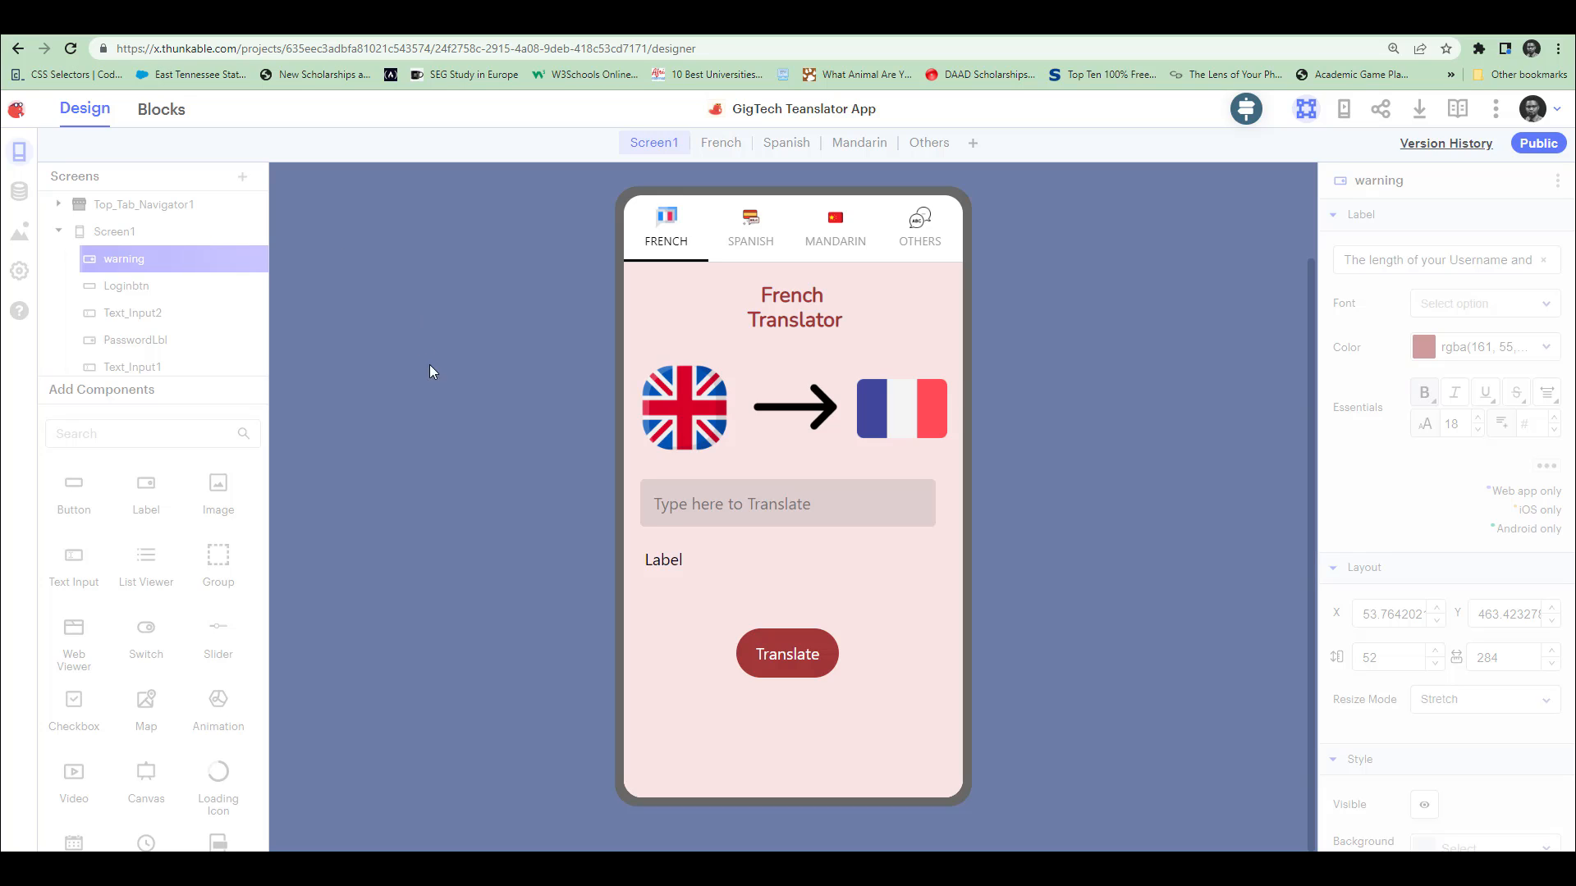
{"action": "mouse_move", "coordinate": [440, 390]}
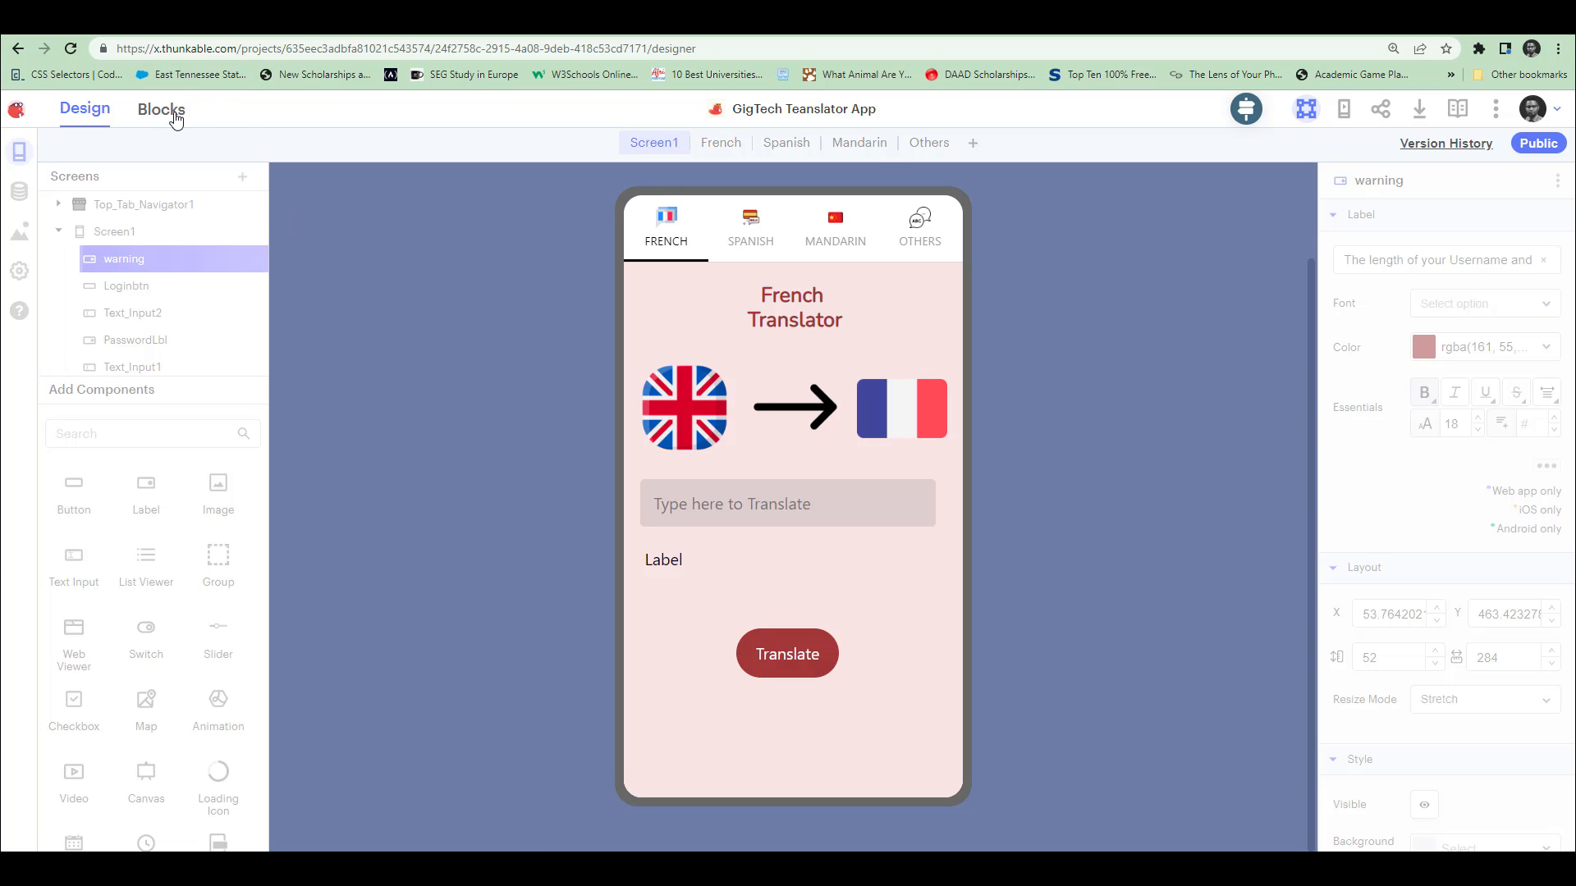
Review Screen1's login-check blocks and nudge the warning-hiding block on open.
{"action": "left_click", "coordinate": [161, 109]}
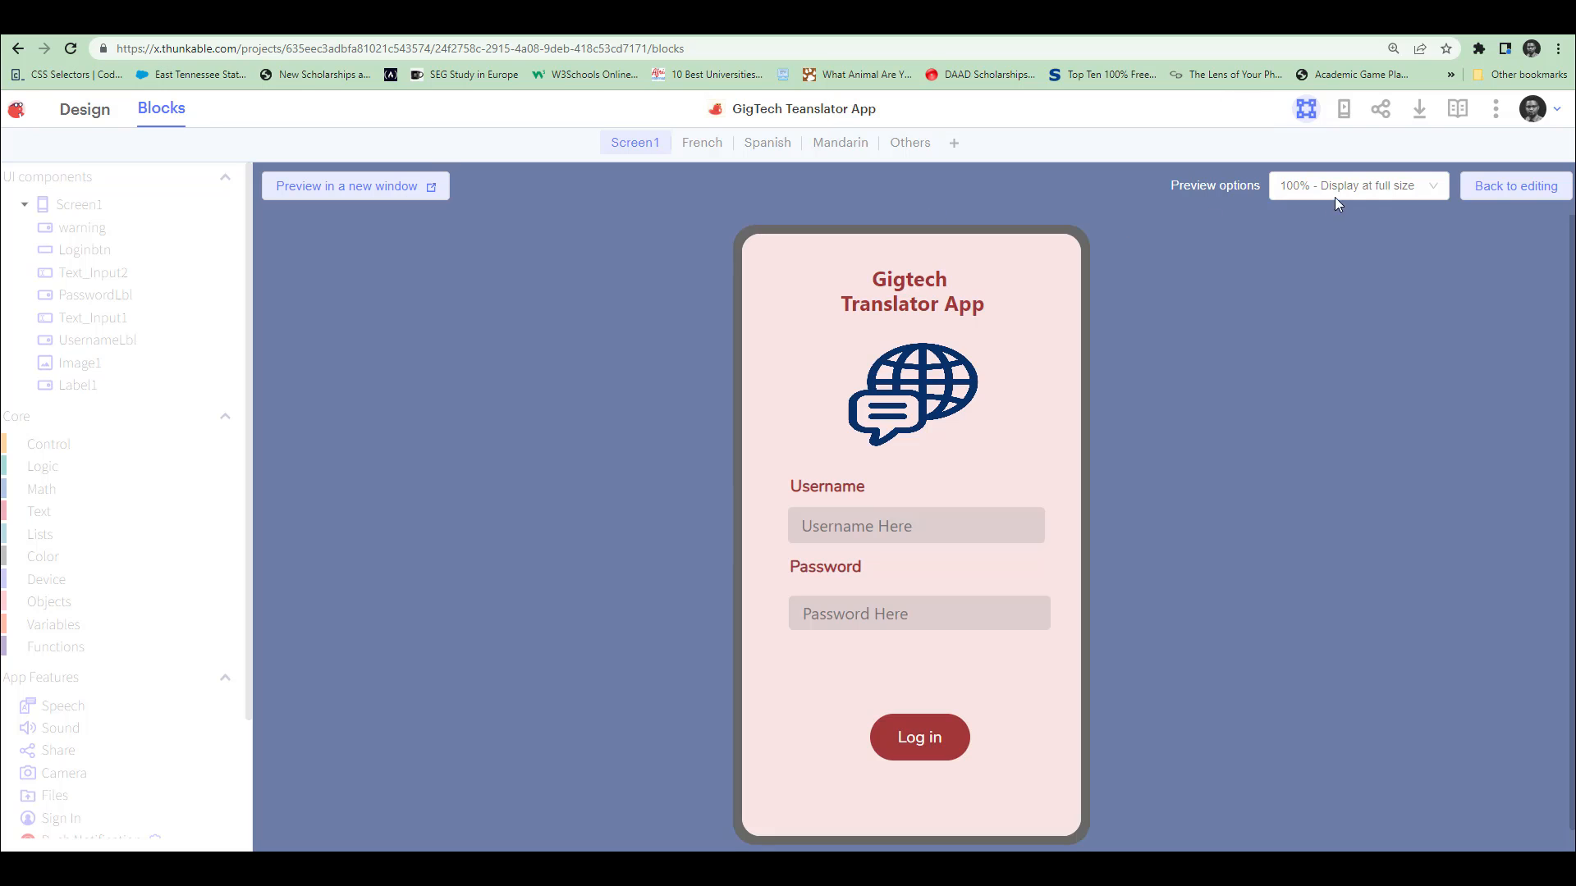
{"action": "left_click", "coordinate": [1513, 186]}
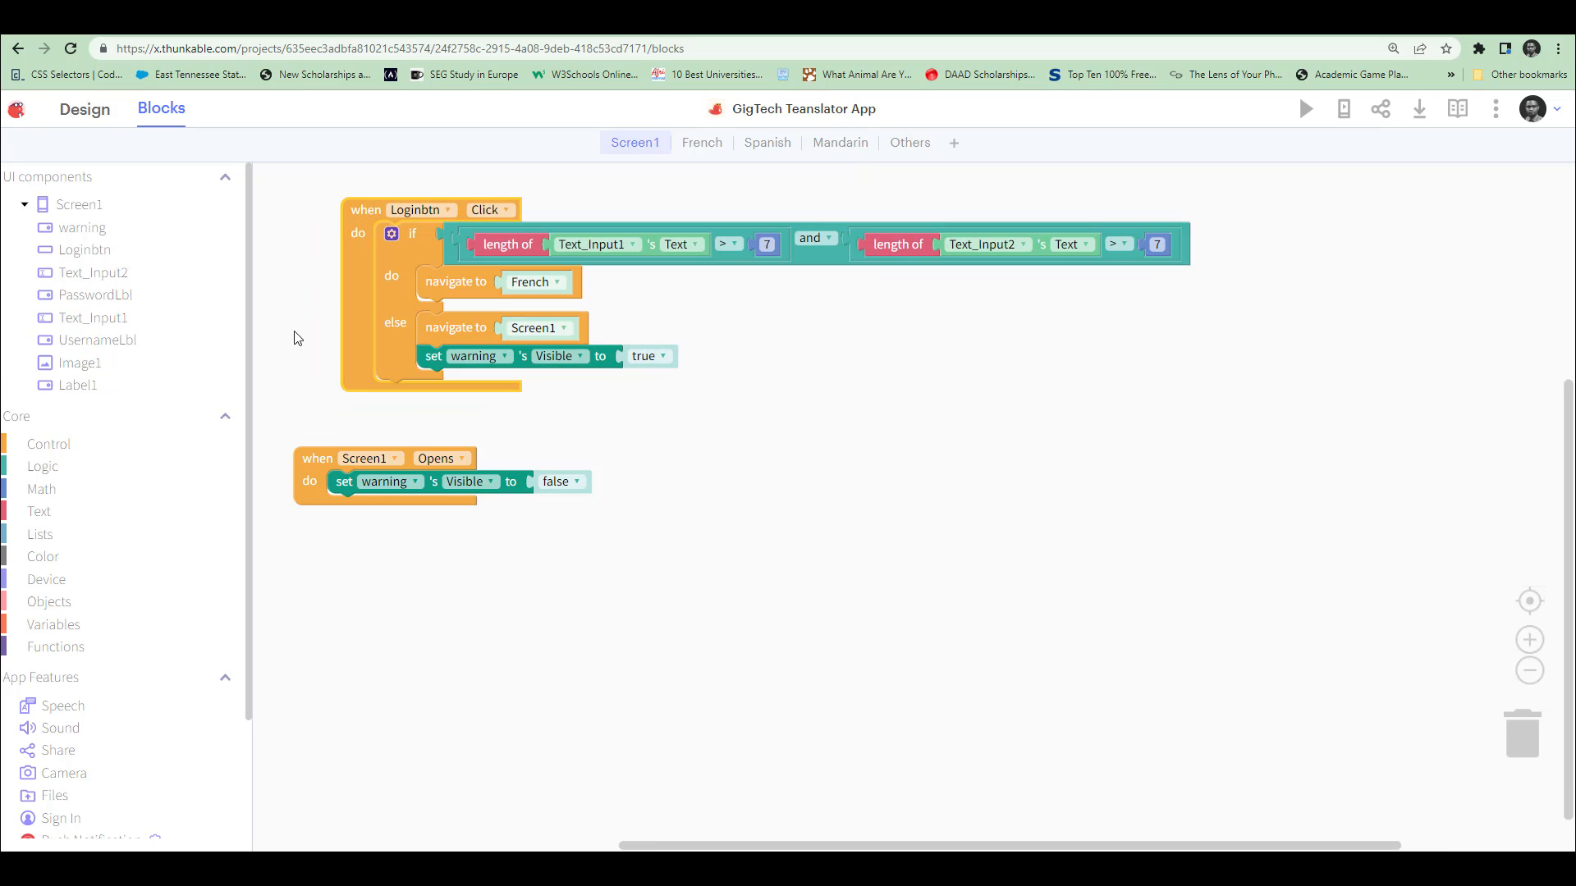
{"action": "left_click_drag", "start_coordinate": [314, 458], "coordinate": [380, 449]}
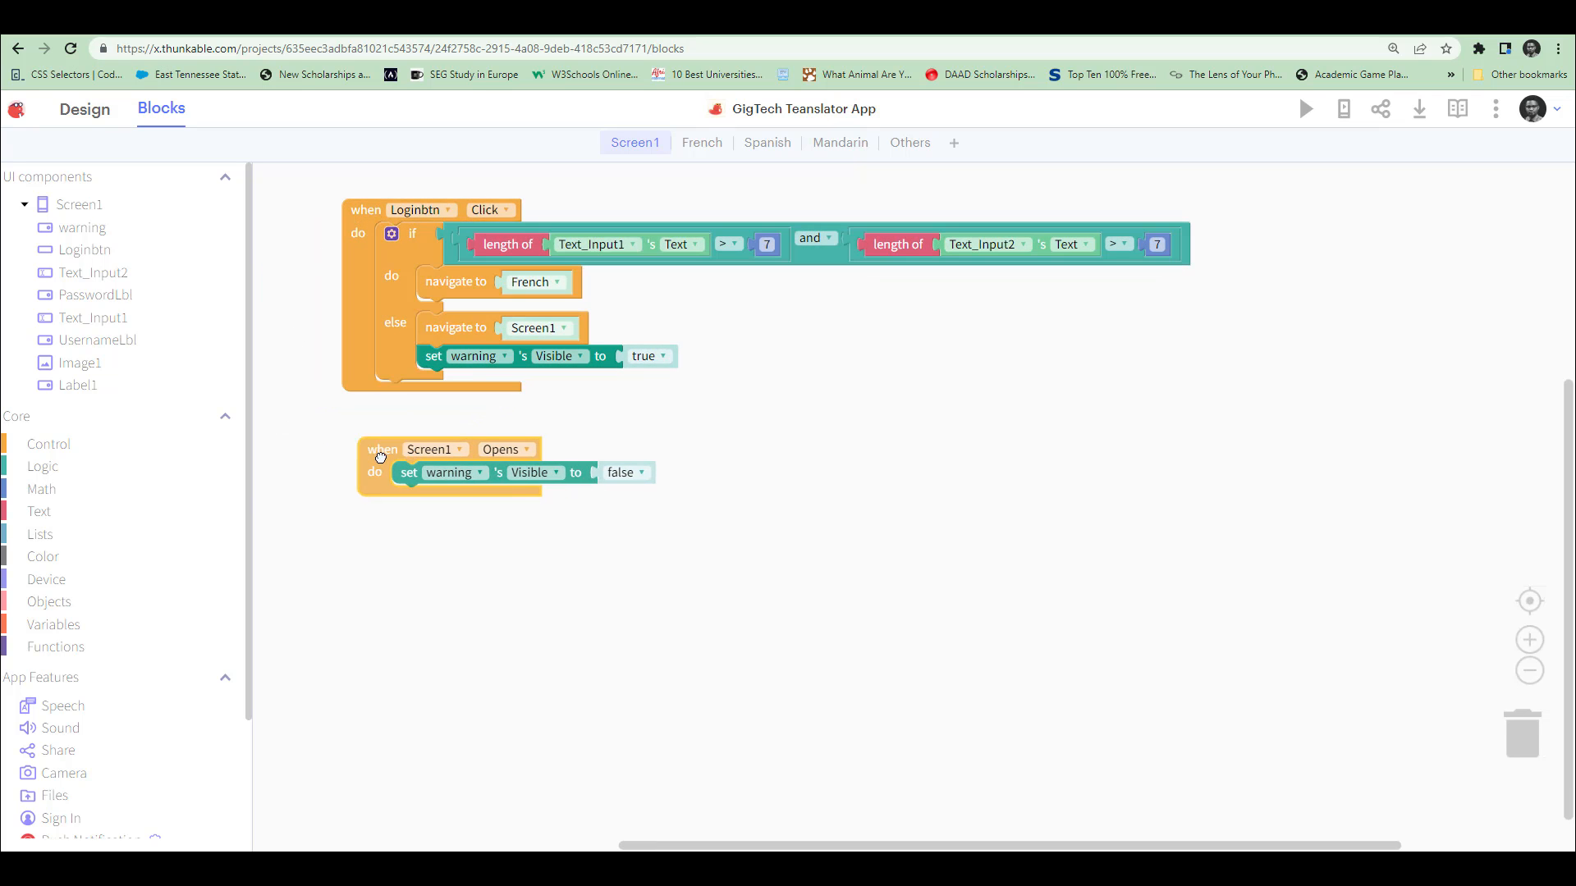
{"action": "mouse_move", "coordinate": [382, 457]}
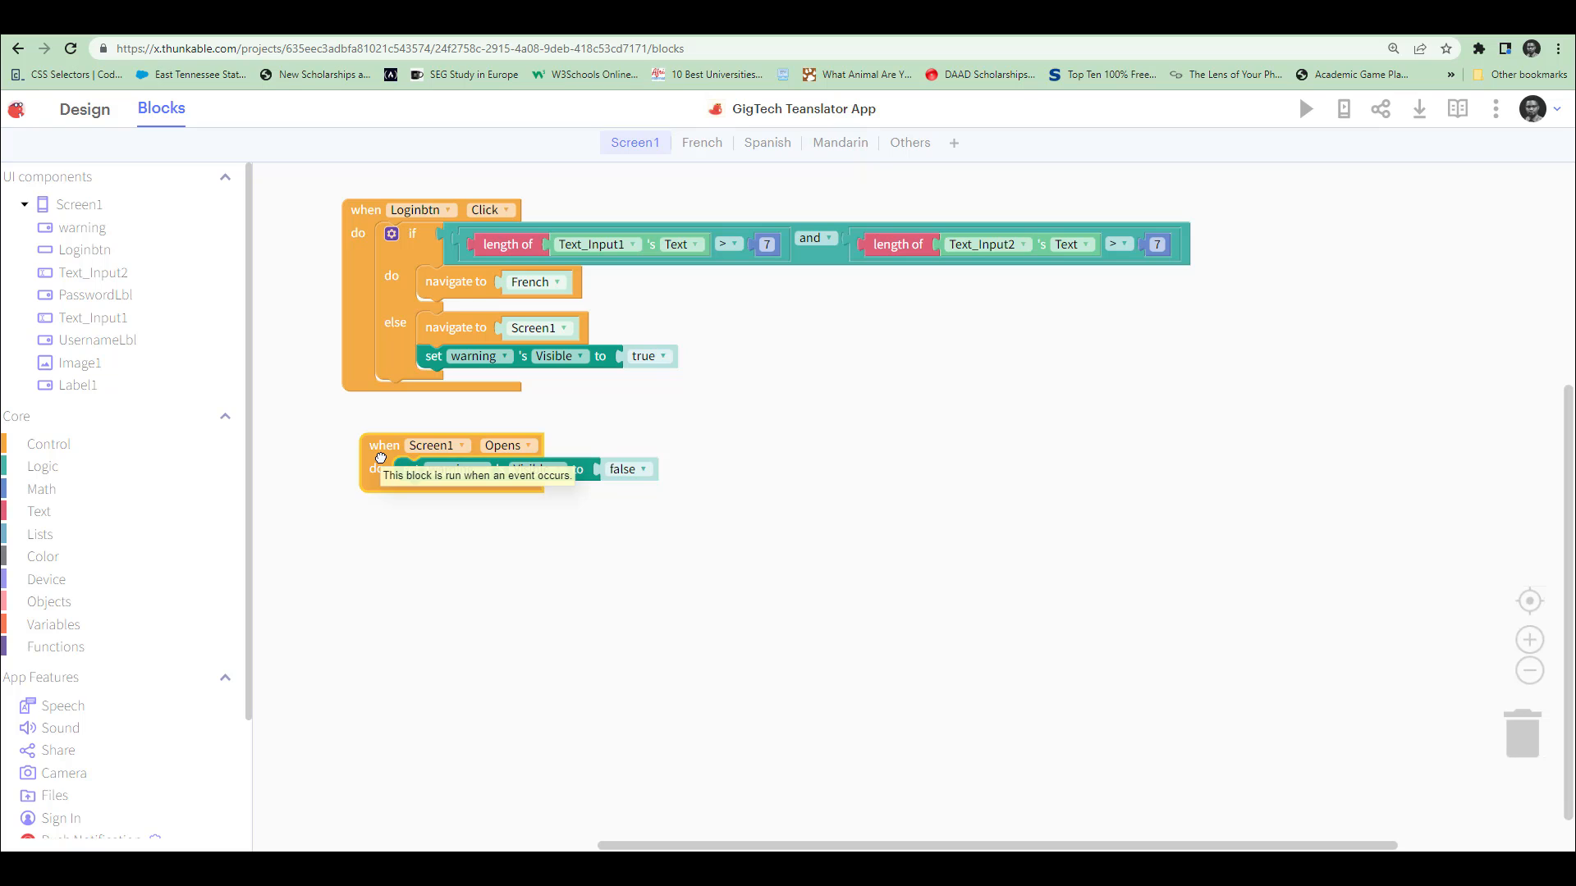
{"action": "mouse_move", "coordinate": [551, 429]}
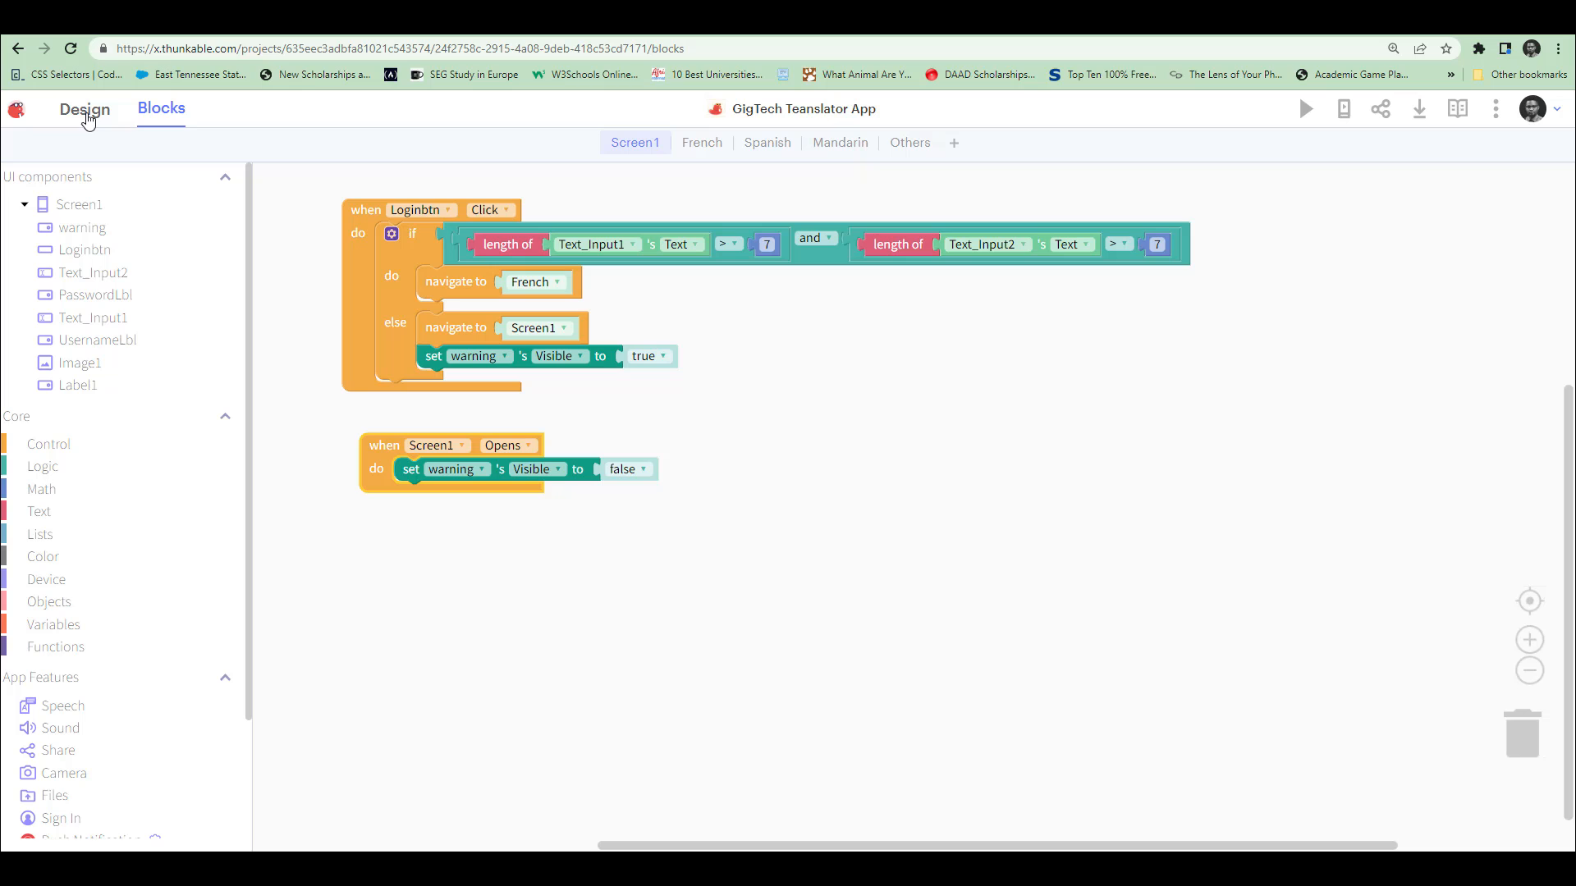
{"action": "left_click", "coordinate": [84, 108]}
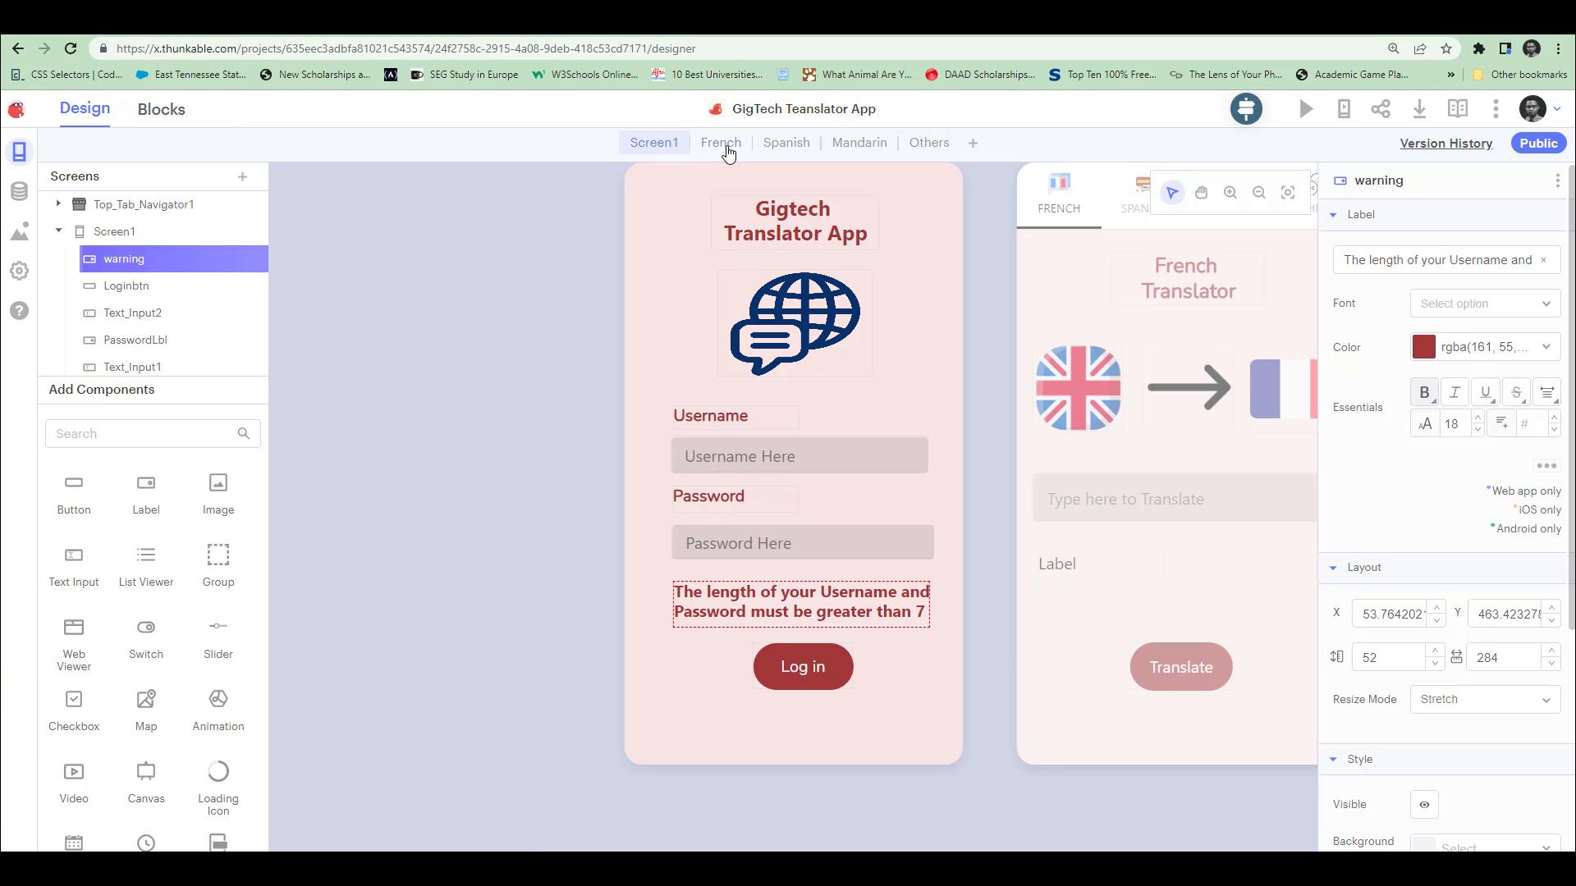
Open the French screen and glance at its empty blocks workspace.
{"action": "left_click", "coordinate": [720, 142]}
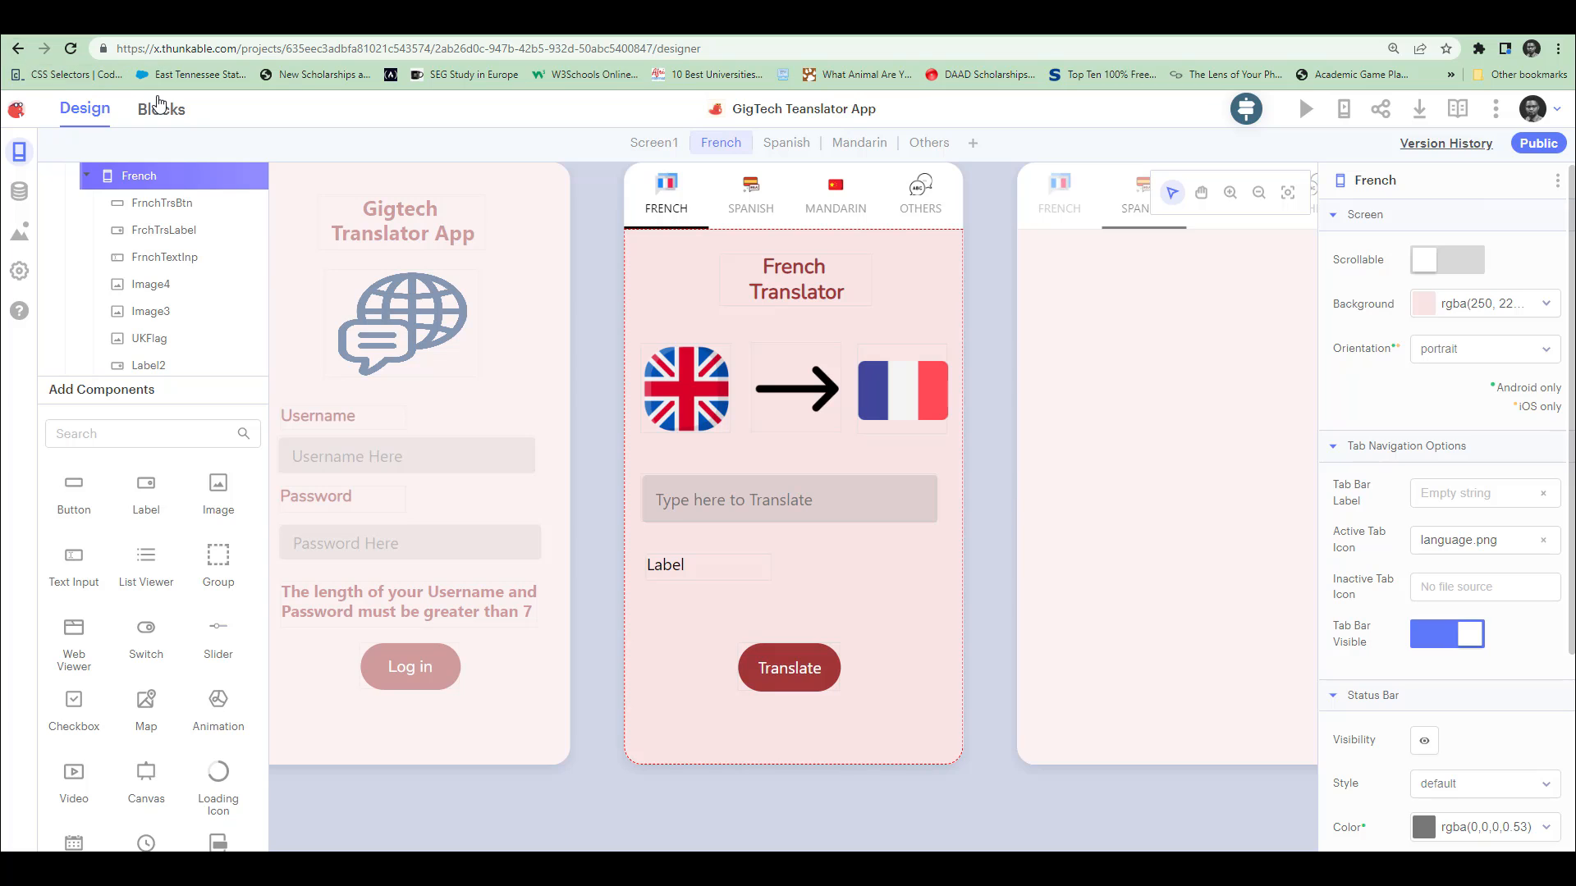
{"action": "left_click", "coordinate": [161, 108]}
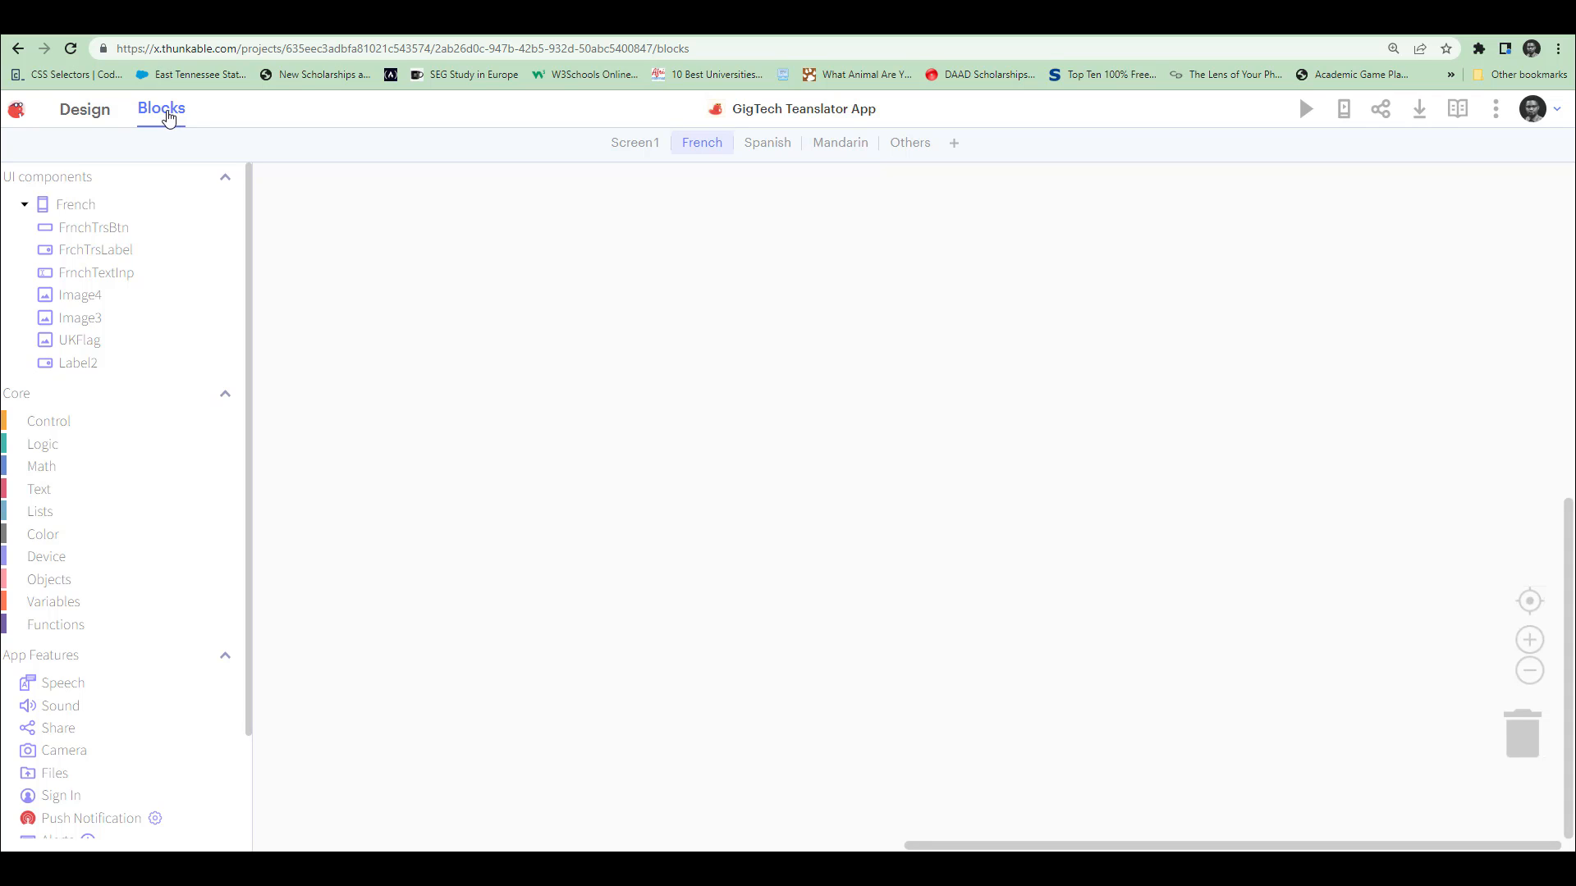
{"action": "mouse_move", "coordinate": [577, 158]}
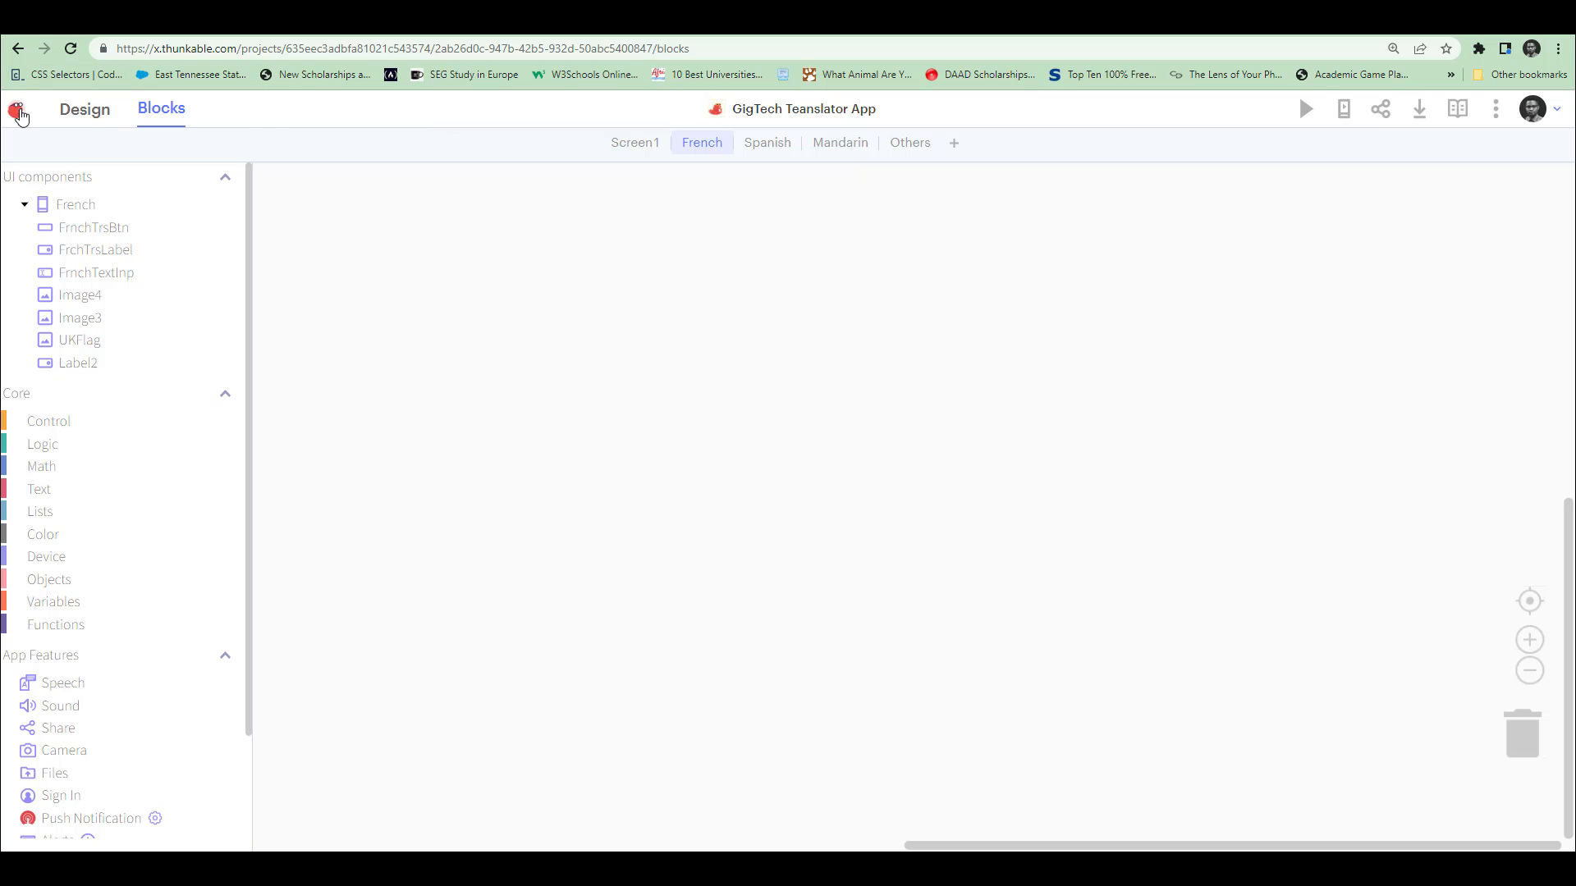
{"action": "left_click", "coordinate": [85, 108]}
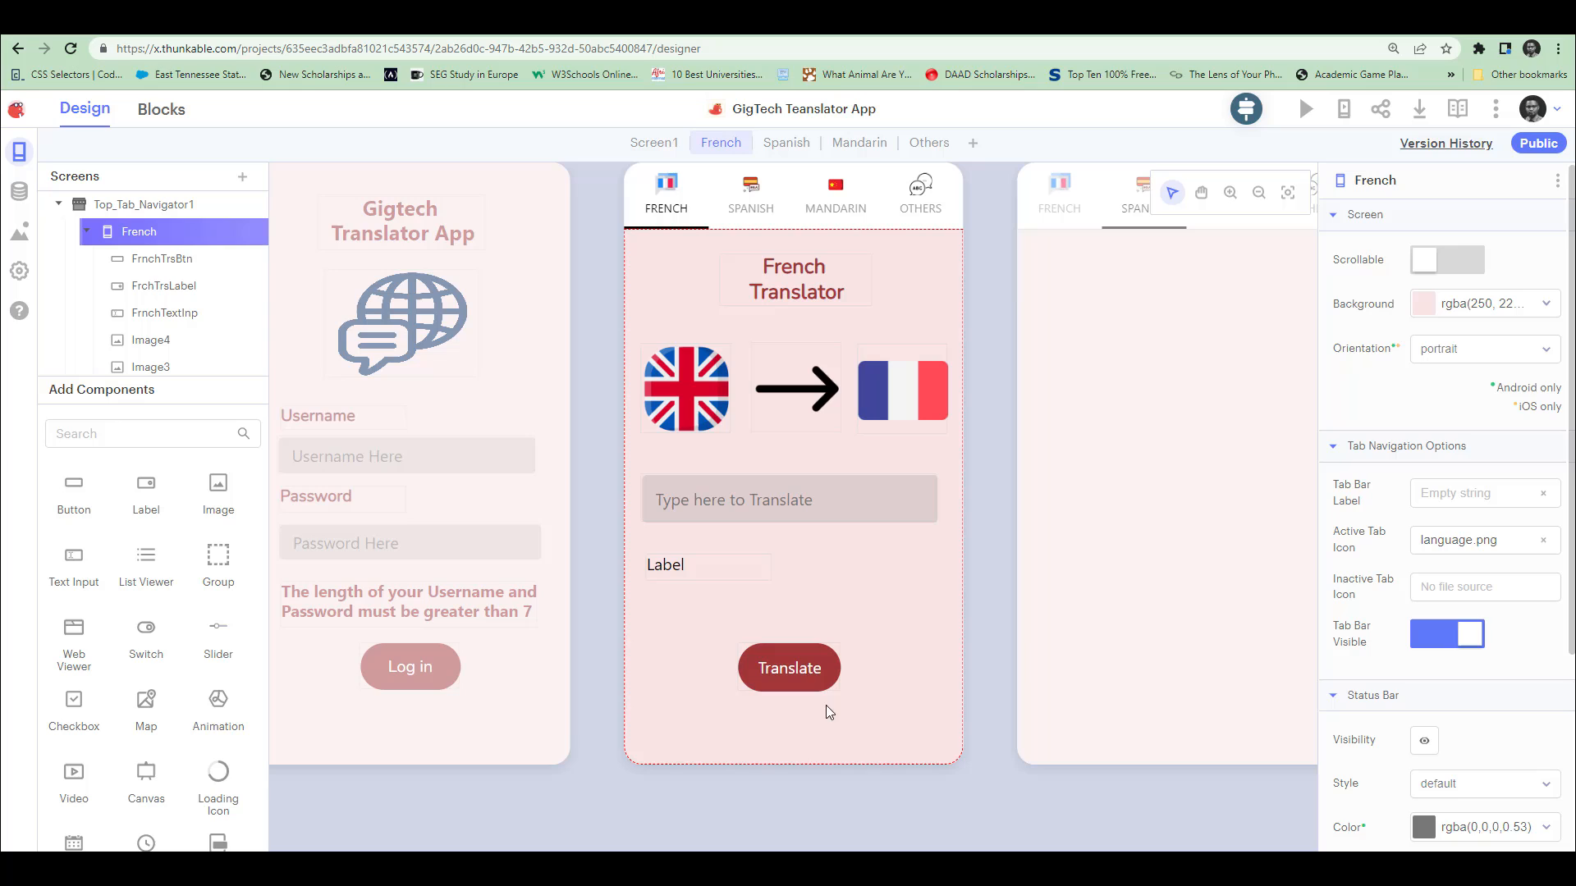
{"action": "mouse_move", "coordinate": [709, 542]}
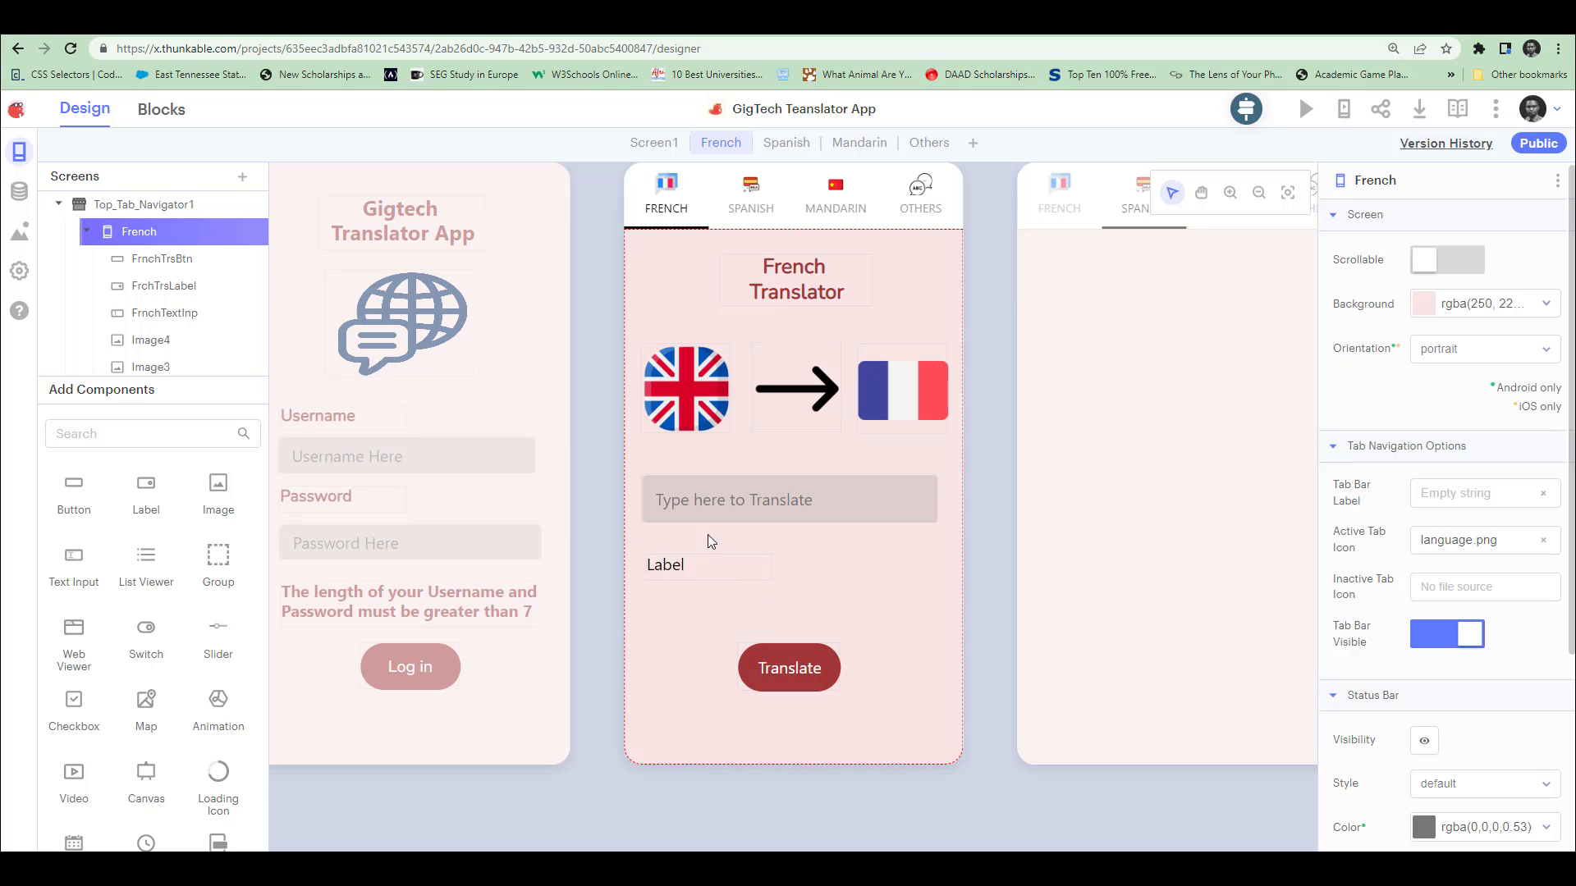
Select the English text input, then show FrchTrsLabel's properties.
{"action": "left_click", "coordinate": [789, 500]}
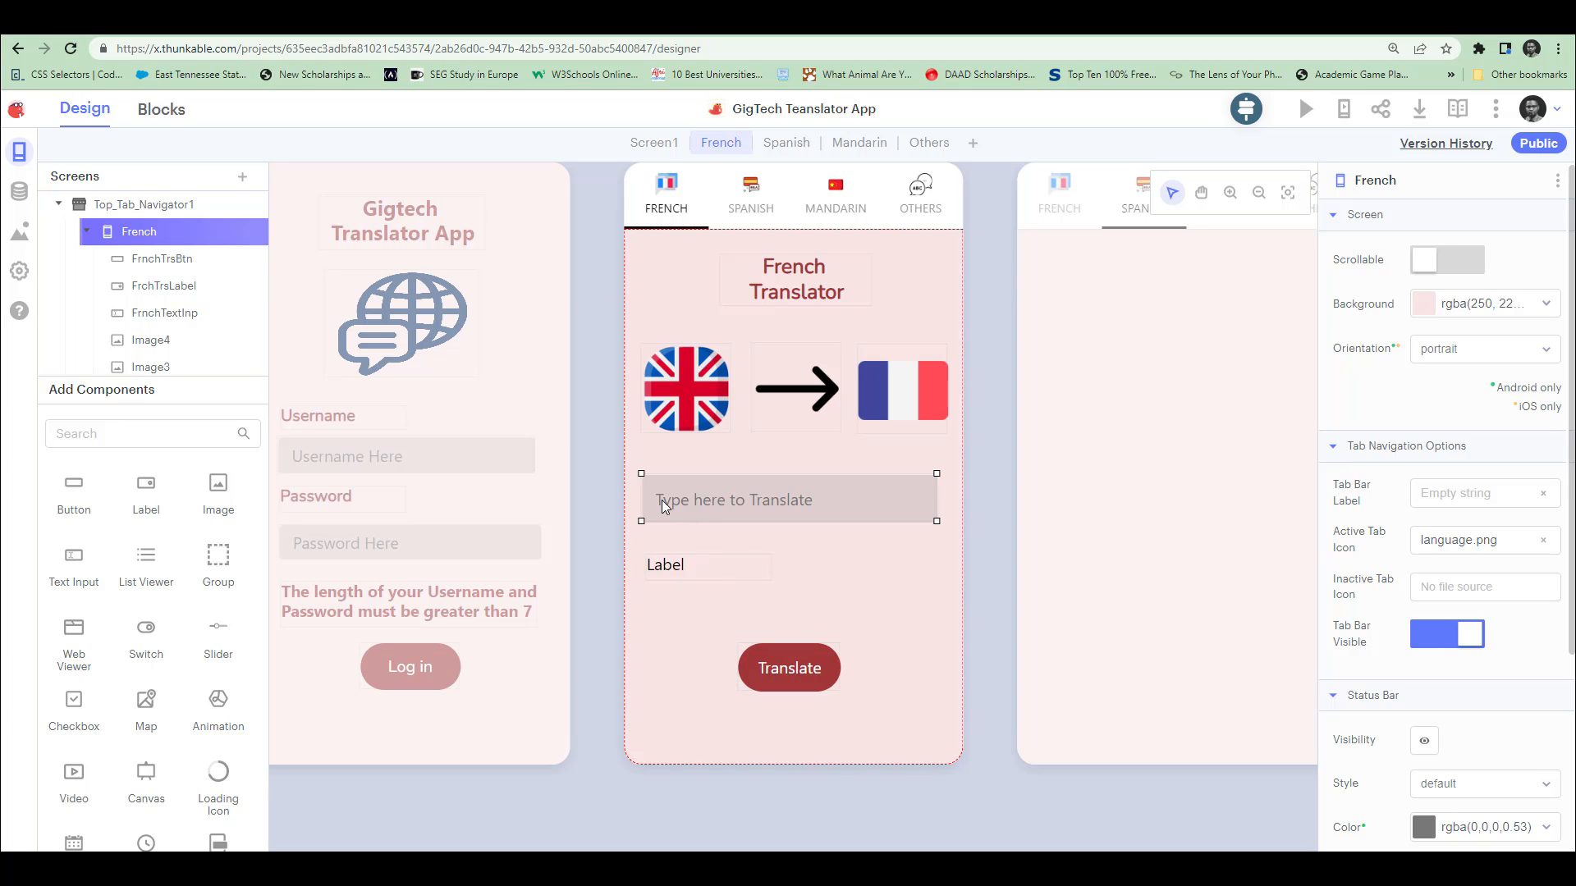
{"action": "mouse_move", "coordinate": [729, 507]}
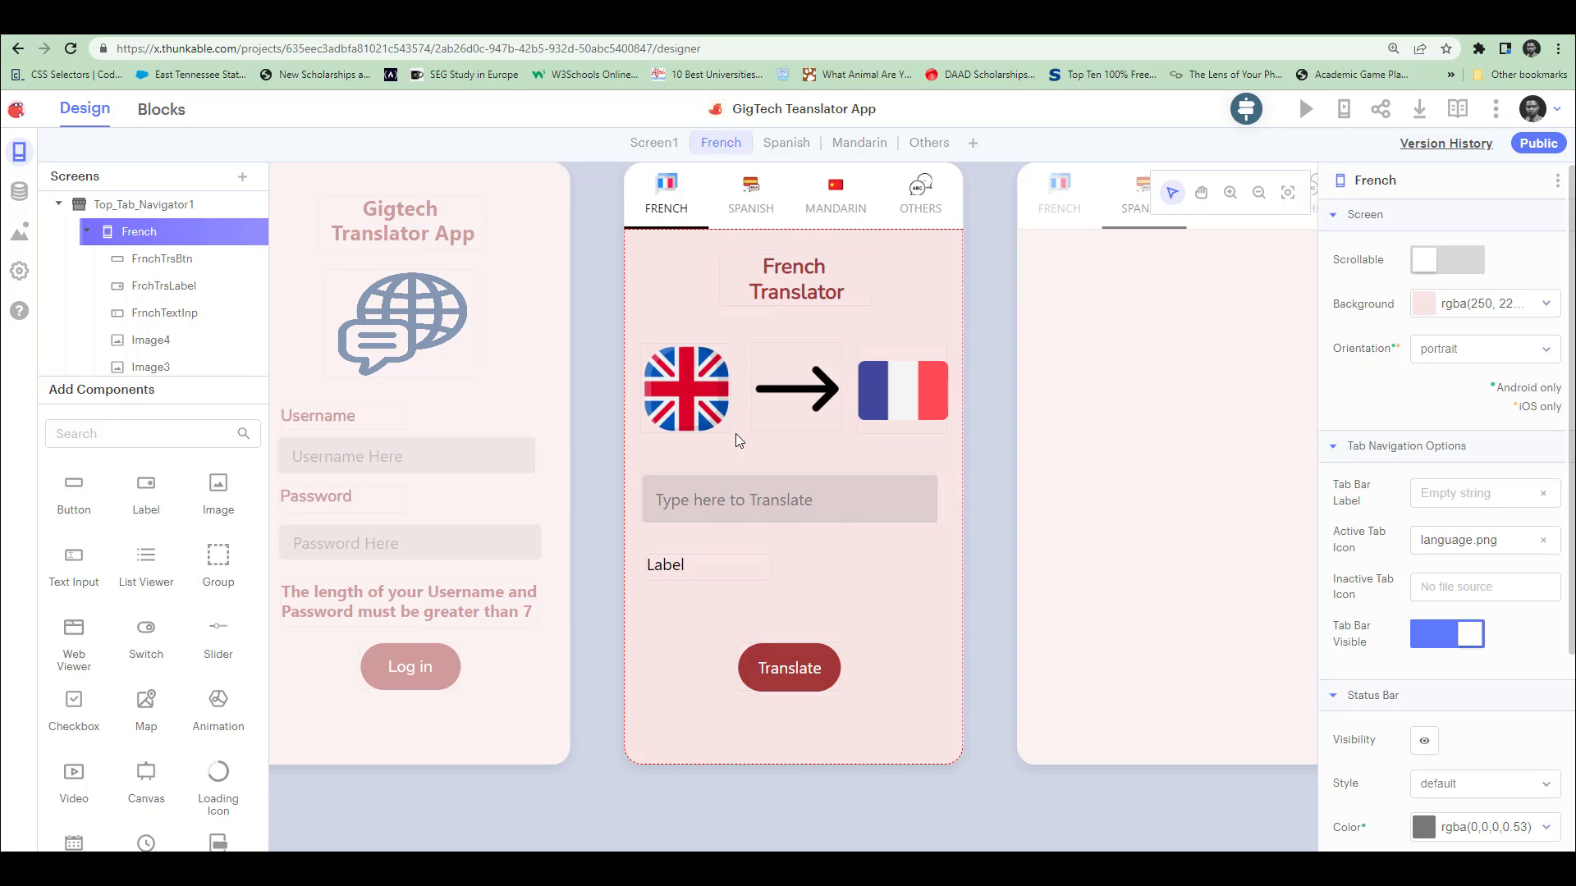
{"action": "left_click", "coordinate": [664, 564]}
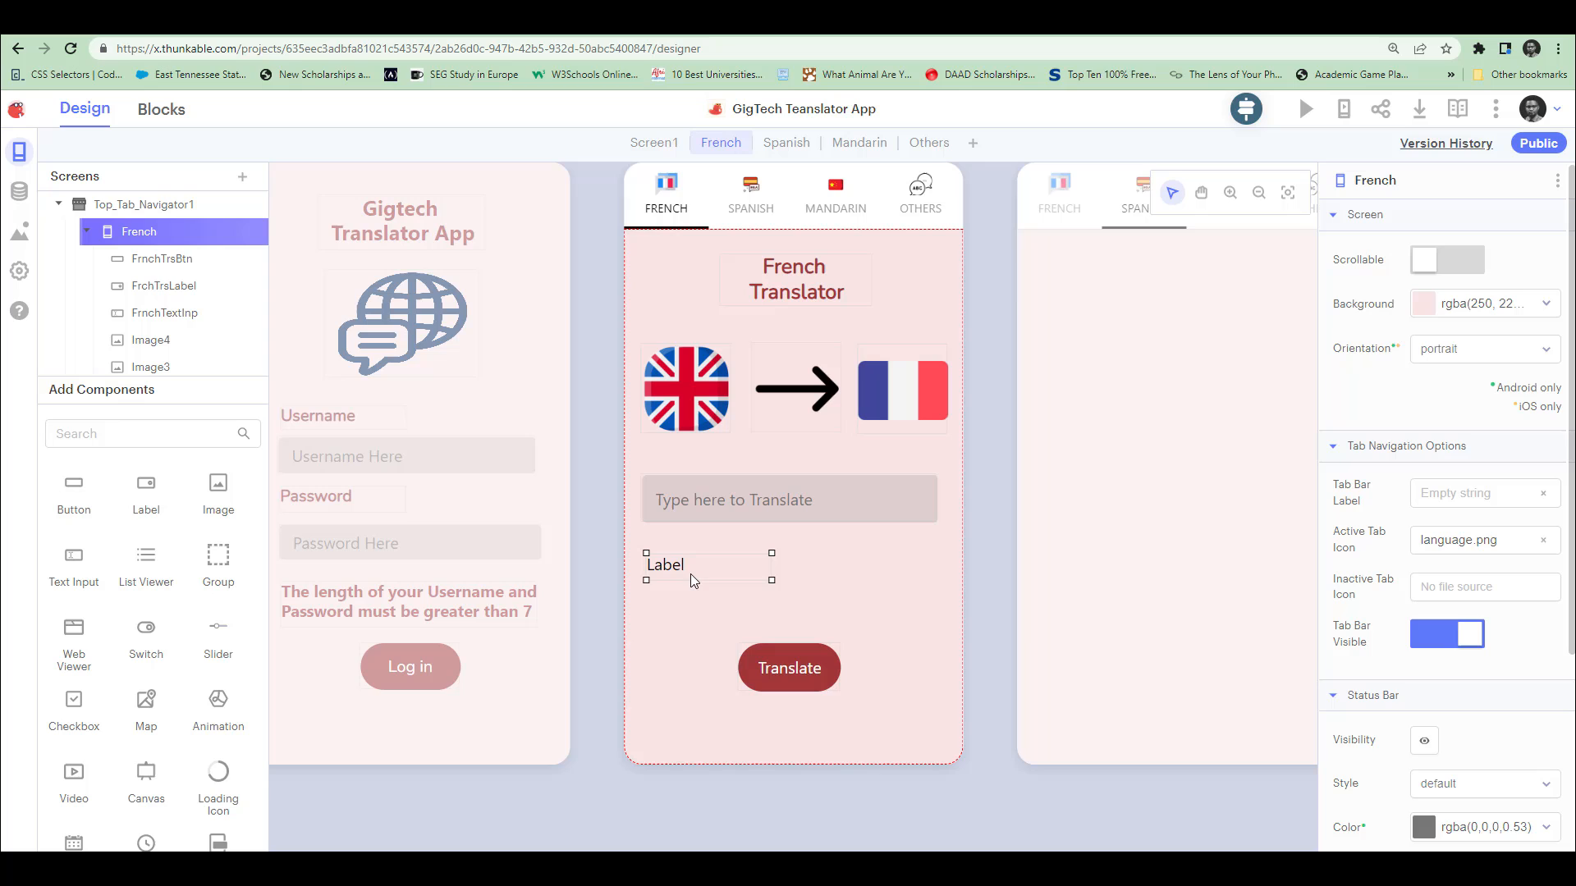
{"action": "mouse_move", "coordinate": [701, 581]}
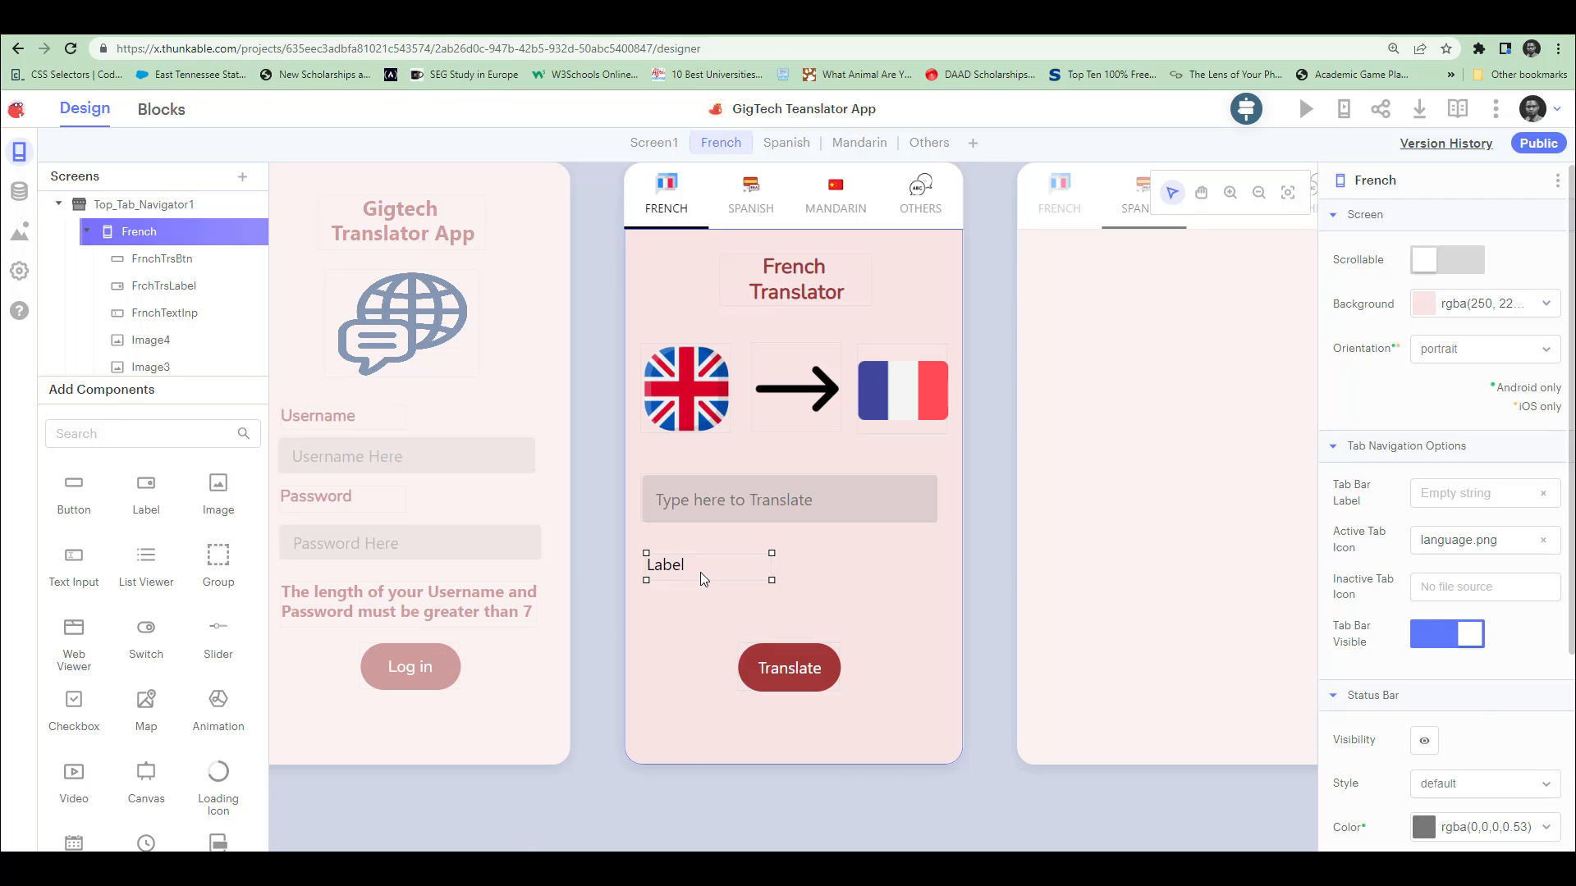
{"action": "left_click", "coordinate": [664, 564]}
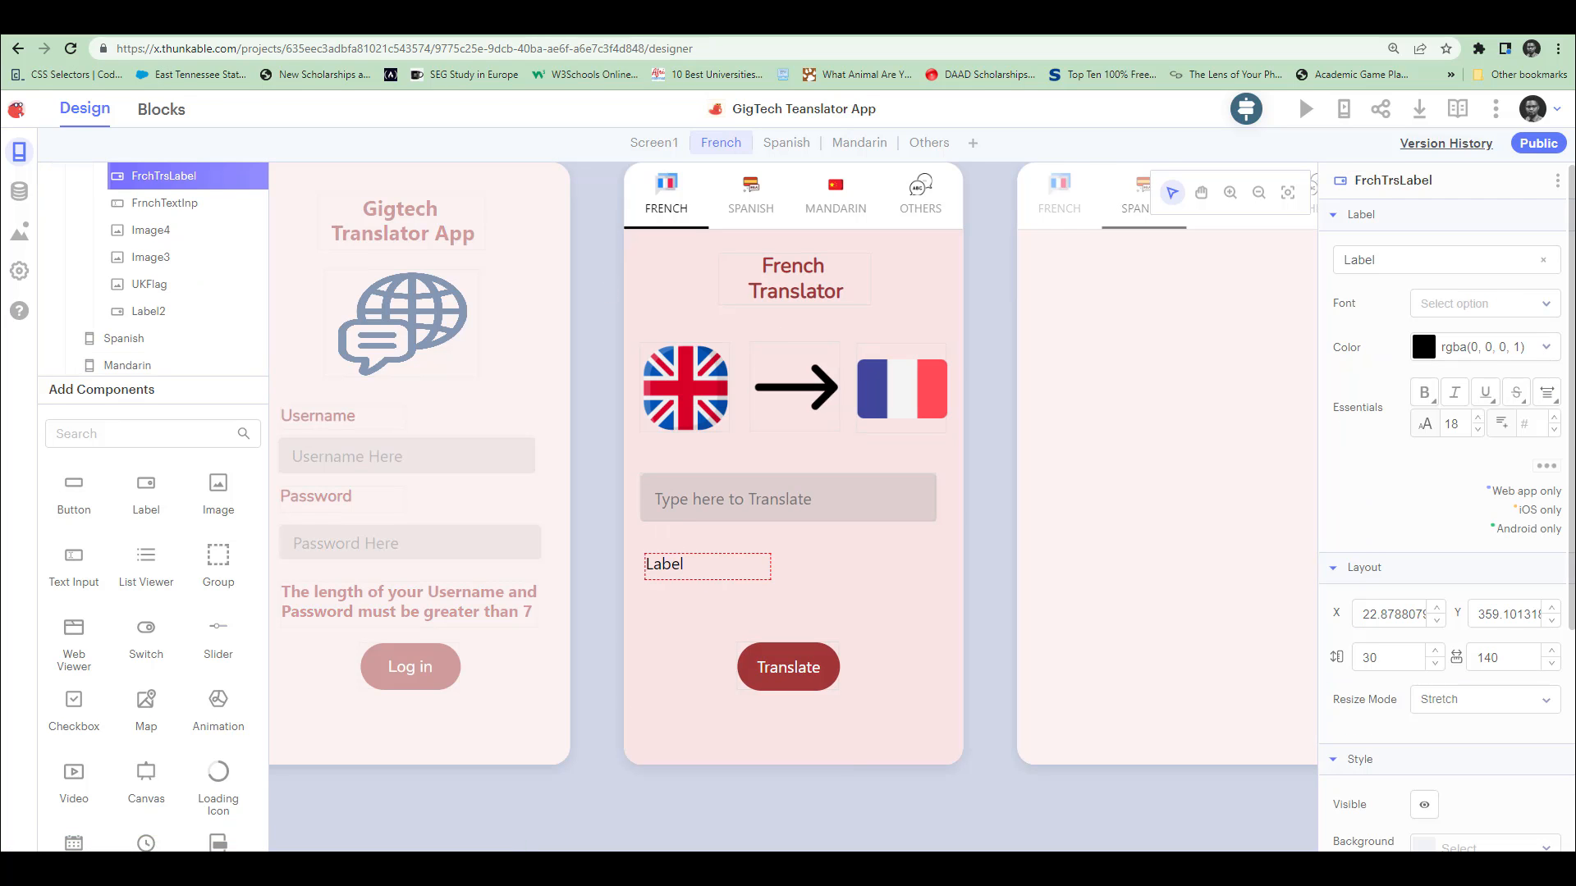
Clear FrchTrsLabel's default text, colour it dark red, and view French blocks.
{"action": "left_click", "coordinate": [1445, 259]}
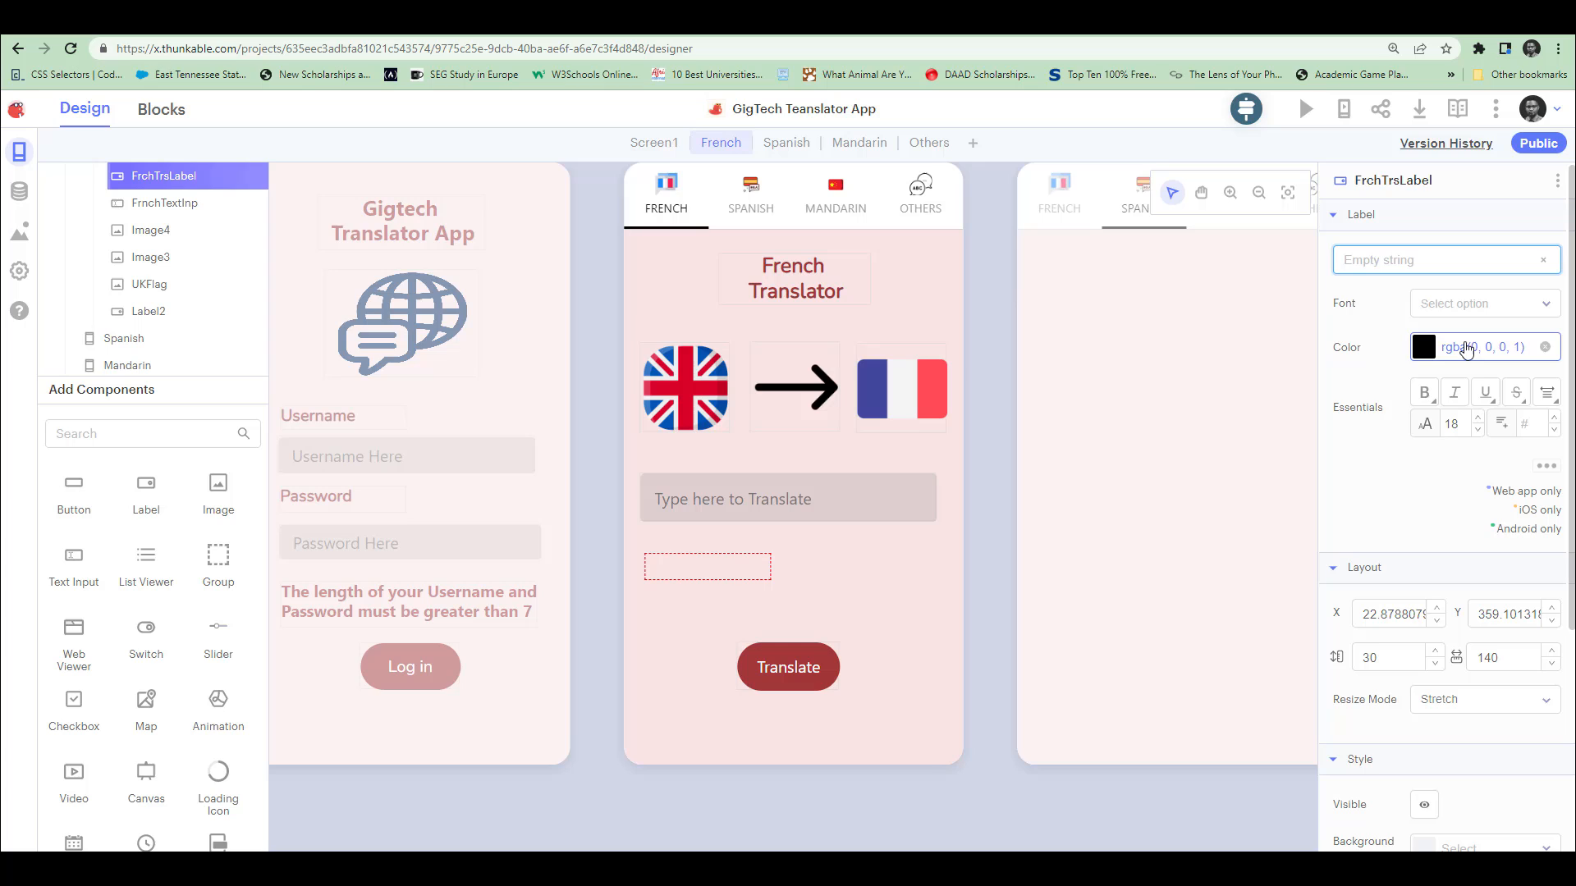
{"action": "left_click", "coordinate": [1467, 346]}
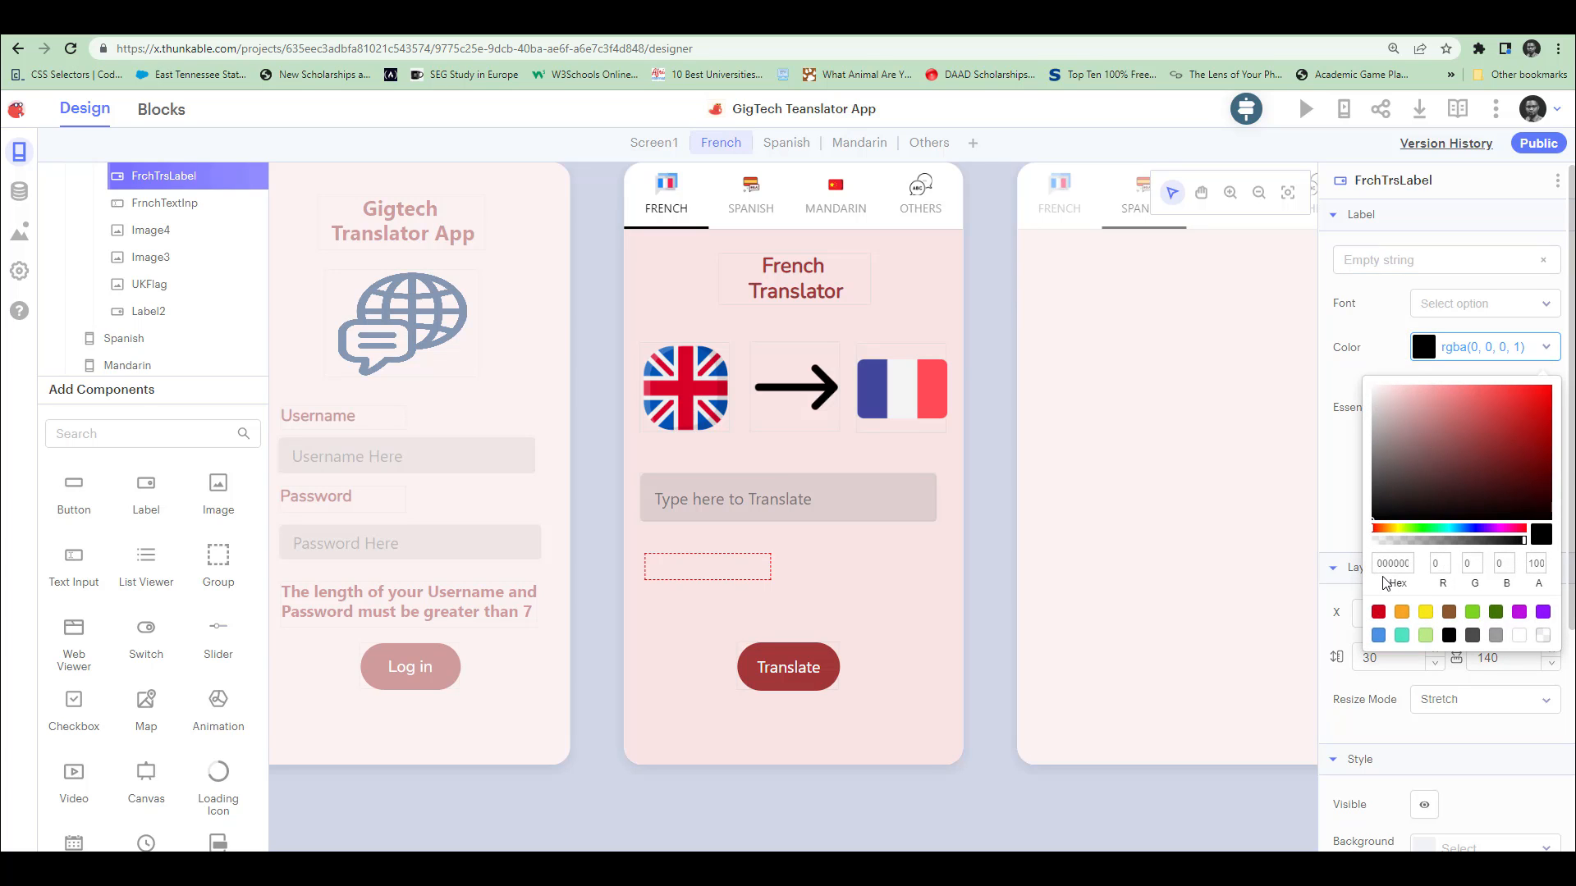
{"action": "left_click", "coordinate": [1393, 563]}
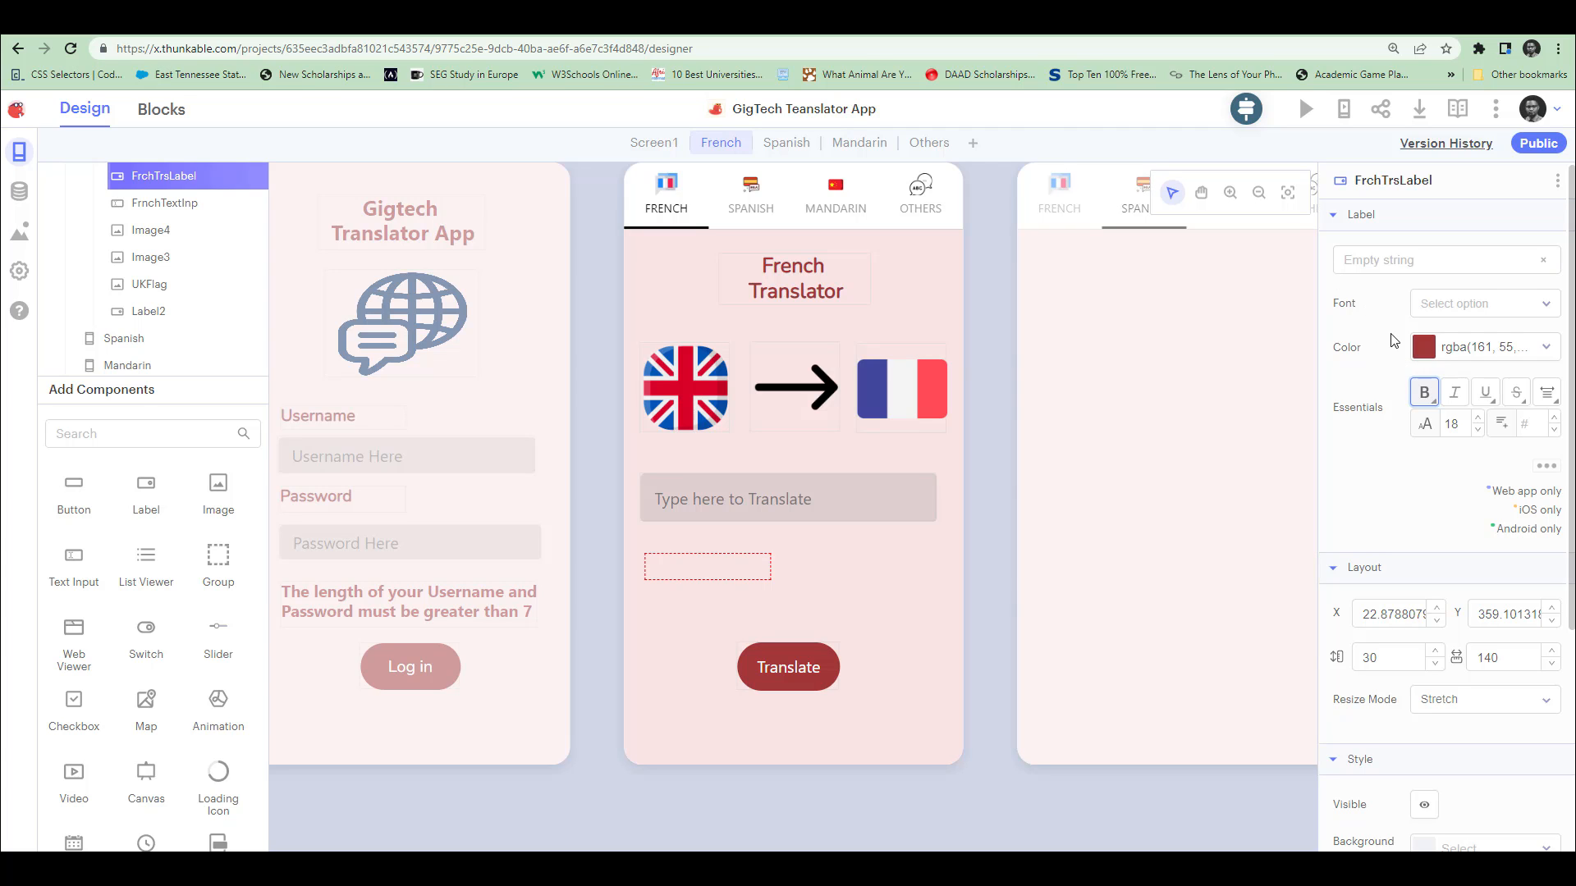
{"action": "mouse_move", "coordinate": [671, 533]}
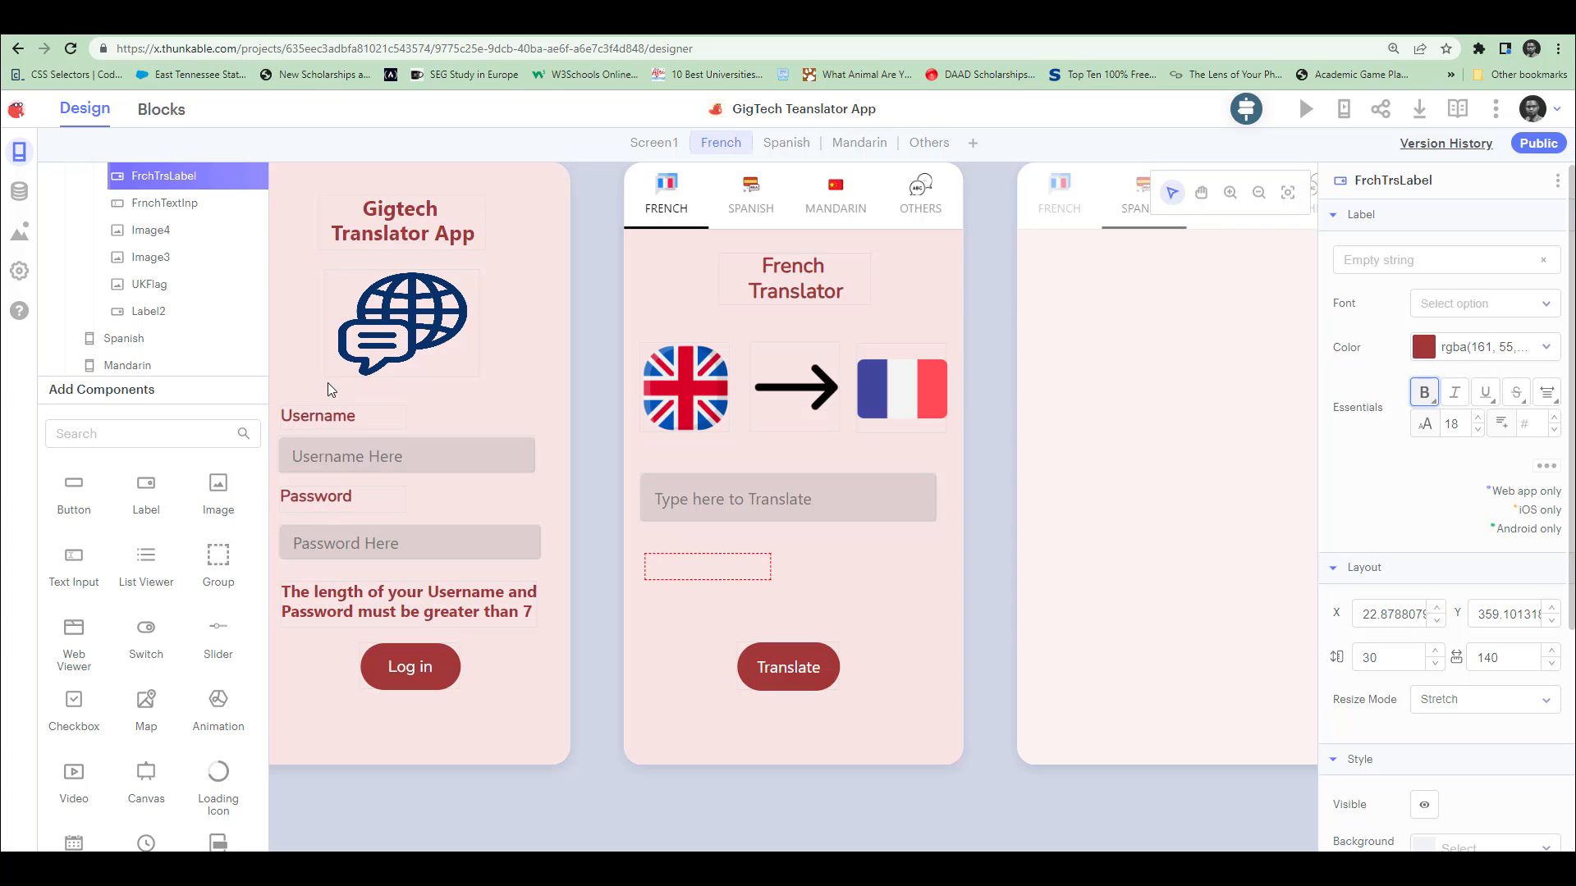
{"action": "left_click", "coordinate": [161, 108]}
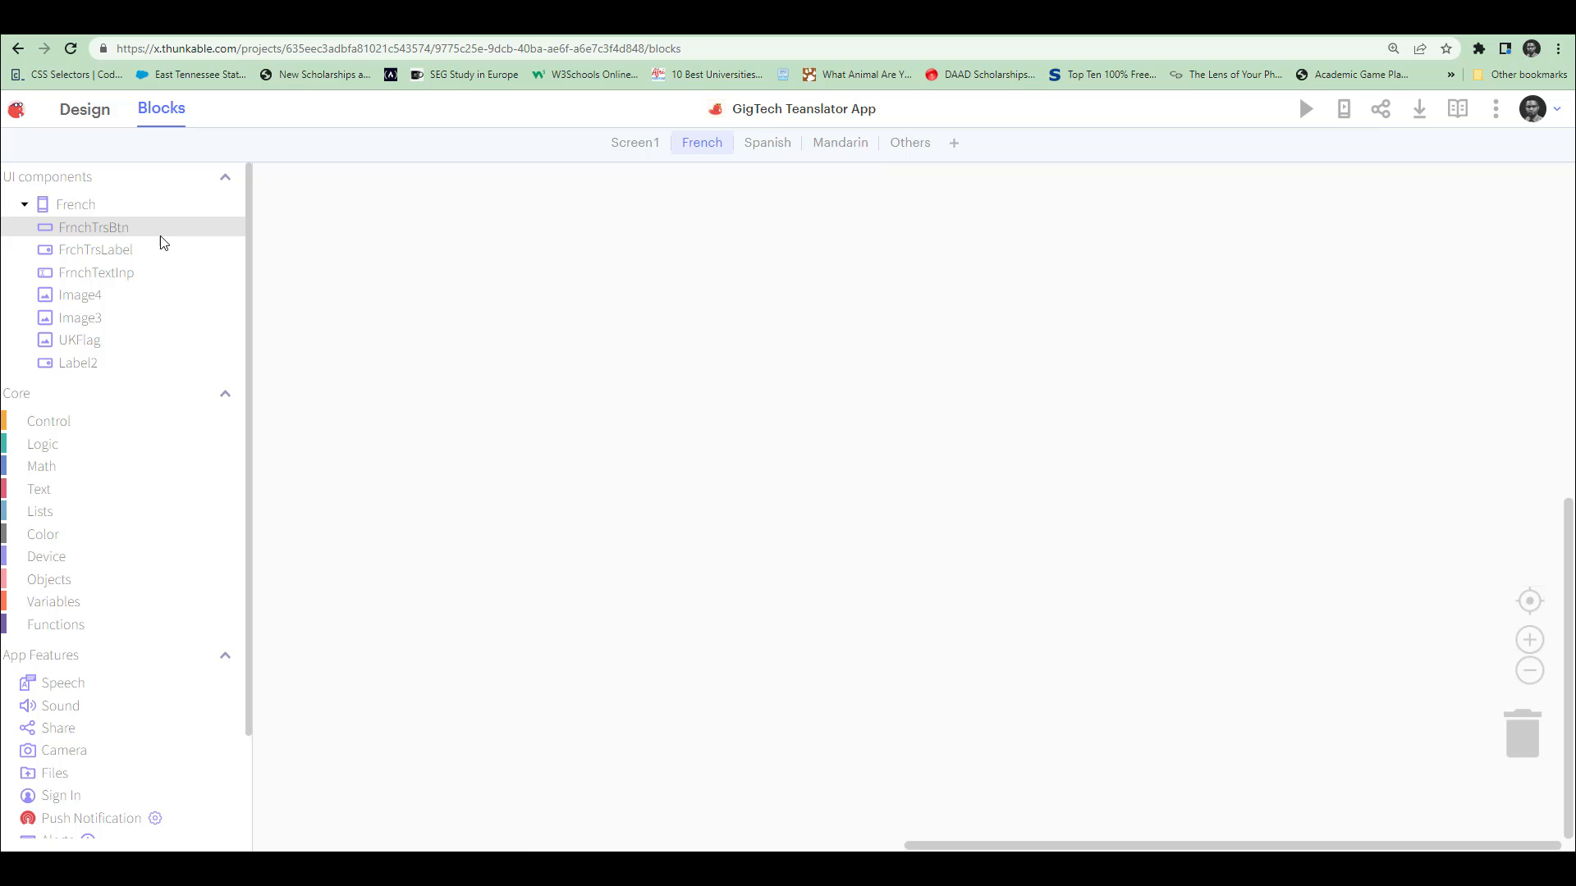
Place a 'when FrnchTrsBtn Click do' event block on the workspace.
{"action": "left_click", "coordinate": [94, 227]}
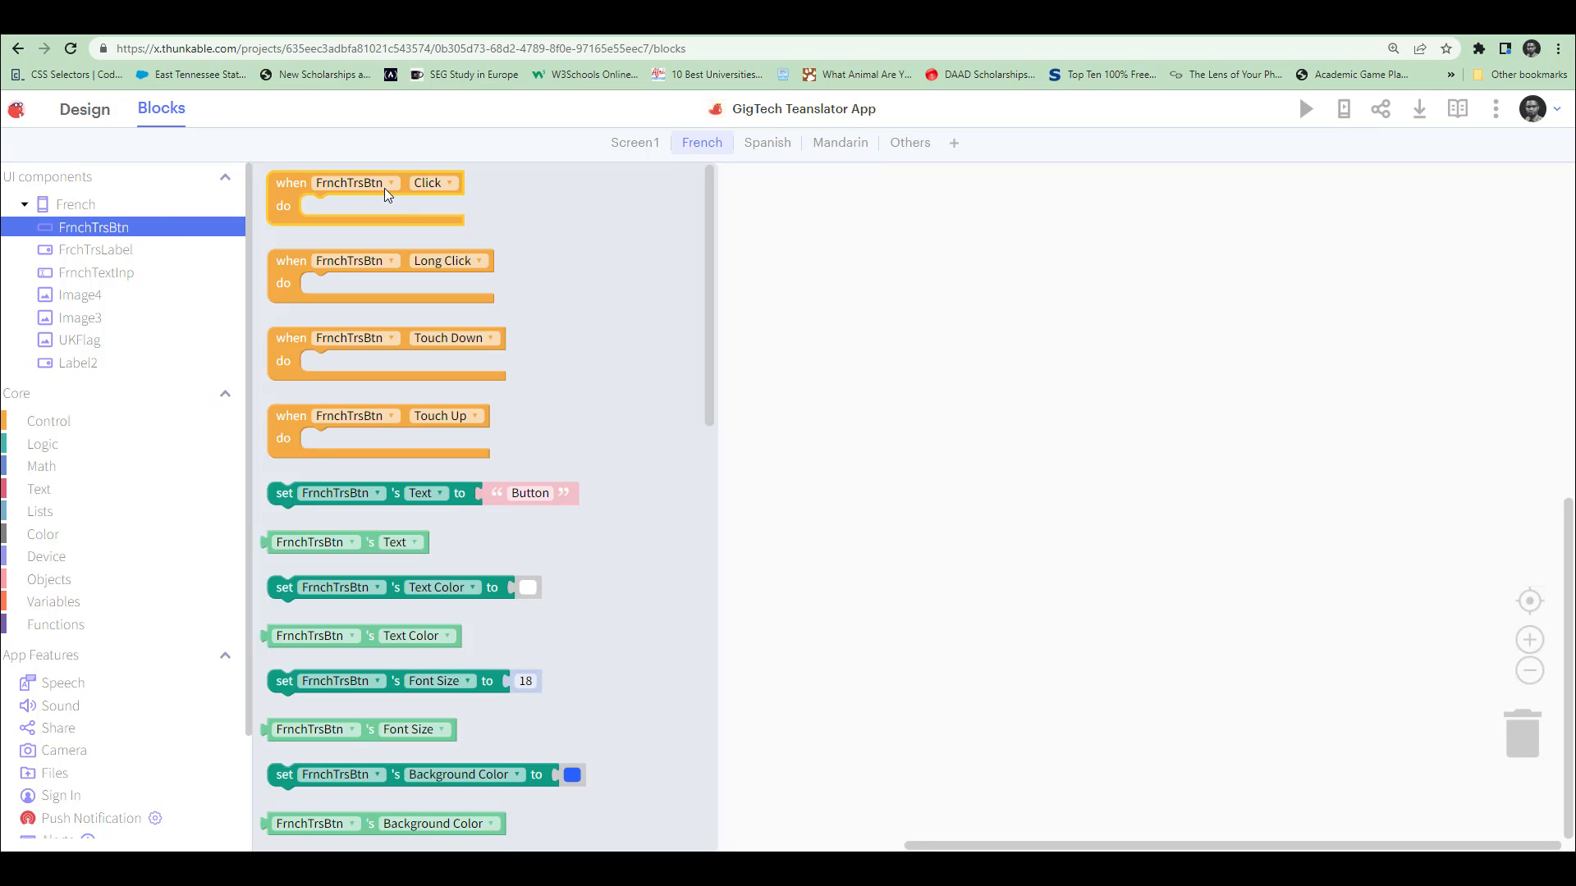
{"action": "left_click_drag", "start_coordinate": [364, 191], "coordinate": [587, 241]}
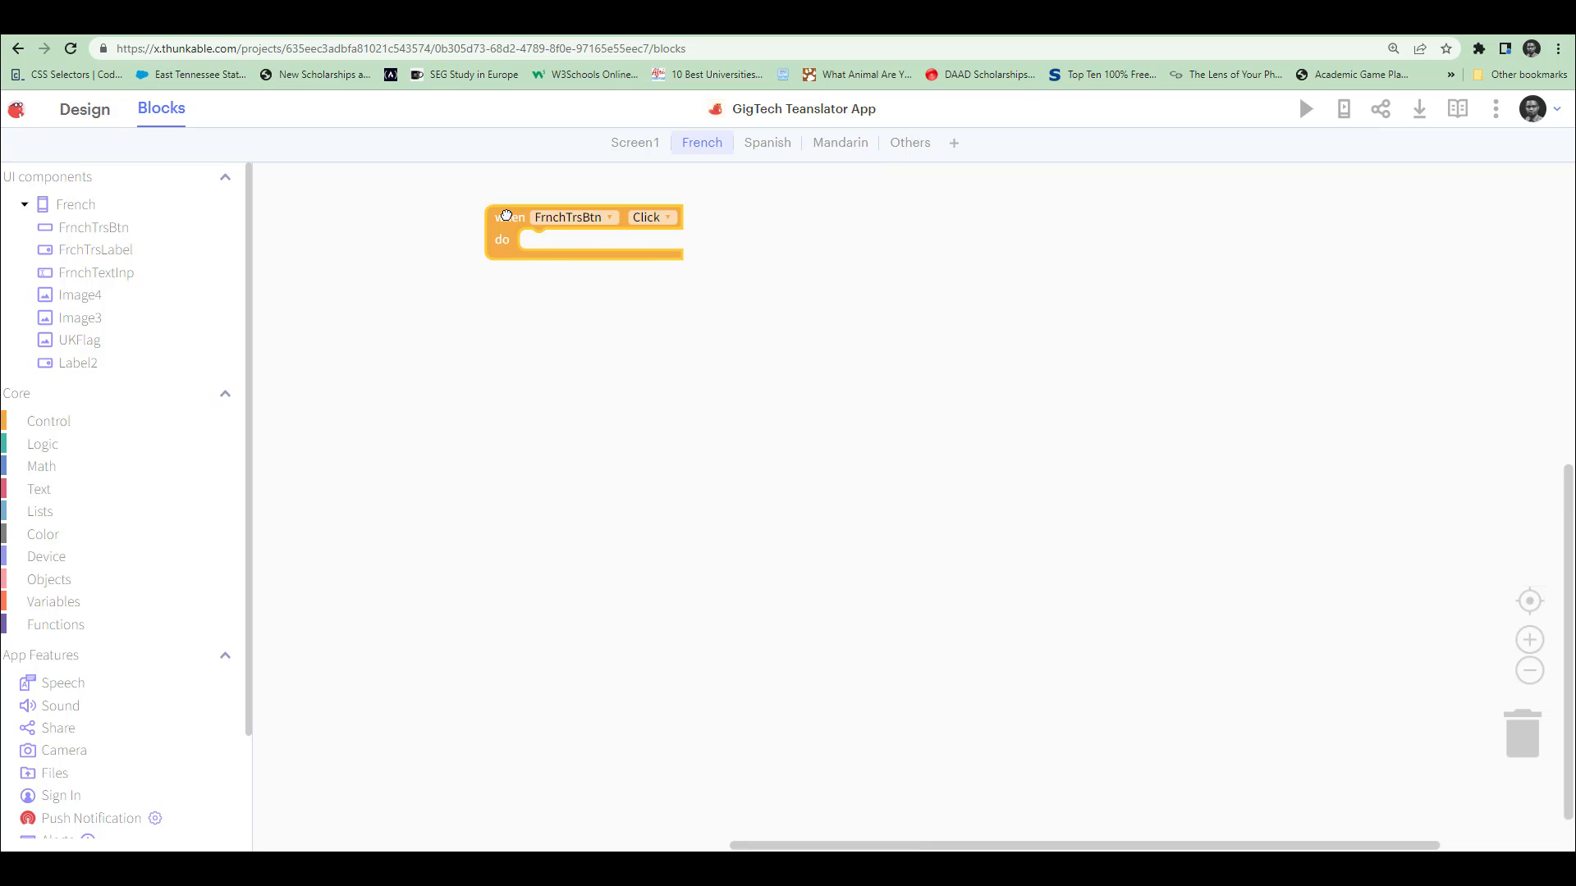
{"action": "mouse_move", "coordinate": [542, 217]}
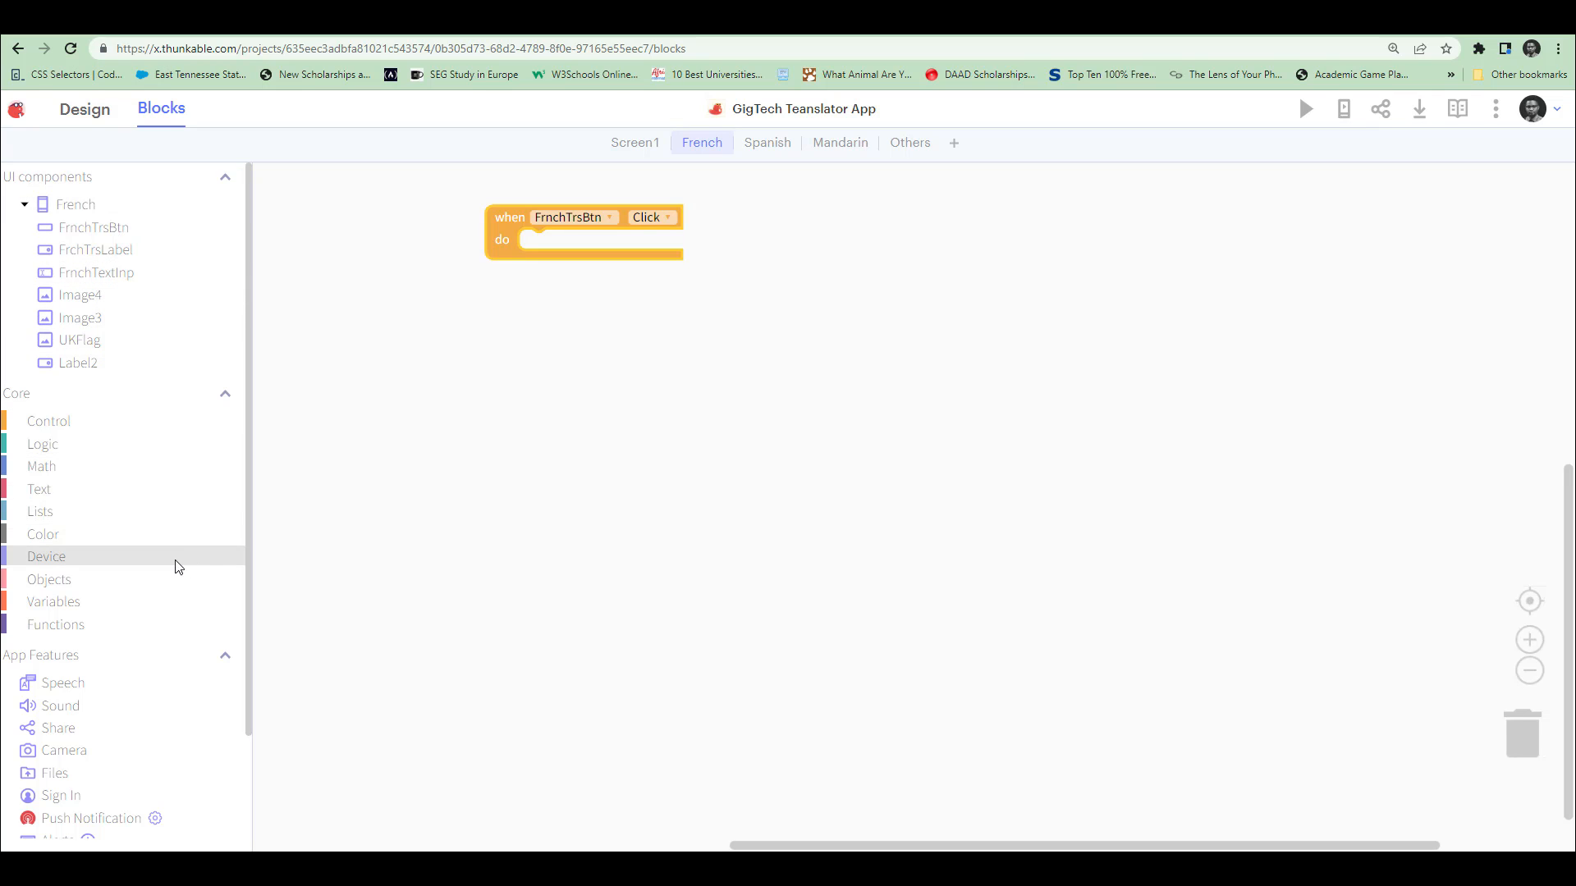
{"action": "mouse_move", "coordinate": [42, 443]}
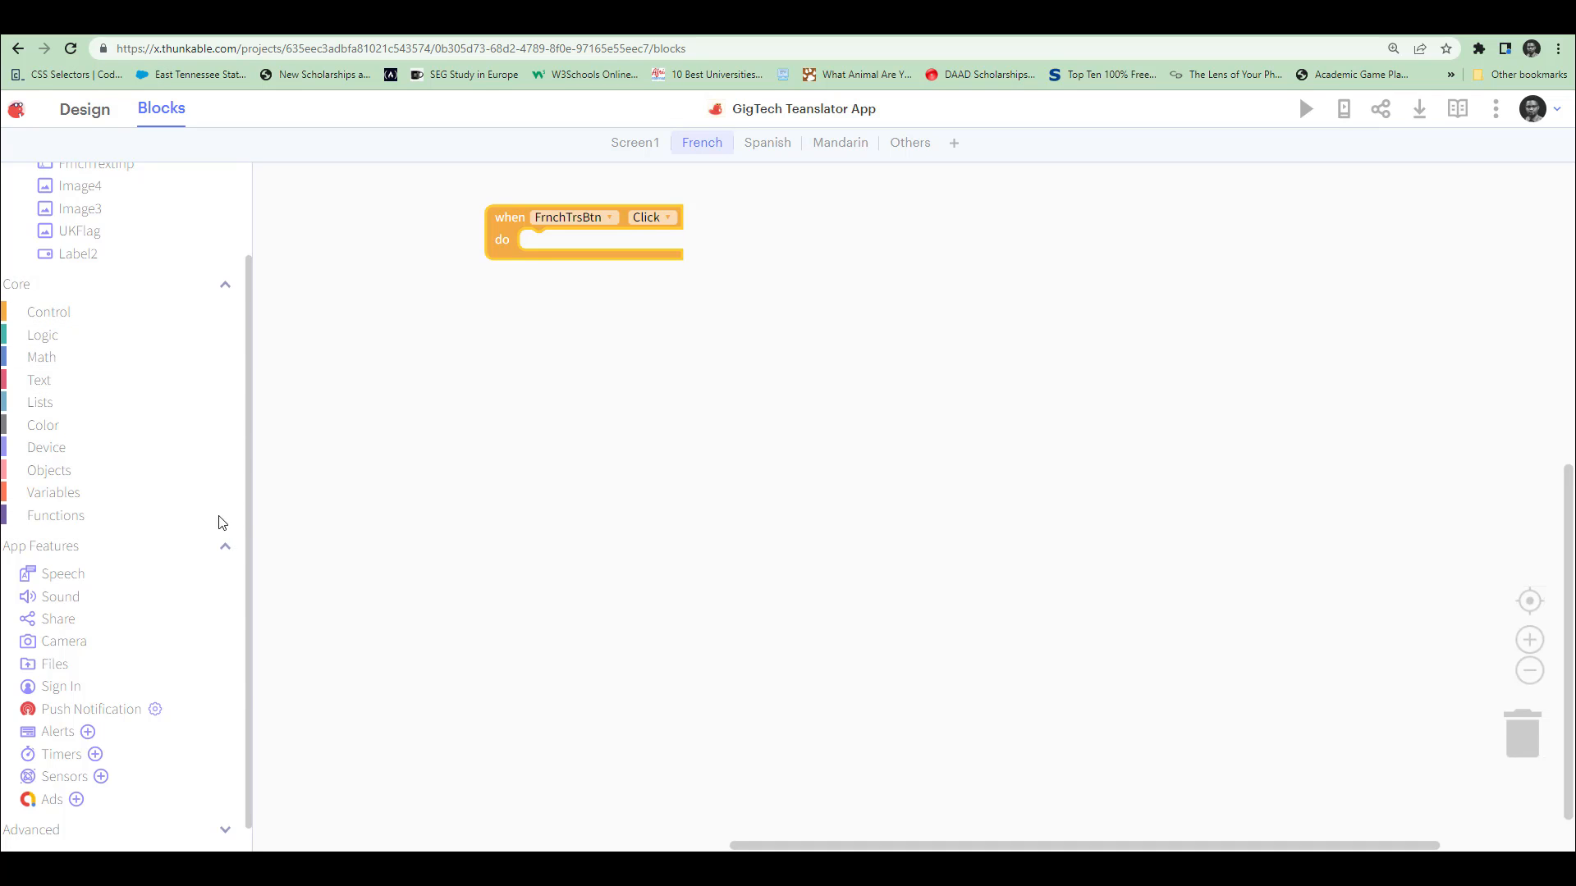
{"action": "mouse_move", "coordinate": [62, 573]}
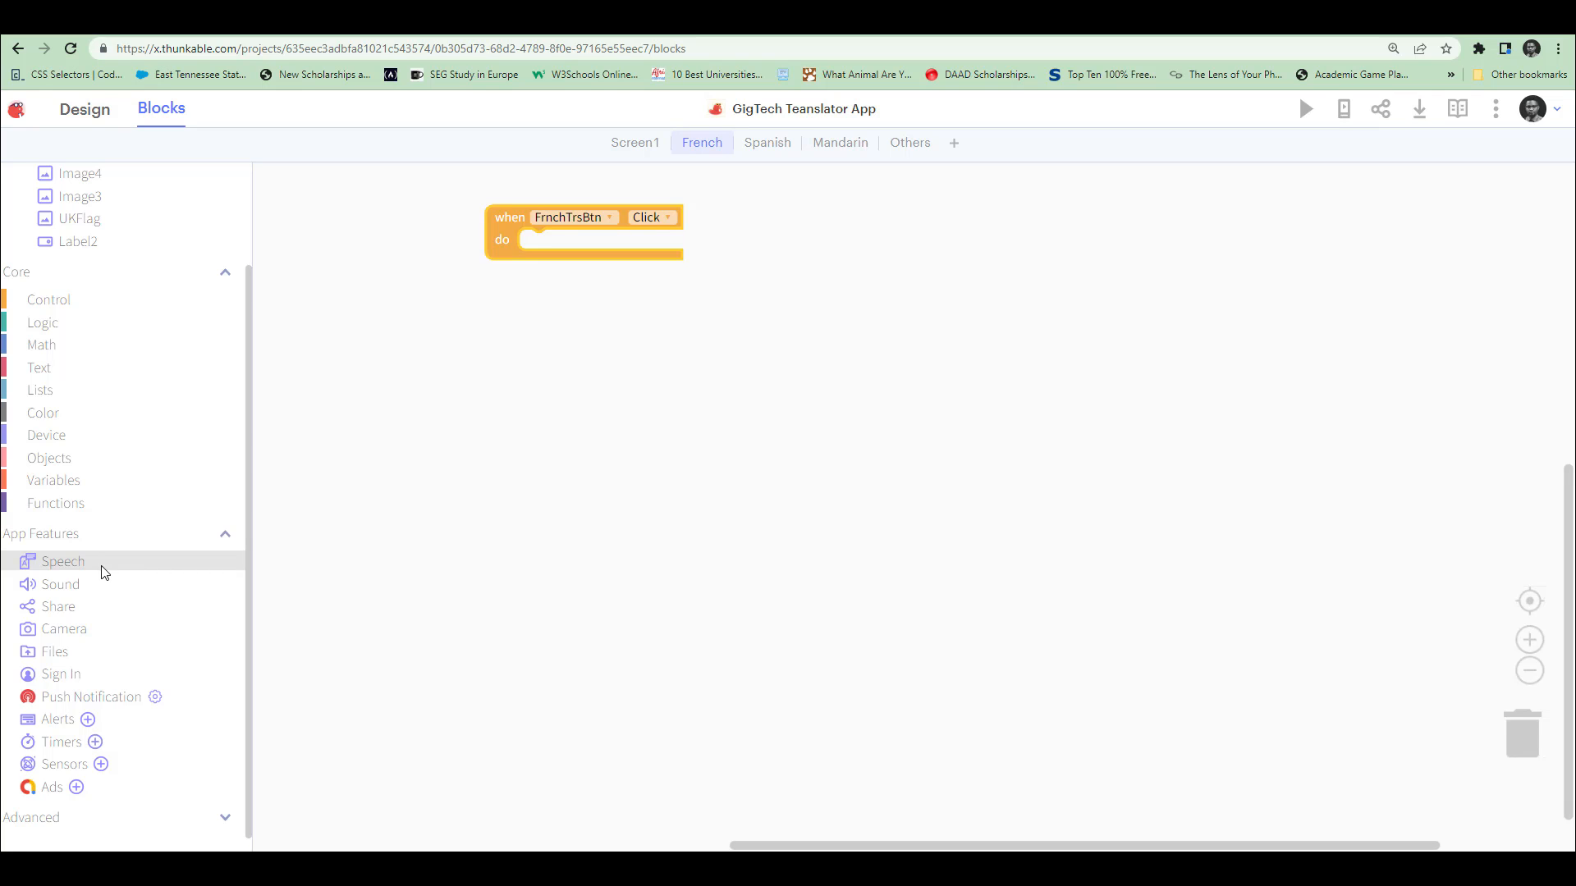
Add a translation block translating Hello from English (en) to French (fr).
{"action": "left_click", "coordinate": [63, 561]}
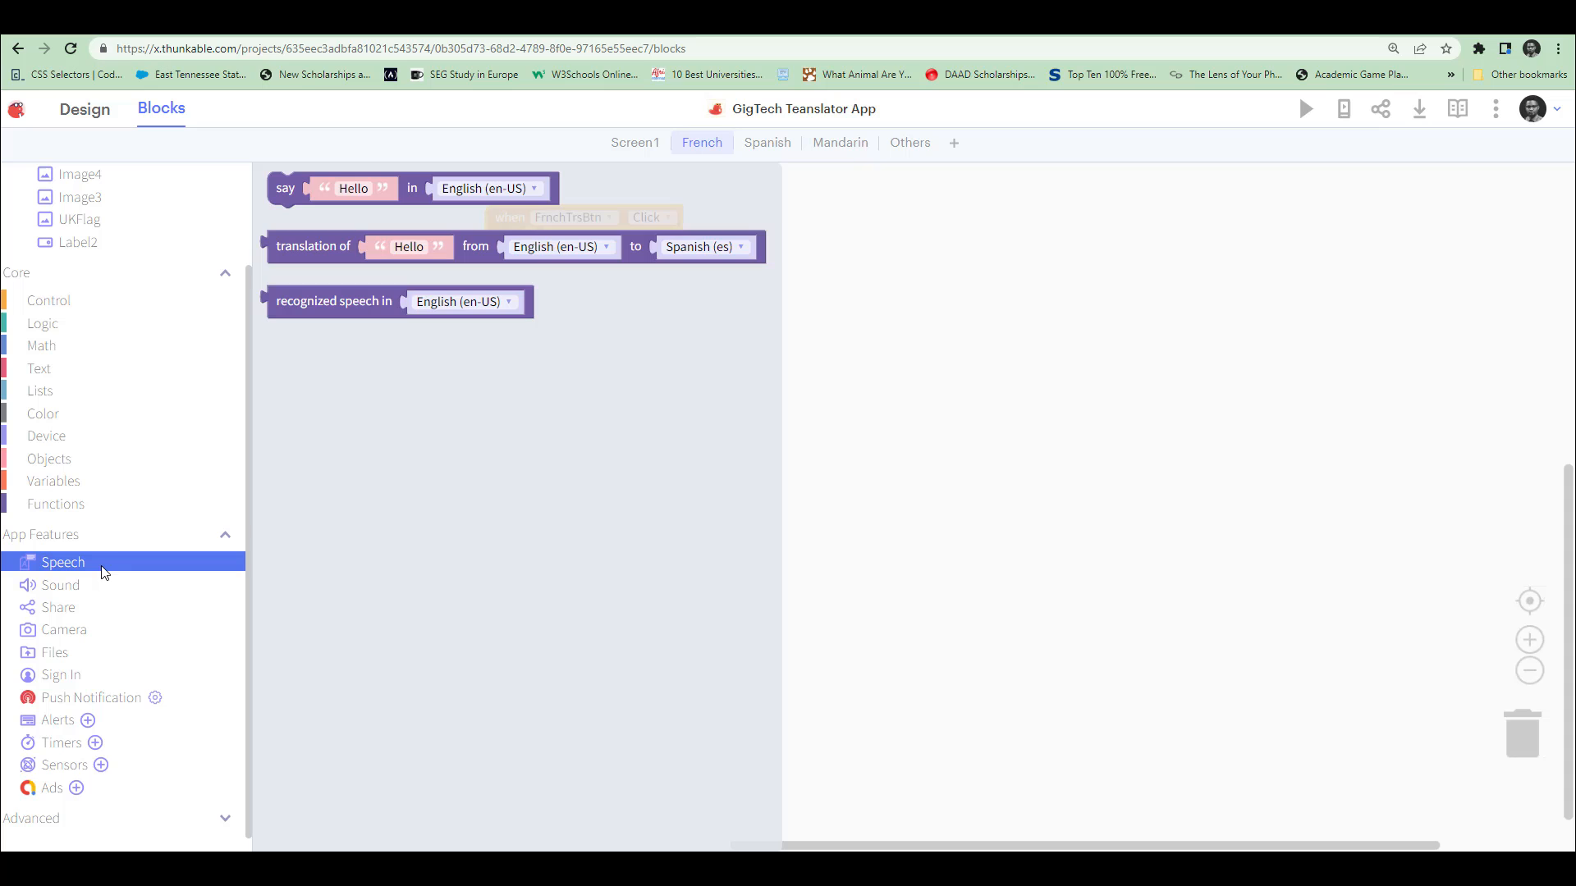
{"action": "left_click", "coordinate": [314, 246]}
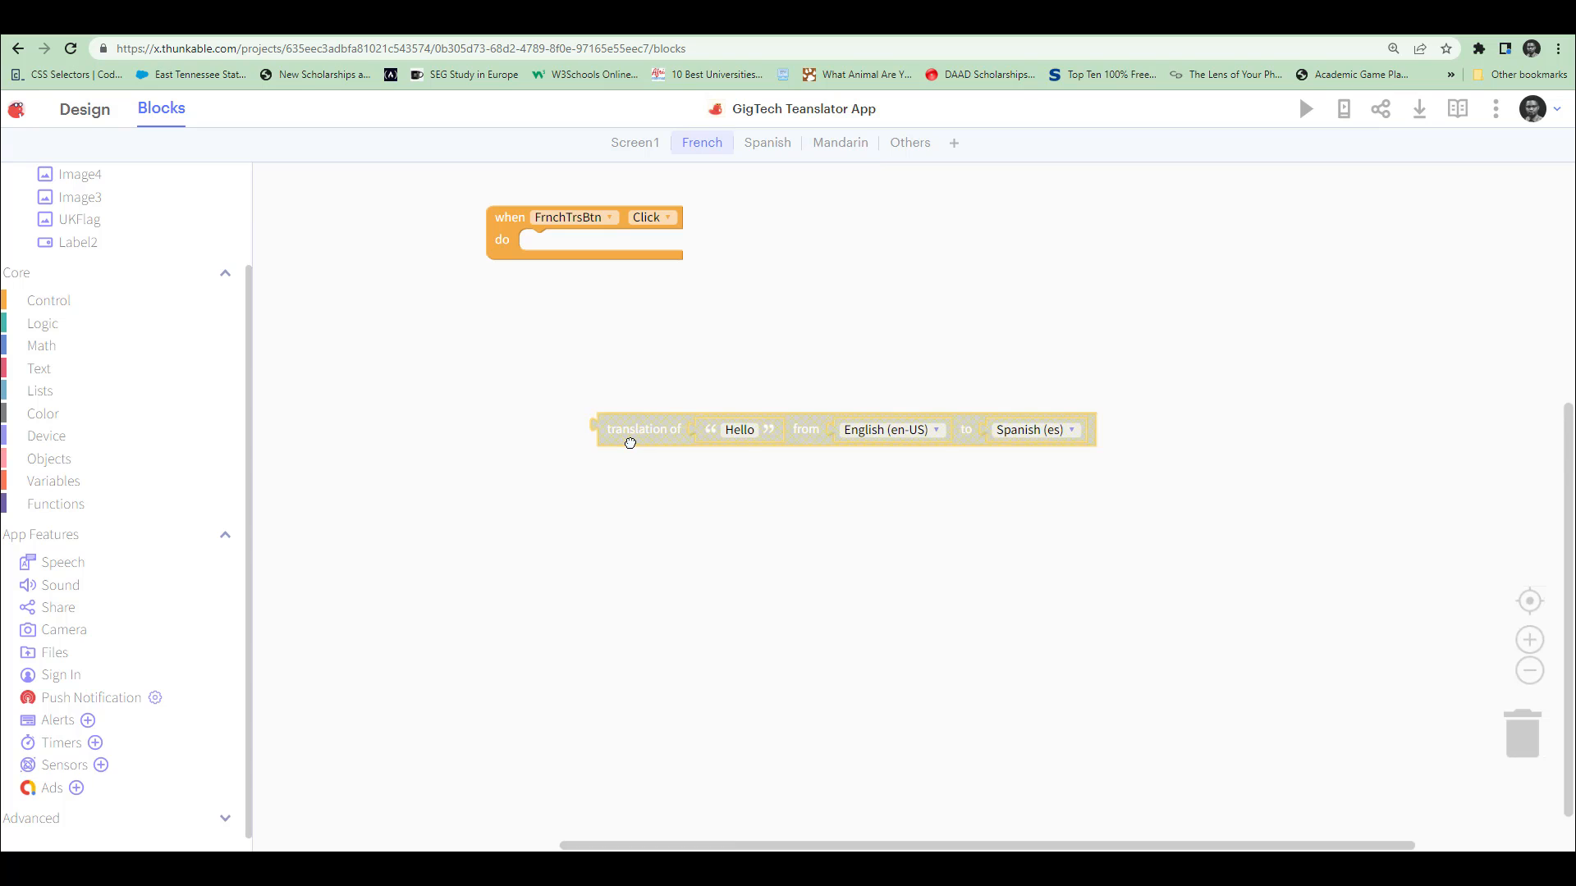
{"action": "mouse_move", "coordinate": [643, 430]}
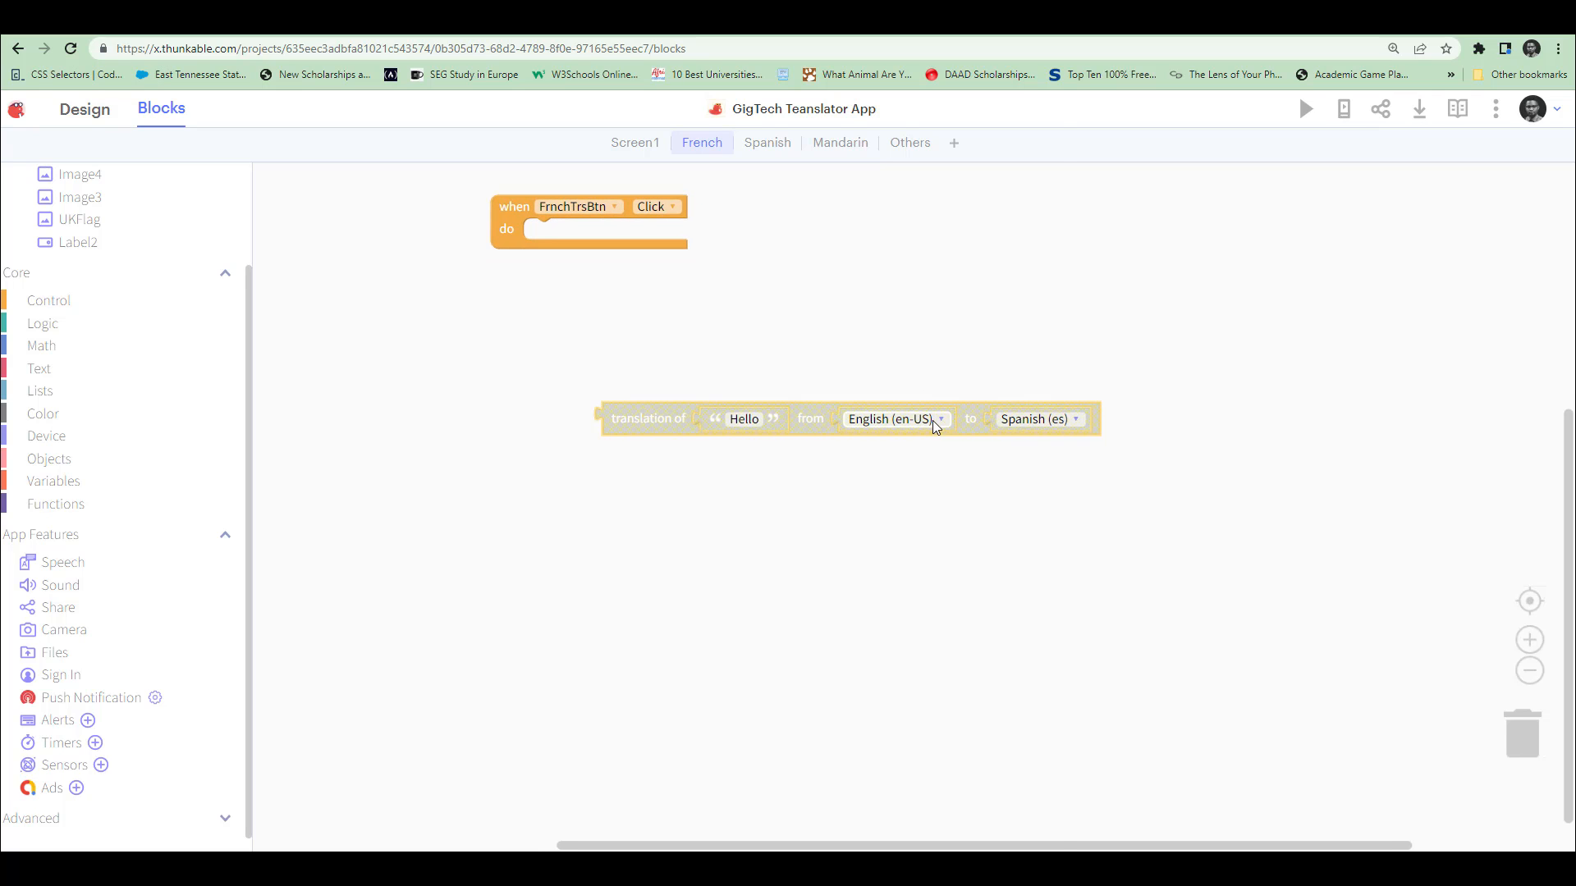
{"action": "left_click", "coordinate": [892, 420]}
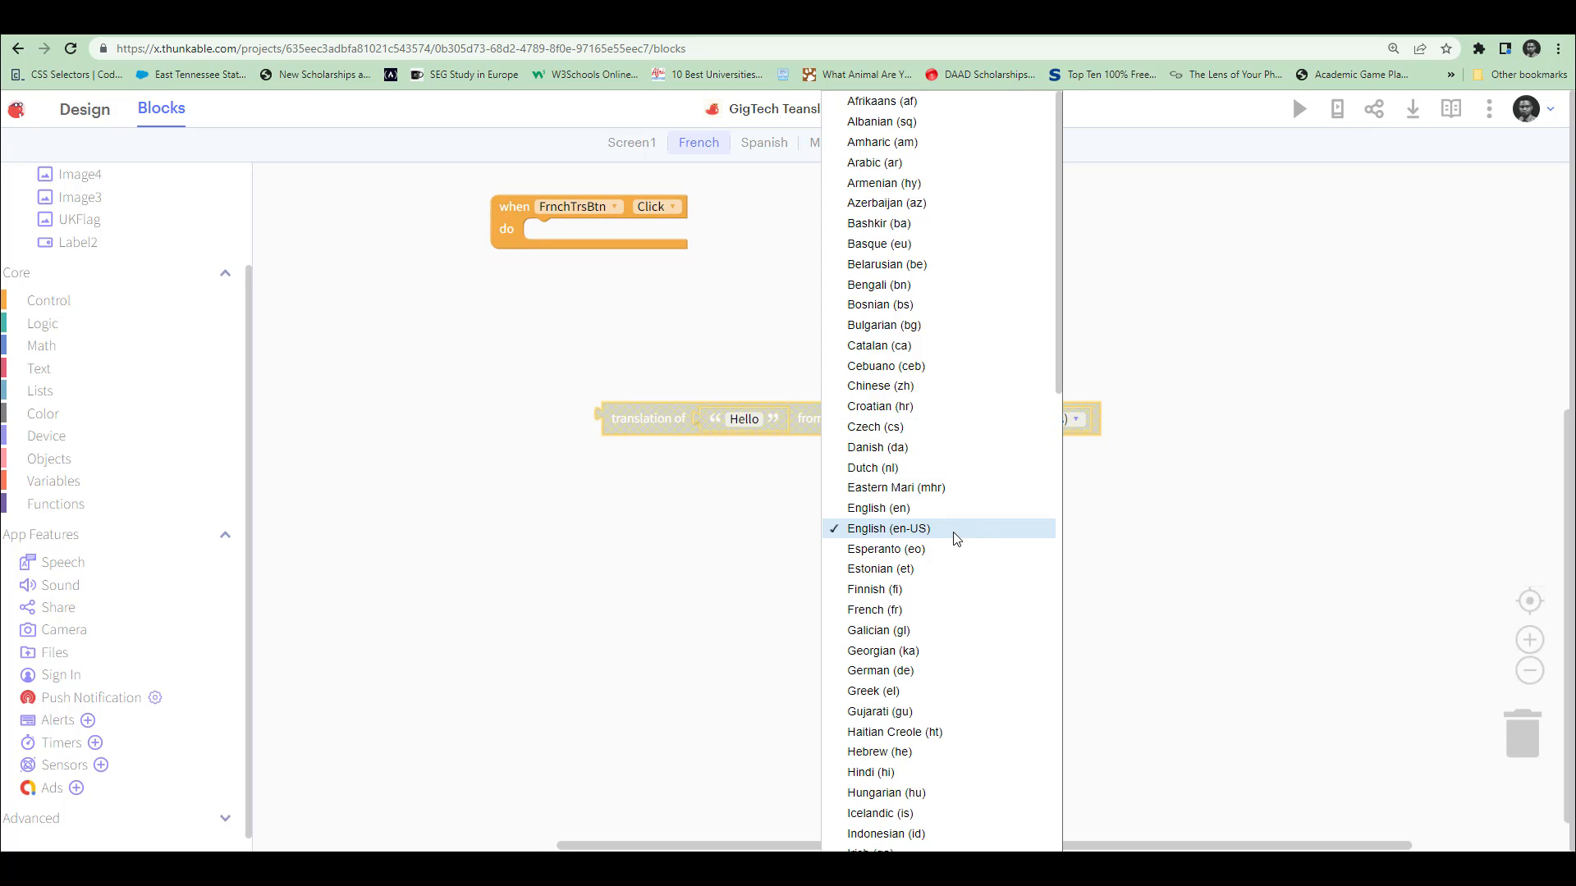
{"action": "mouse_move", "coordinate": [905, 523]}
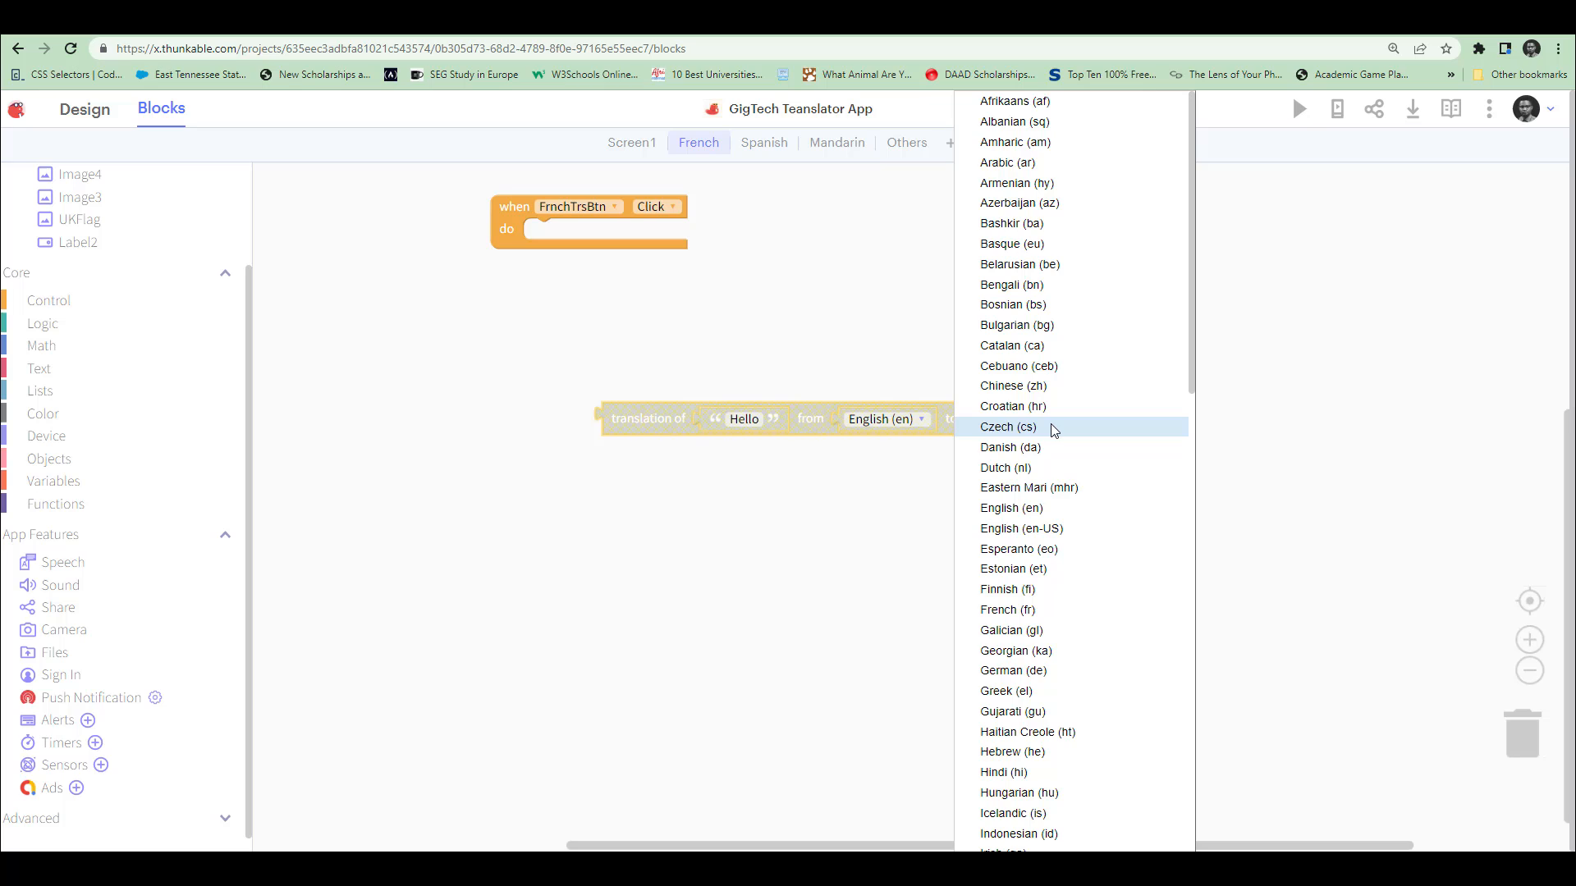
{"action": "left_click", "coordinate": [1007, 609]}
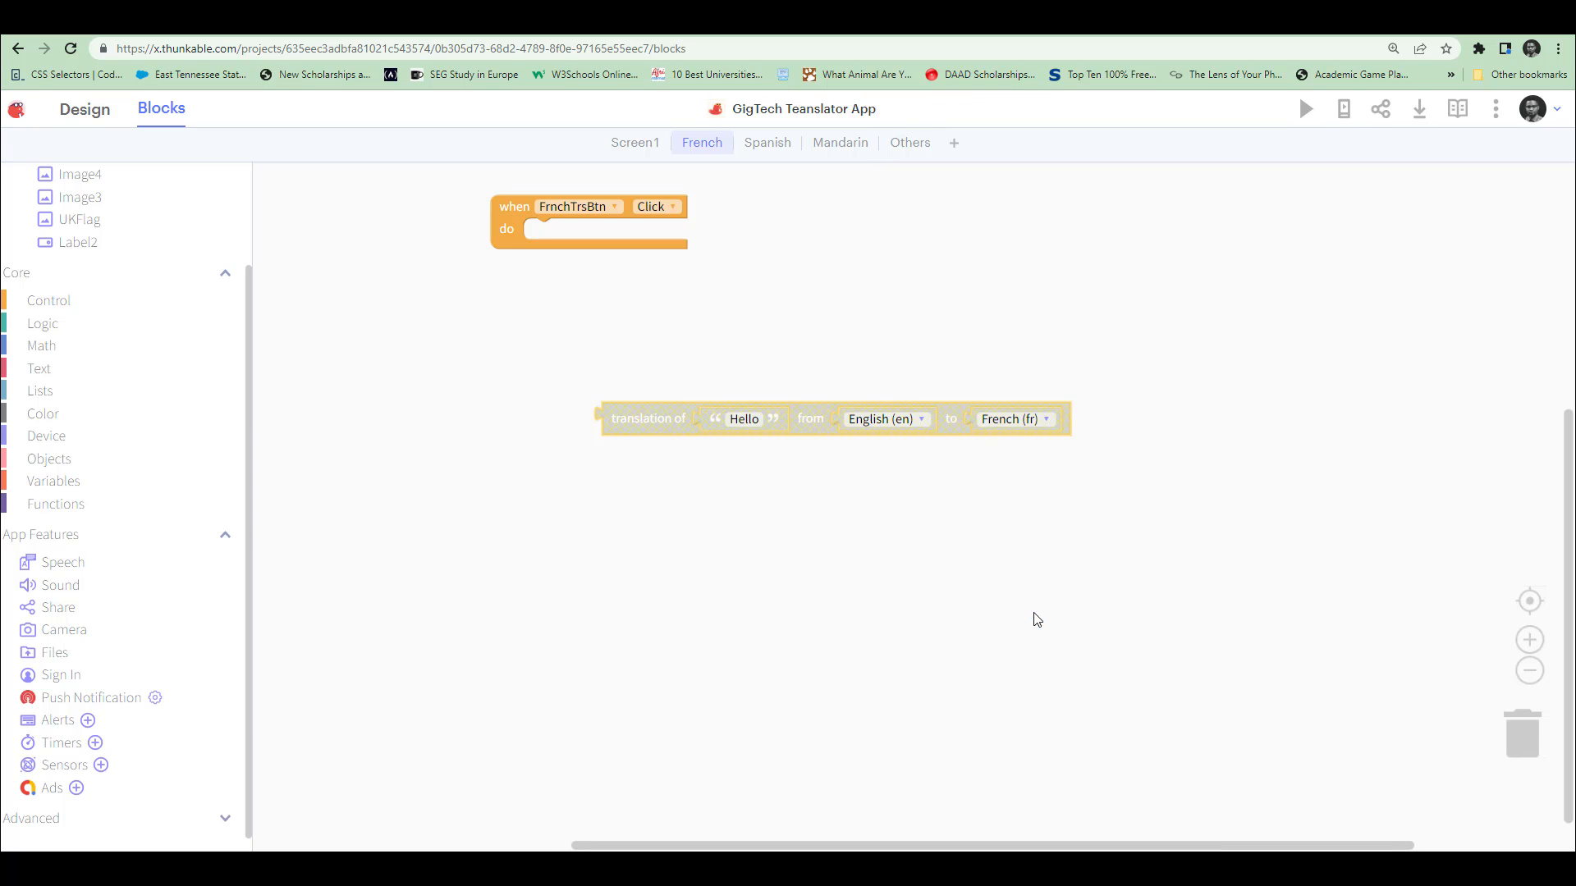
{"action": "mouse_move", "coordinate": [729, 431]}
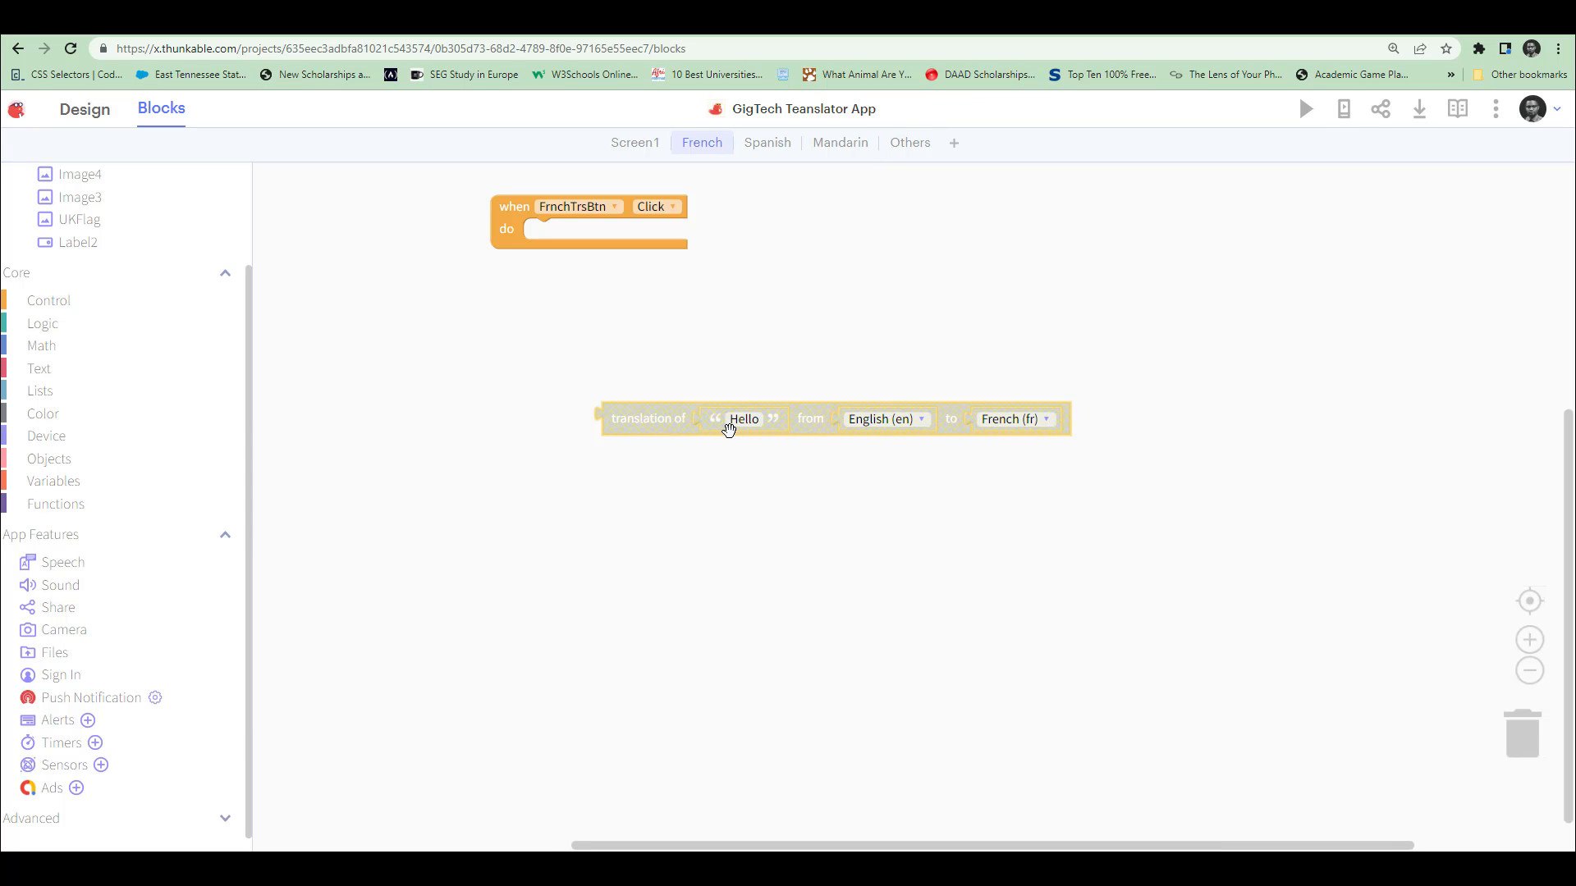
{"action": "left_click_drag", "start_coordinate": [729, 429], "coordinate": [737, 454]}
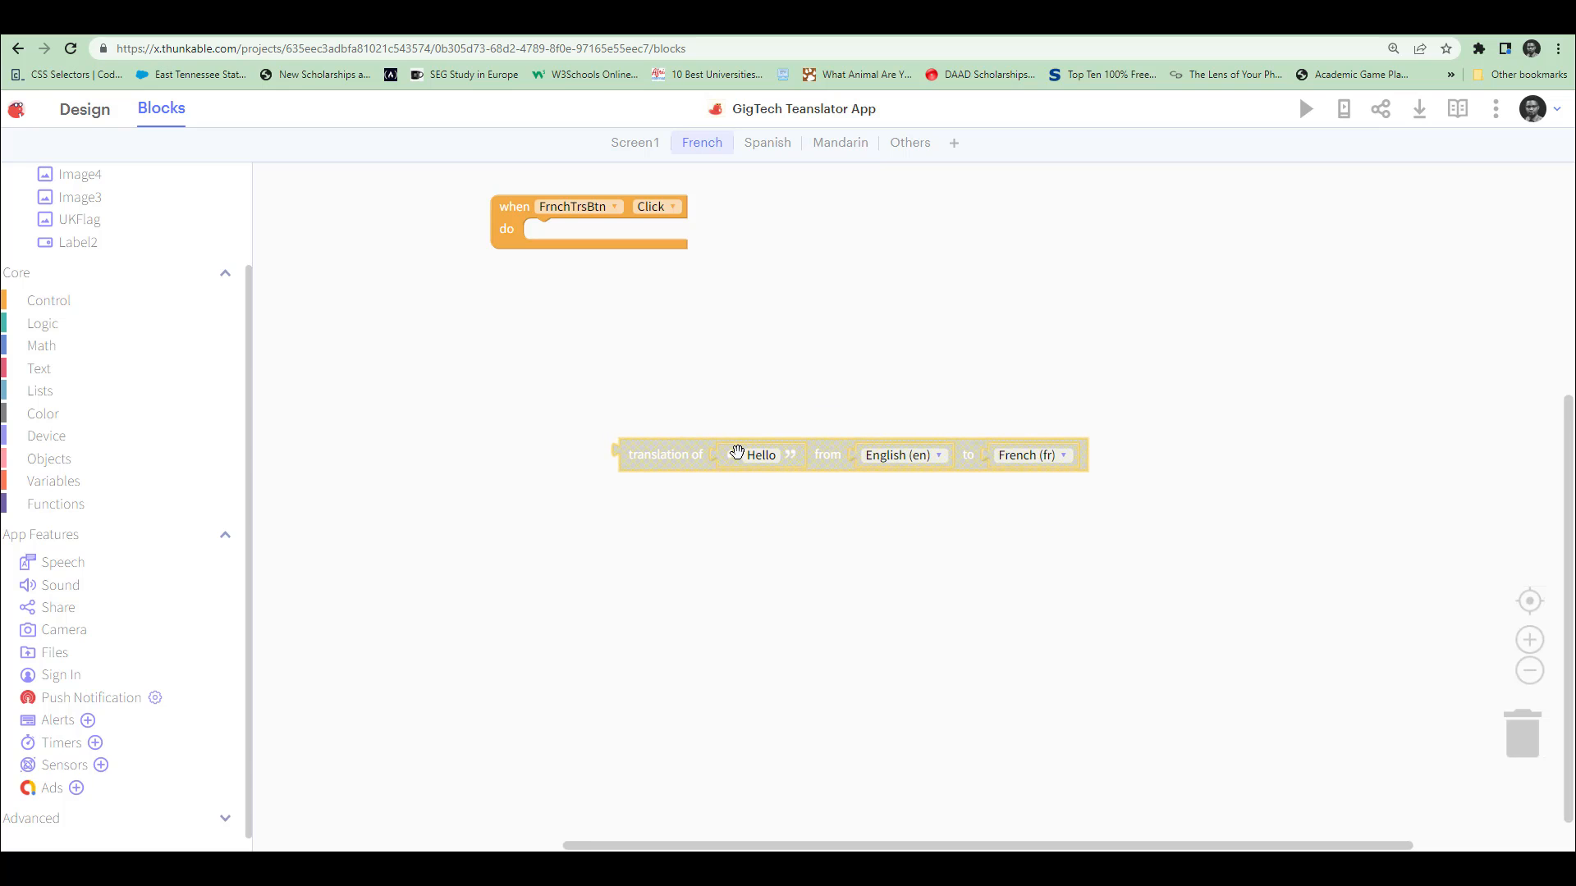
{"action": "mouse_move", "coordinate": [657, 248]}
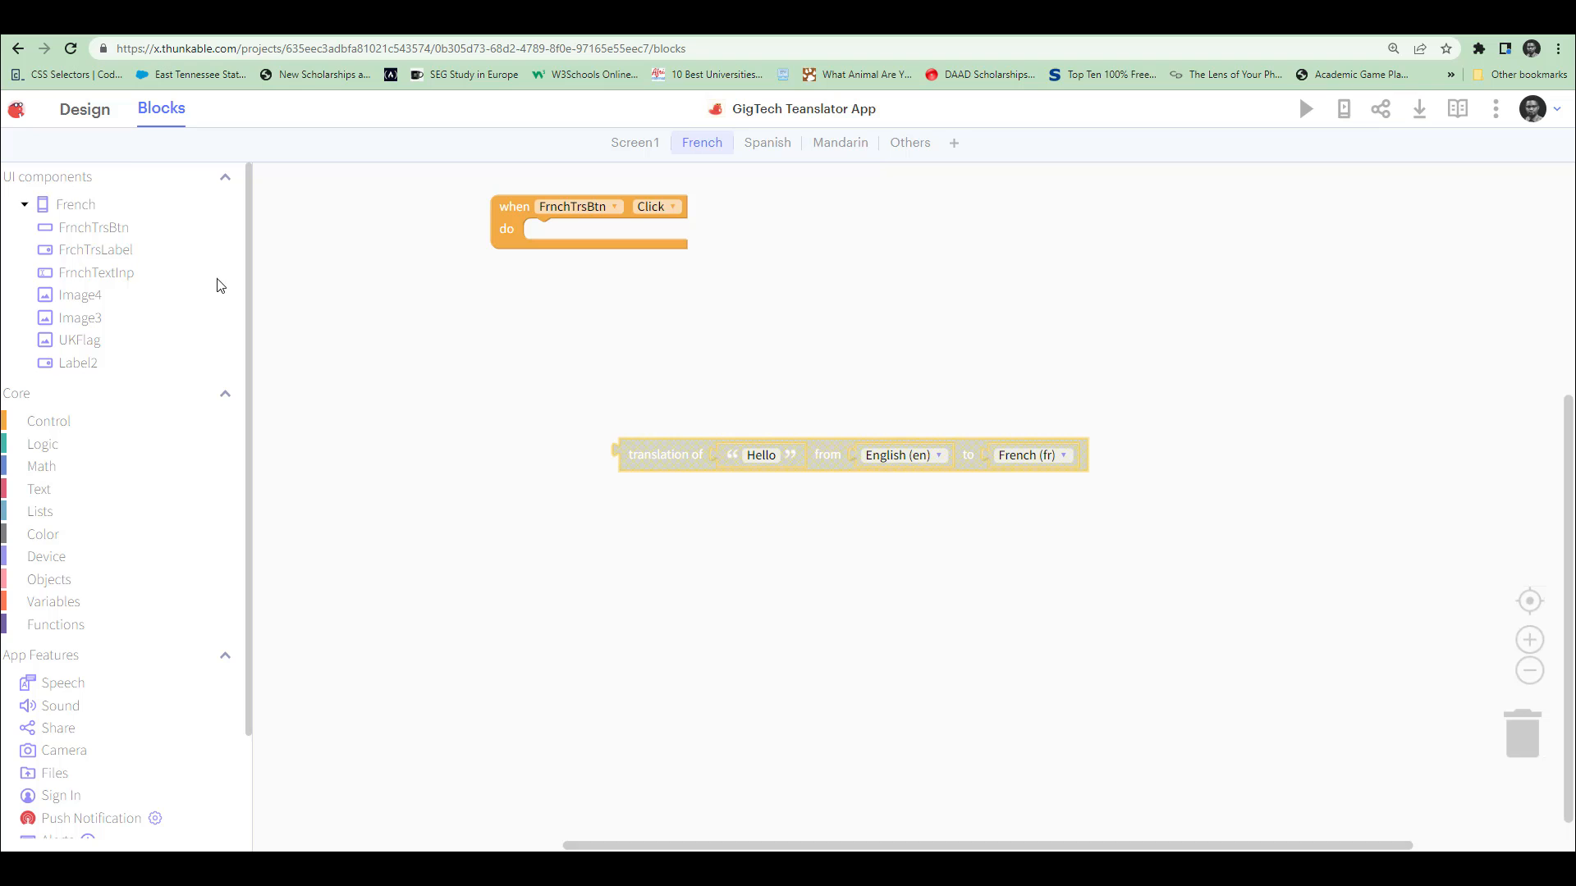
{"action": "left_click", "coordinate": [85, 111]}
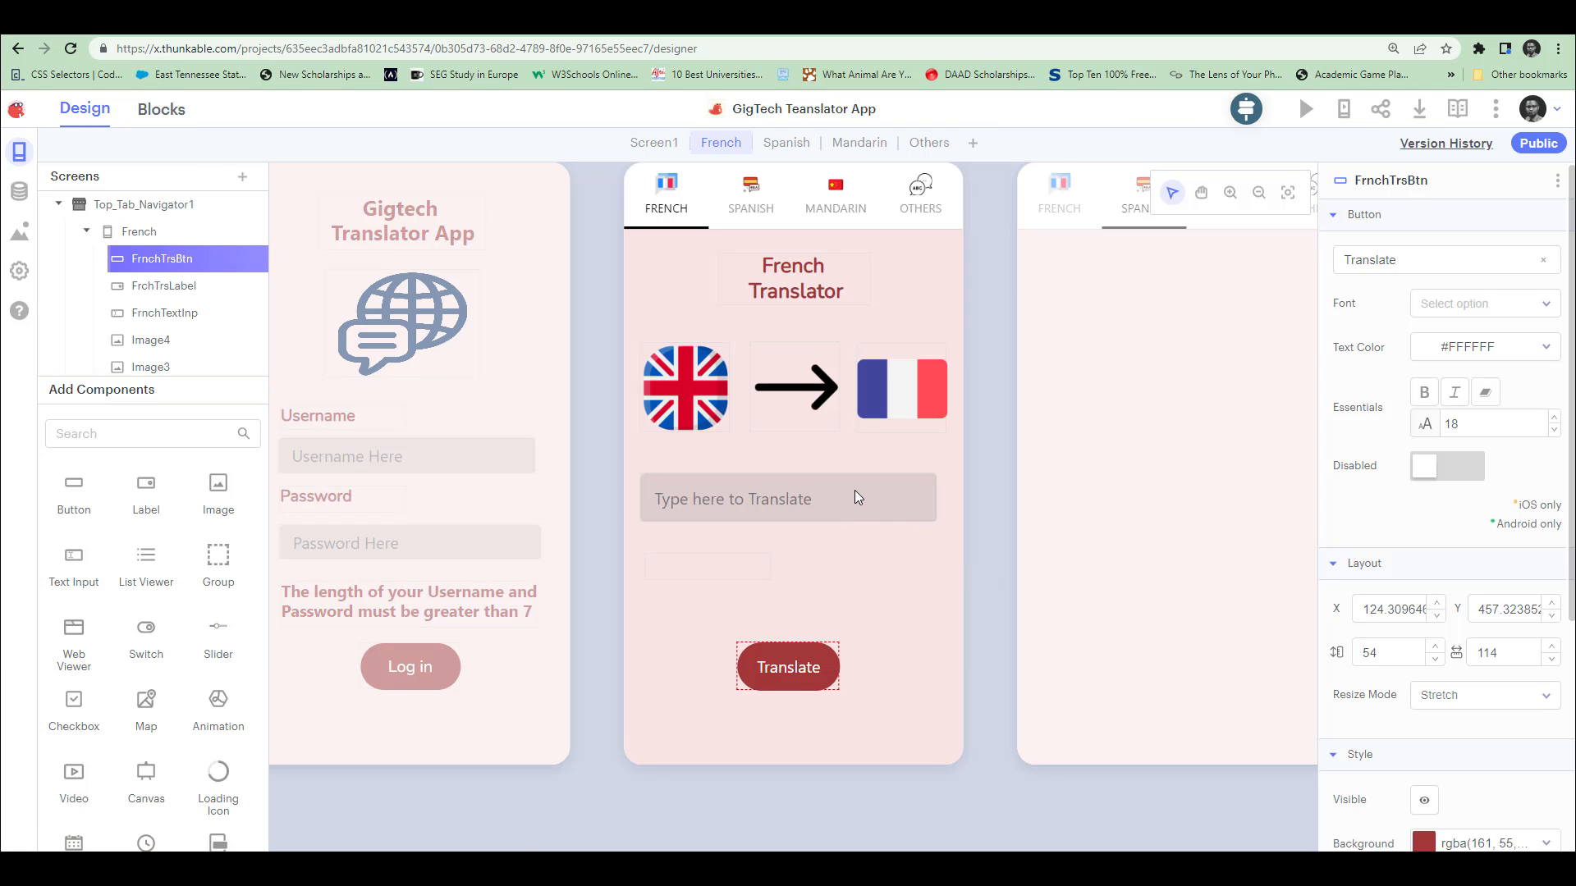
{"action": "left_click", "coordinate": [787, 499]}
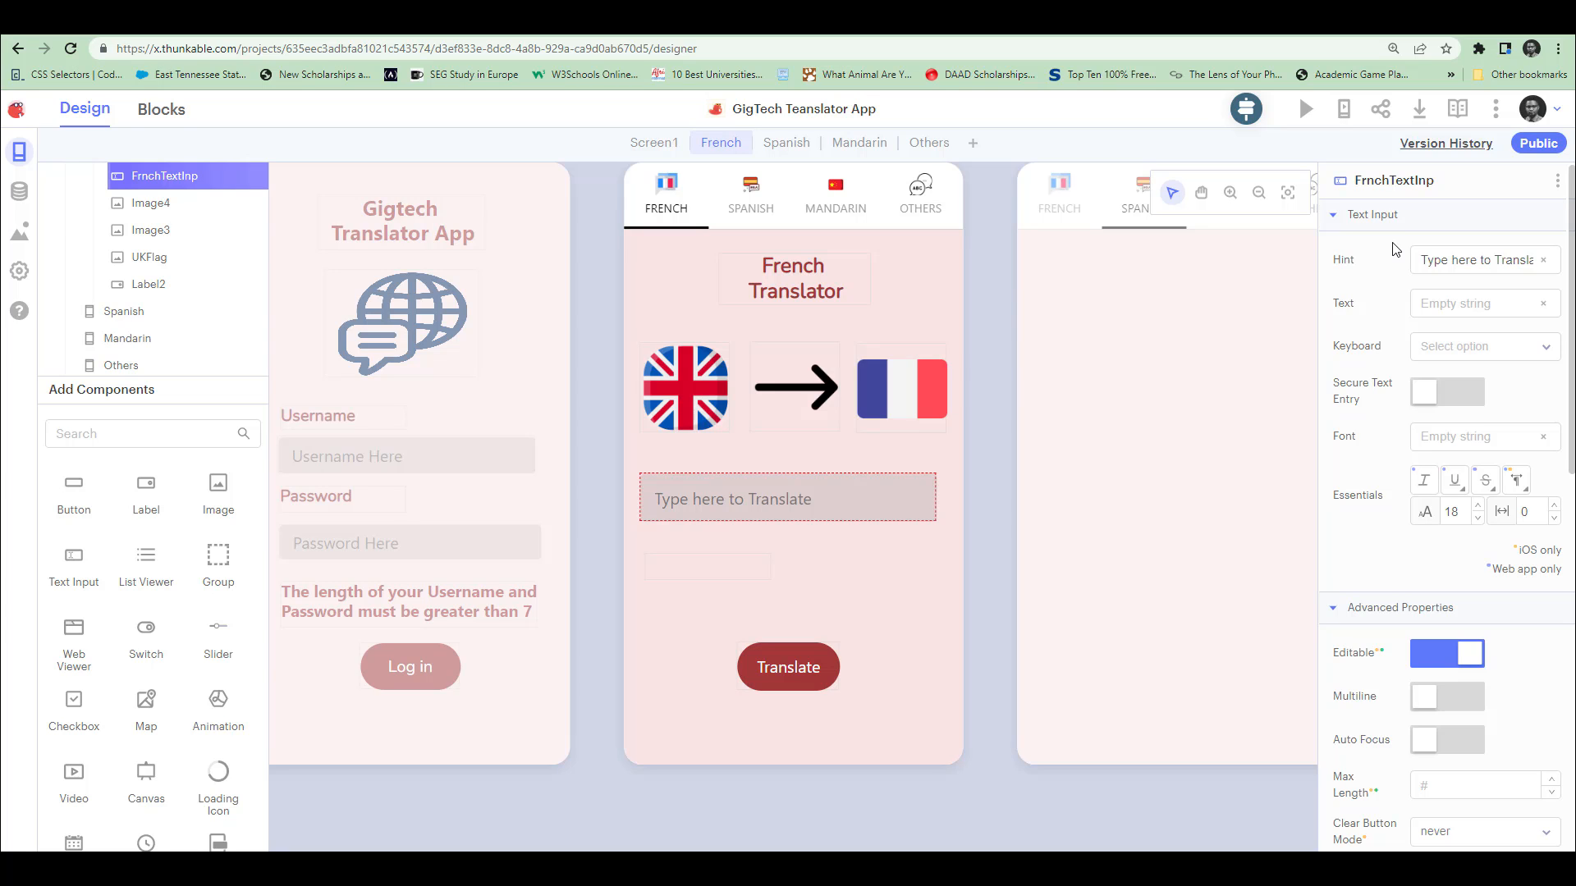
{"action": "left_click", "coordinate": [161, 110]}
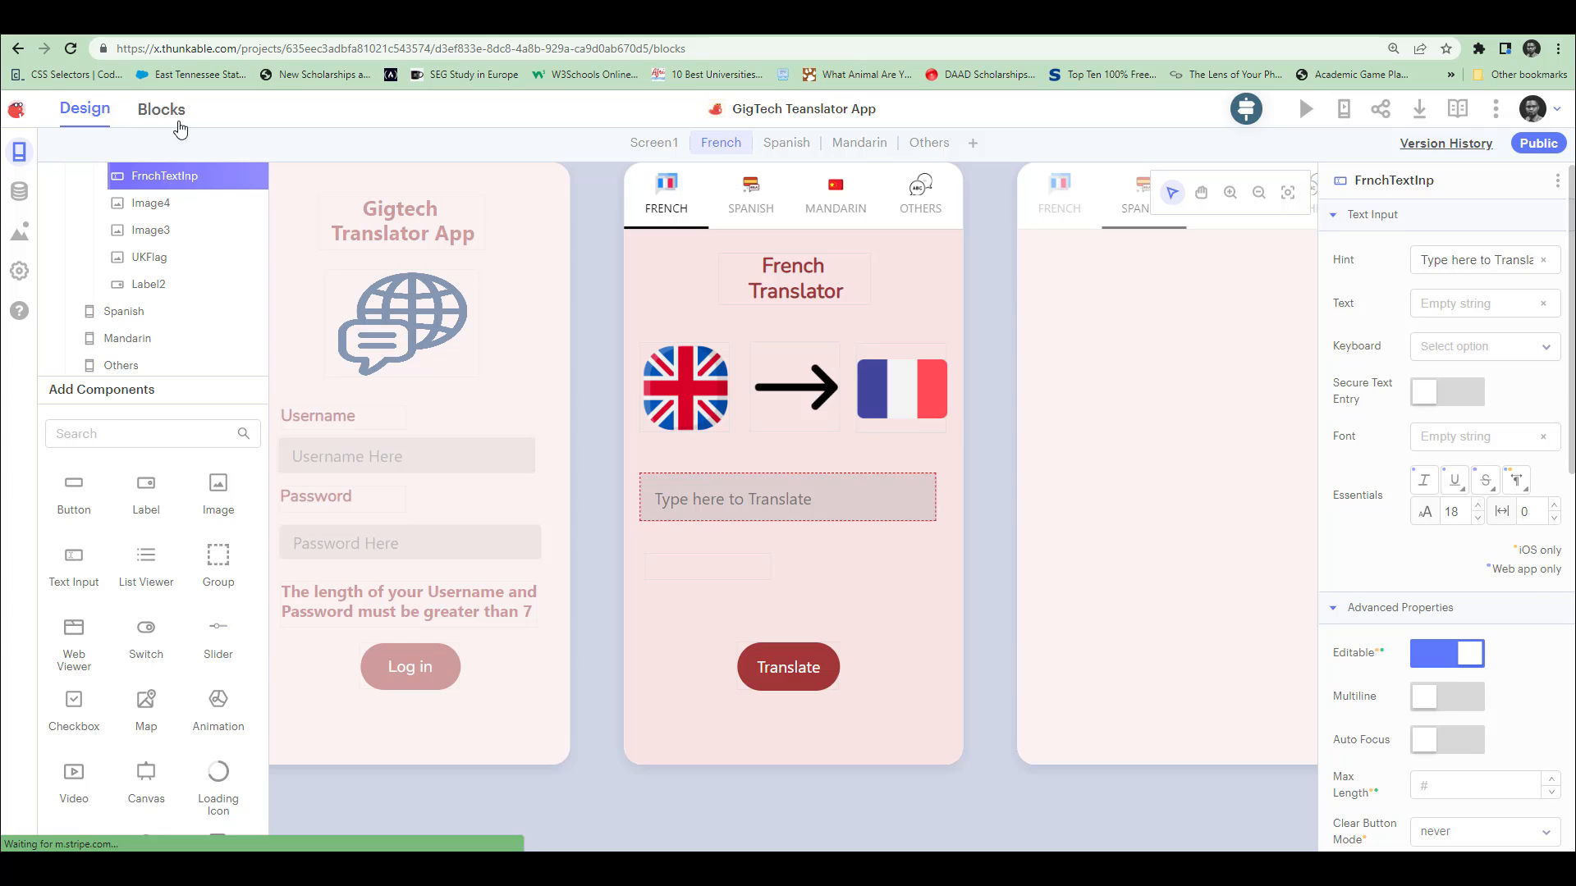
{"action": "left_click", "coordinate": [160, 108]}
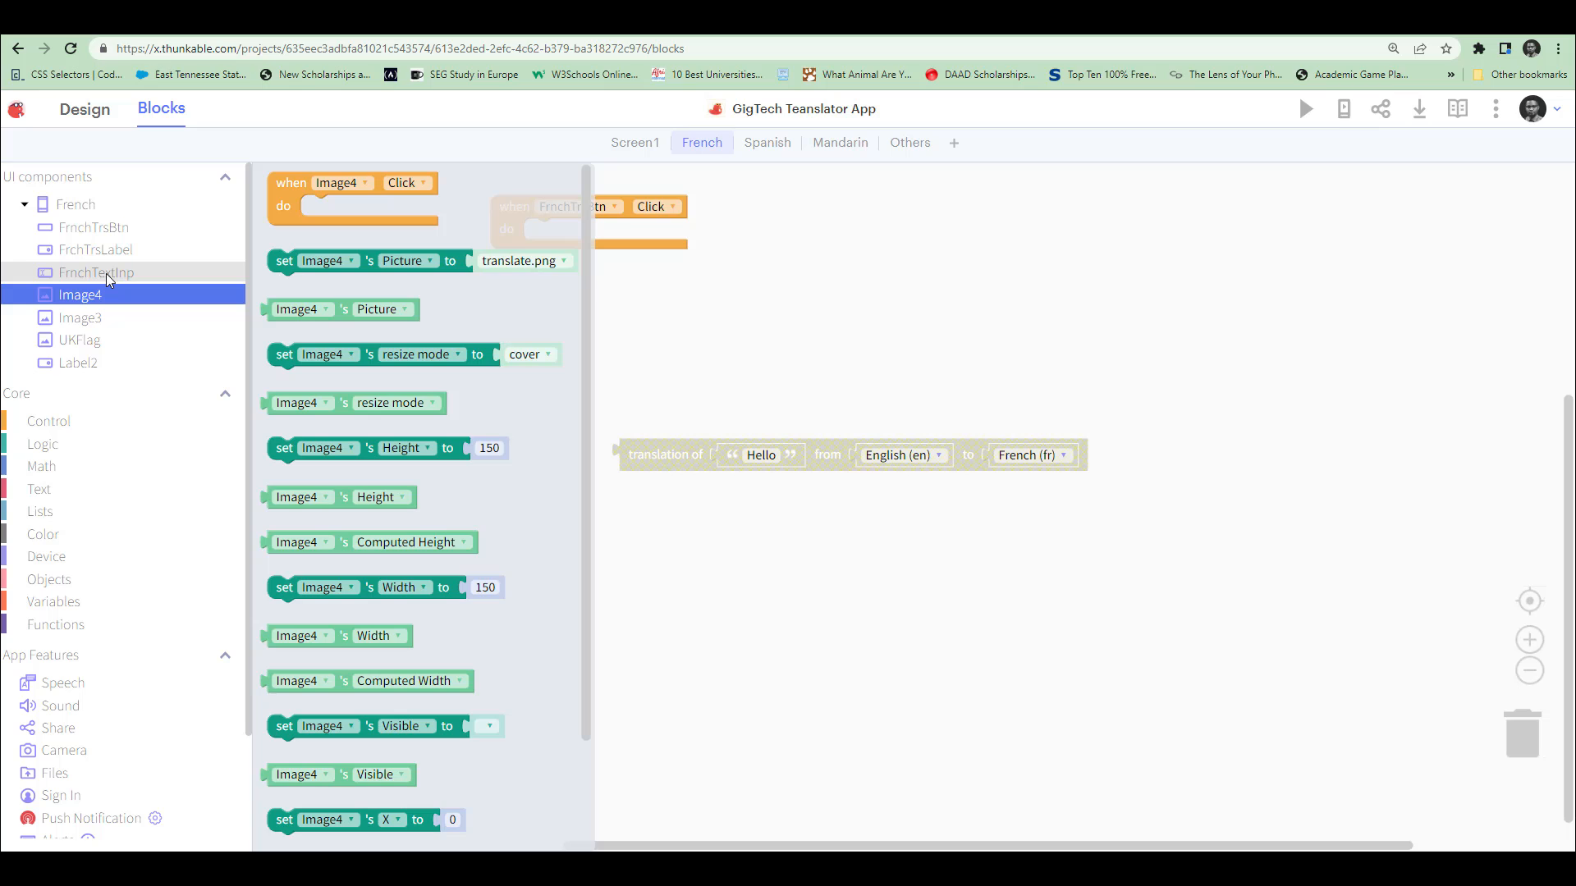
Replace Hello in the translation block with FrnchTextInp's Text.
{"action": "left_click", "coordinate": [97, 272]}
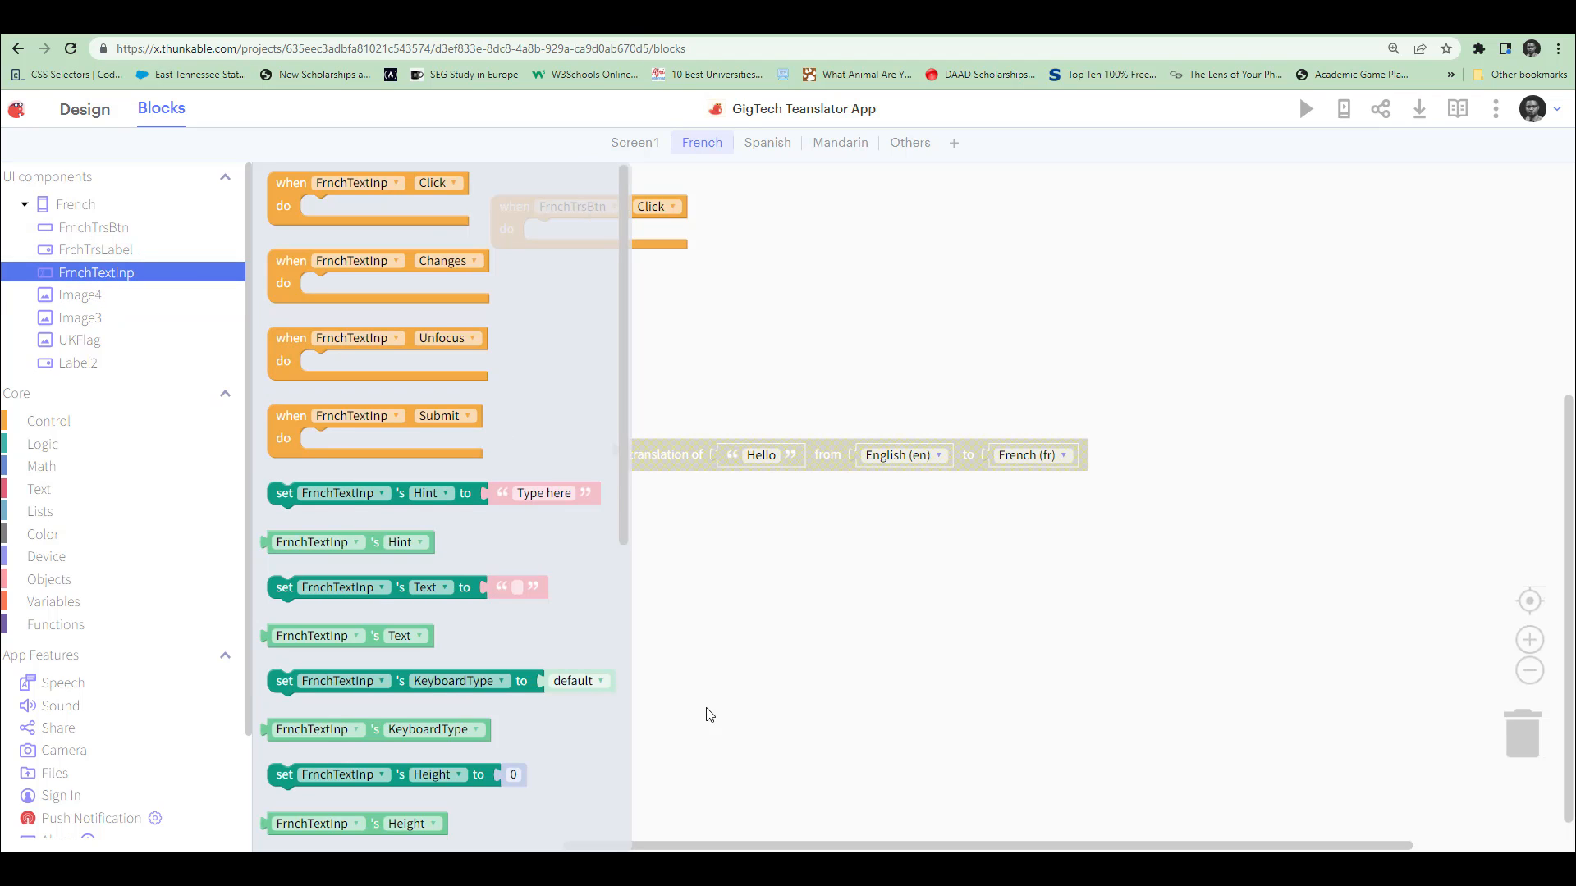
{"action": "scroll", "scroll_direction": "down", "scroll_amount": 3}
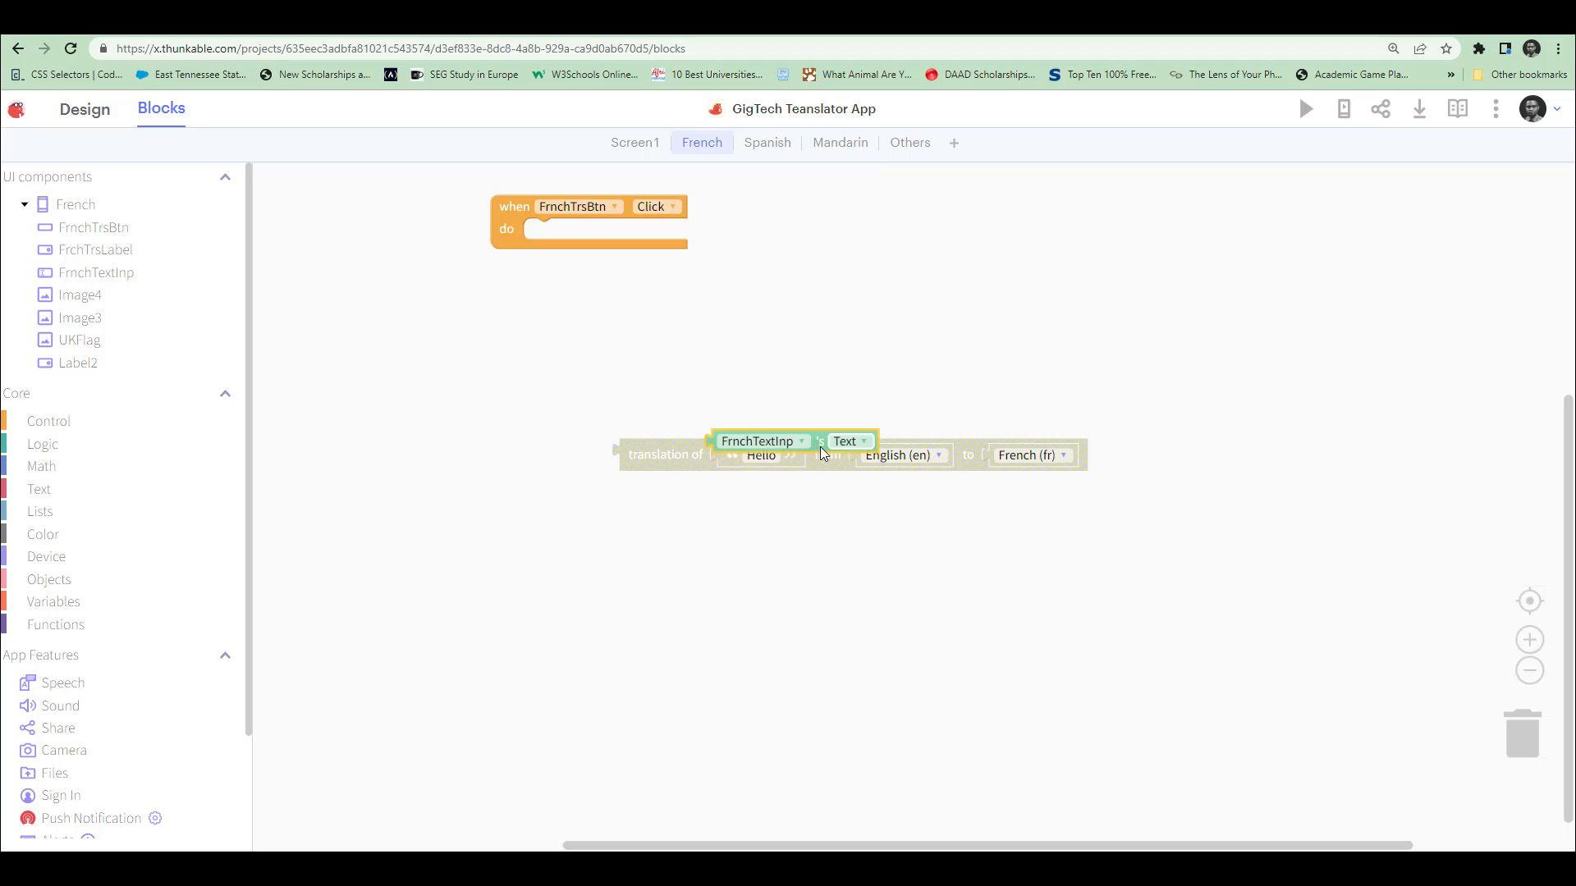
{"action": "left_click_drag", "start_coordinate": [784, 440], "coordinate": [819, 463]}
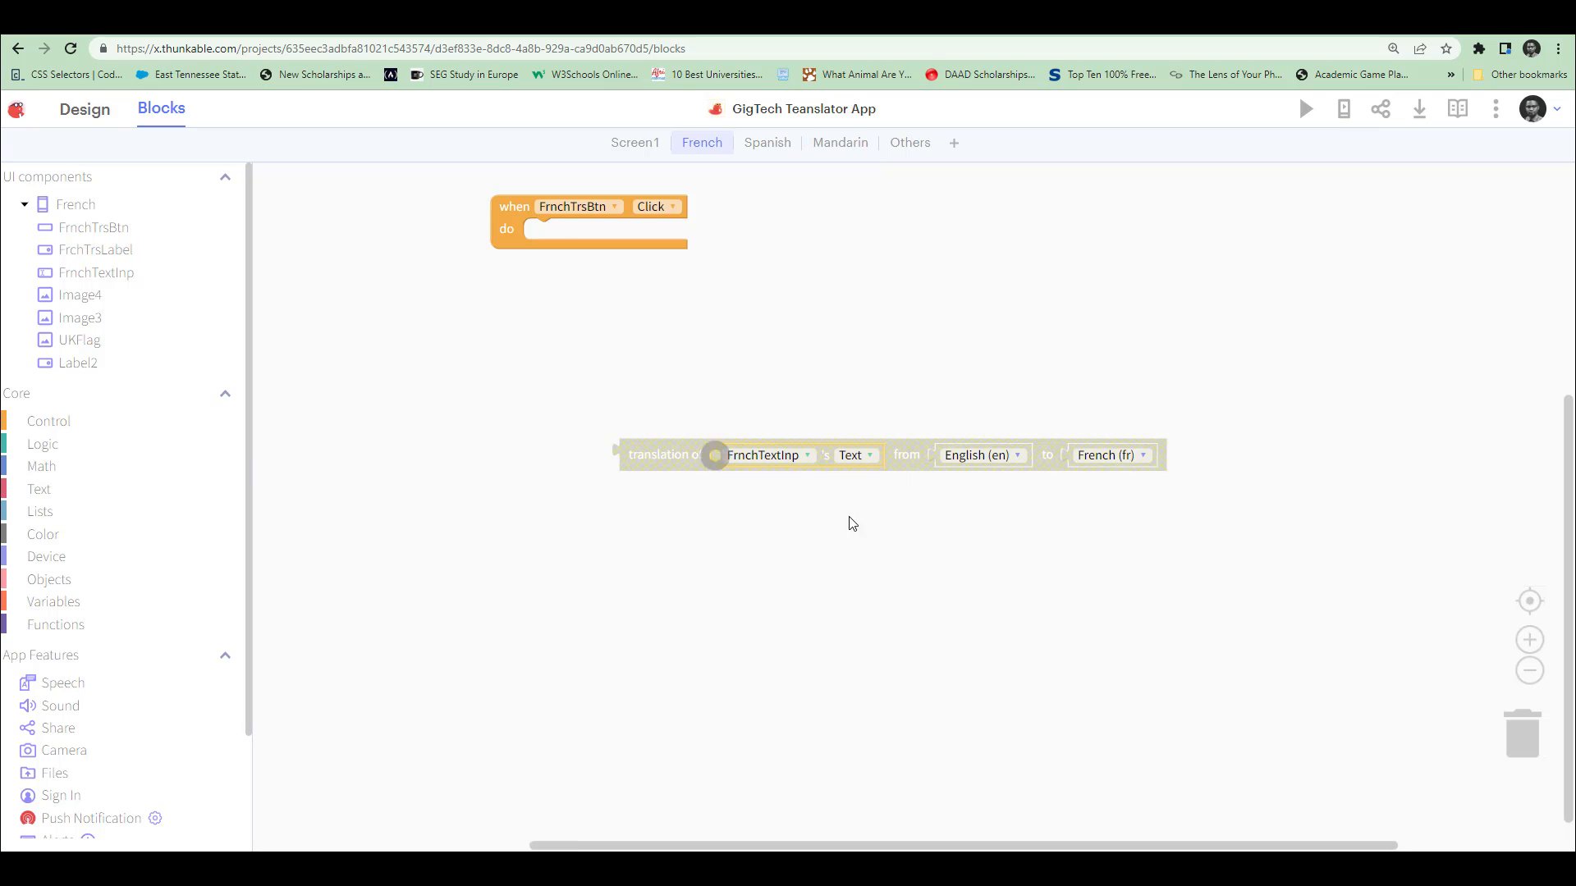
{"action": "mouse_move", "coordinate": [670, 463]}
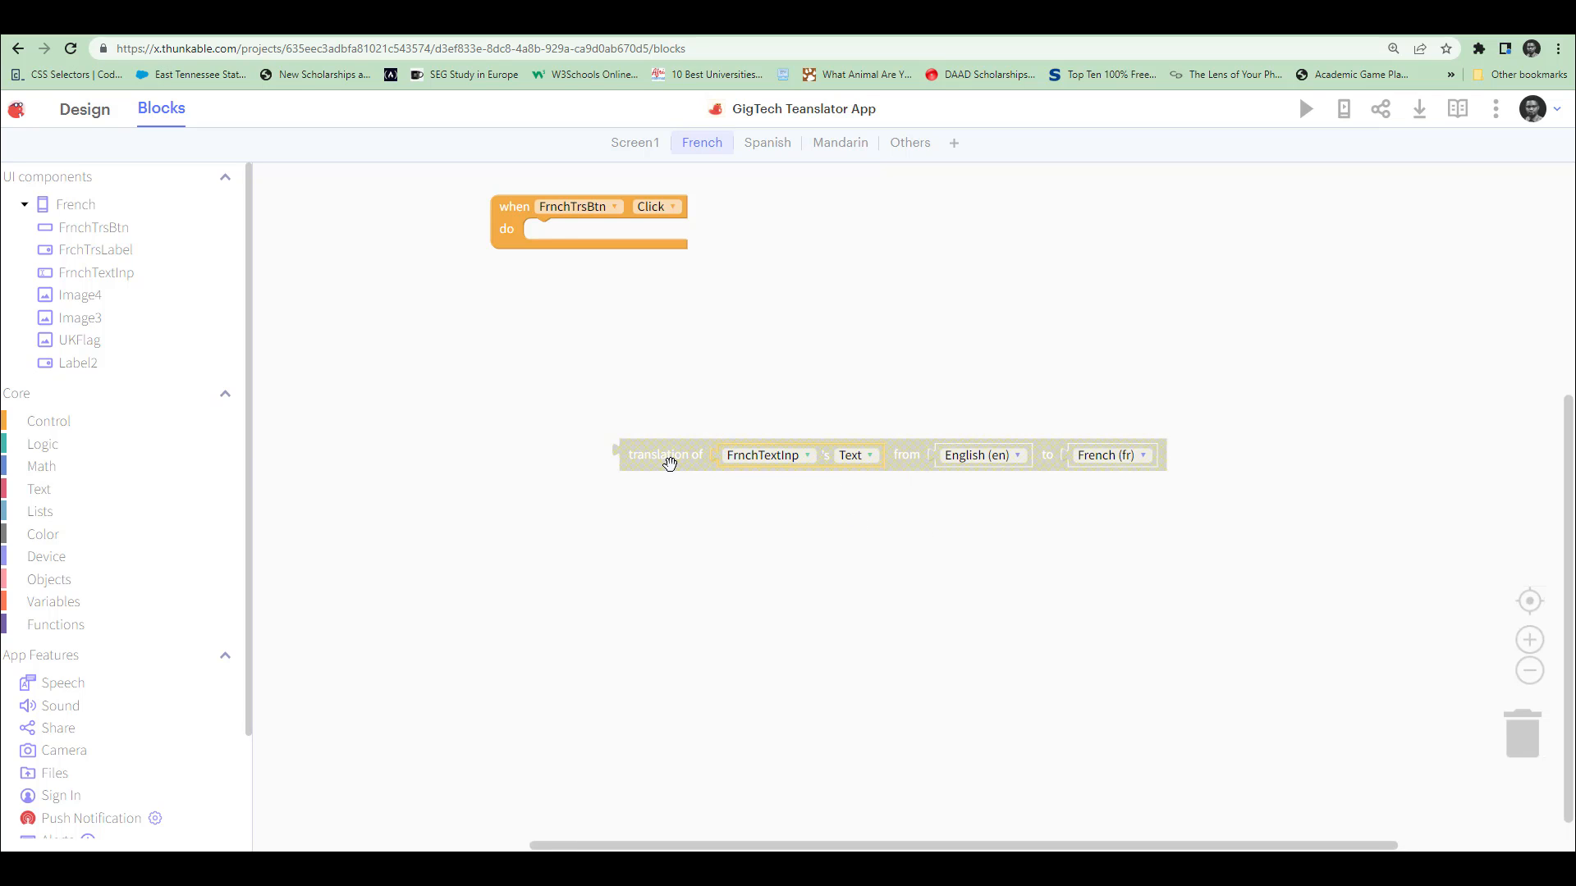
{"action": "mouse_move", "coordinate": [1102, 487]}
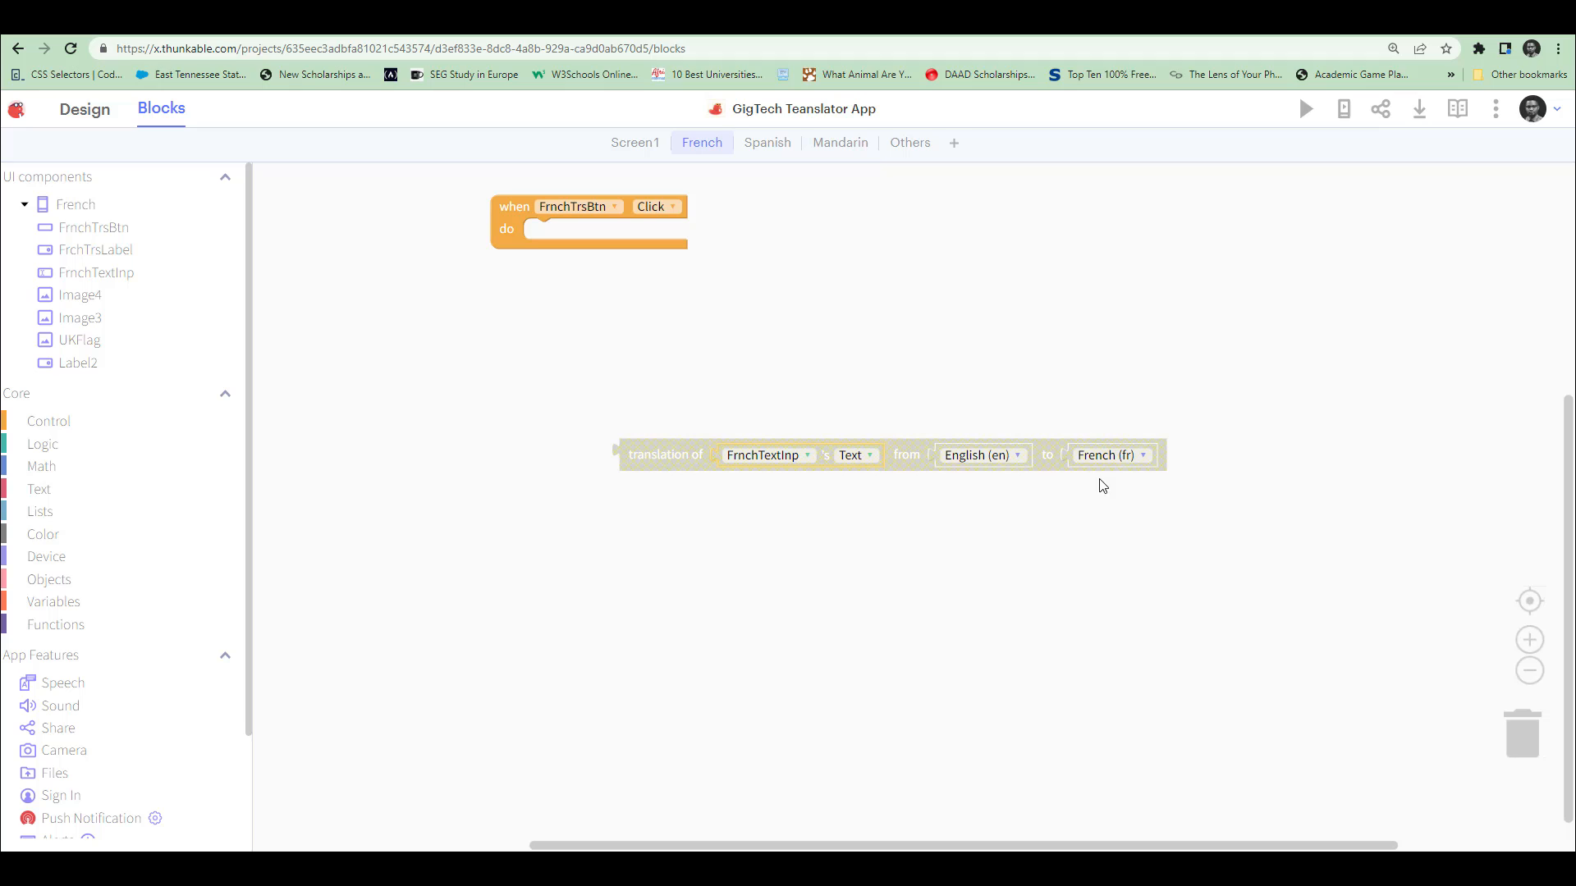
{"action": "mouse_move", "coordinate": [812, 473]}
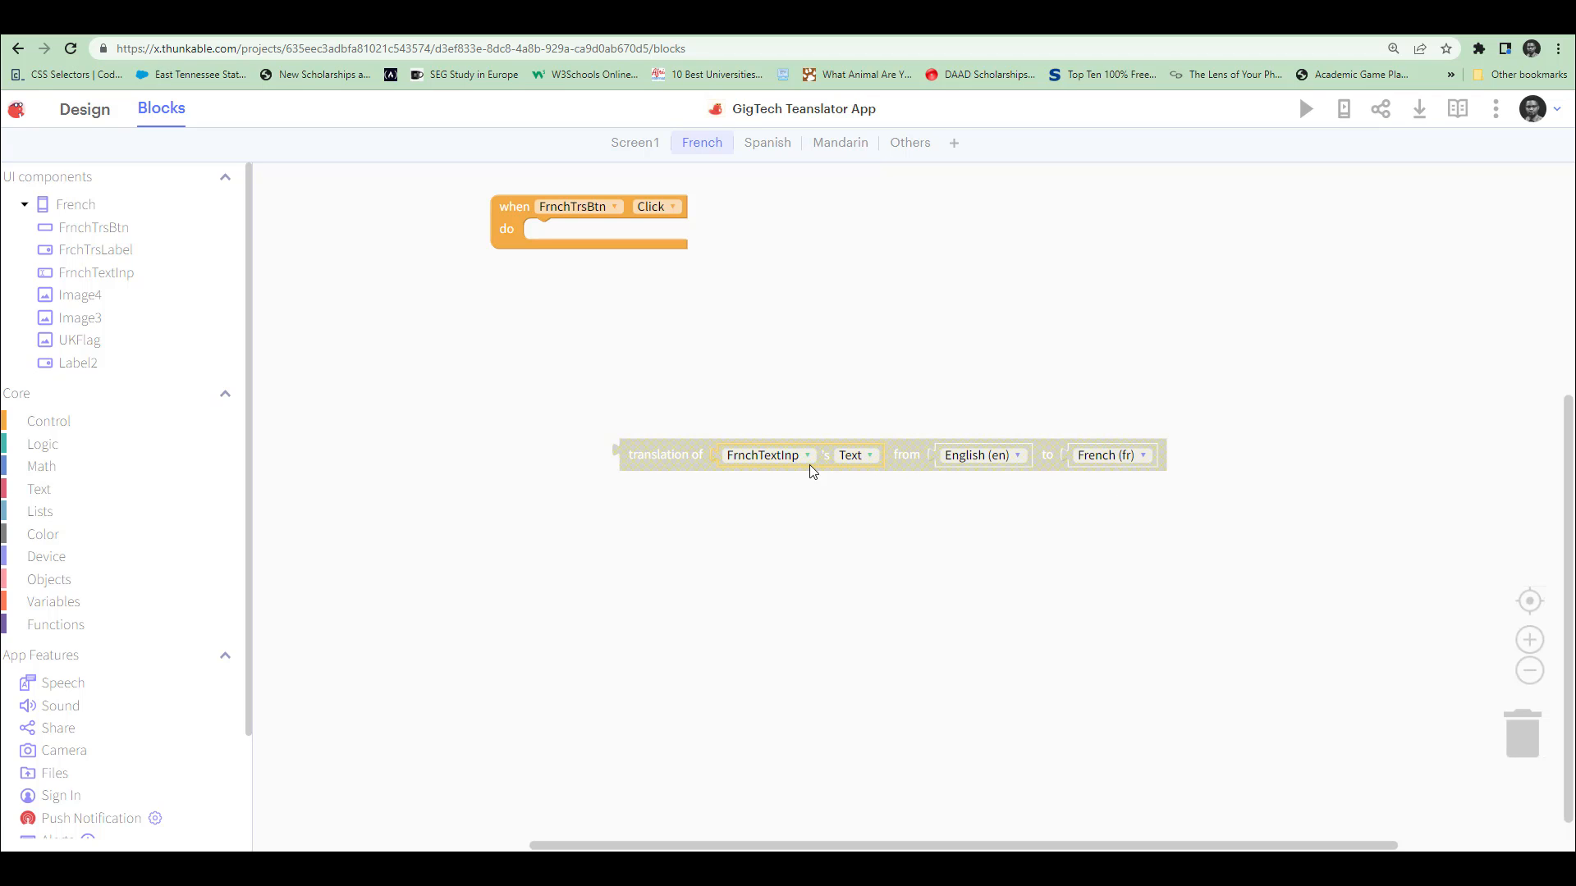
{"action": "mouse_move", "coordinate": [712, 512]}
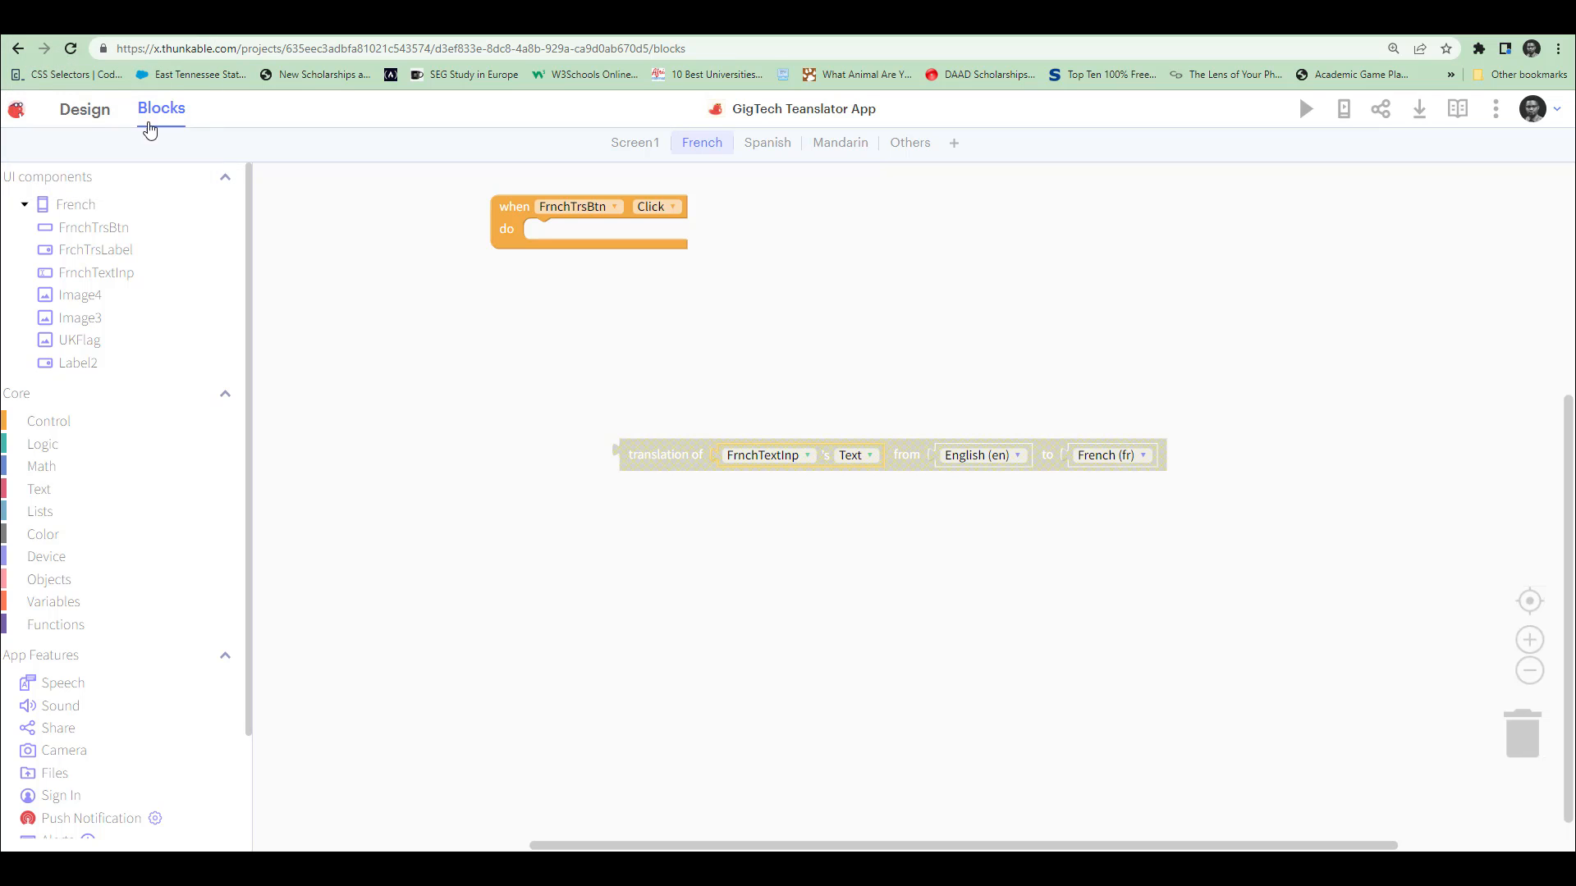
Set FrchTrsLabel's Text to the English-to-French translation inside the click handler.
{"action": "left_click", "coordinate": [85, 108]}
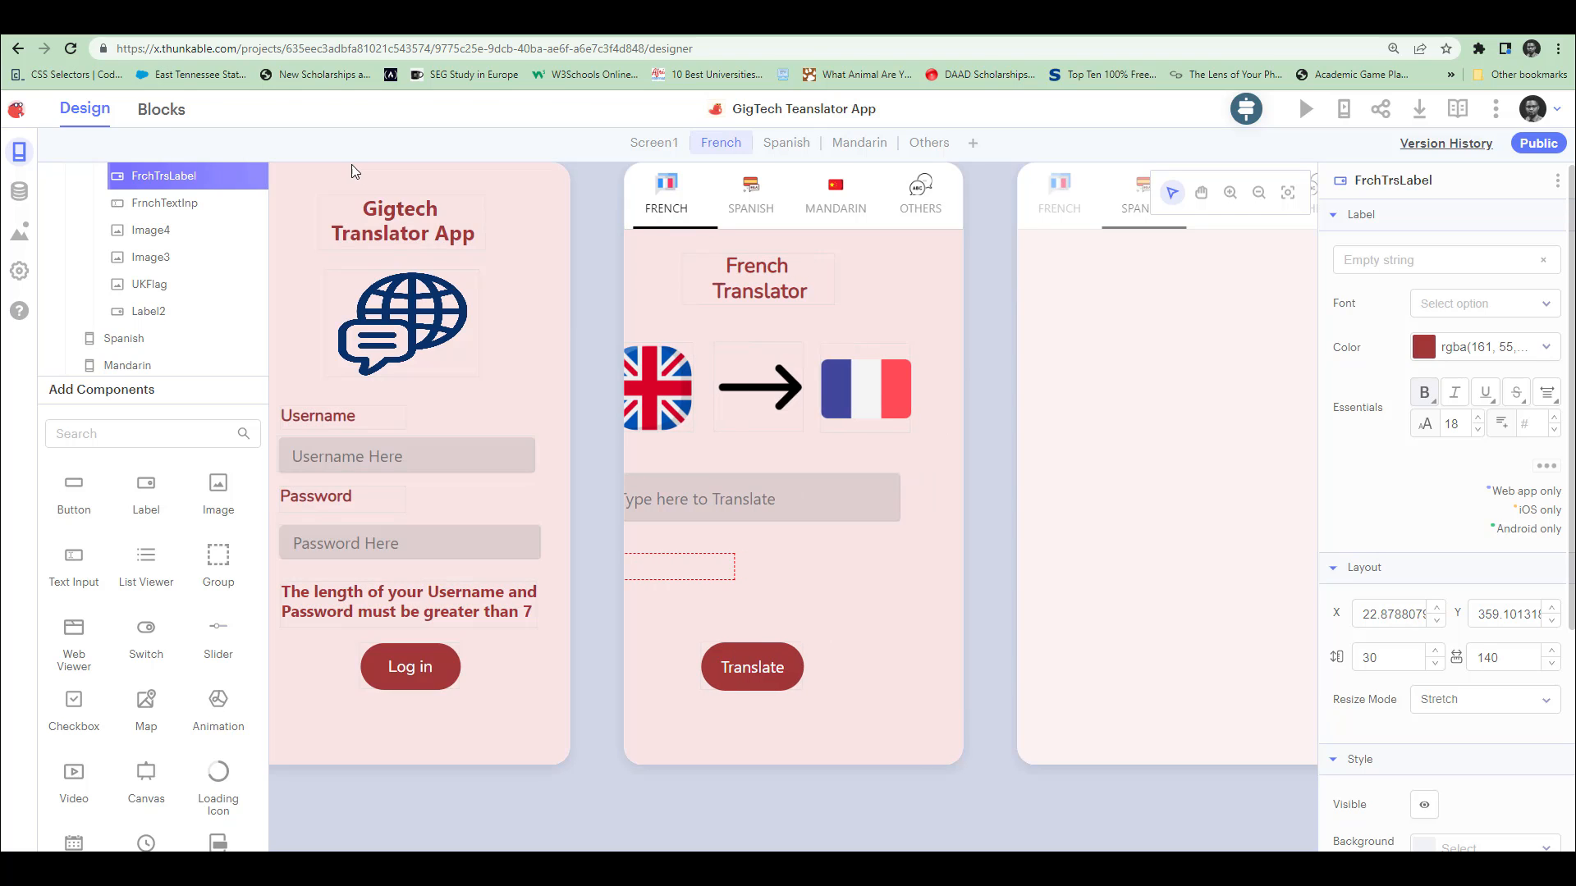
{"action": "left_click", "coordinate": [161, 111]}
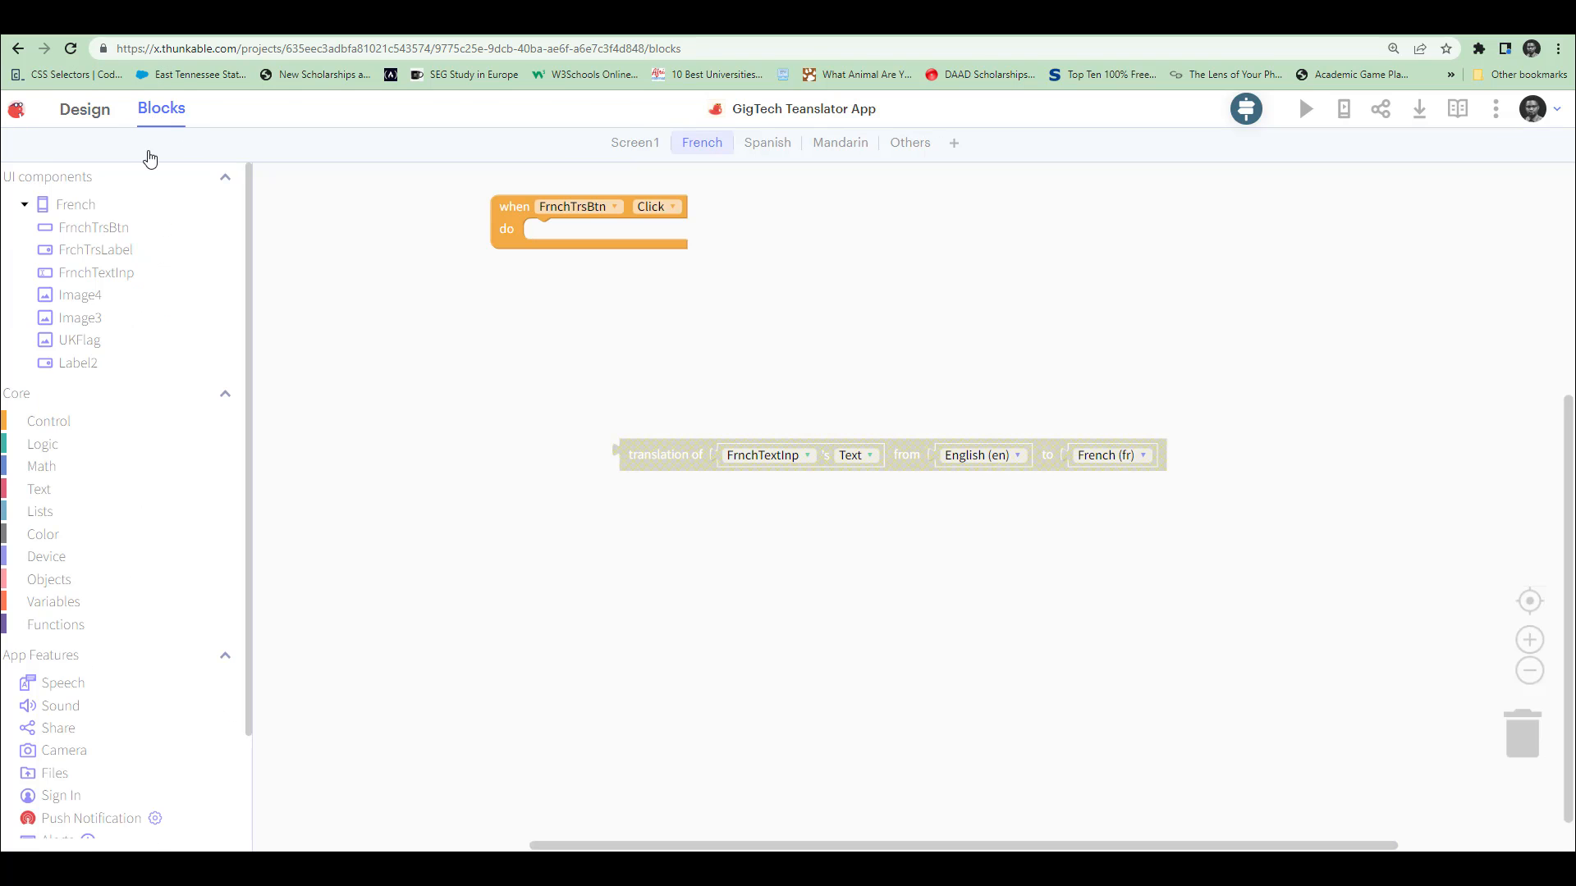
{"action": "left_click", "coordinate": [95, 249]}
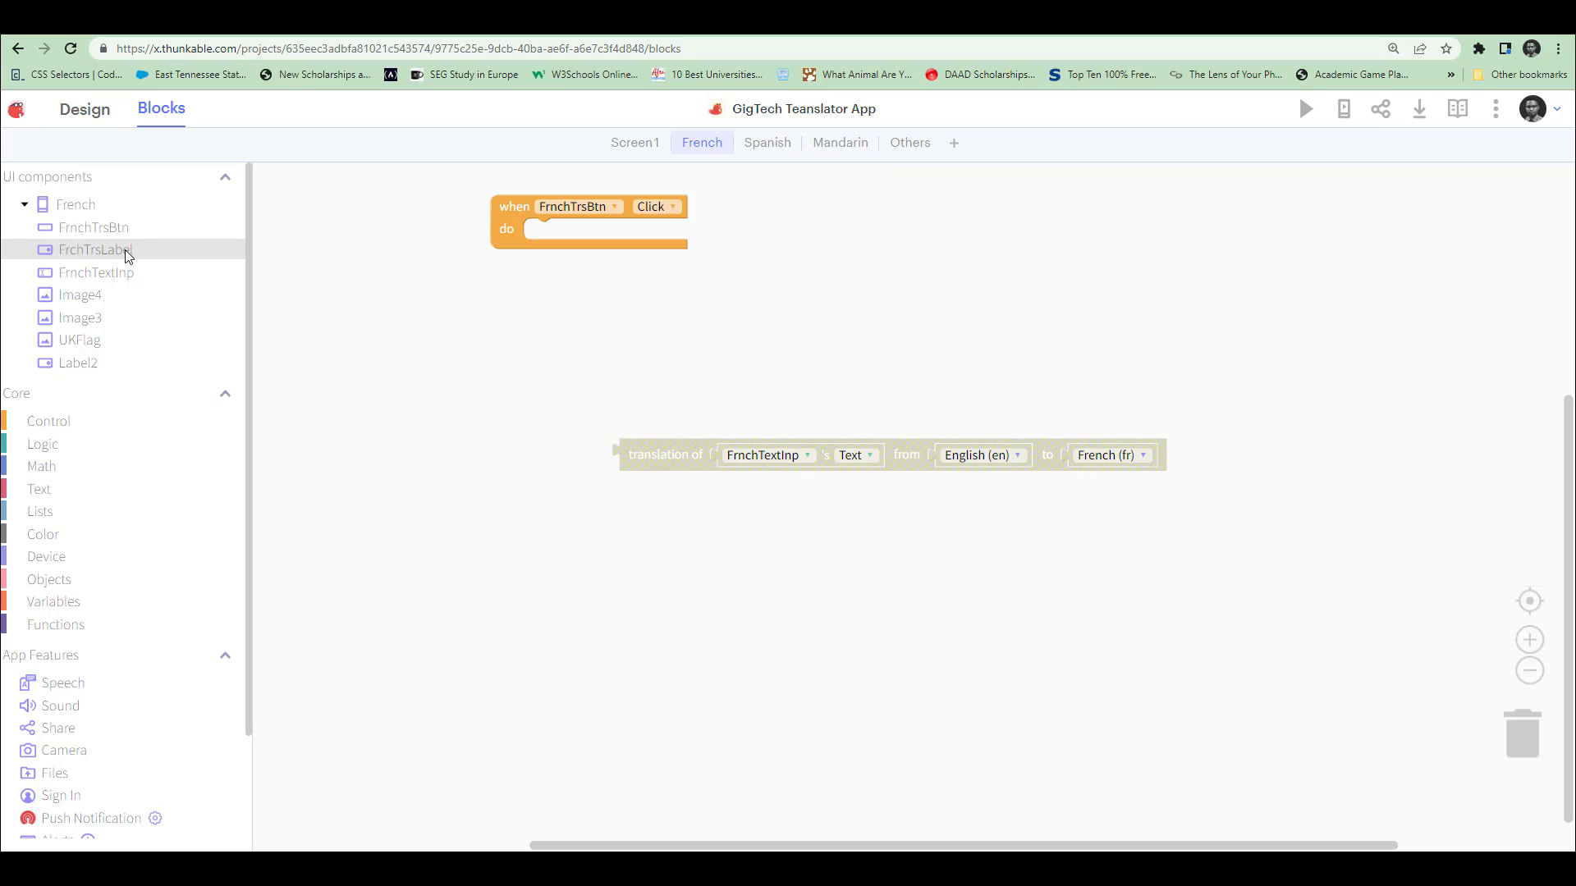
{"action": "left_click", "coordinate": [97, 249]}
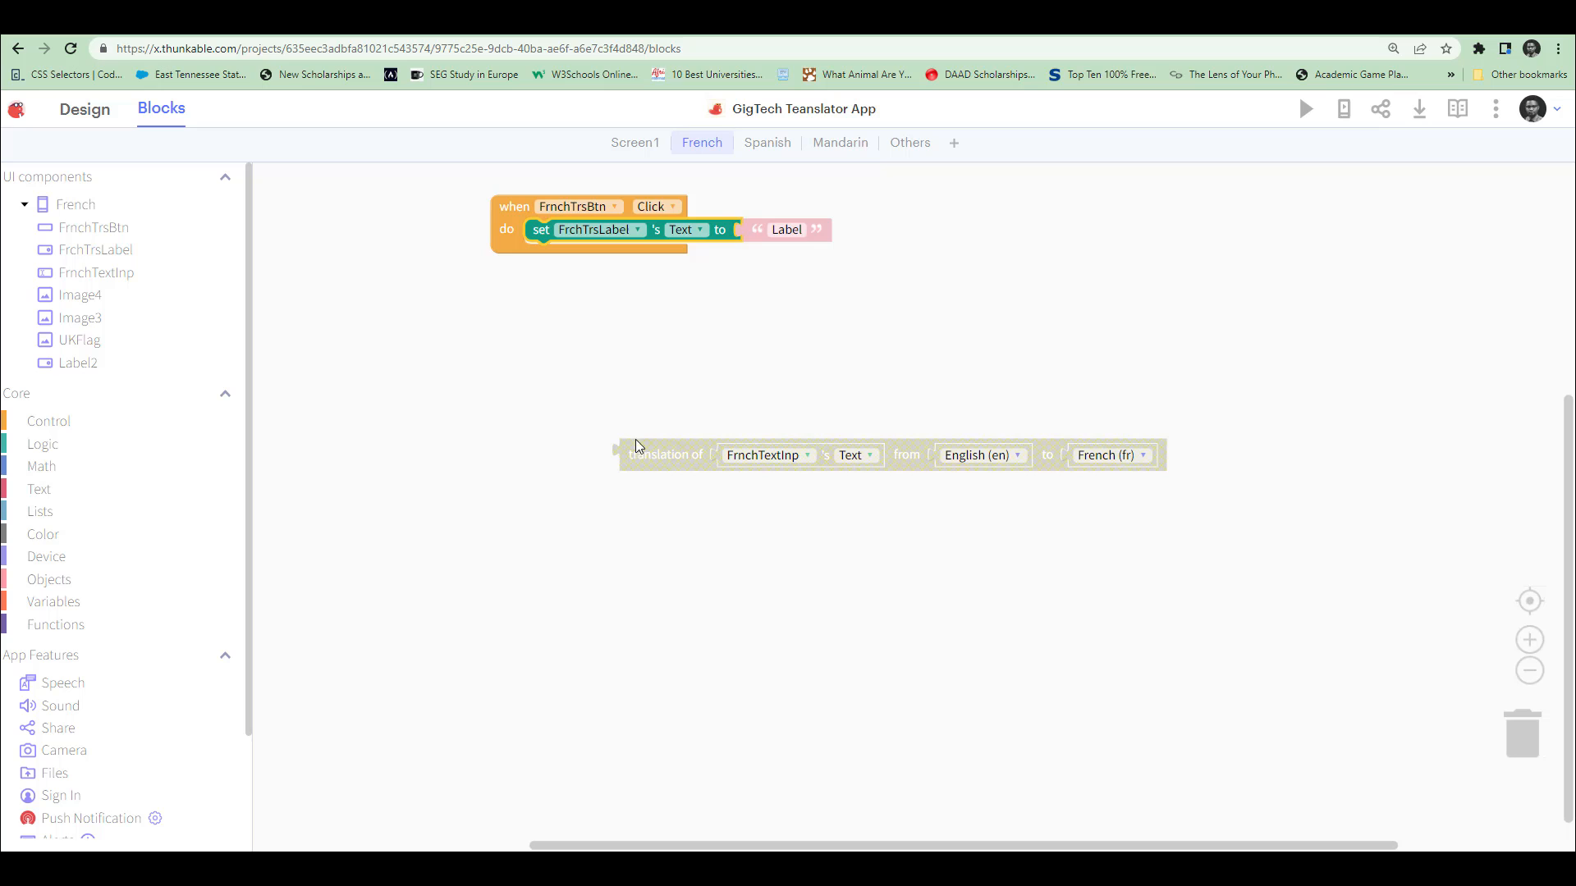
{"action": "left_click_drag", "start_coordinate": [663, 454], "coordinate": [789, 234]}
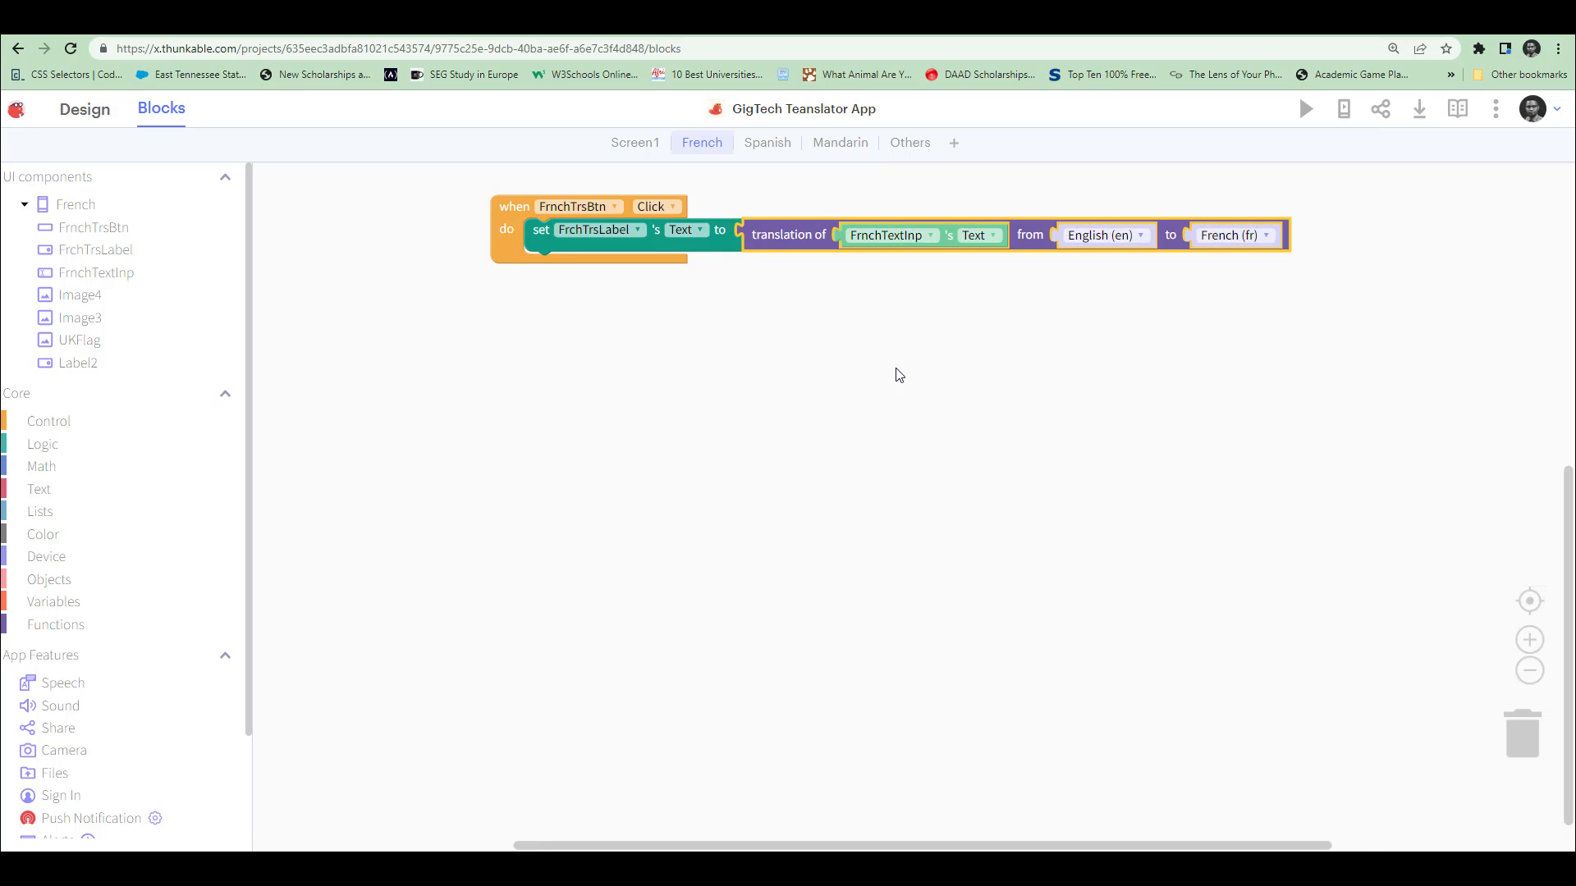
{"action": "mouse_move", "coordinate": [912, 398]}
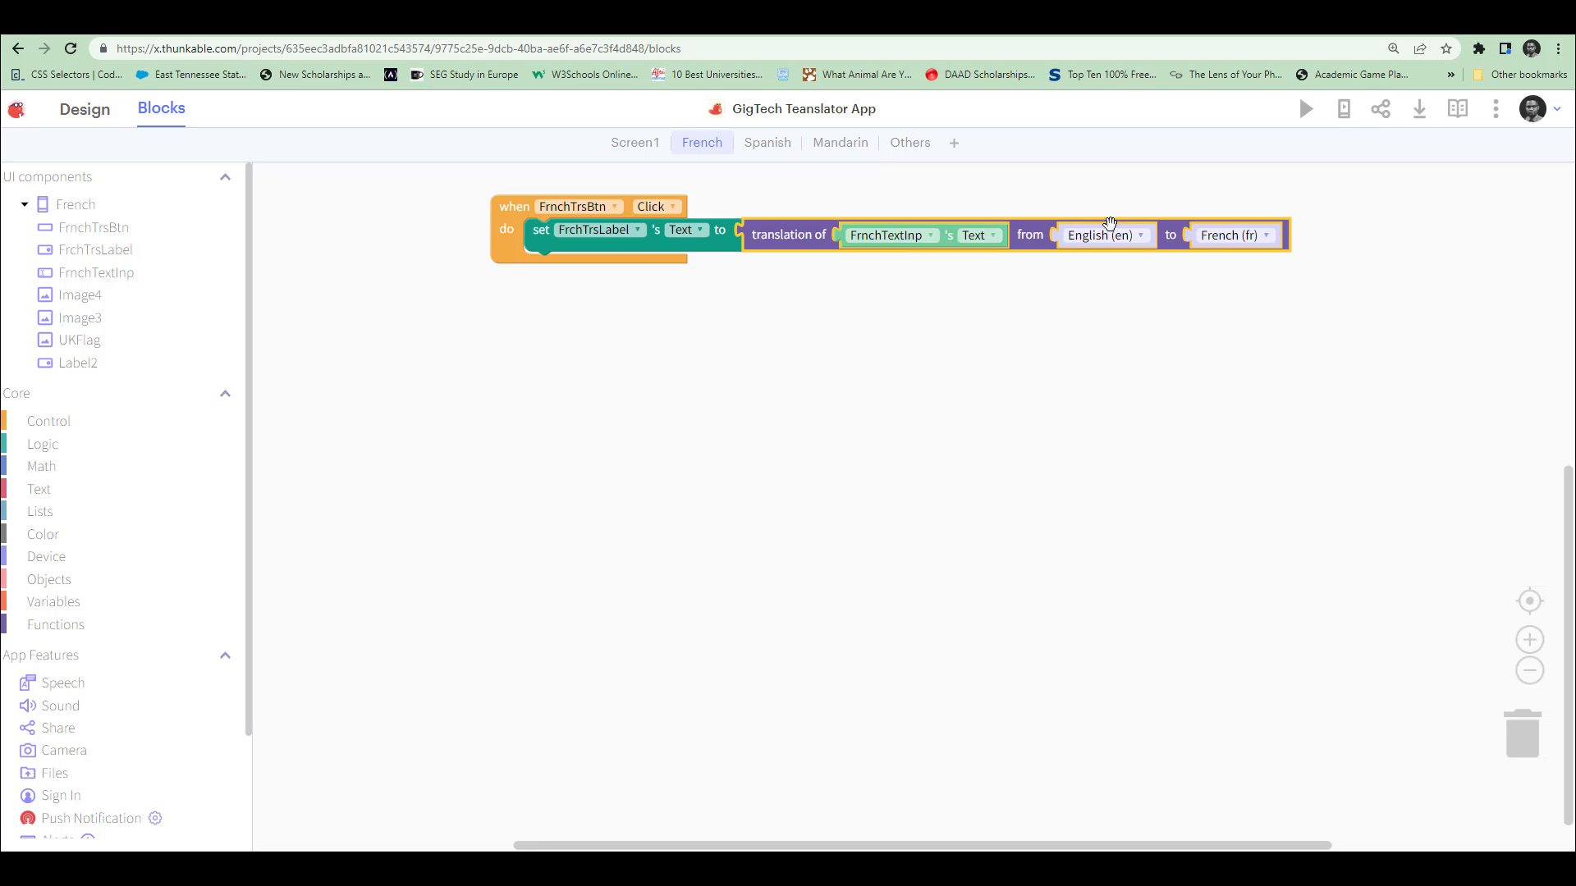
{"action": "mouse_move", "coordinate": [707, 250]}
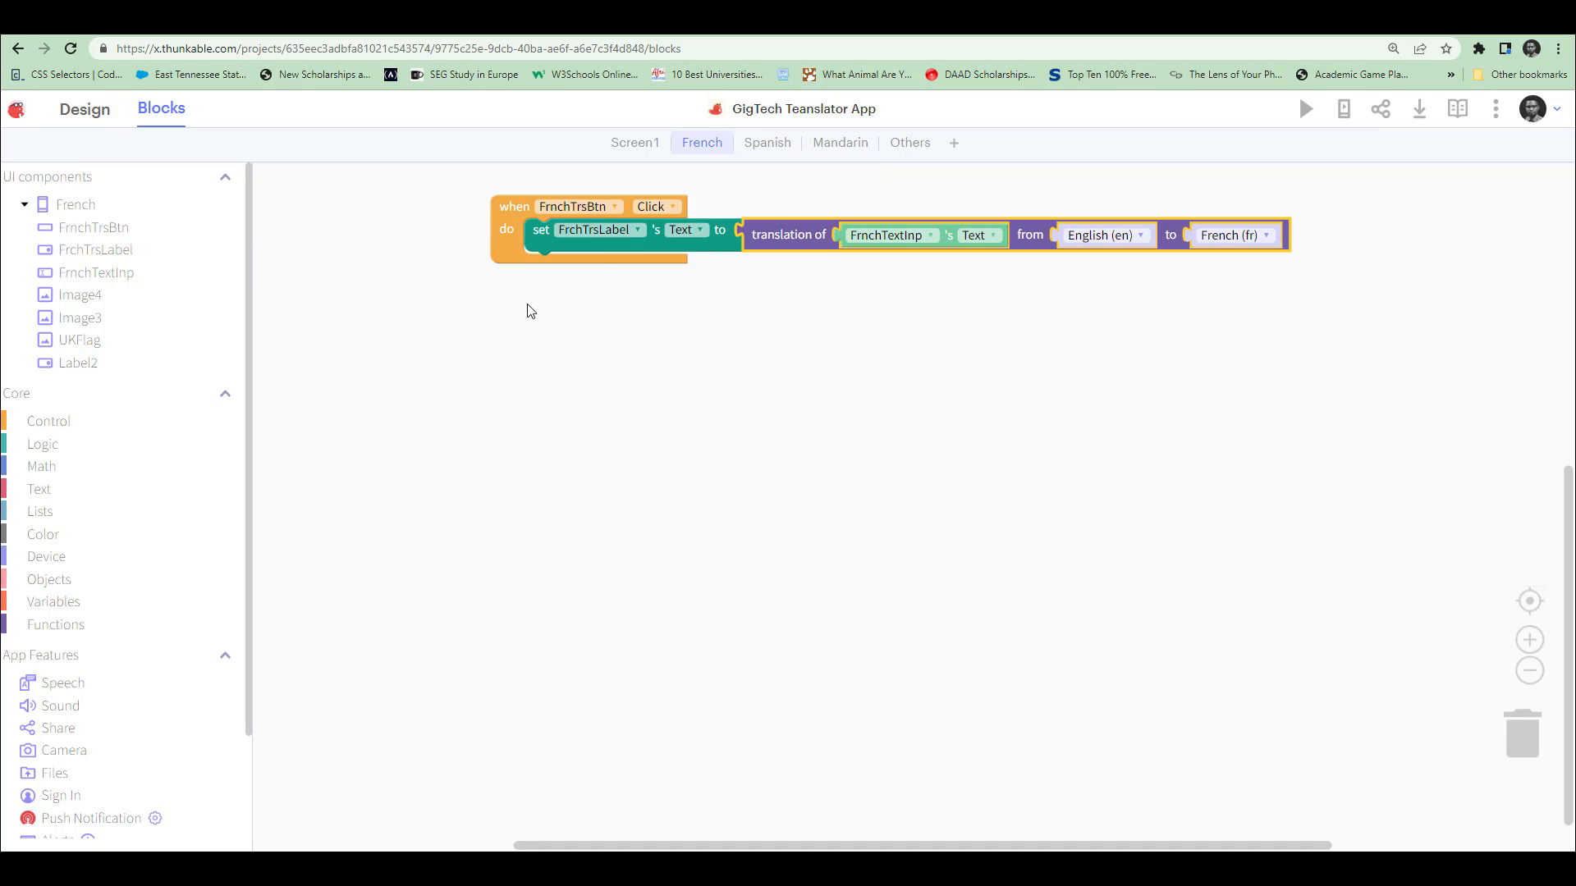
{"action": "mouse_move", "coordinate": [518, 312]}
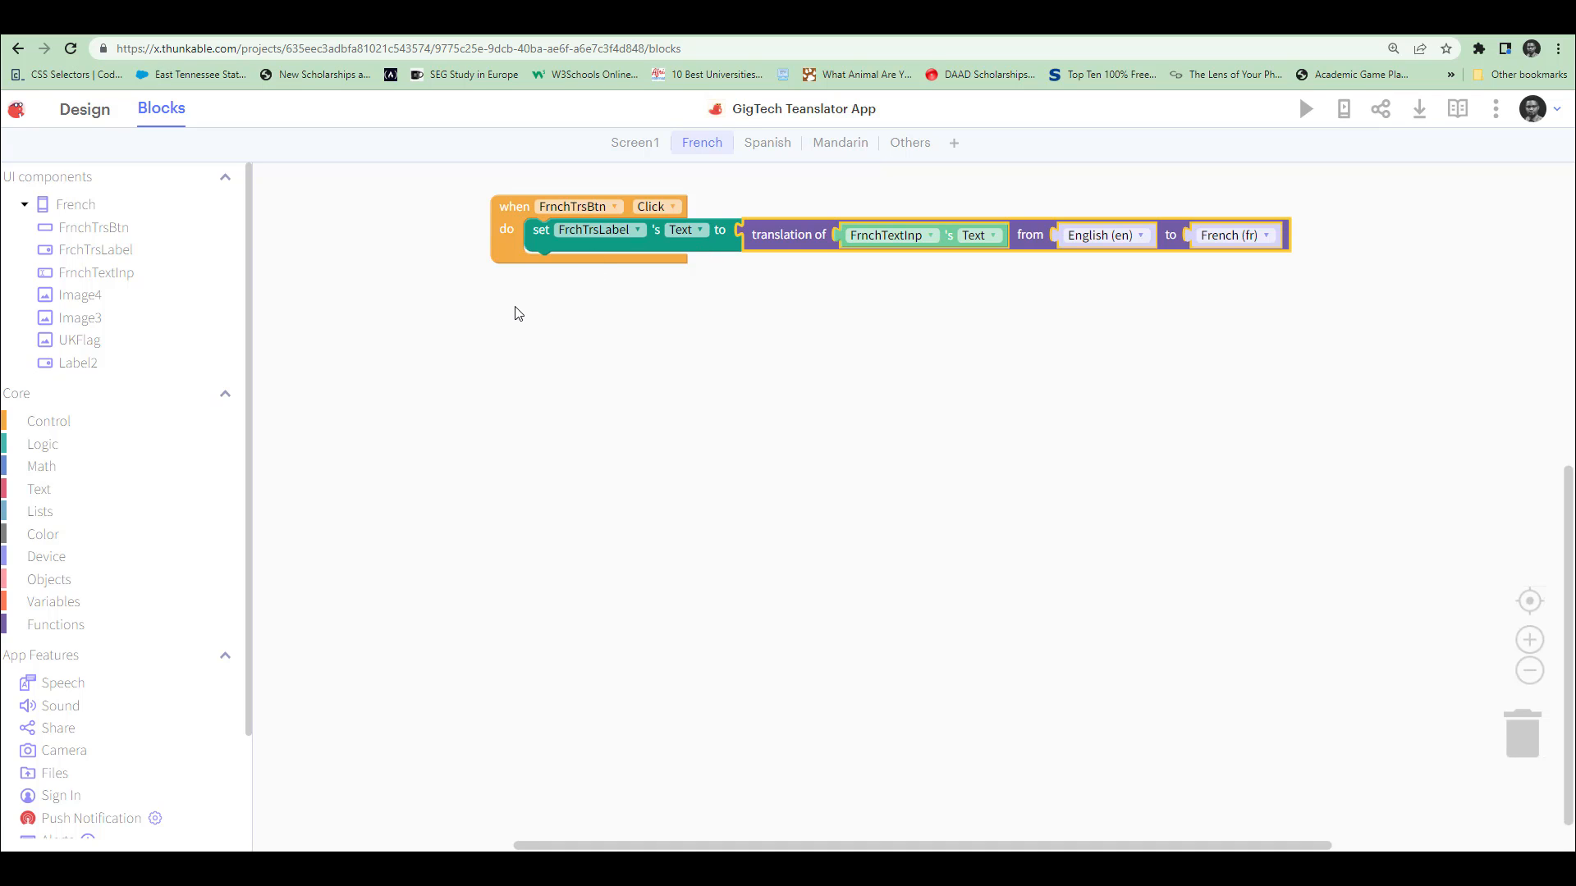
{"action": "mouse_move", "coordinate": [48, 420]}
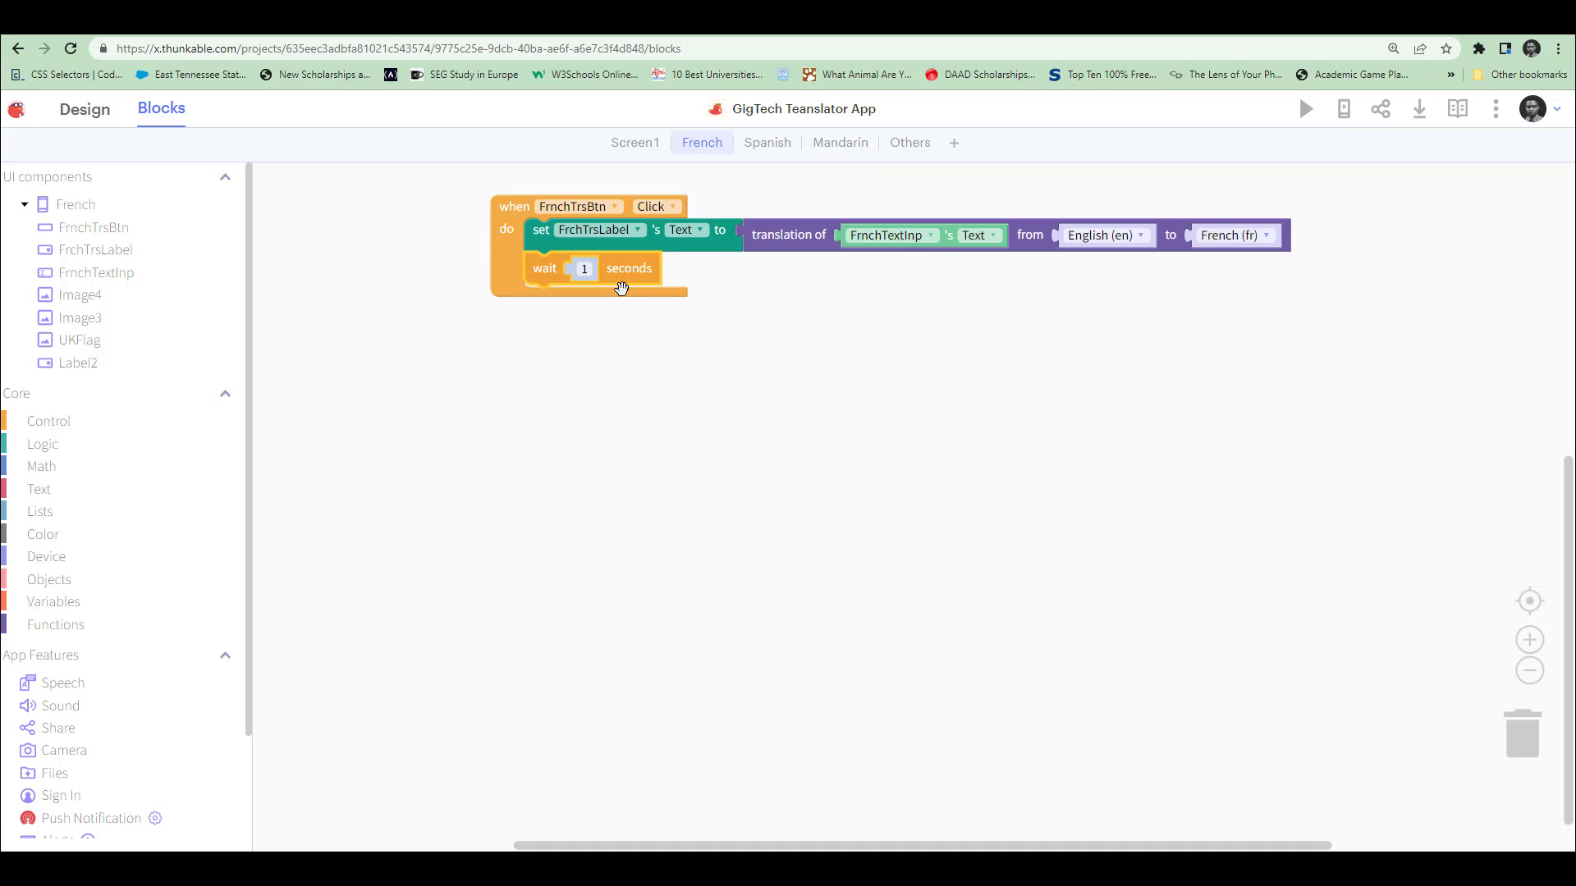
{"action": "mouse_move", "coordinate": [752, 380]}
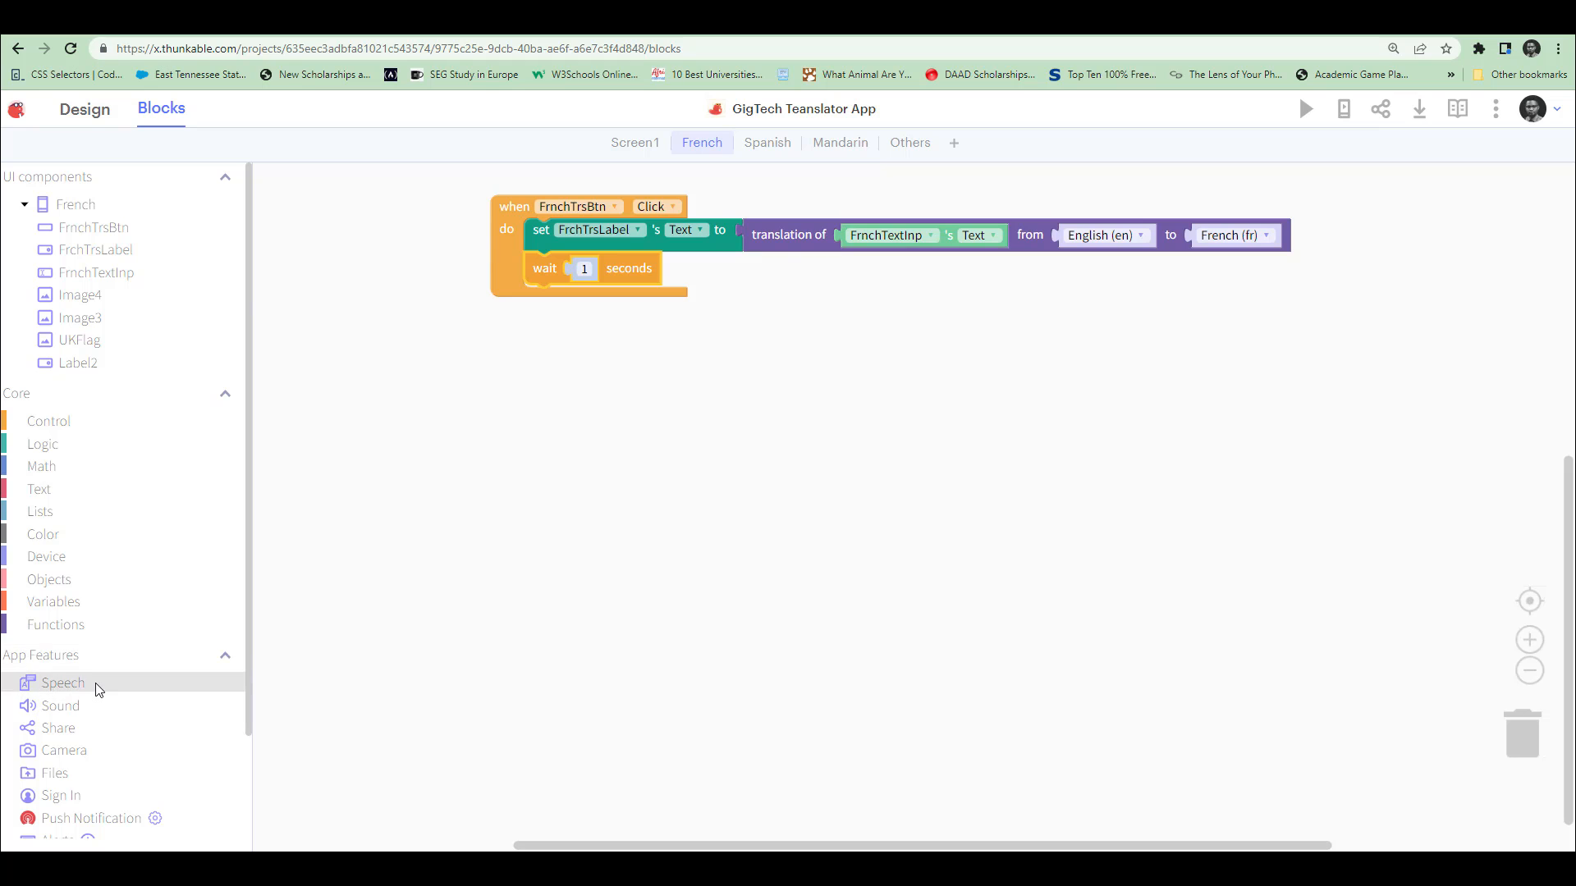
Attach a speech 'say' block after the wait in the click handler.
{"action": "left_click", "coordinate": [63, 682]}
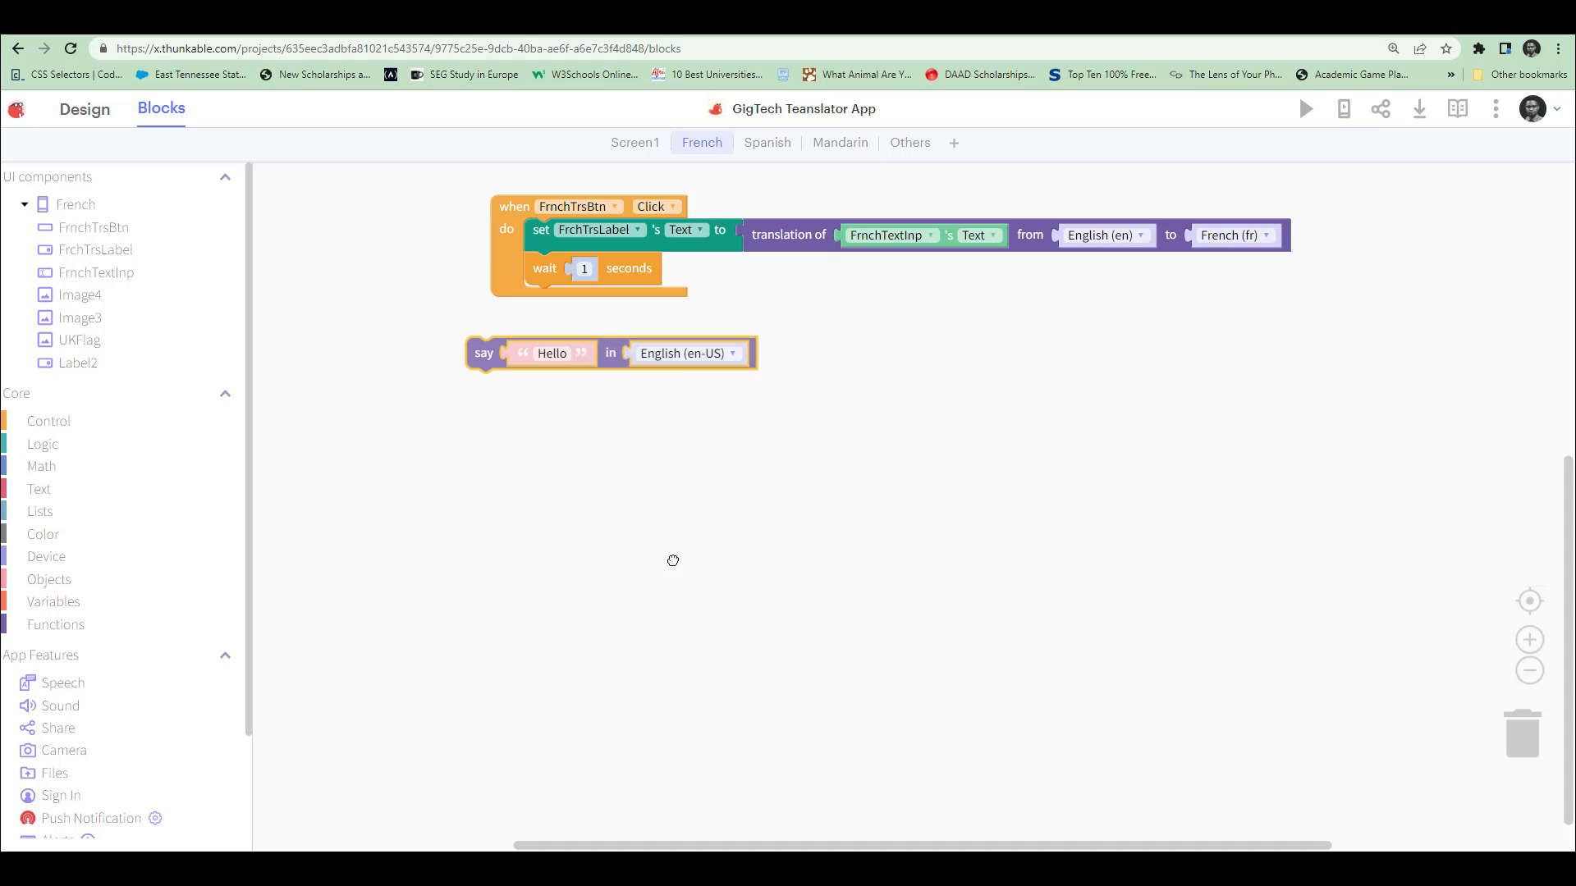
{"action": "left_click_drag", "start_coordinate": [485, 353], "coordinate": [528, 306]}
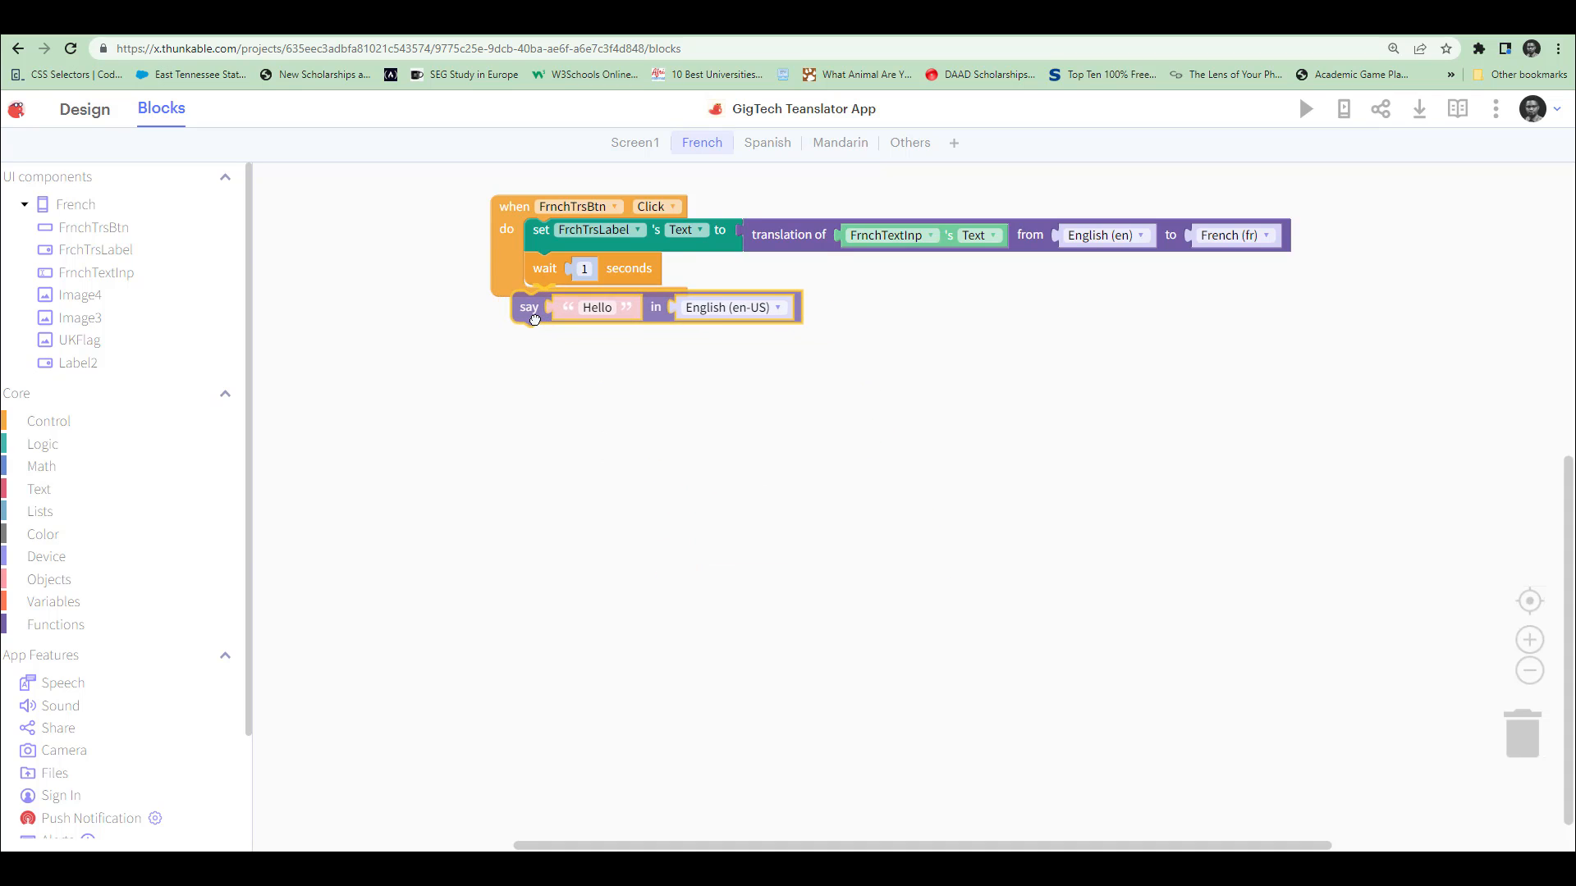
{"action": "left_click_drag", "start_coordinate": [528, 306], "coordinate": [543, 300]}
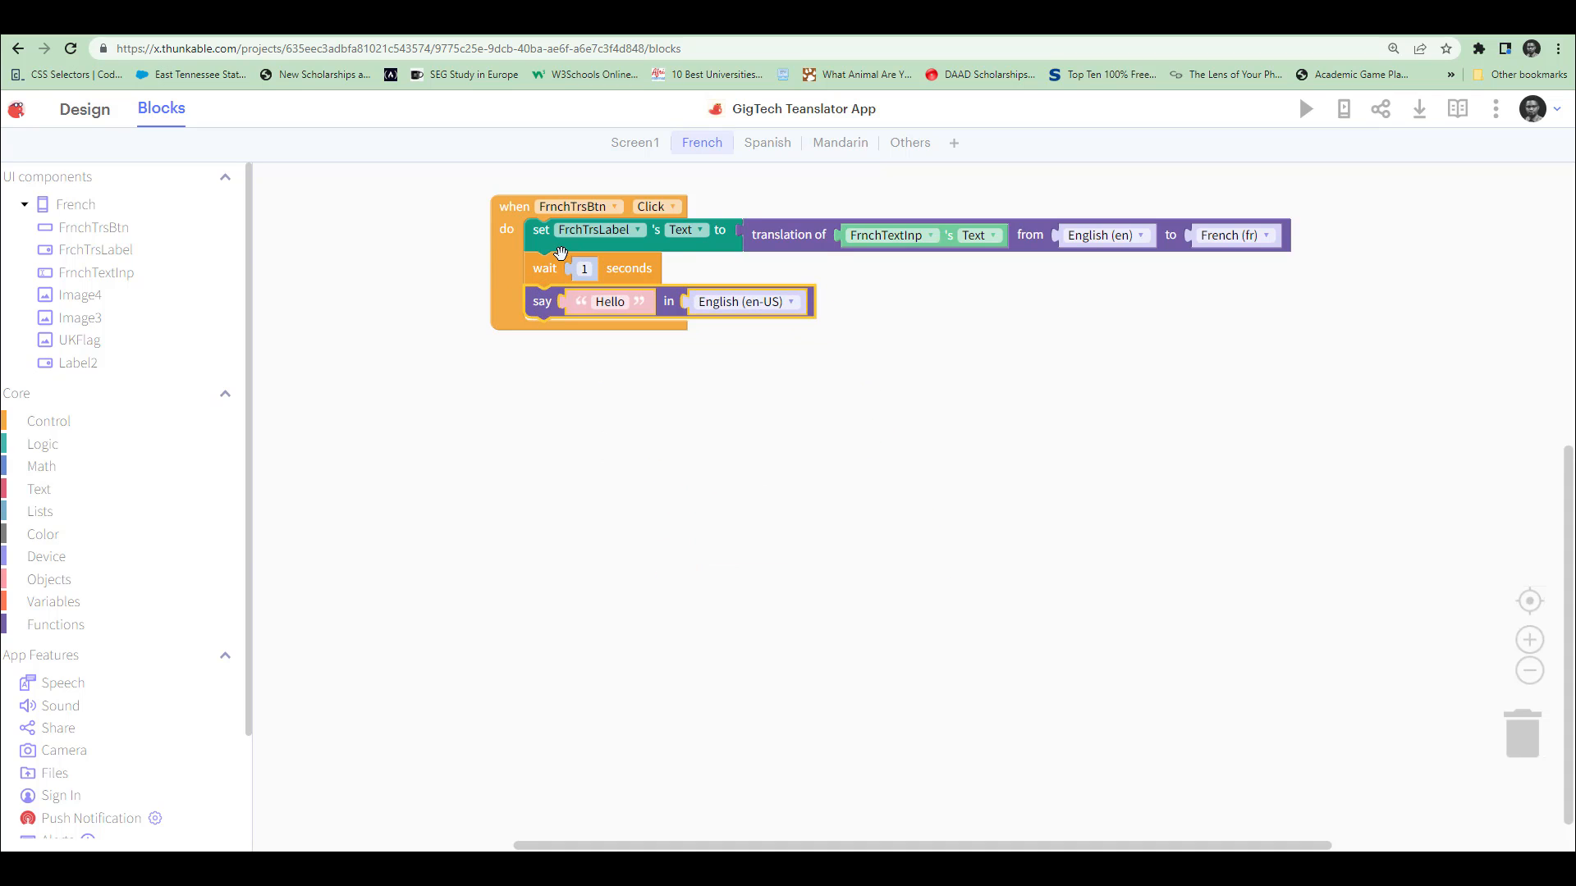
{"action": "mouse_move", "coordinate": [198, 246]}
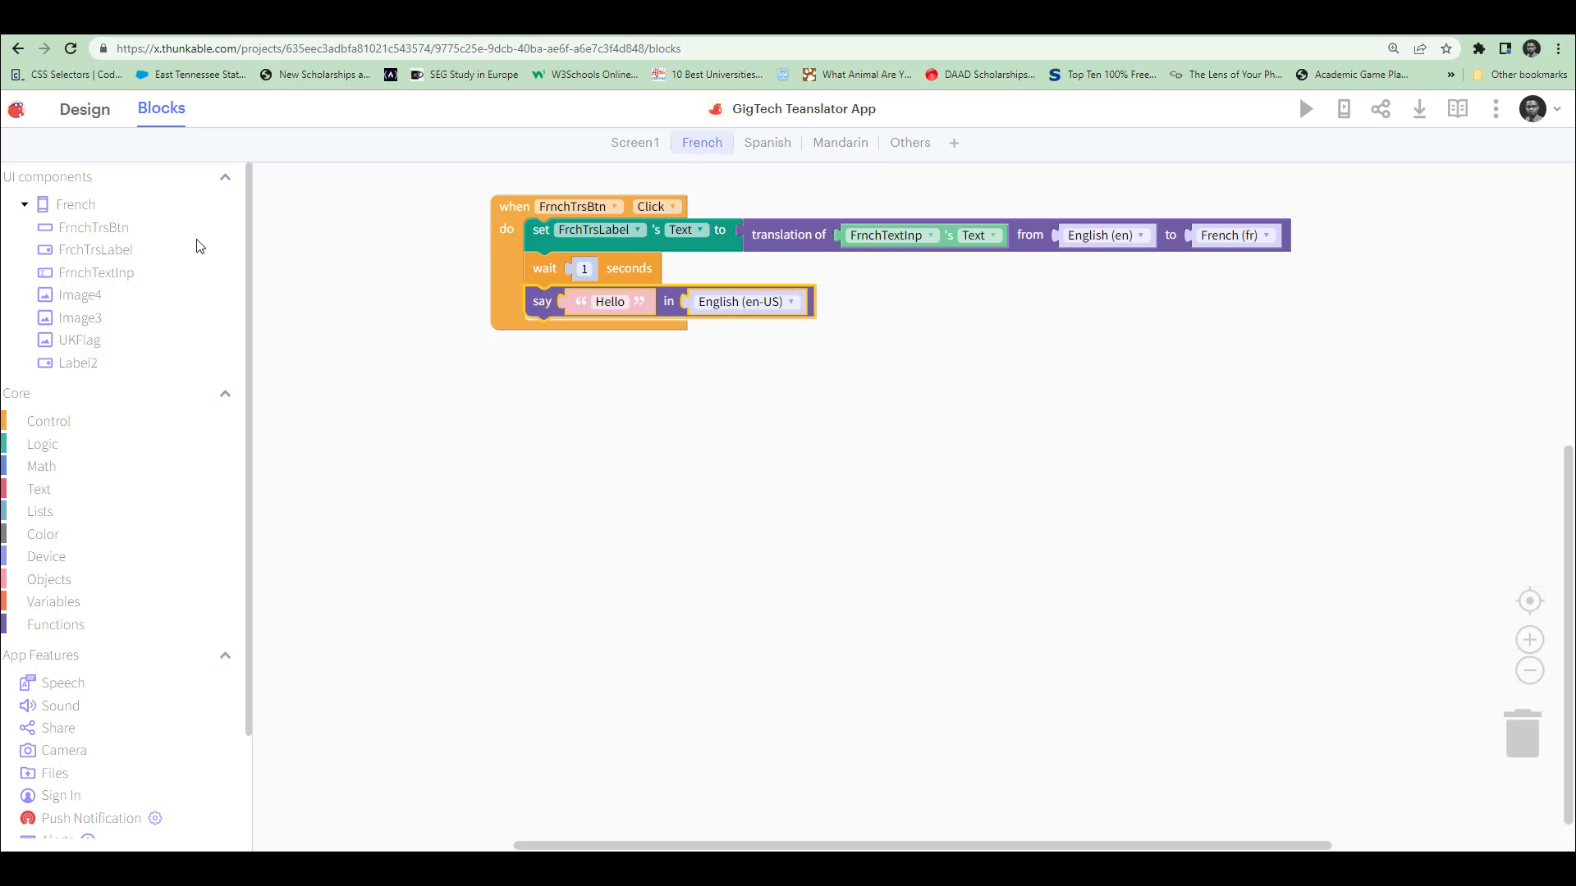
Make the say block speak FrchTrsLabel's Text in French (fr).
{"action": "left_click", "coordinate": [95, 250]}
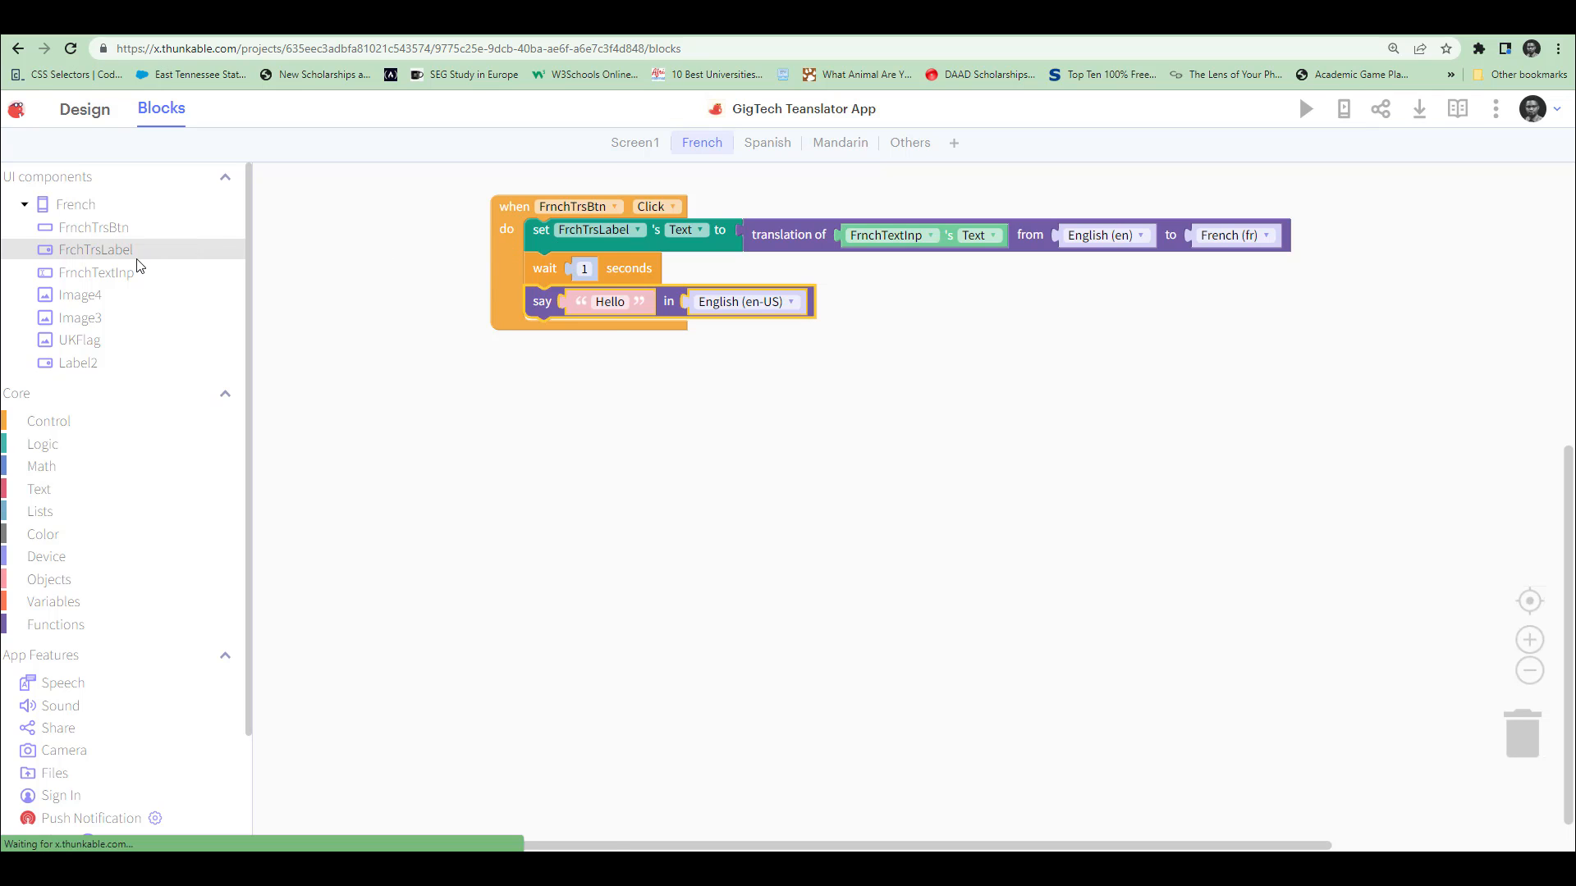
{"action": "left_click", "coordinate": [95, 249]}
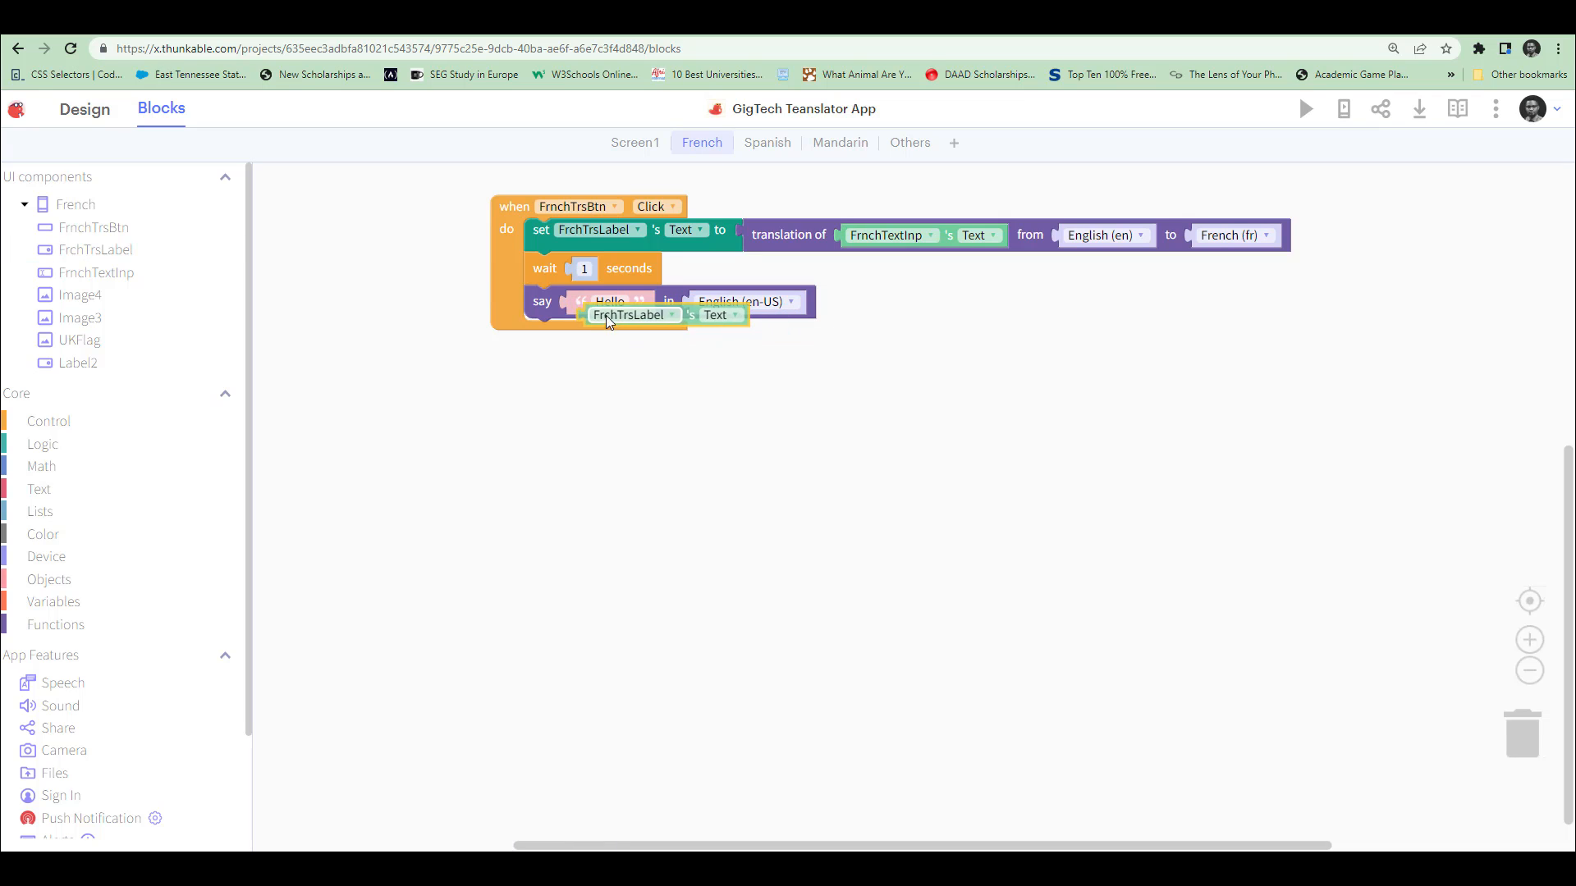
{"action": "left_click_drag", "start_coordinate": [632, 314], "coordinate": [613, 300]}
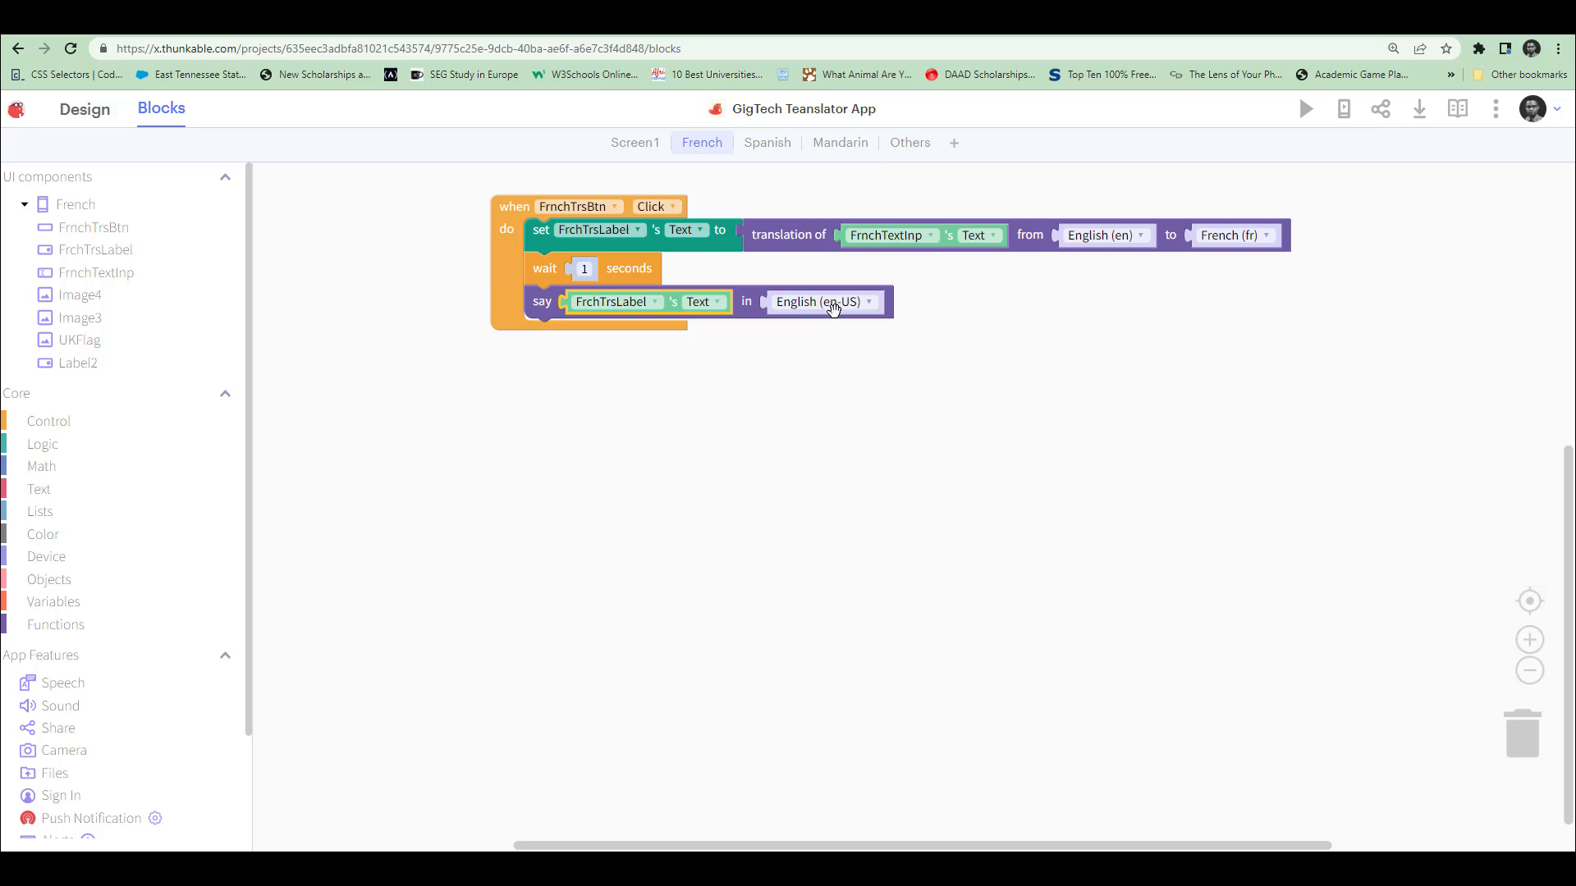
{"action": "left_click", "coordinate": [821, 302]}
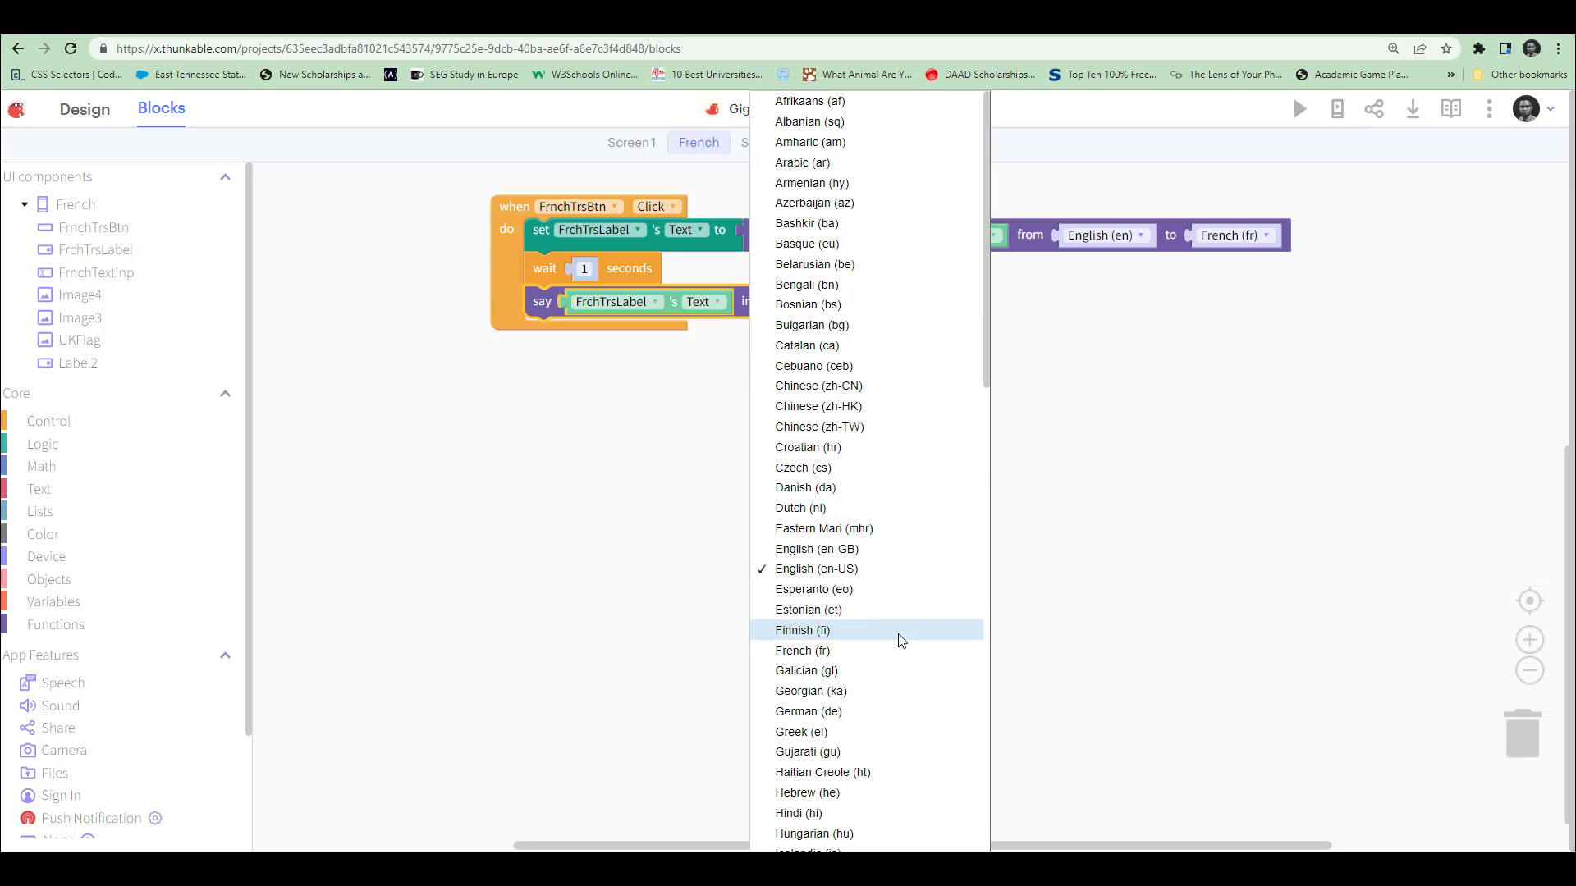
{"action": "left_click", "coordinate": [801, 650]}
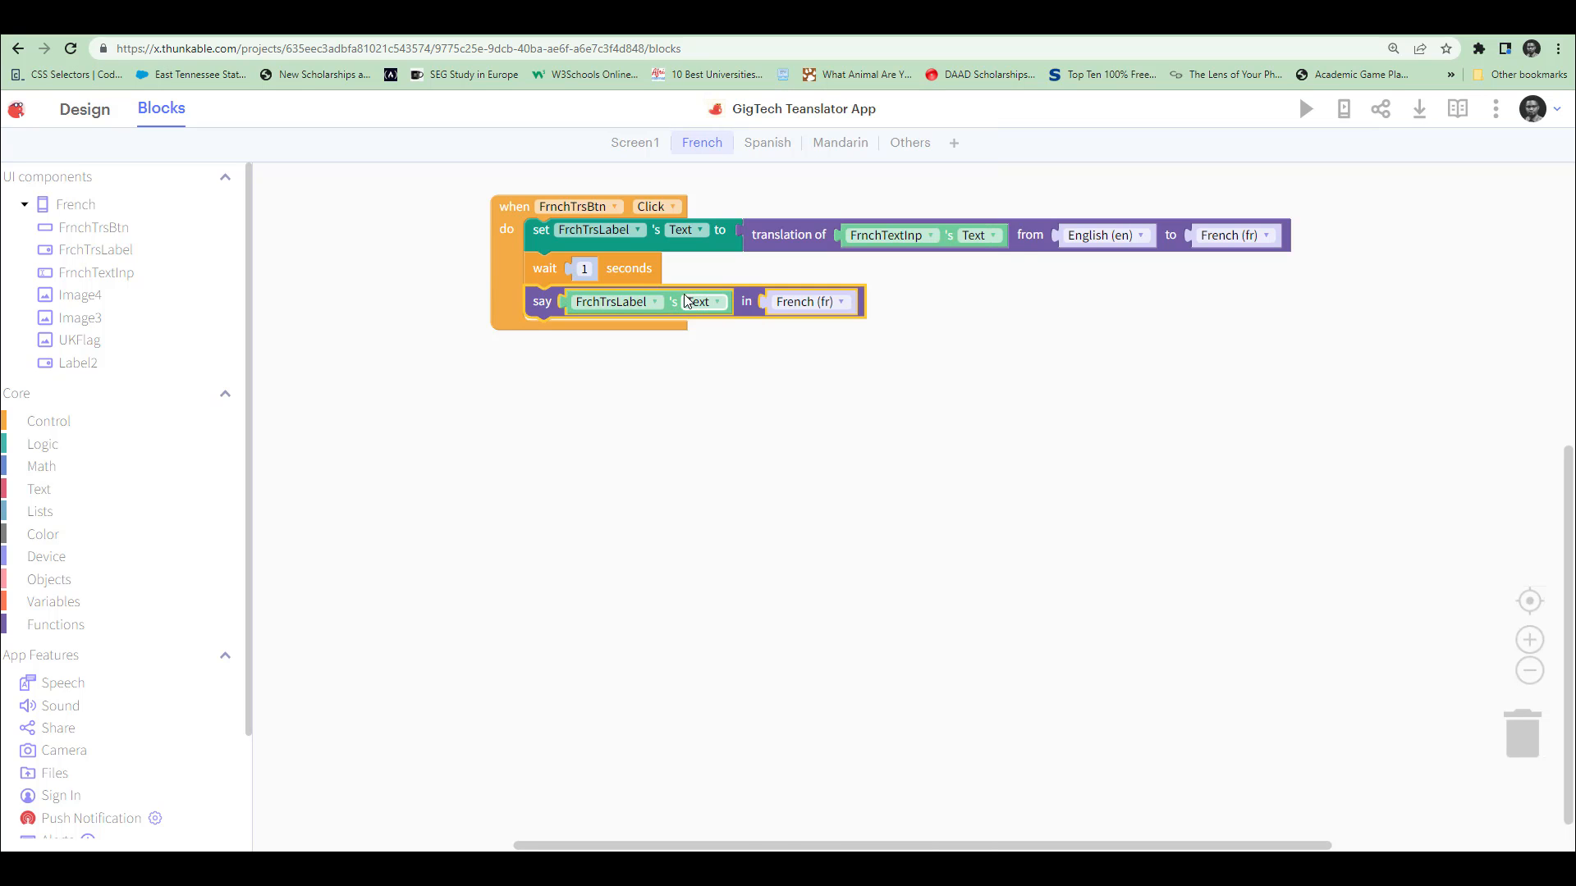
{"action": "mouse_move", "coordinate": [573, 269]}
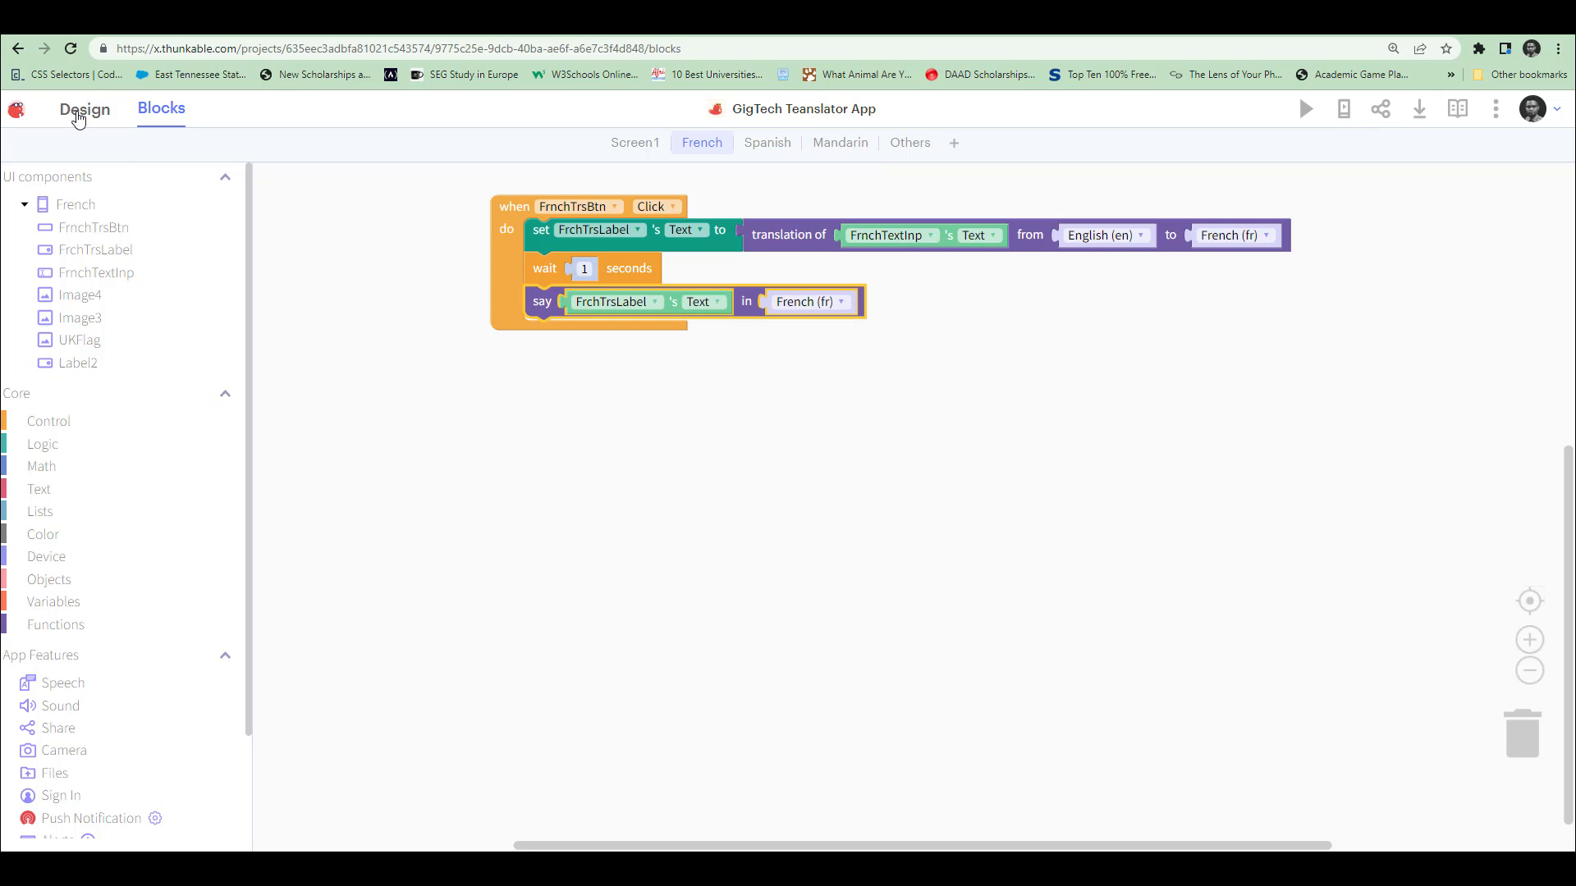
{"action": "left_click", "coordinate": [85, 109]}
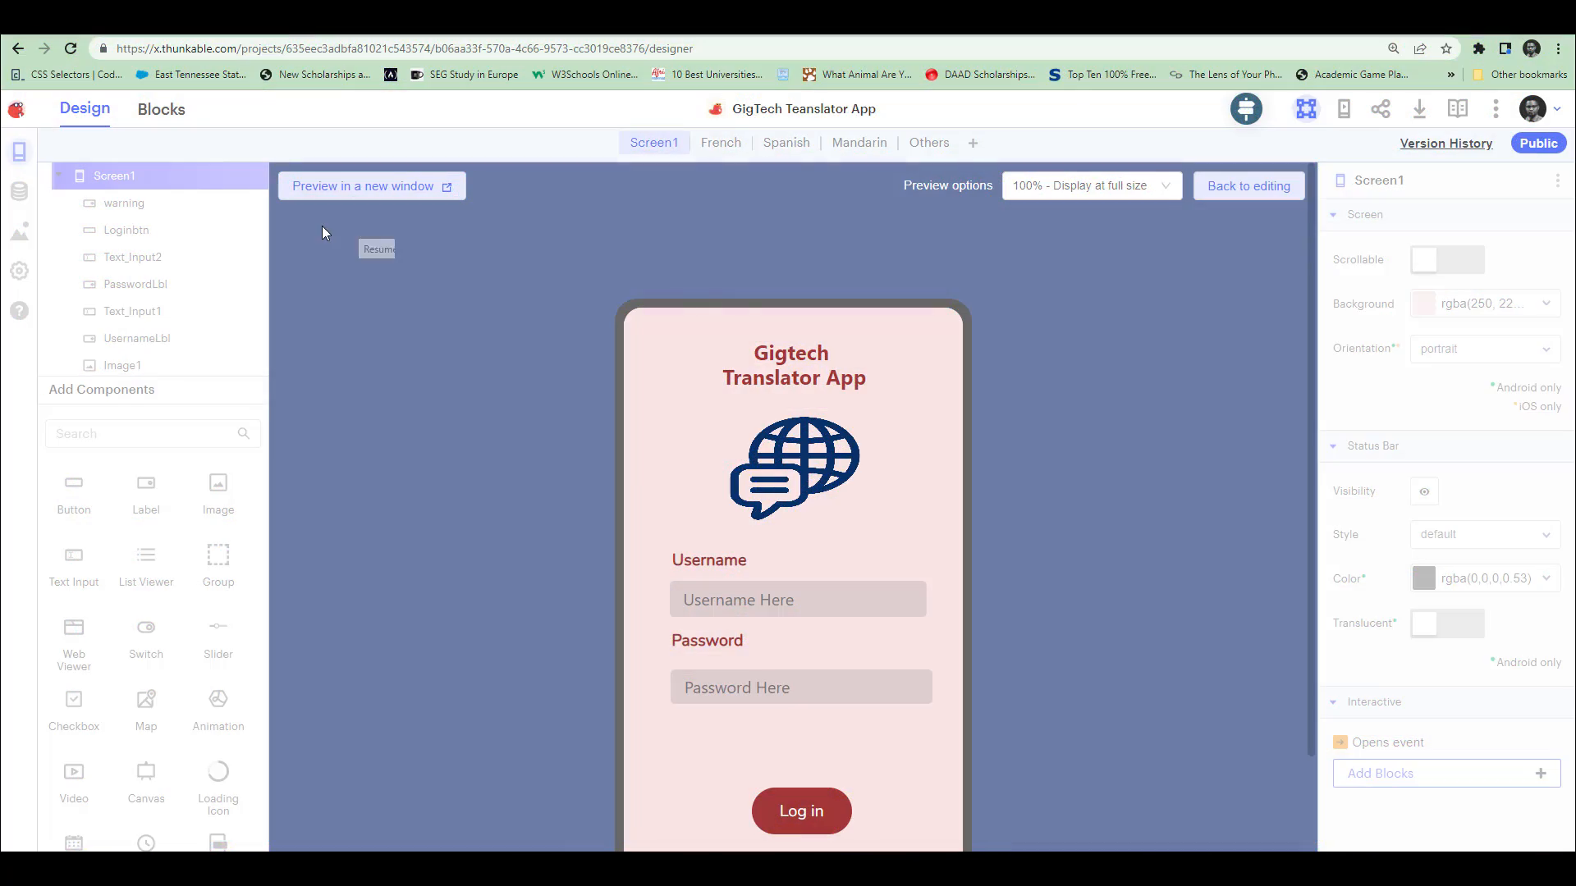
{"action": "mouse_move", "coordinate": [1125, 232]}
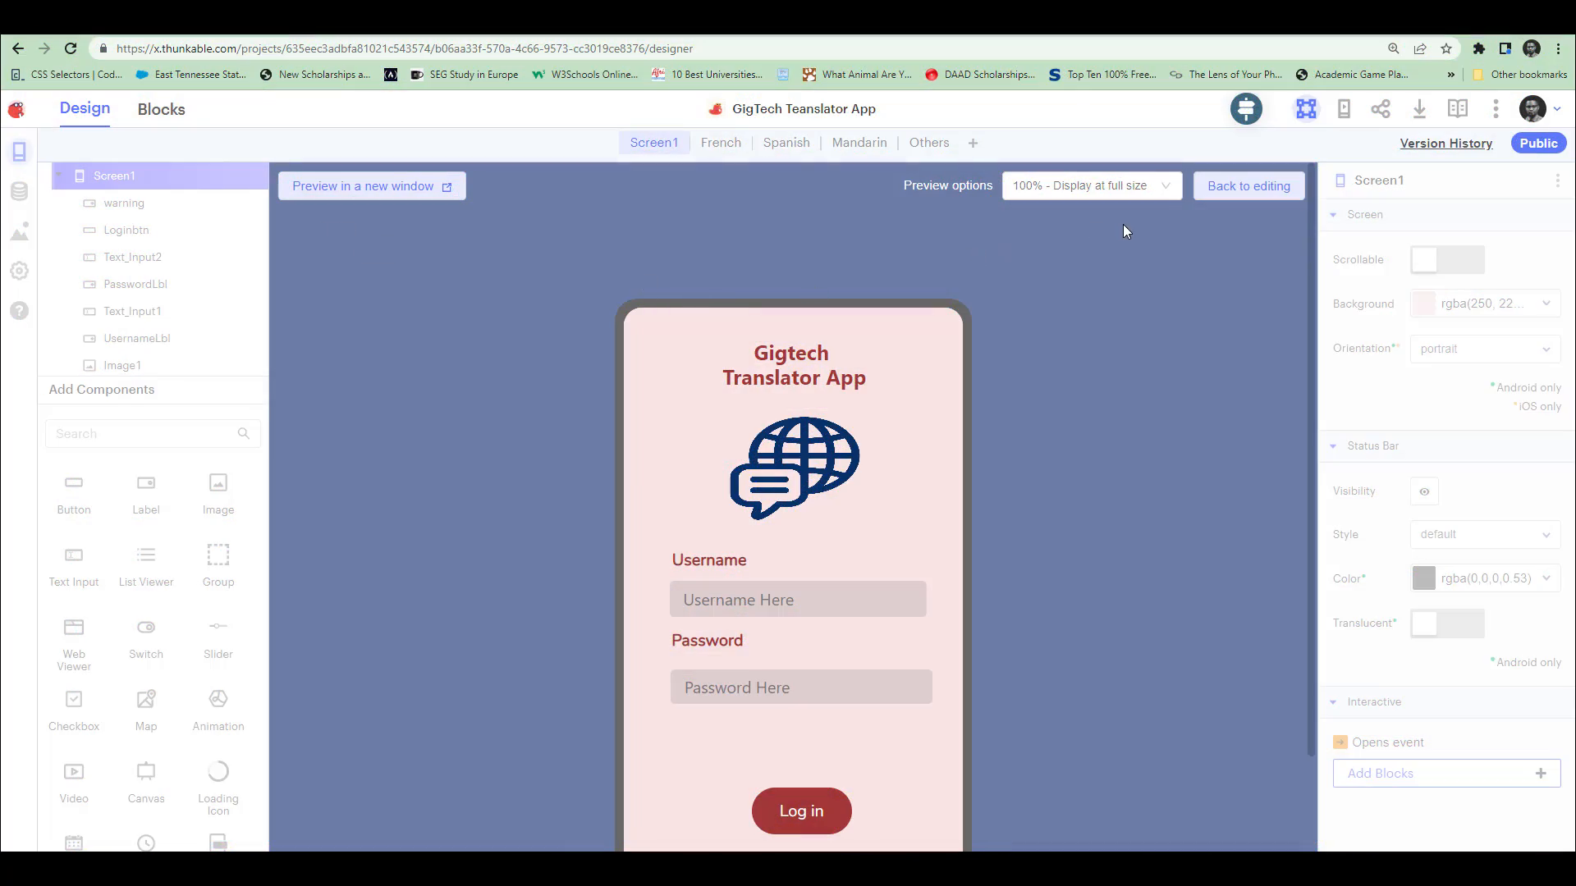
Try logging in the preview with short credentials Mike and Flouw.
{"action": "left_click", "coordinate": [1248, 186]}
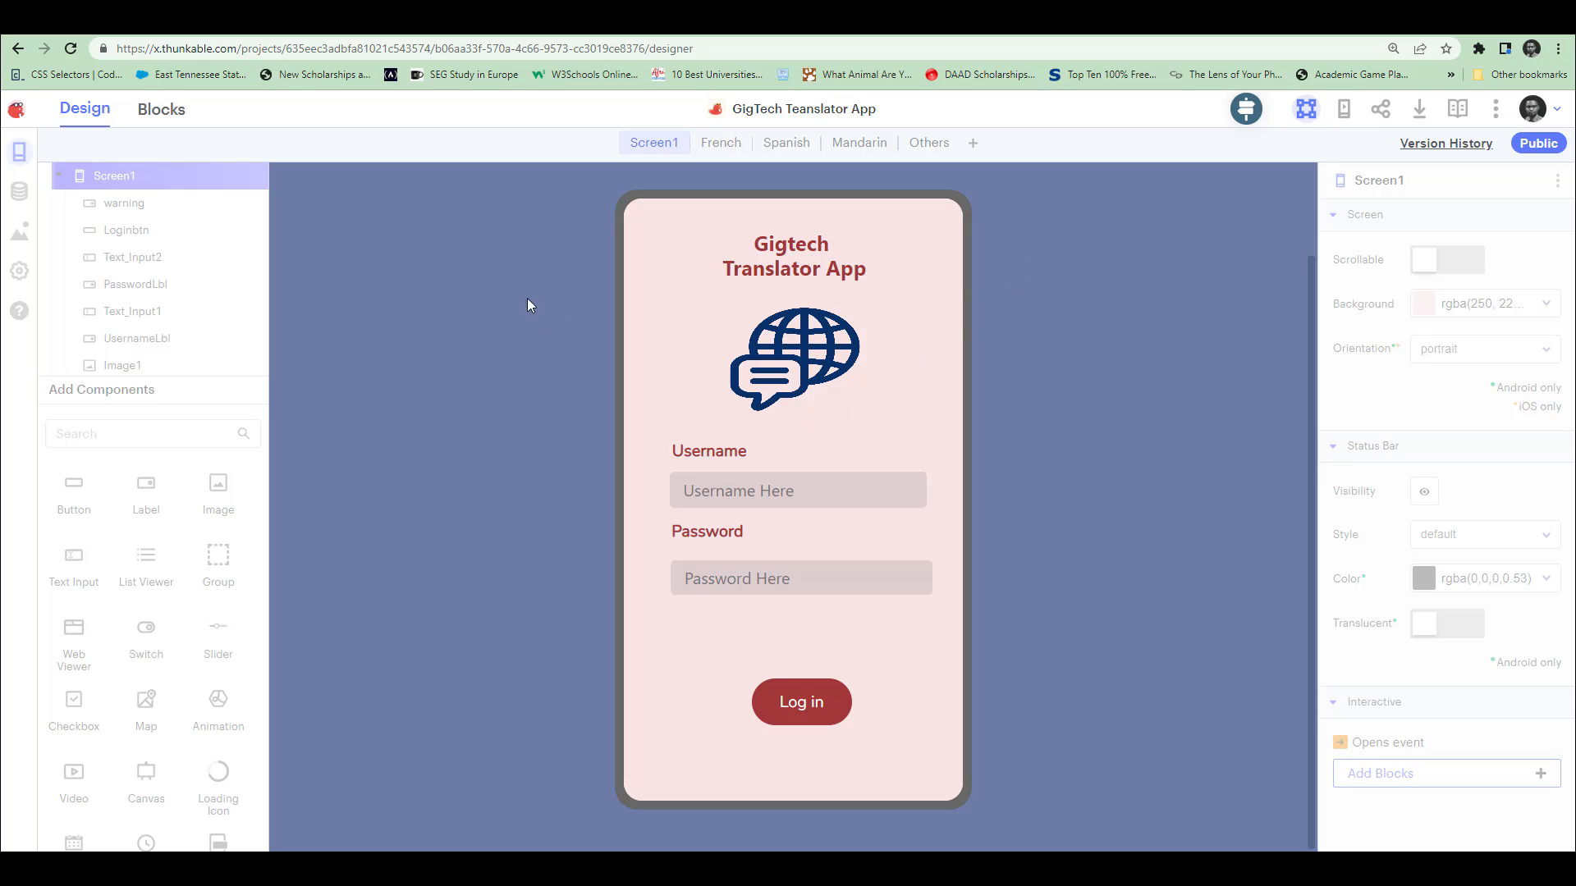
{"action": "mouse_move", "coordinate": [237, 241]}
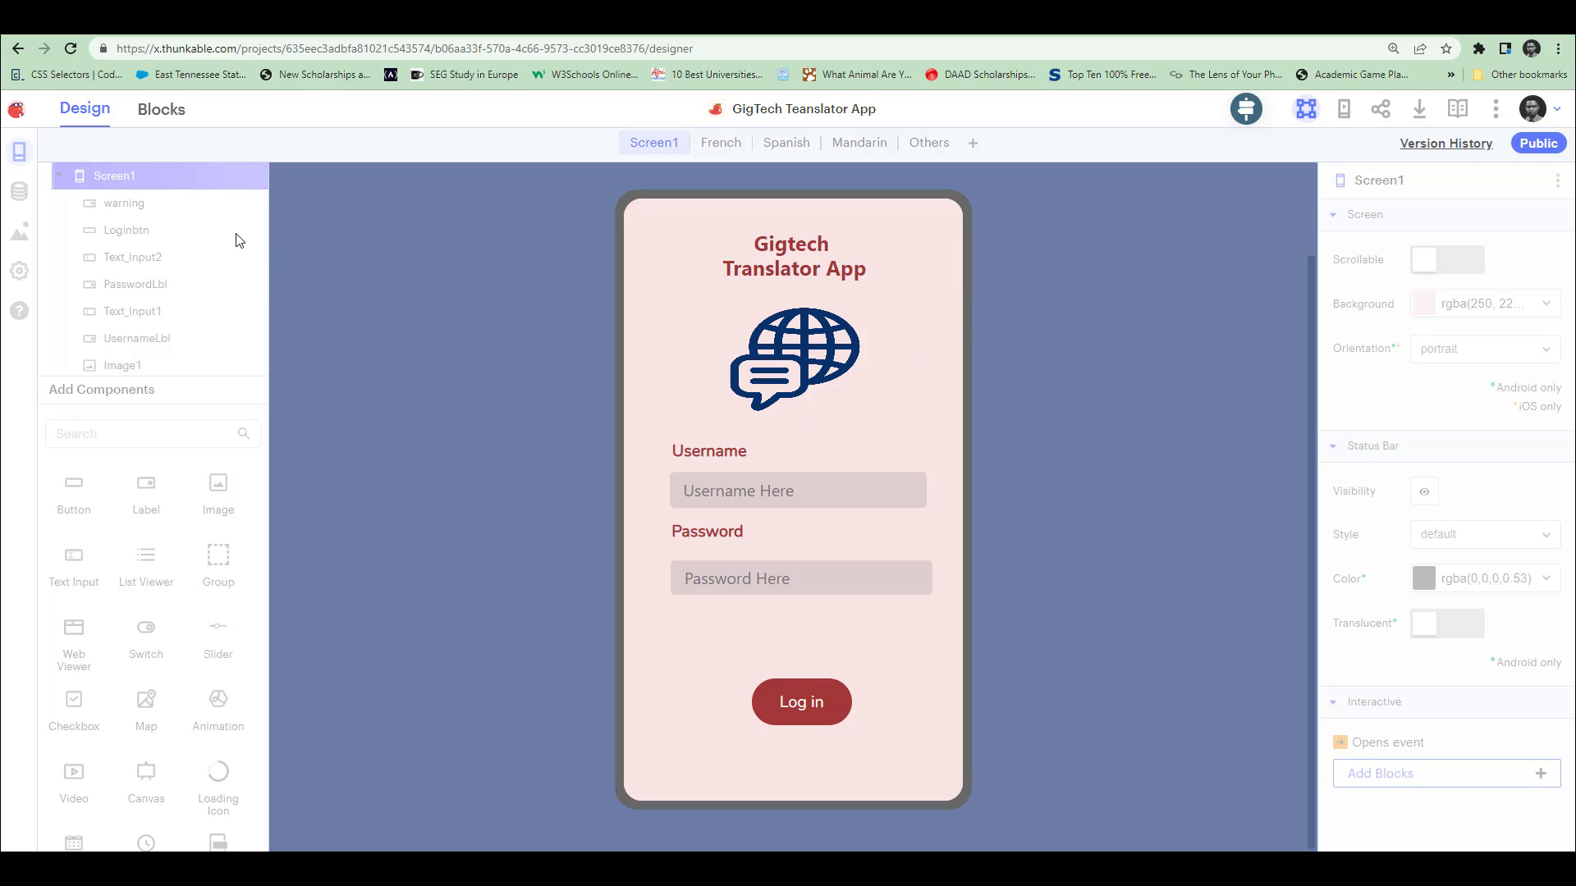
{"action": "left_click", "coordinate": [797, 491]}
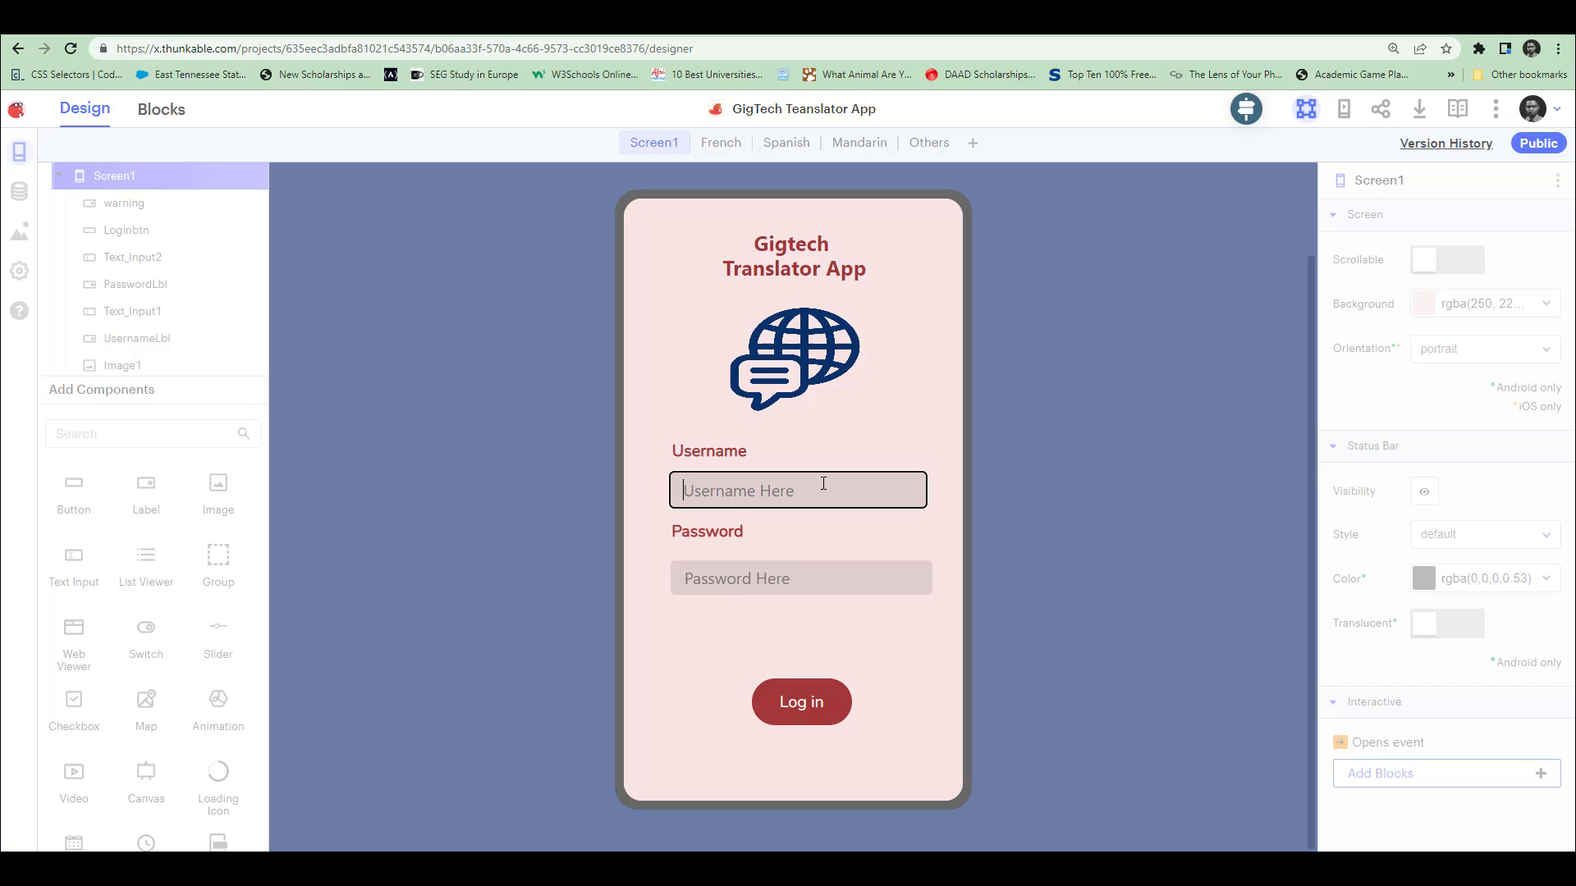
{"action": "type", "text": "Mike"}
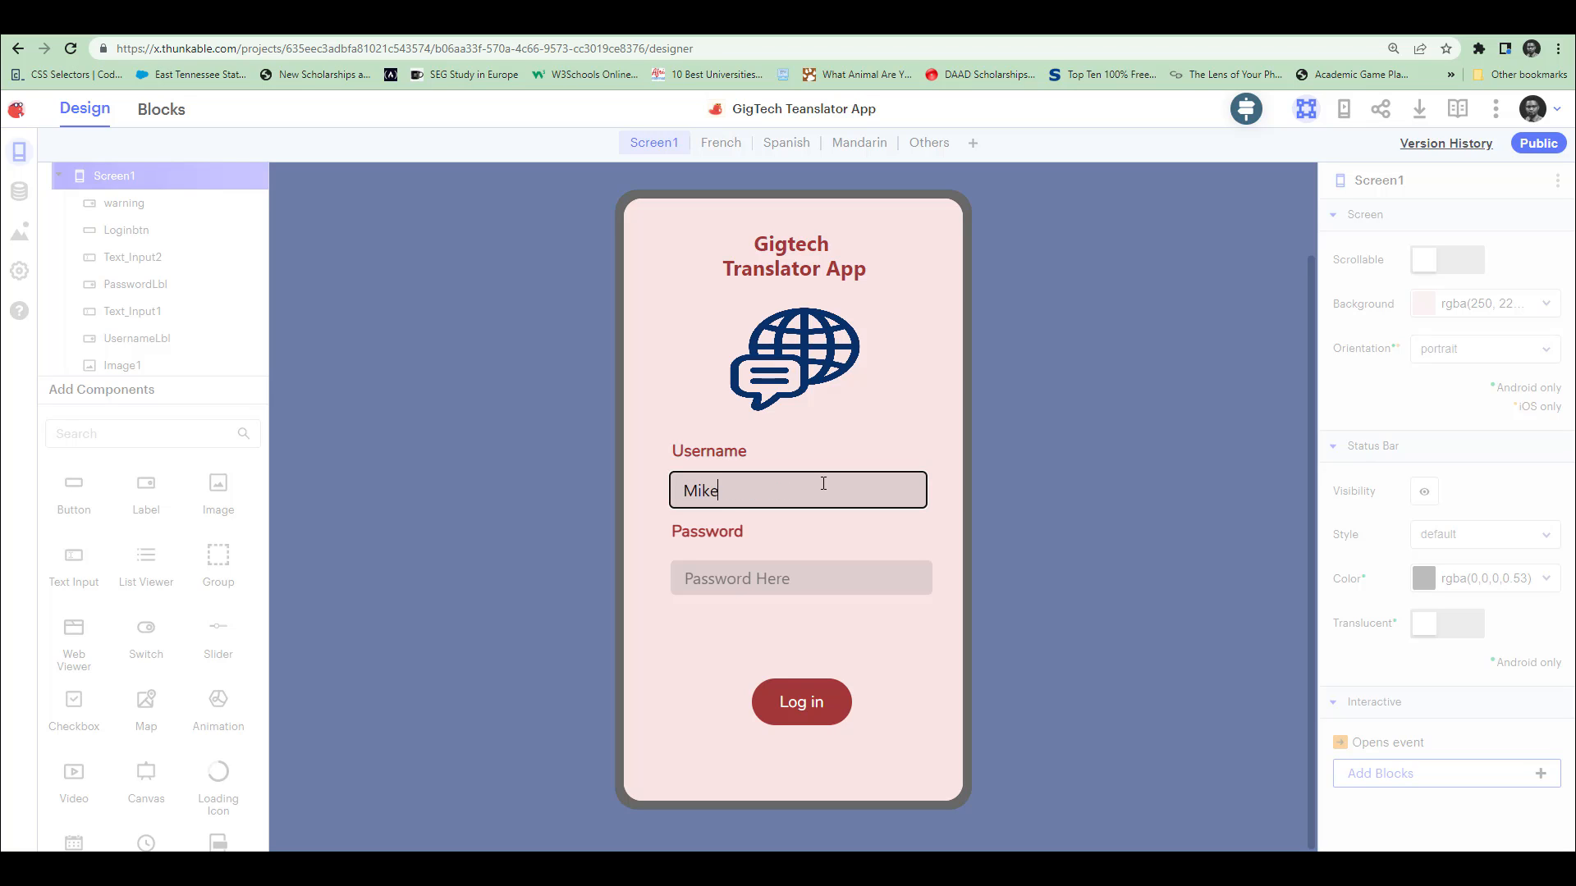
{"action": "left_click", "coordinate": [801, 577]}
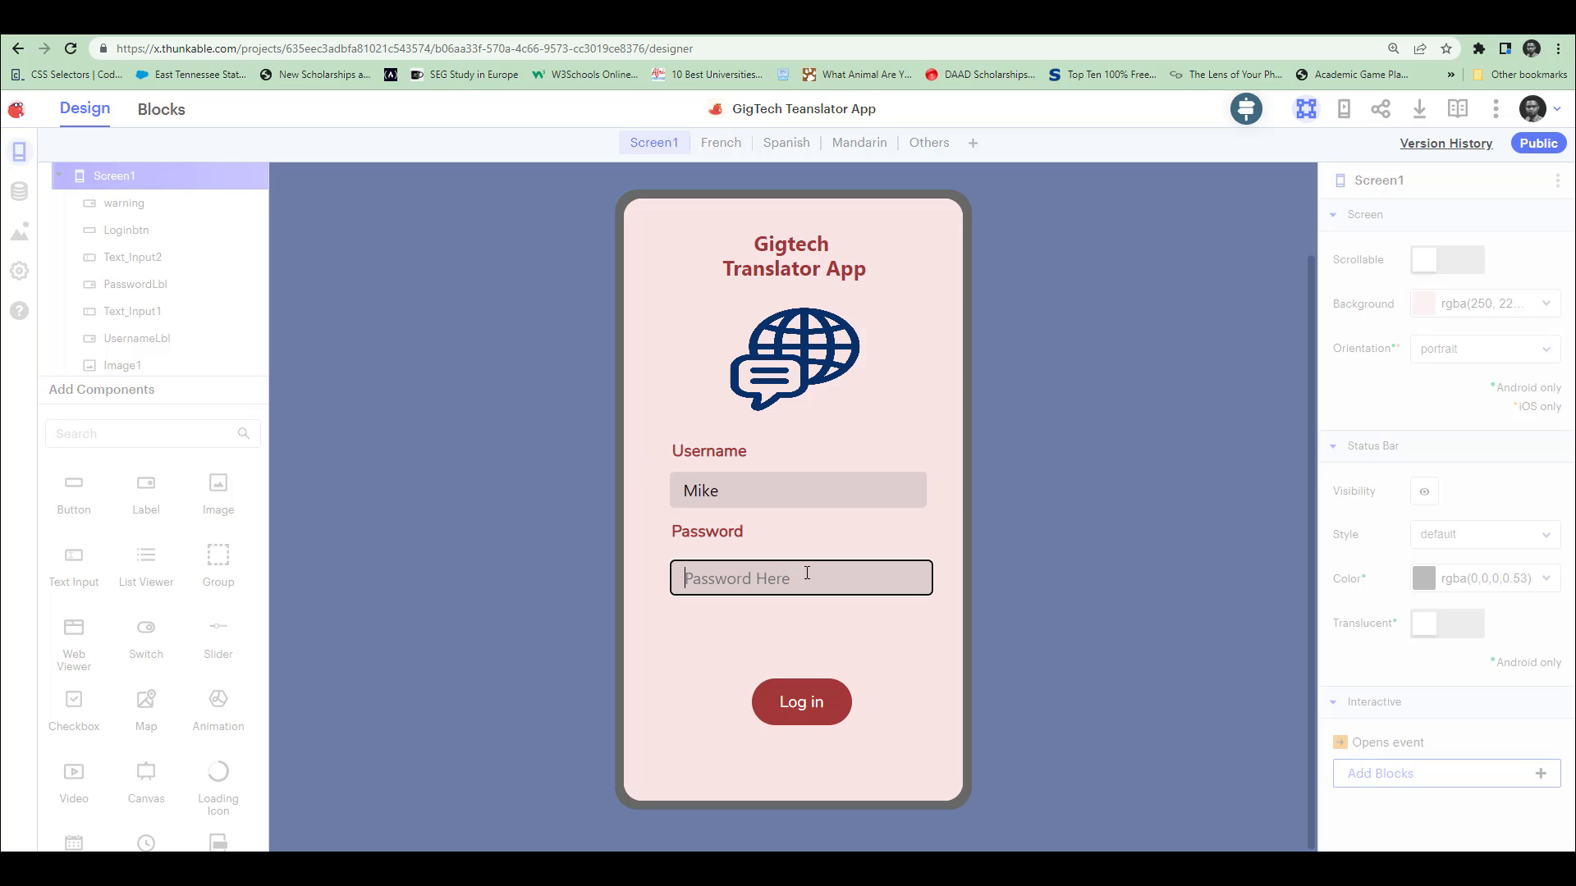
{"action": "type", "text": "Flouw"}
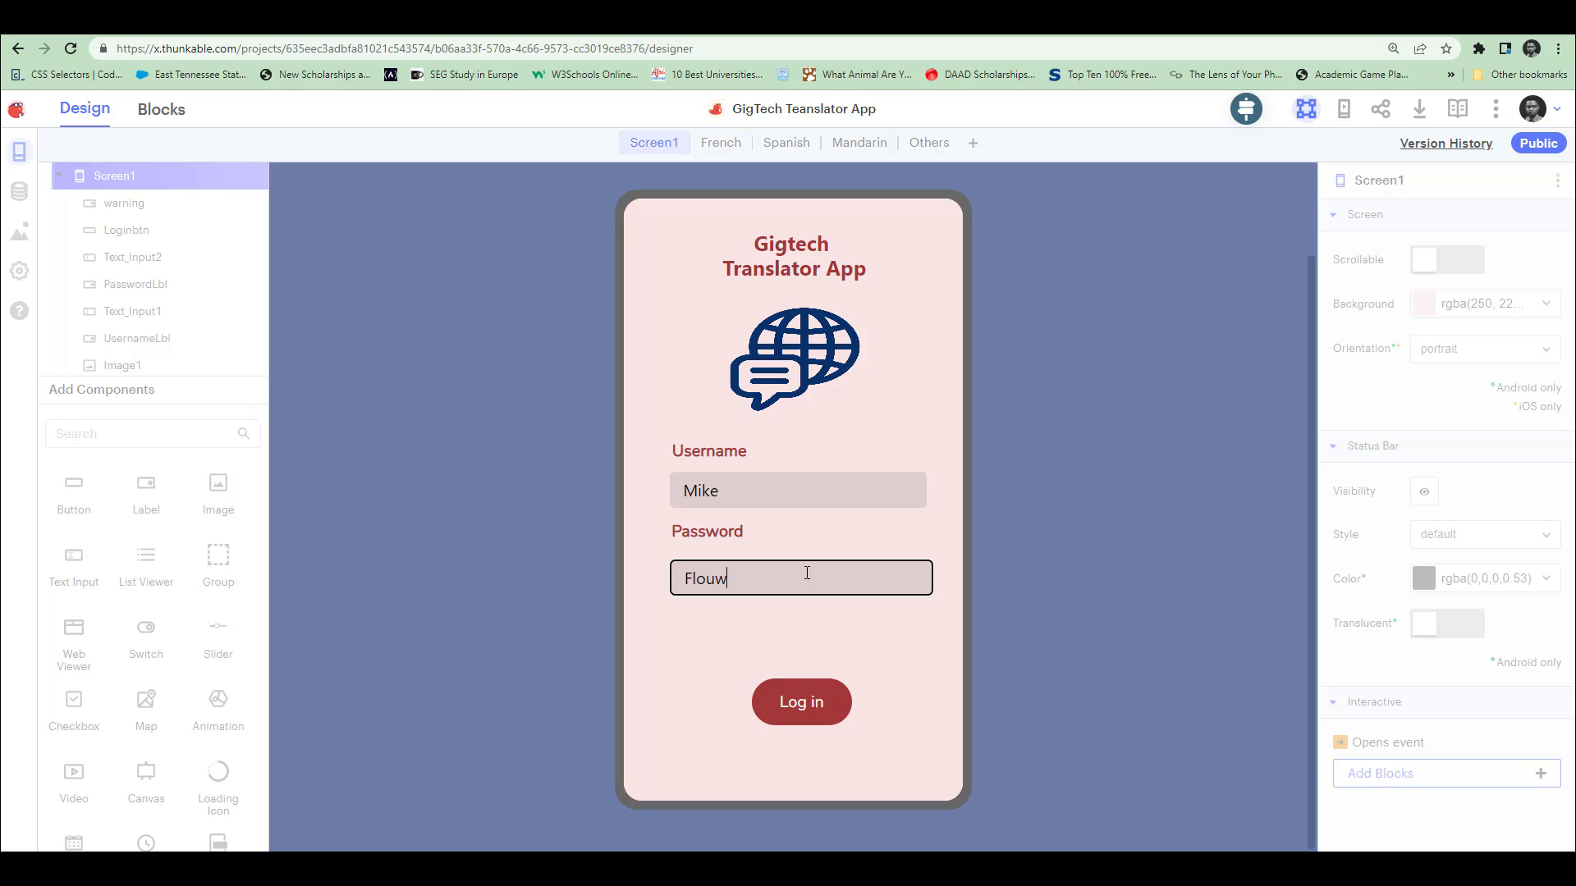
{"action": "left_click", "coordinate": [801, 702]}
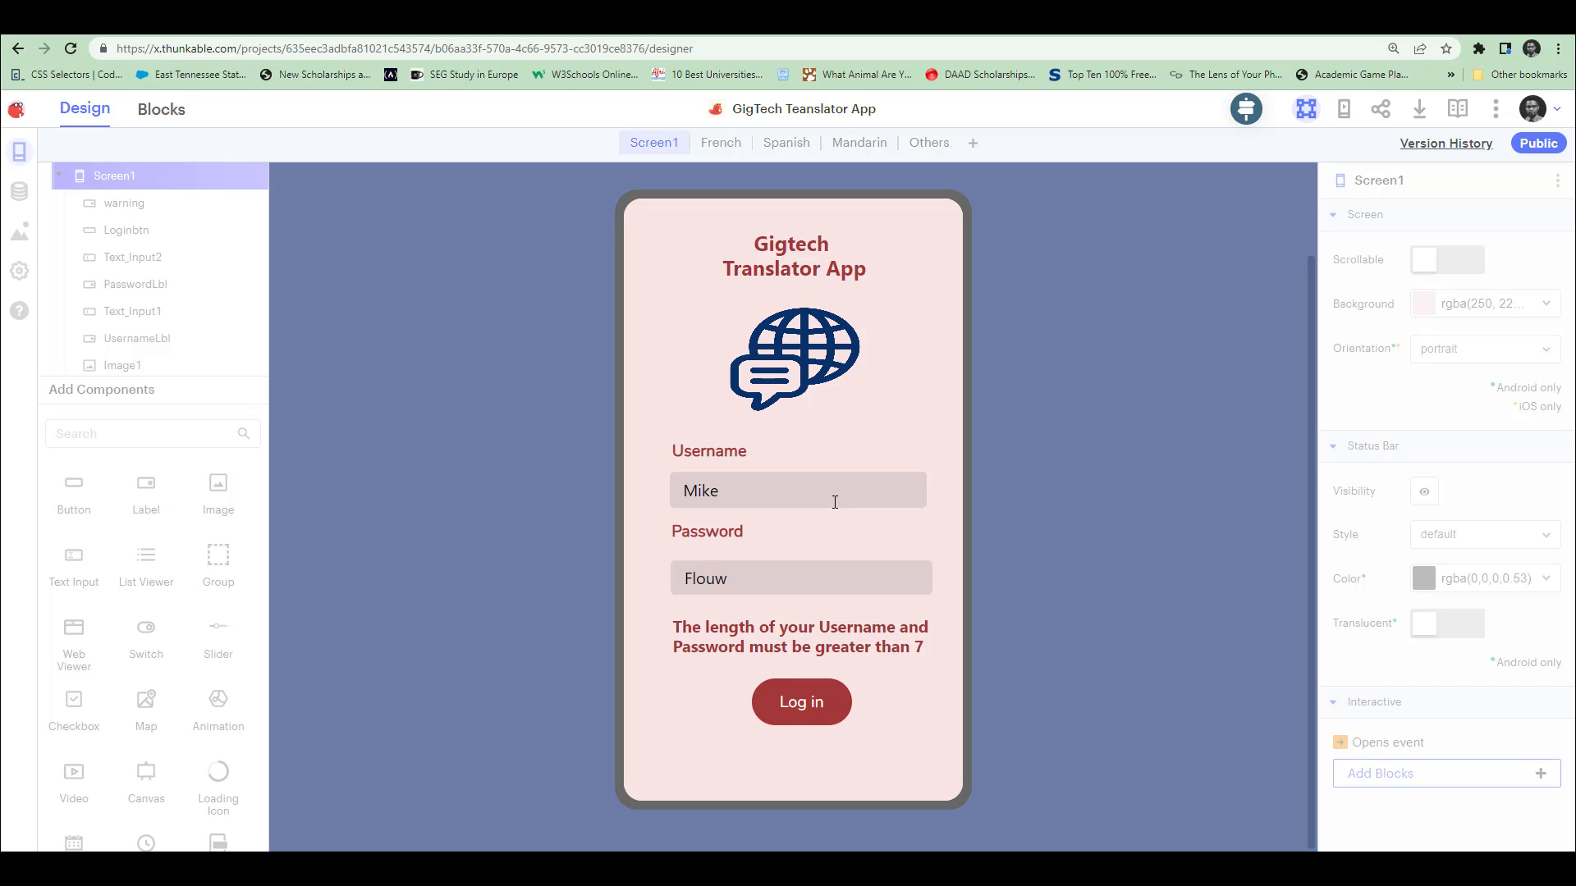
Extend the username to MikeFlourish and type a longer password.
{"action": "type", "text": "Flouri"}
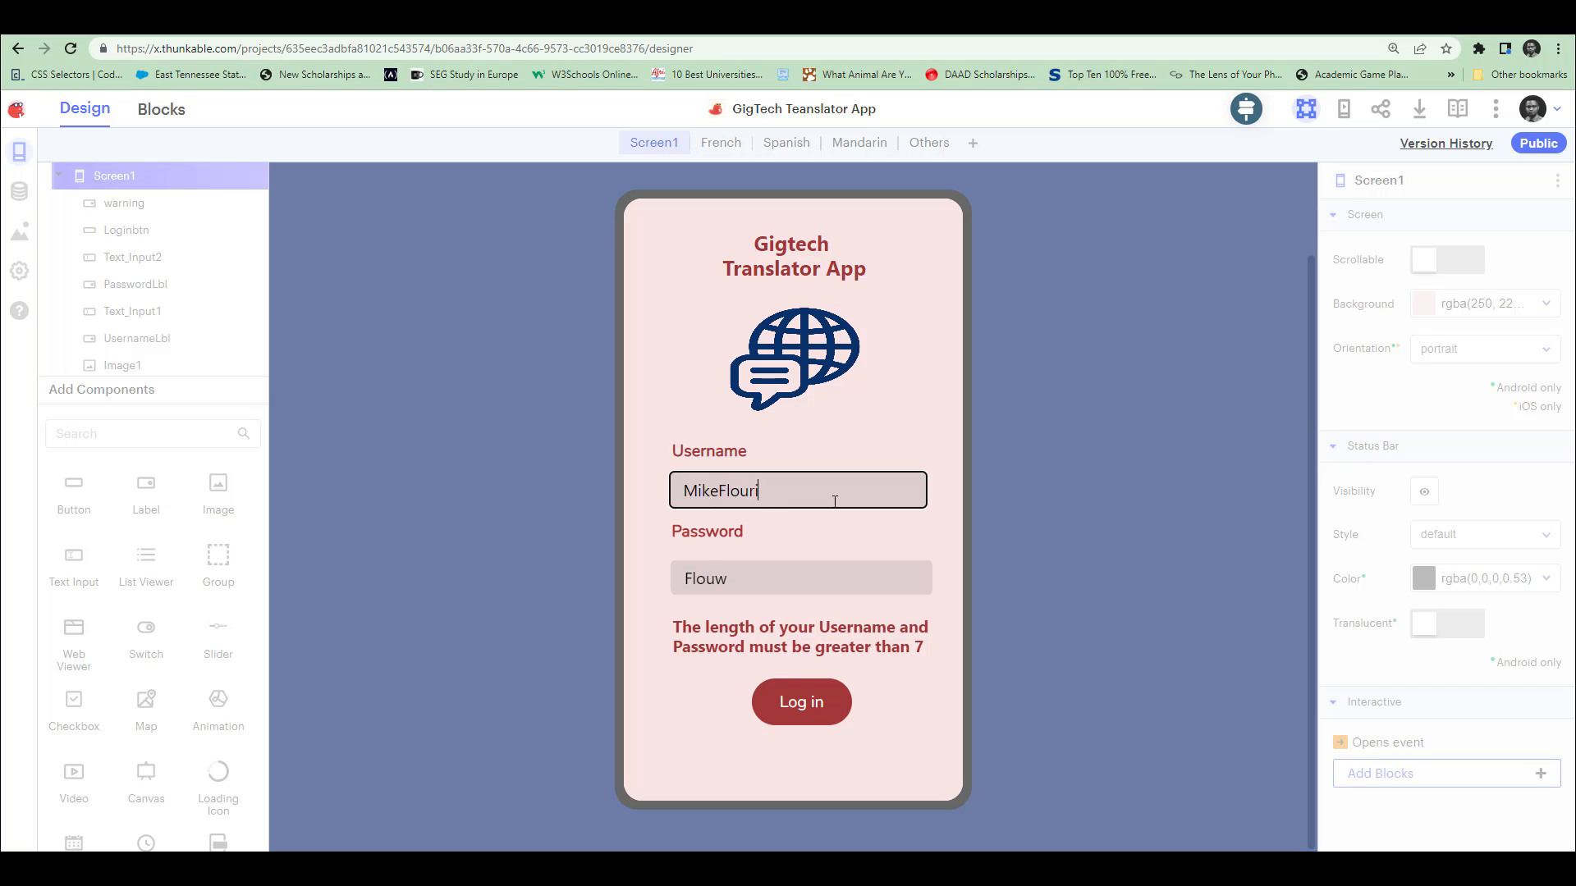
{"action": "type", "text": "sh"}
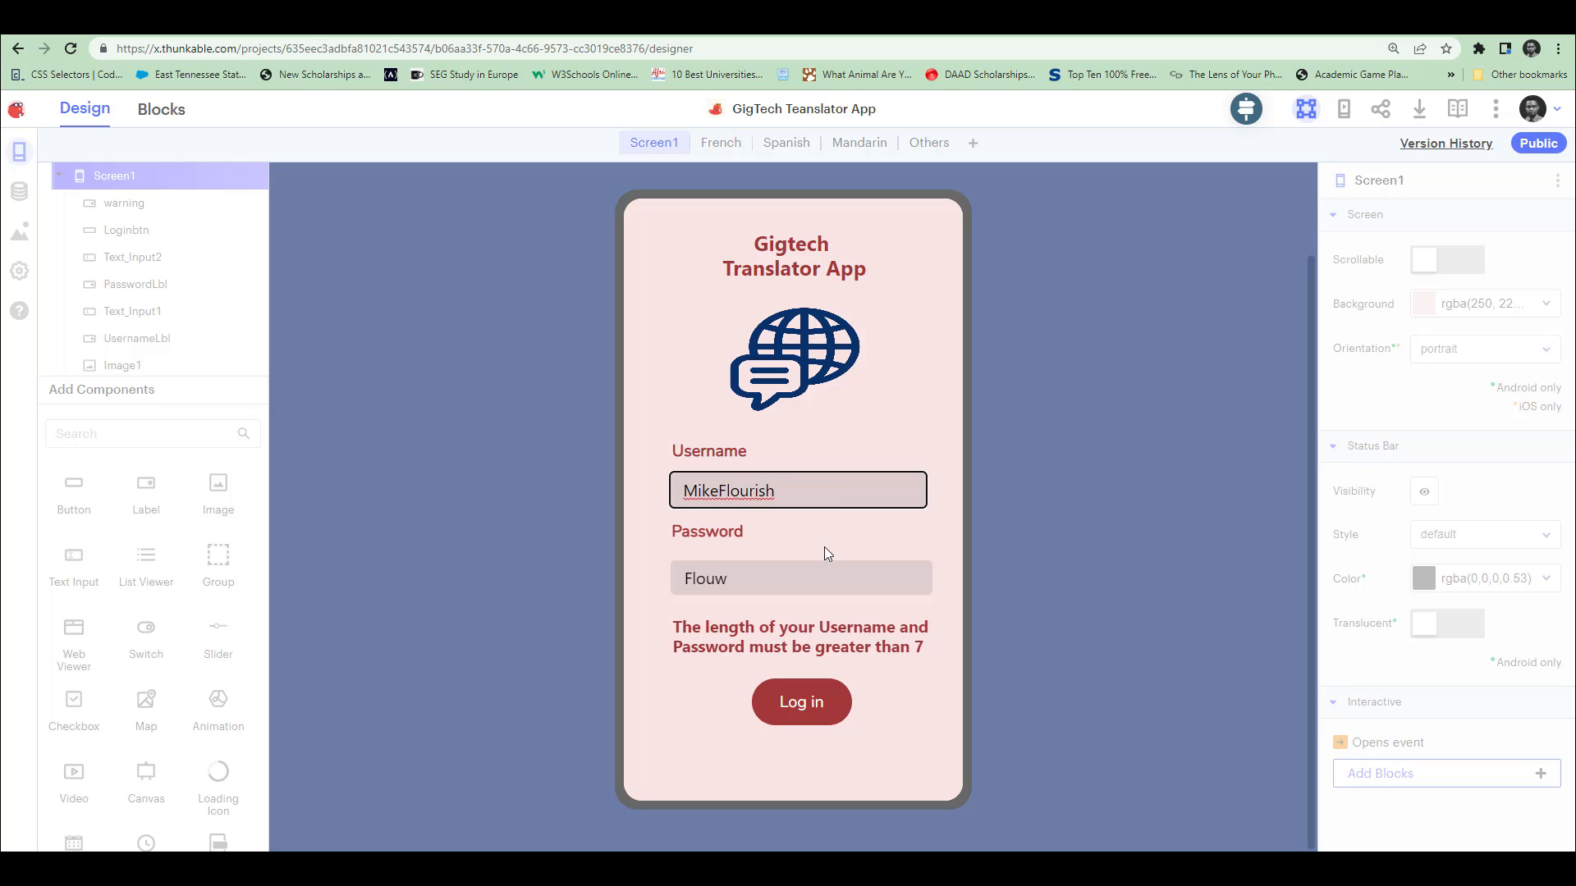
{"action": "type", "text": "assa"}
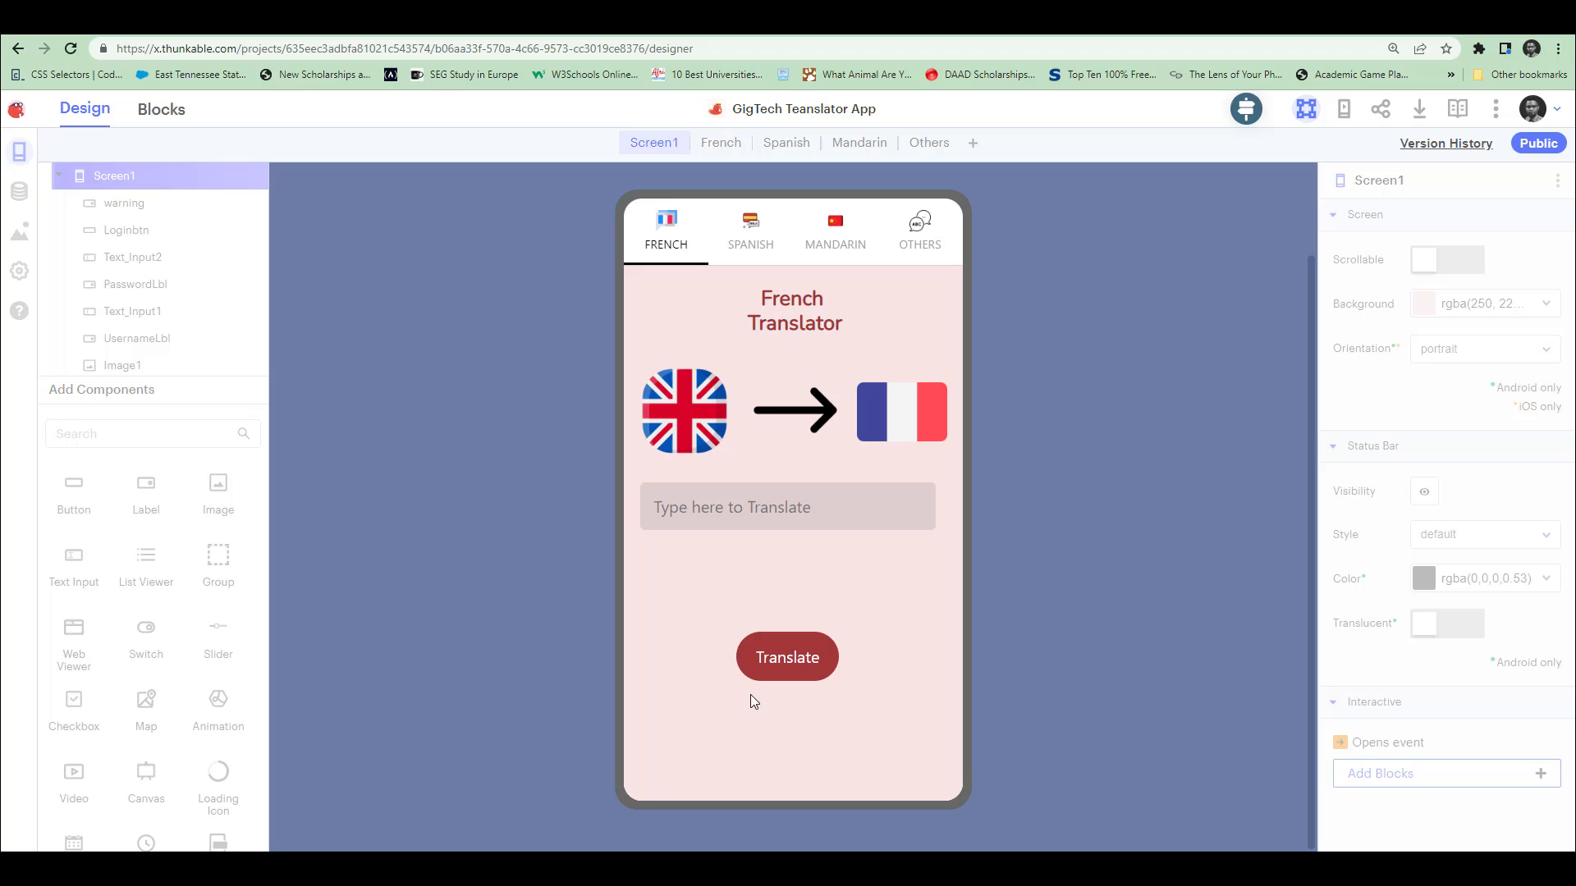
{"action": "mouse_move", "coordinate": [944, 312]}
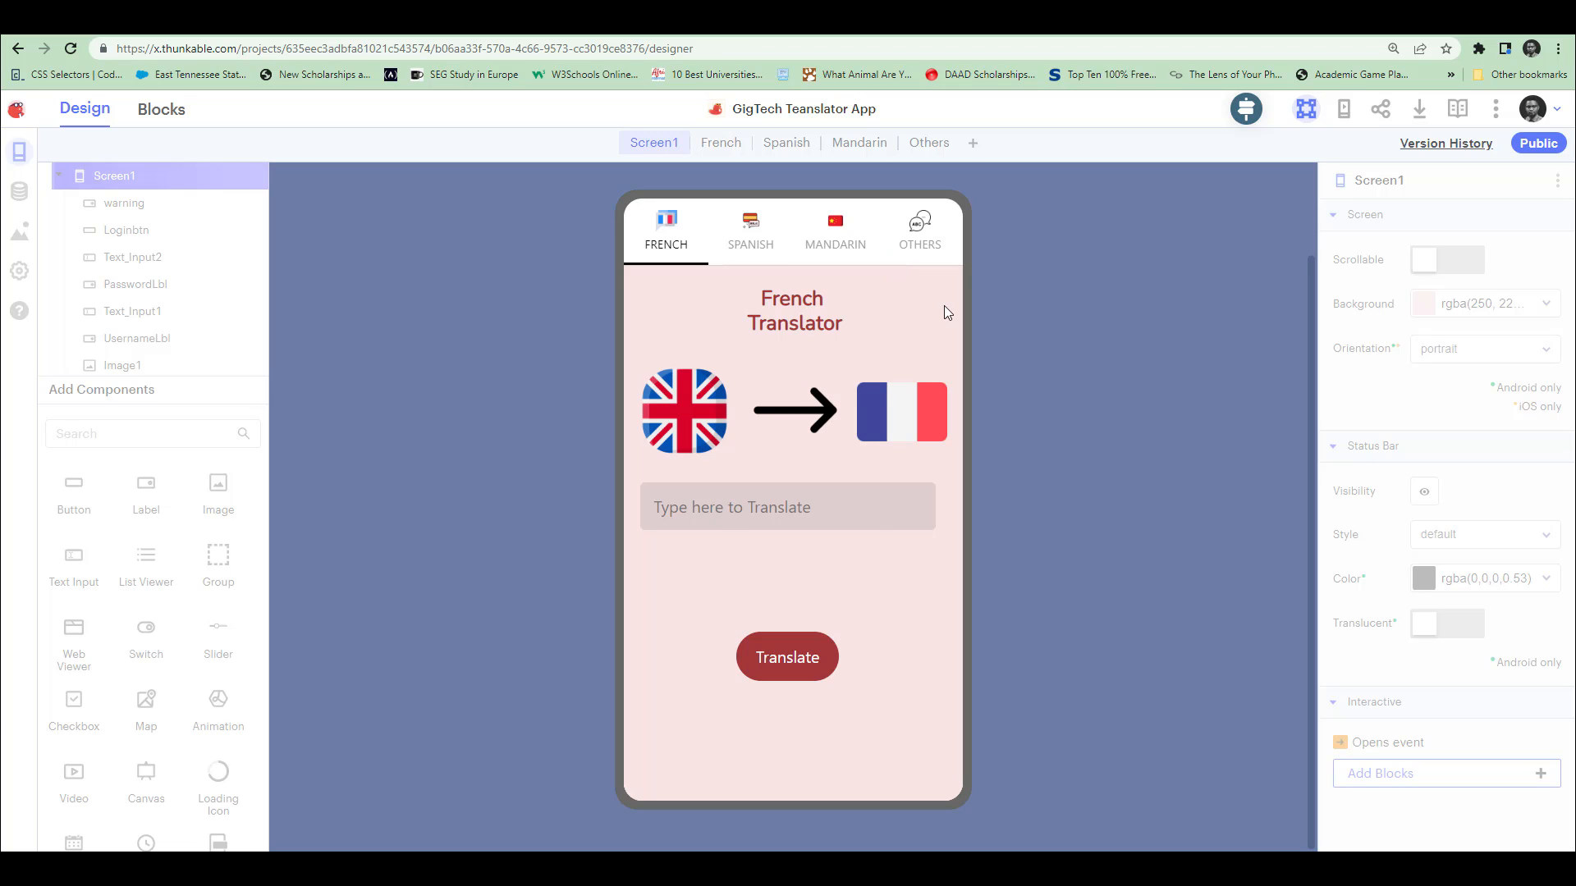
Translate Good Morning in the French tab, getting Bon Matin.
{"action": "left_click", "coordinate": [787, 506]}
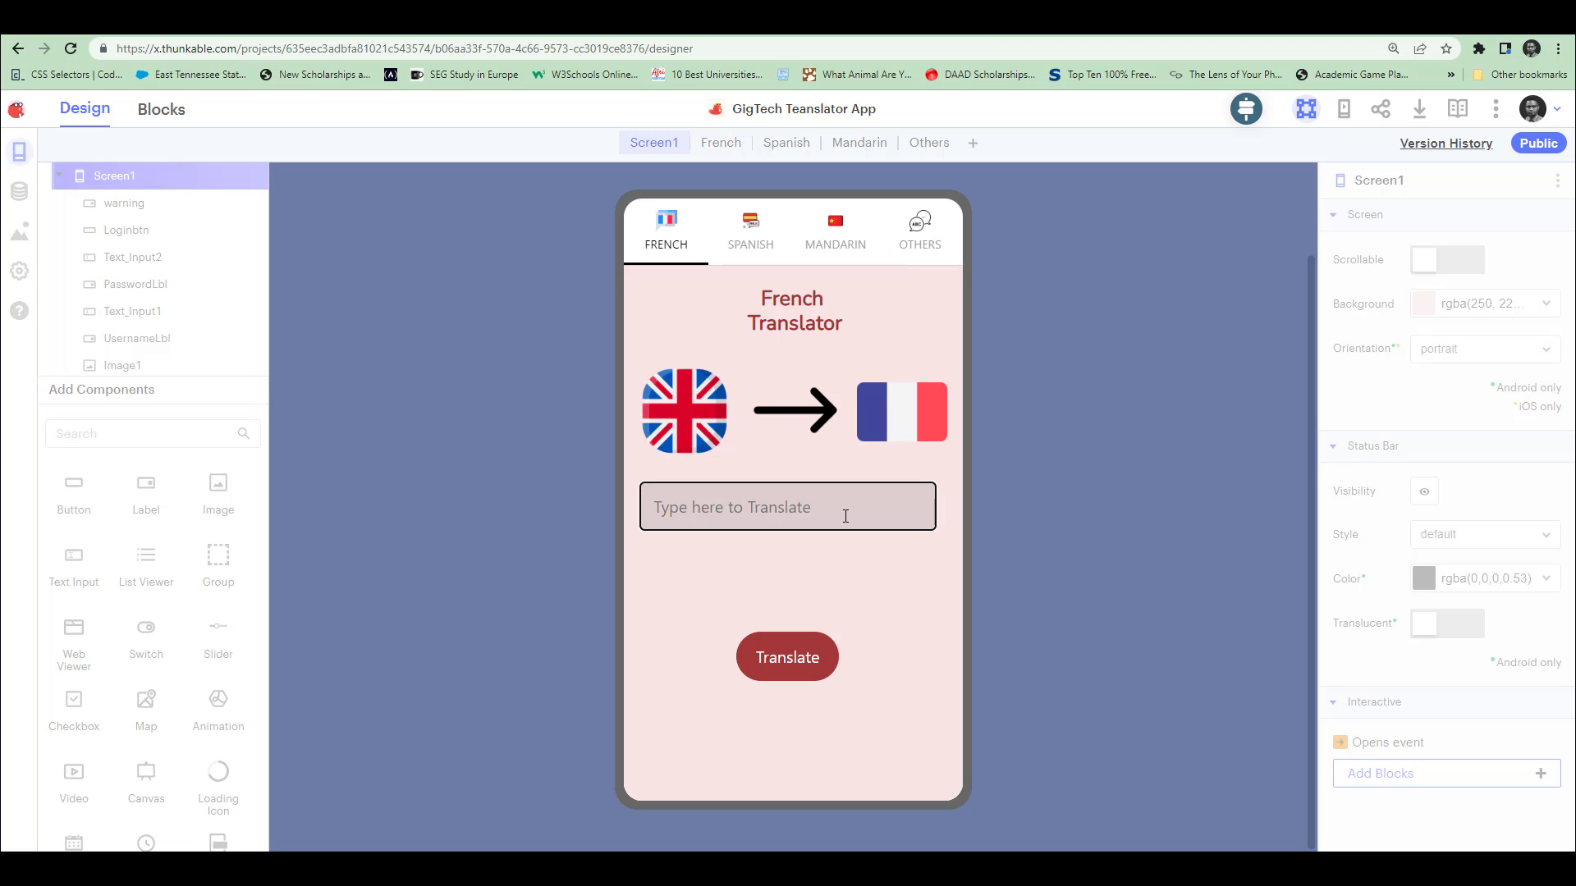
{"action": "type", "text": "Good"}
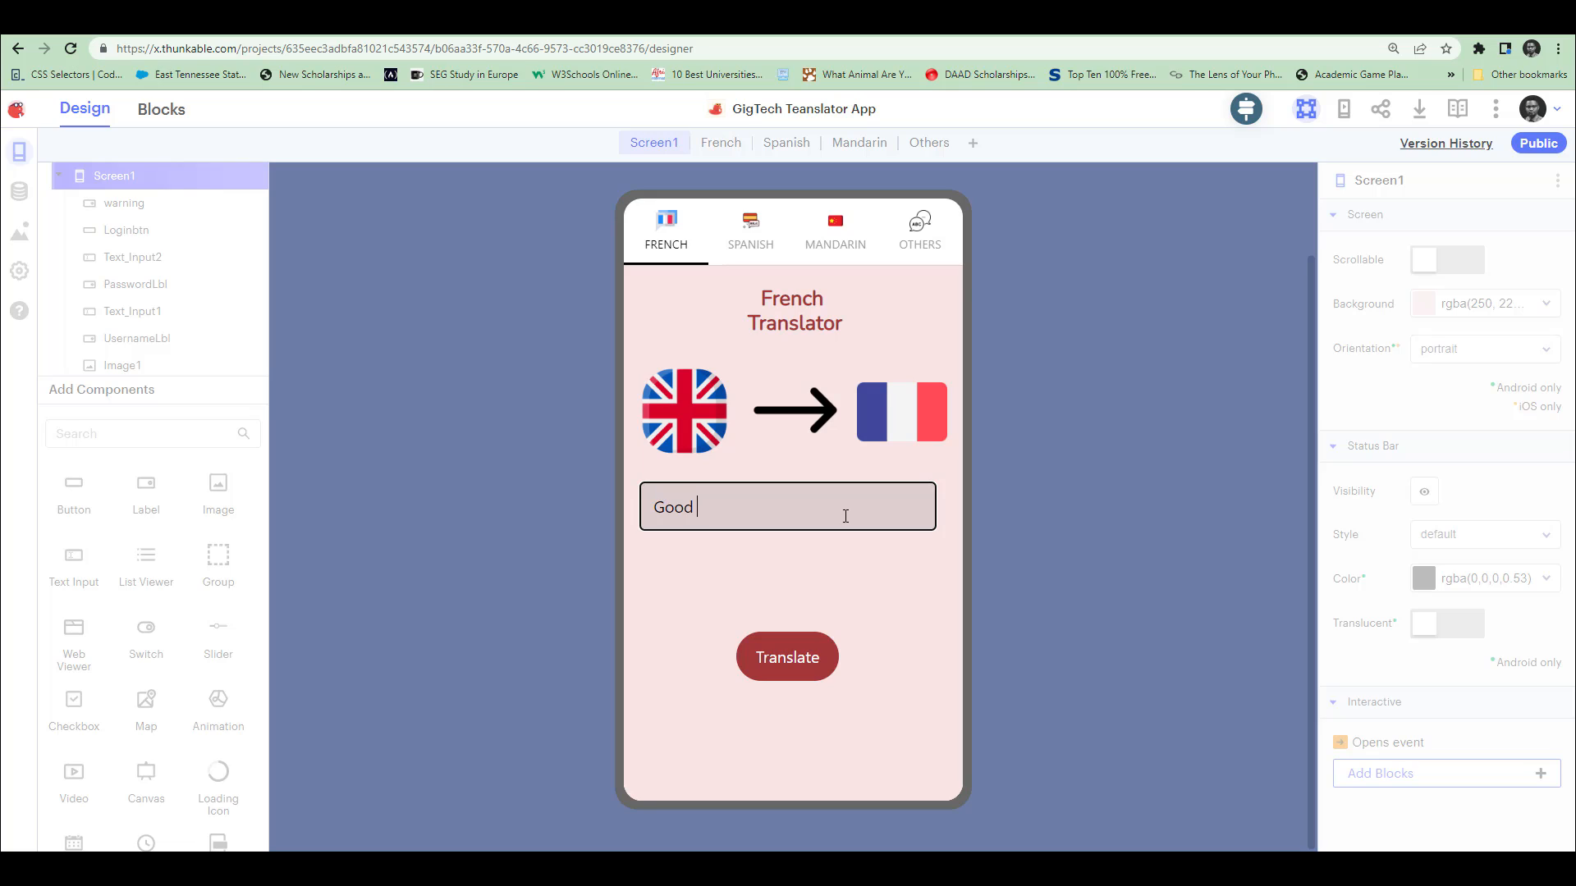
{"action": "type", "text": "Morning"}
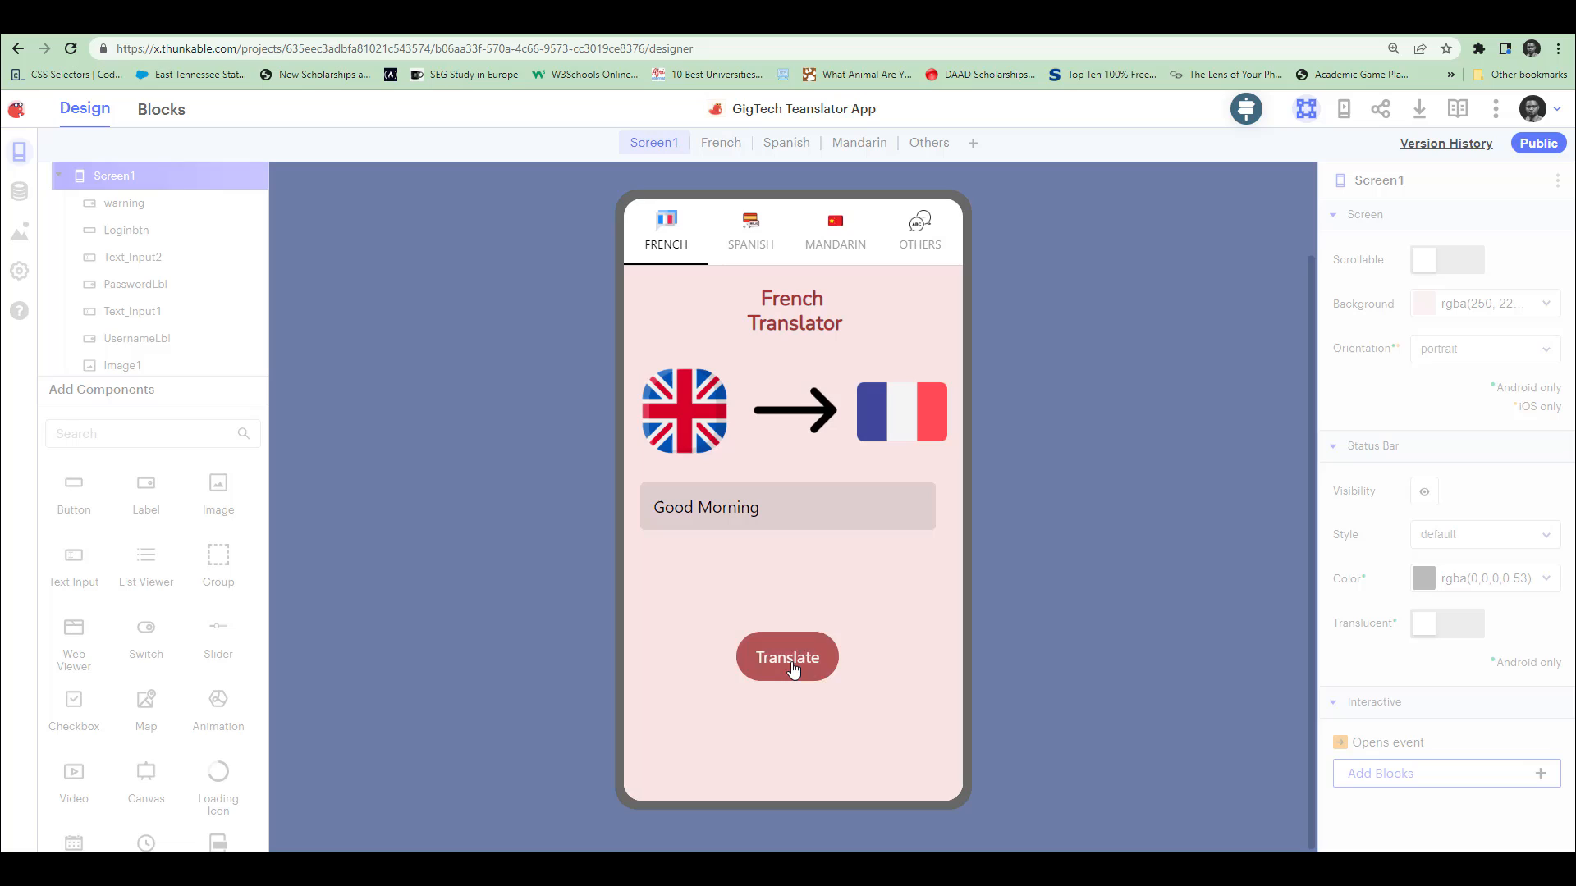
{"action": "left_click", "coordinate": [787, 657]}
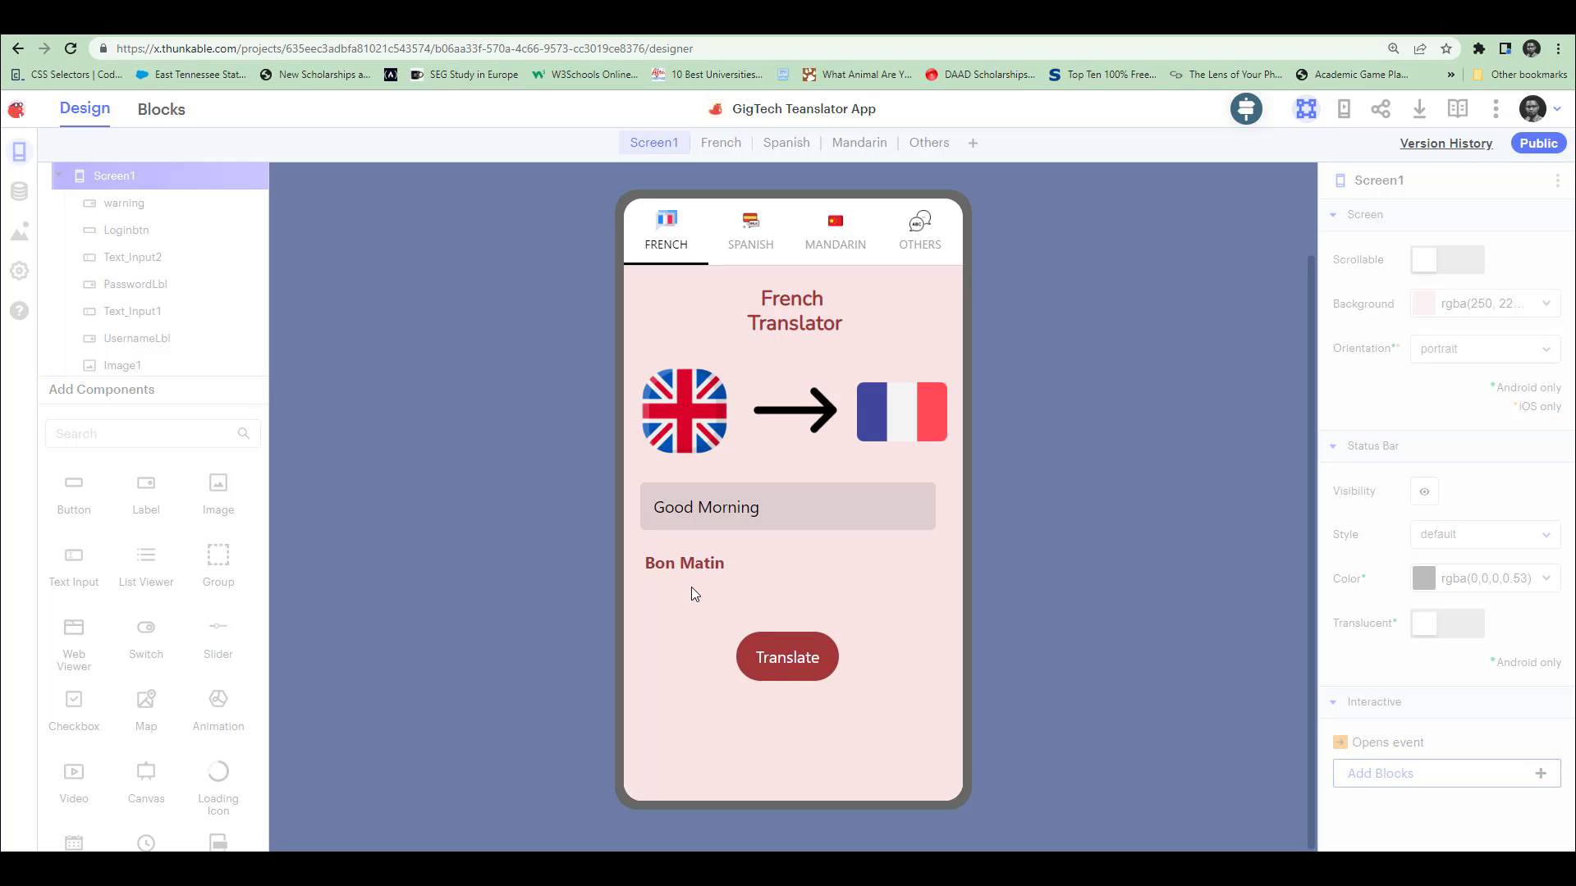
{"action": "mouse_move", "coordinate": [784, 585]}
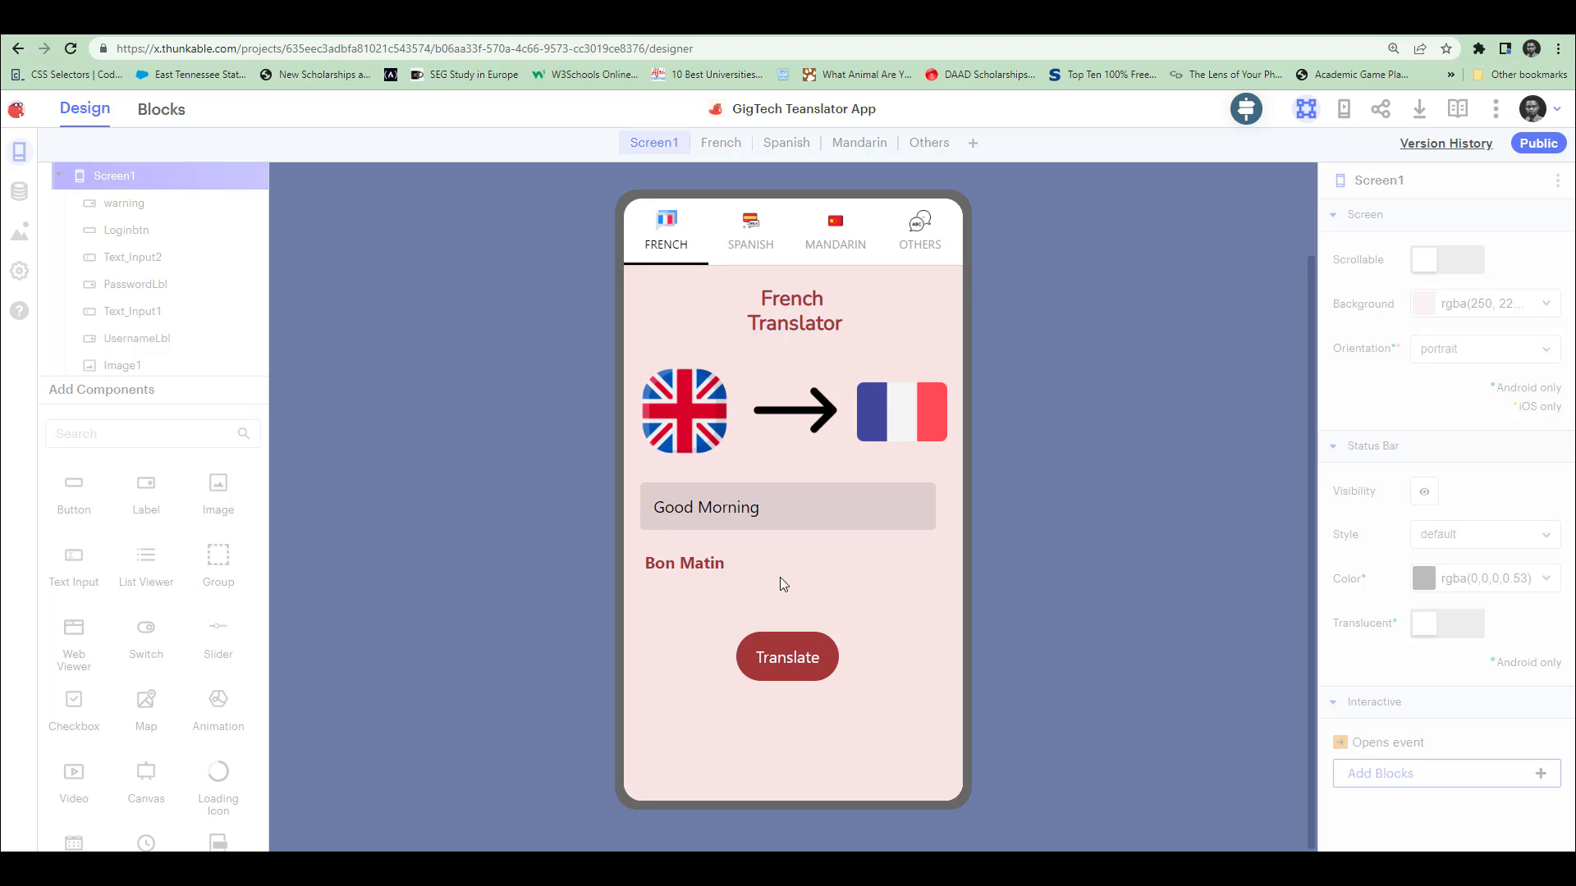
Translate How are you? into French, getting Comment êtes-vous?
{"action": "left_click", "coordinate": [787, 506]}
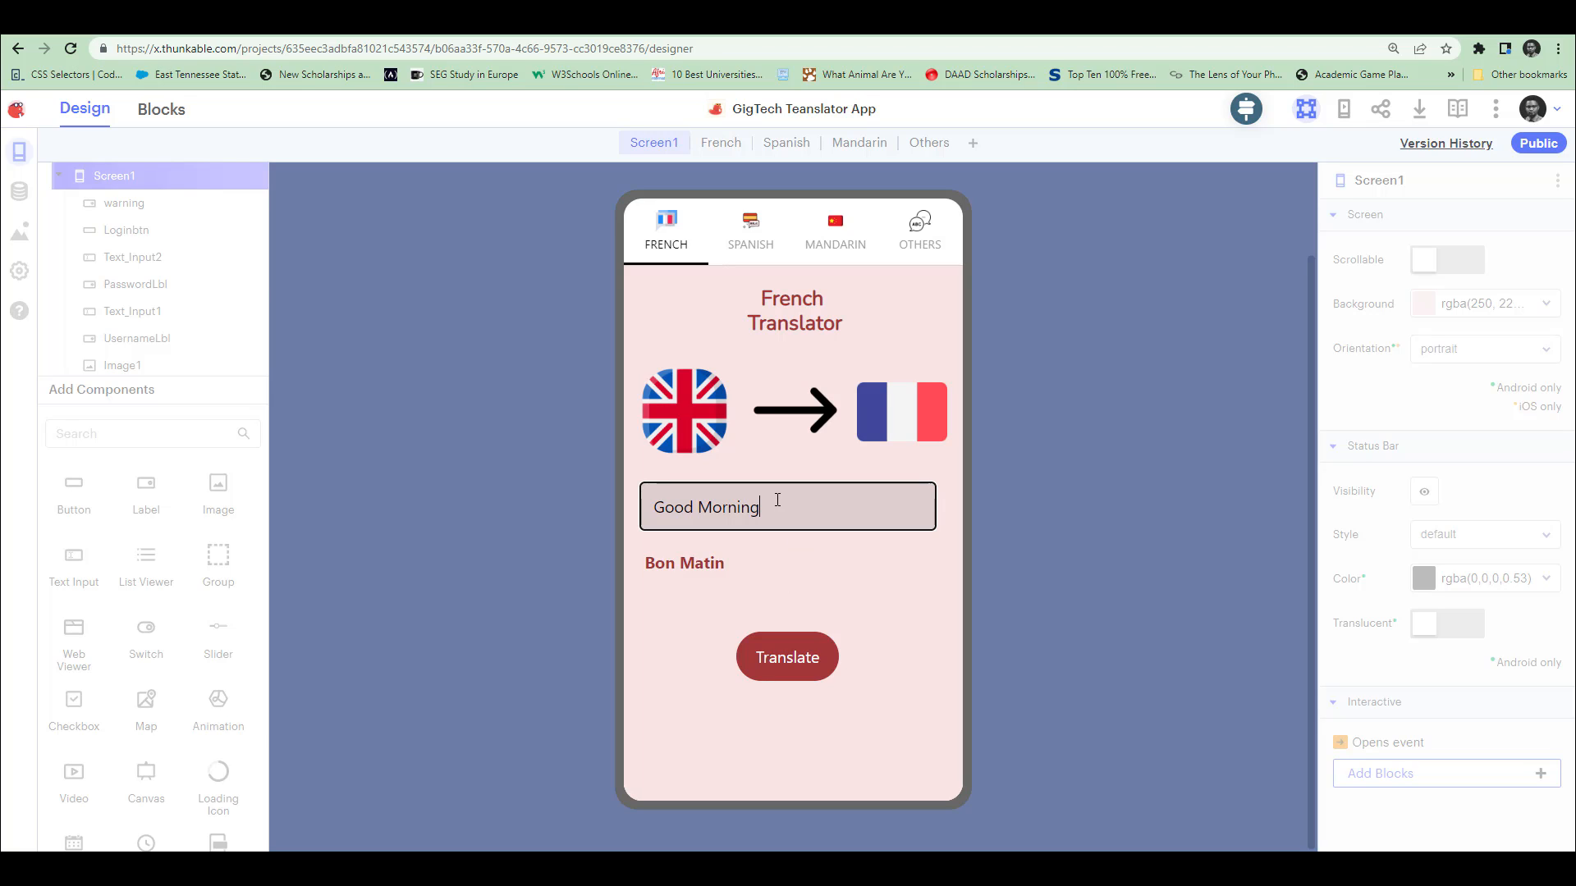
{"action": "type", "text": "H"}
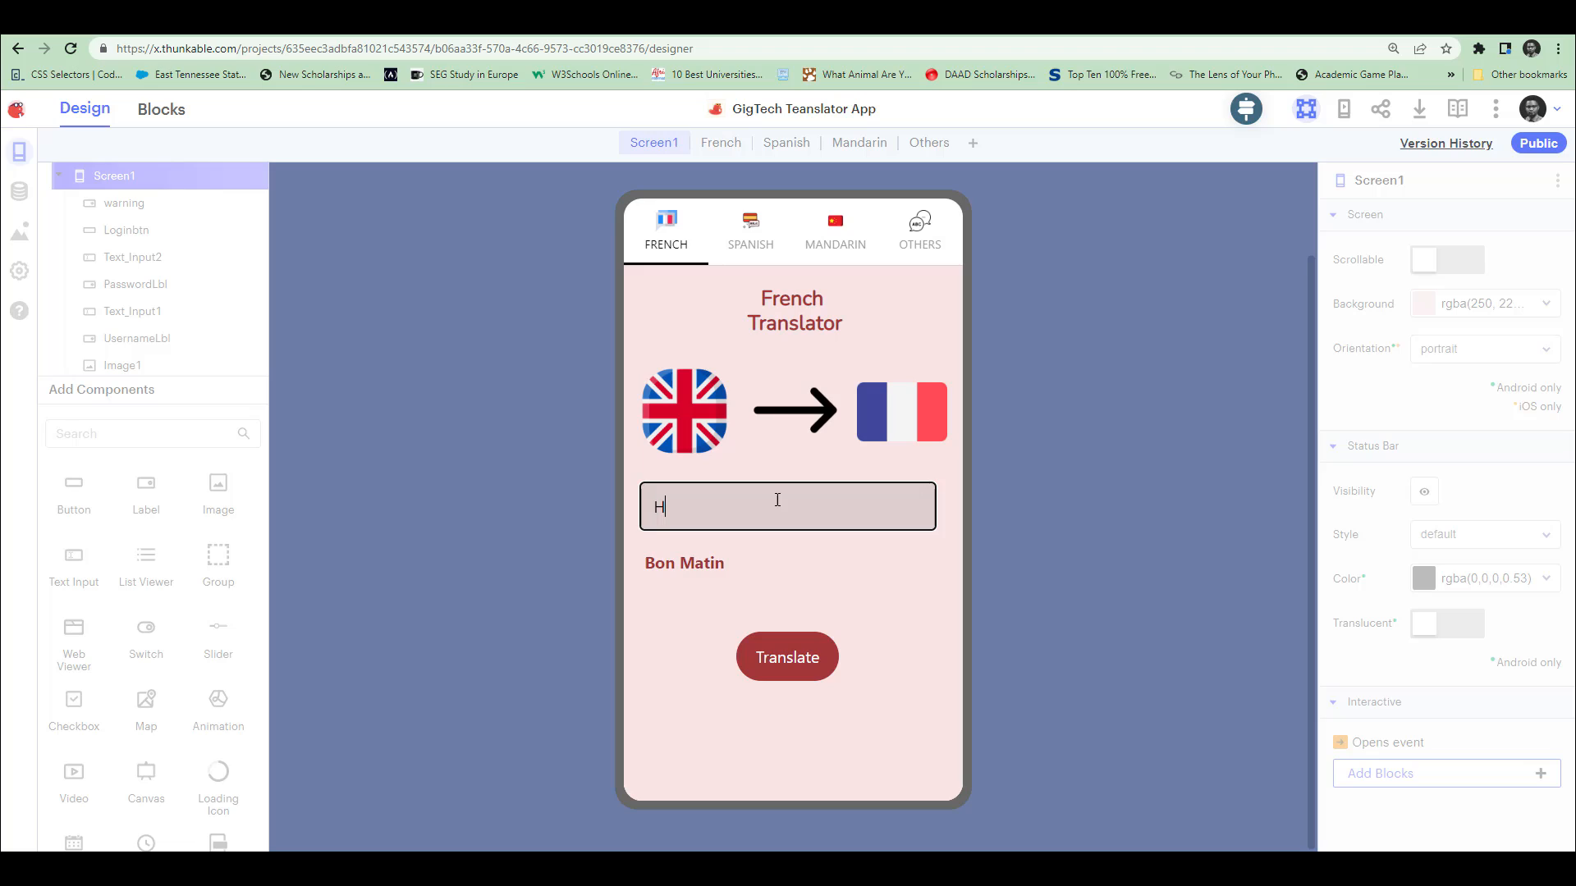
{"action": "type", "text": "ow are"}
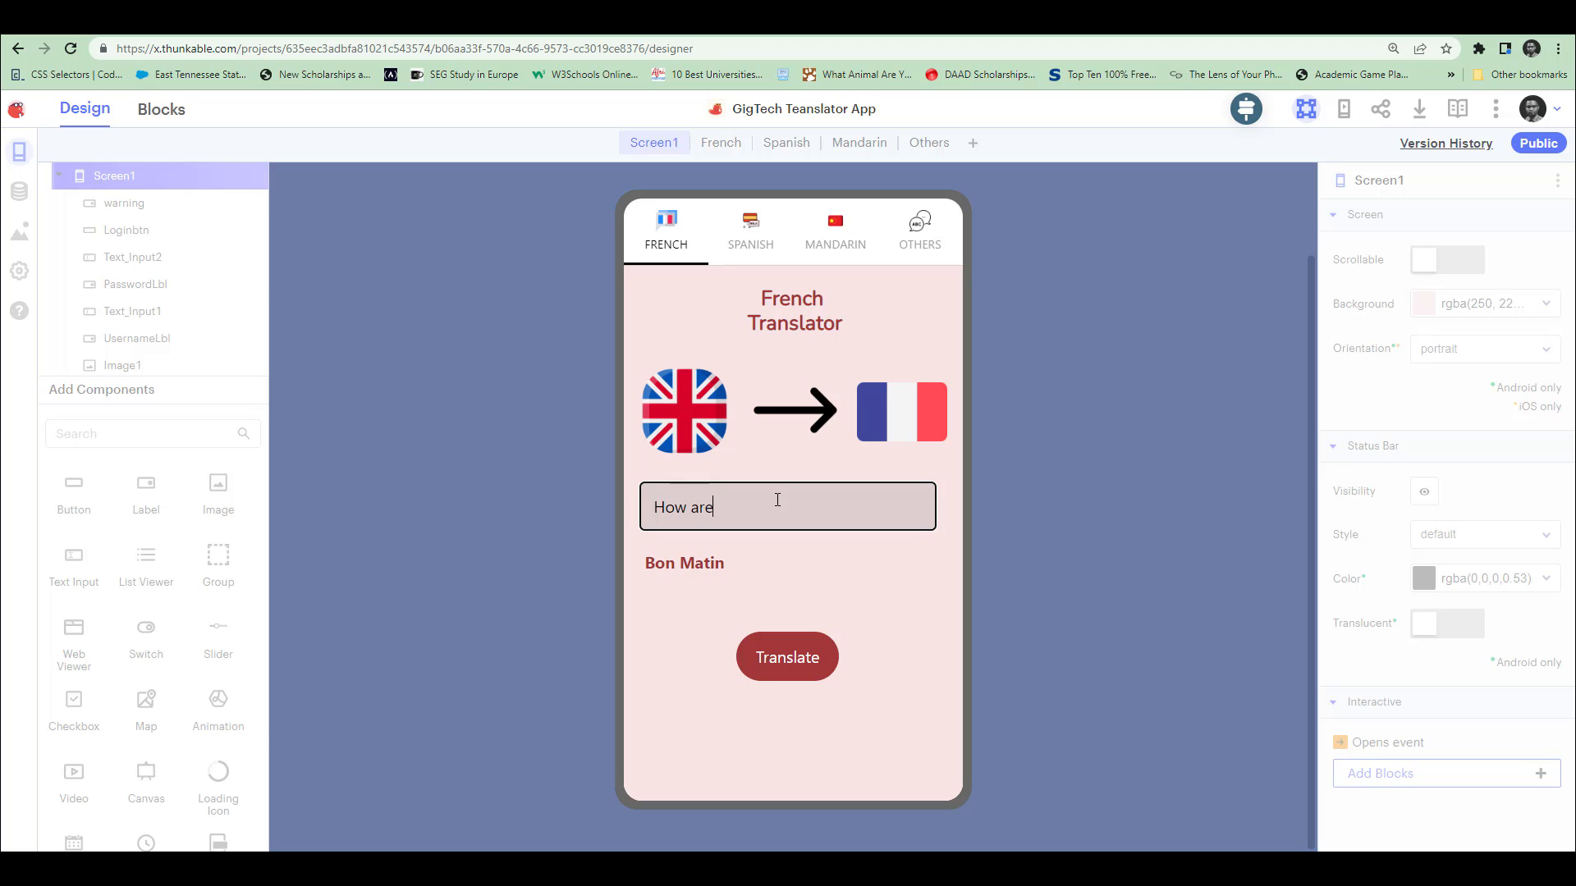
{"action": "type", "text": "you?"}
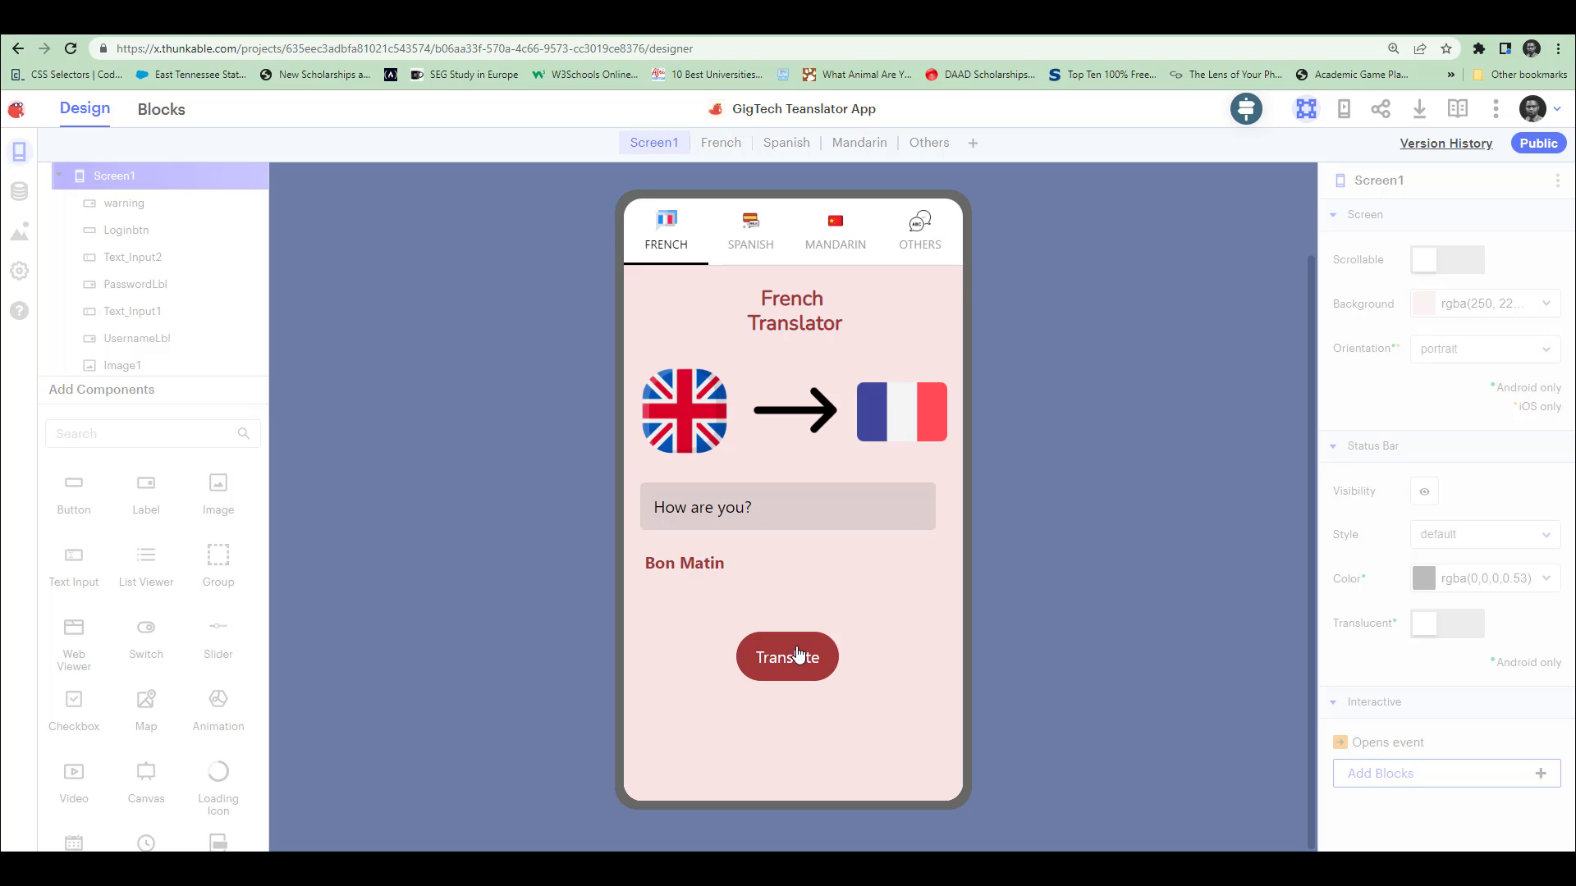
{"action": "left_click", "coordinate": [787, 657]}
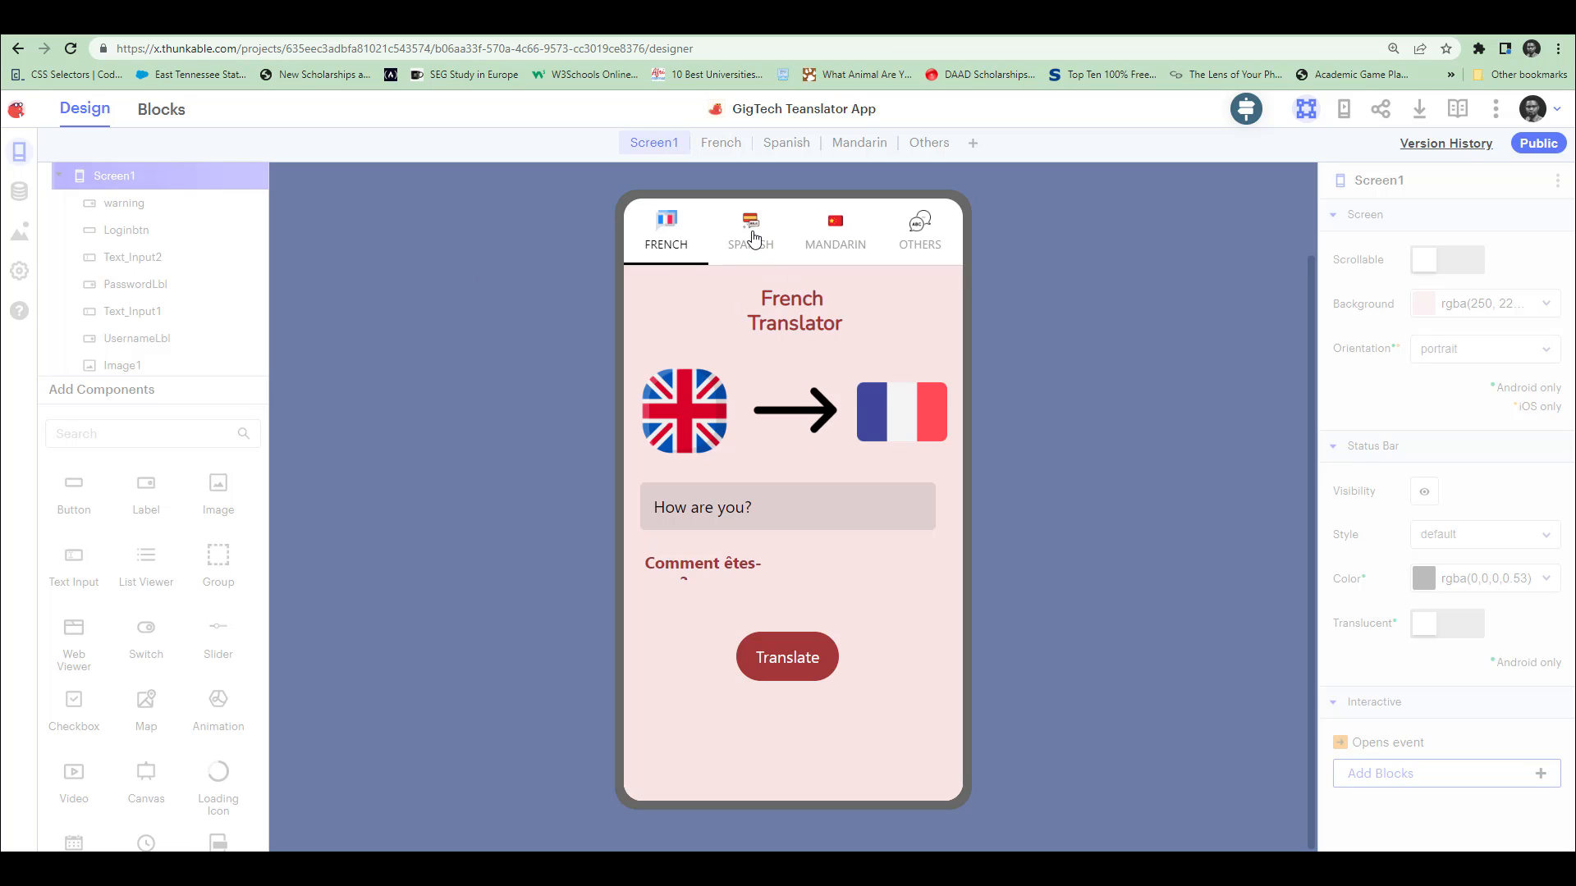
Check the empty Spanish, Mandarin and Others preview tabs, then return to French.
{"action": "left_click", "coordinate": [749, 231]}
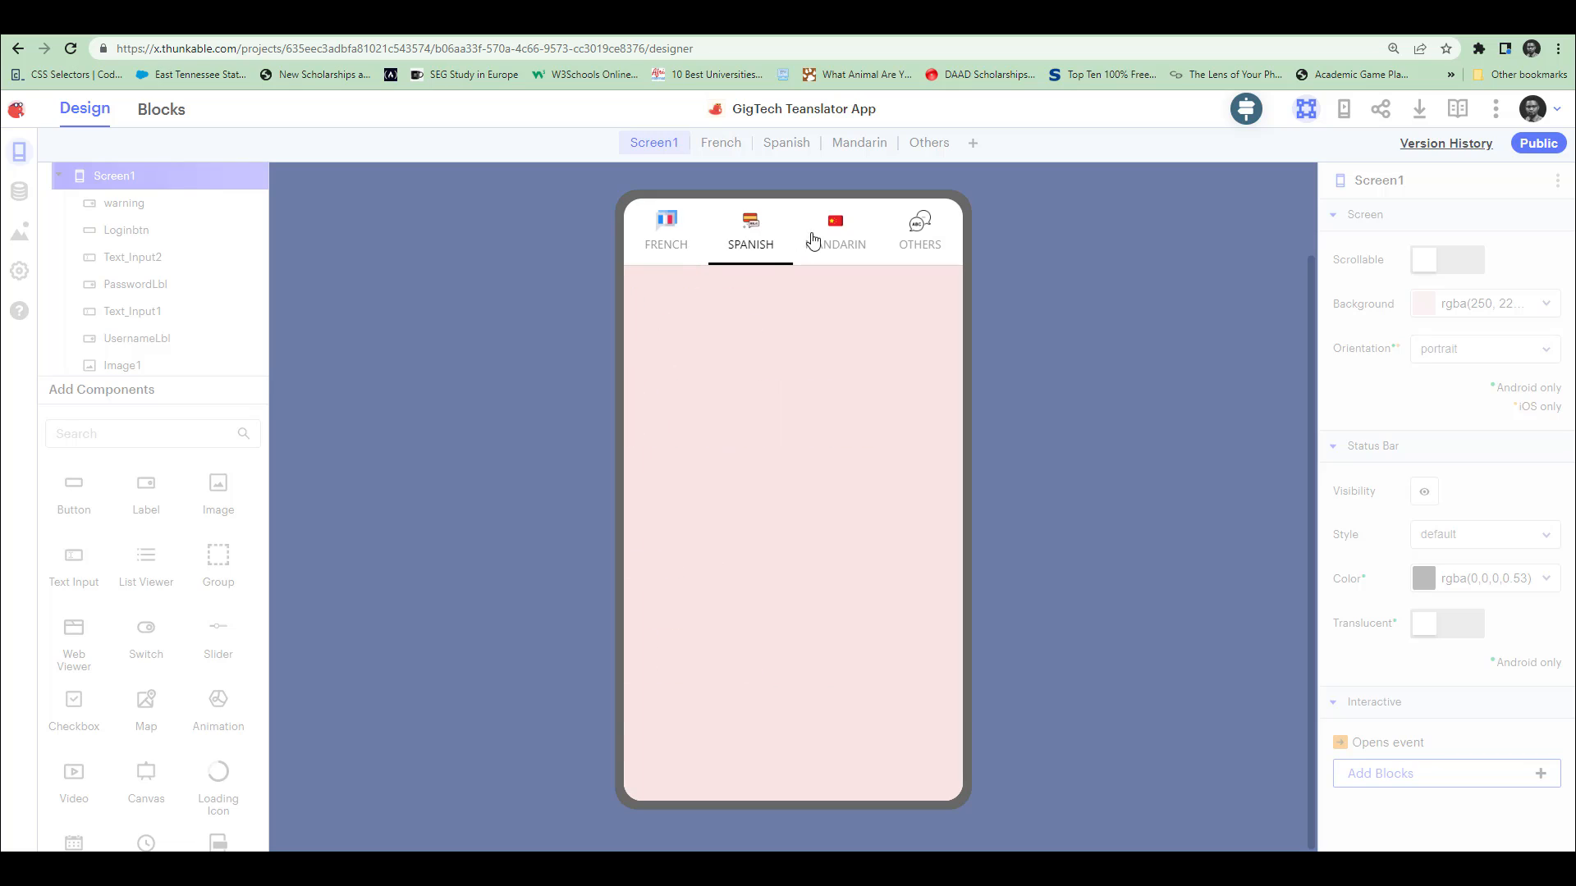
{"action": "left_click", "coordinate": [834, 232]}
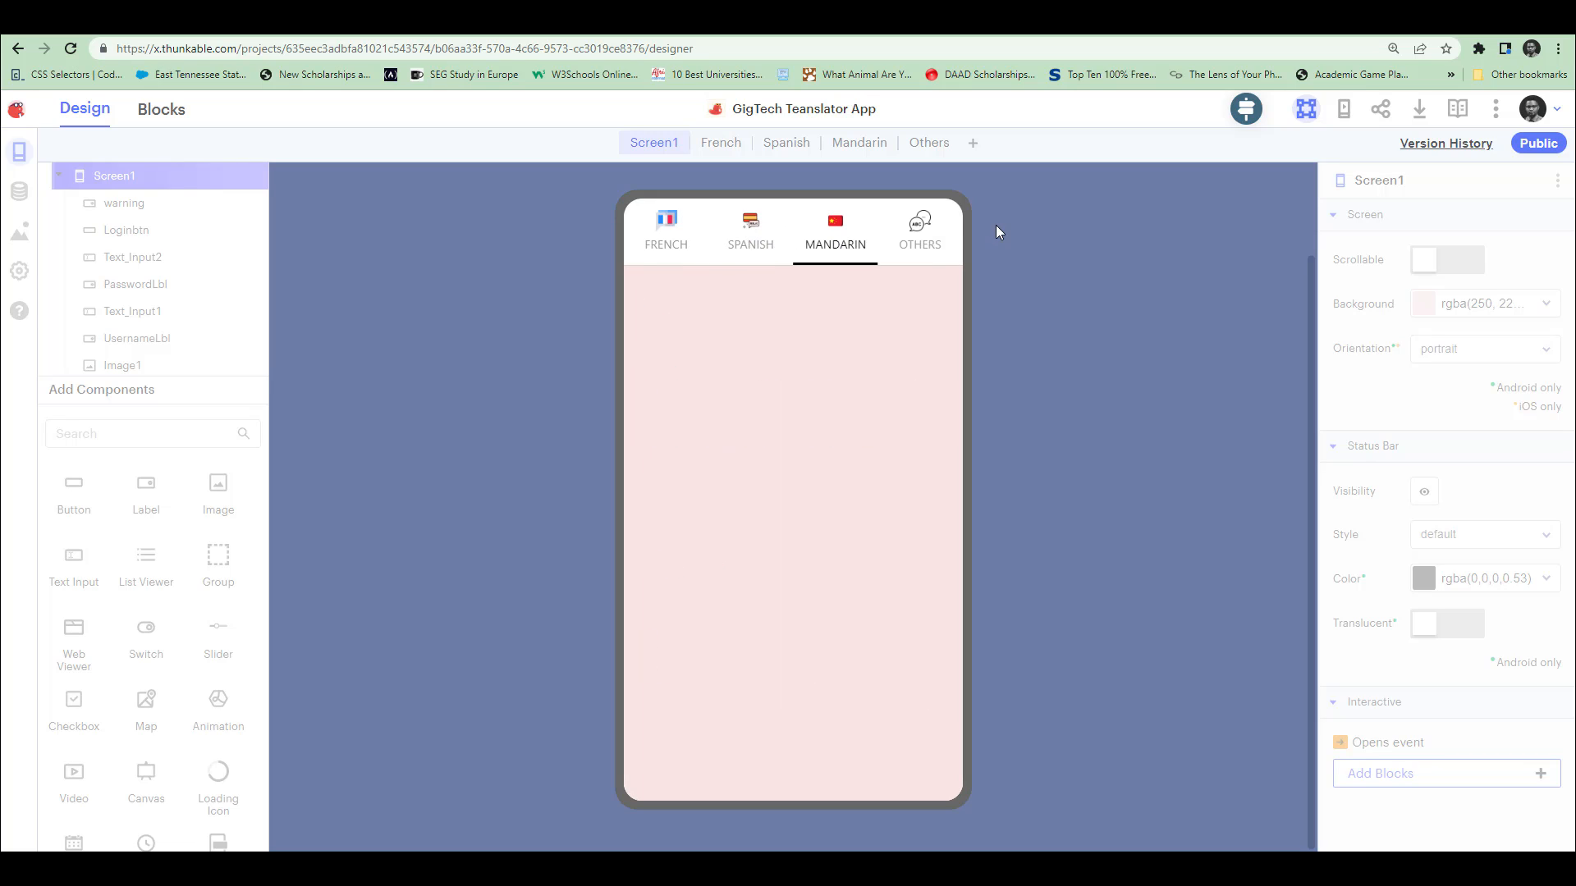
{"action": "mouse_move", "coordinate": [919, 223]}
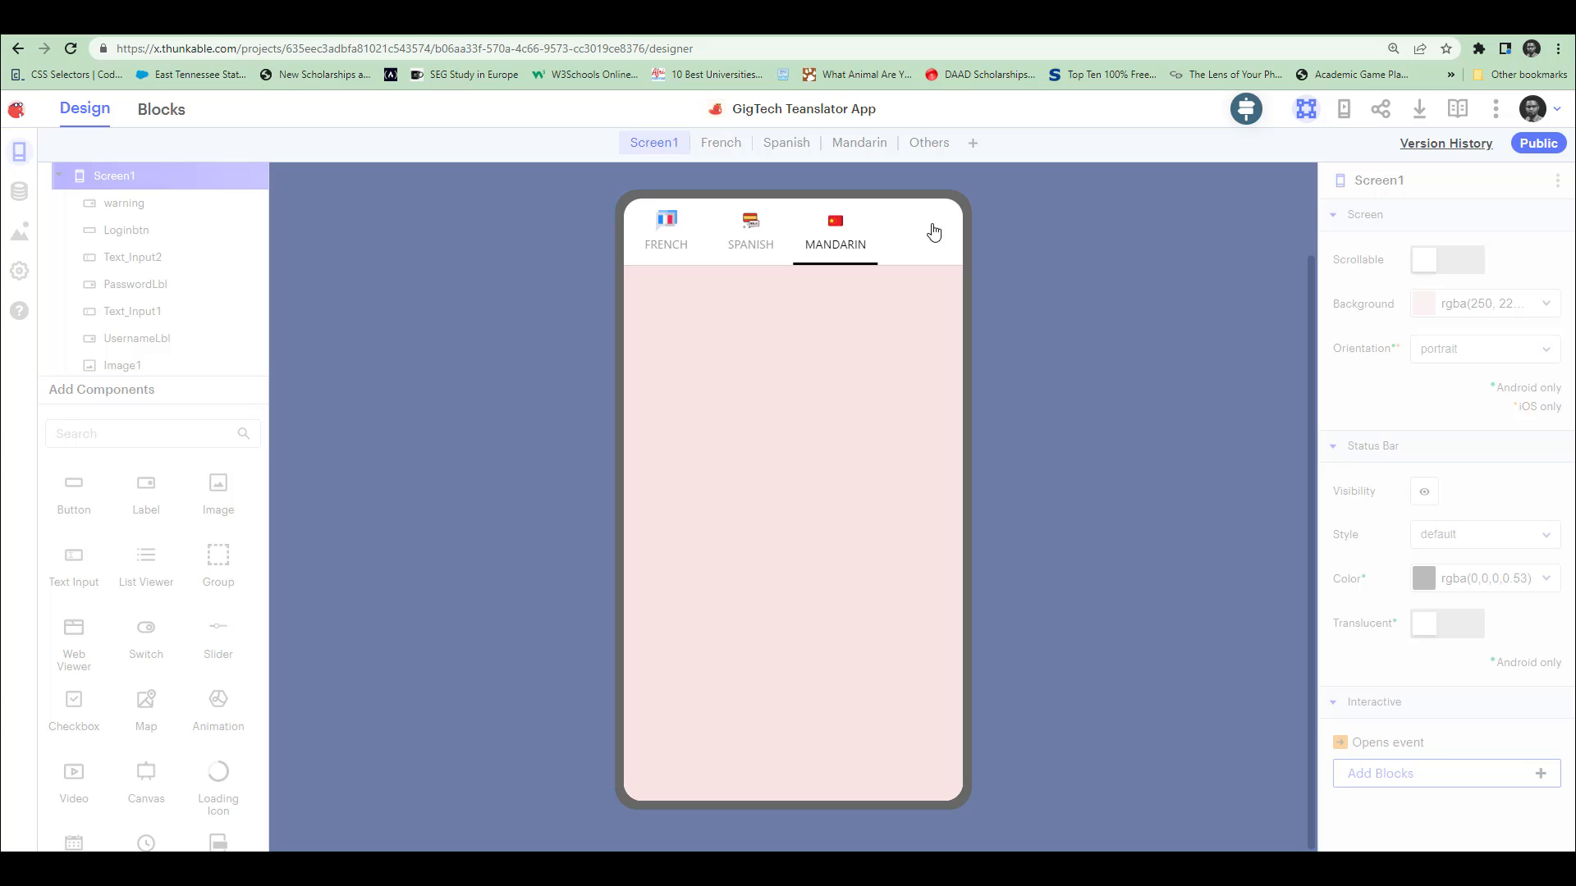
{"action": "left_click", "coordinate": [918, 232]}
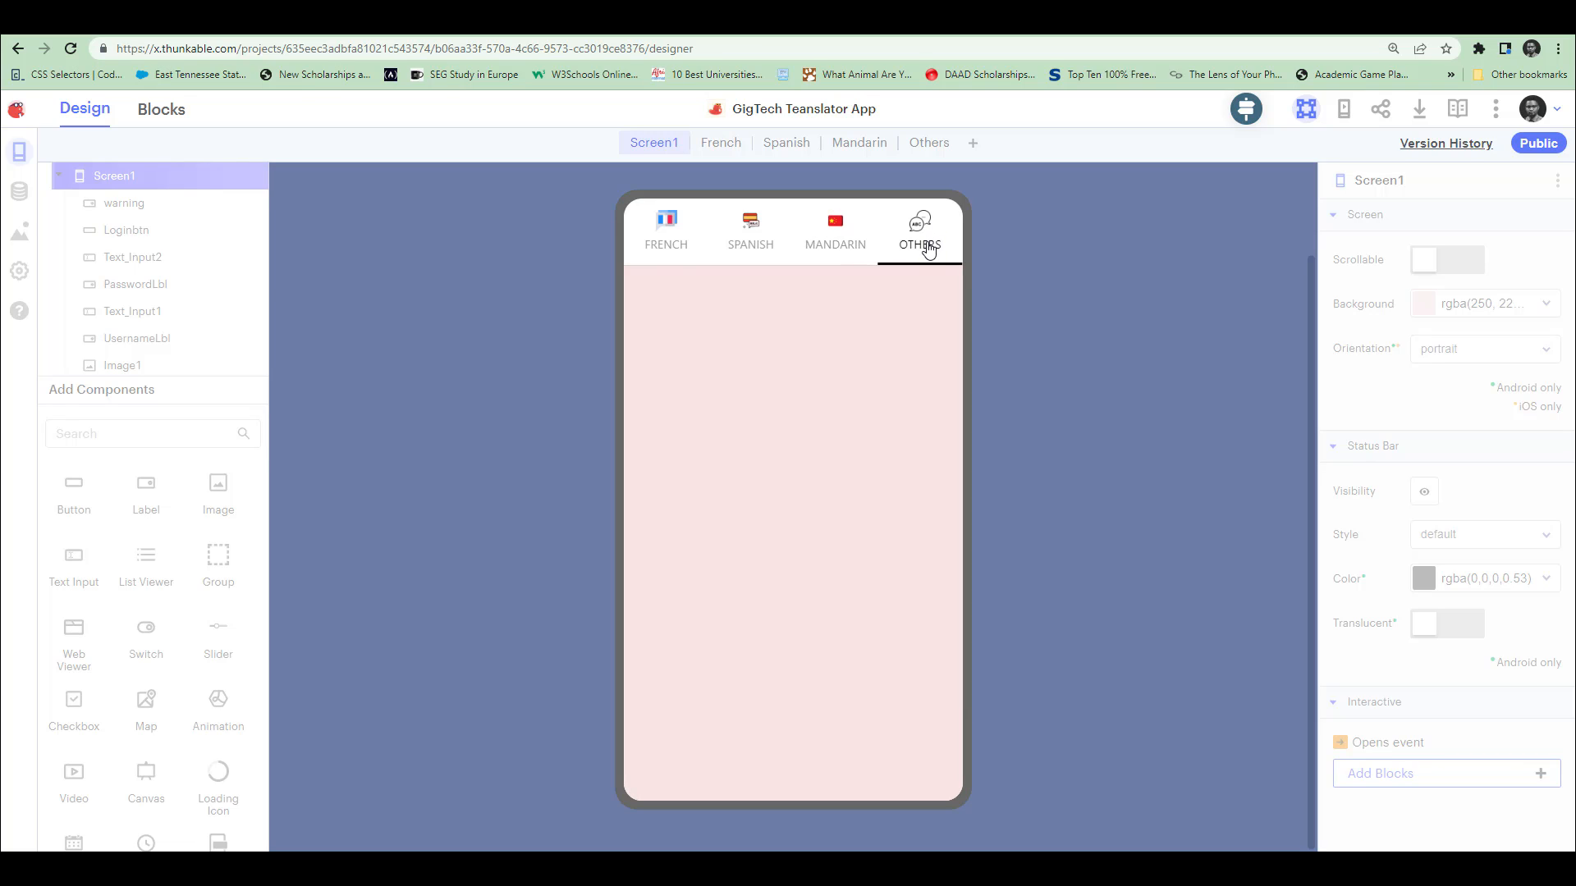
{"action": "mouse_move", "coordinate": [672, 306]}
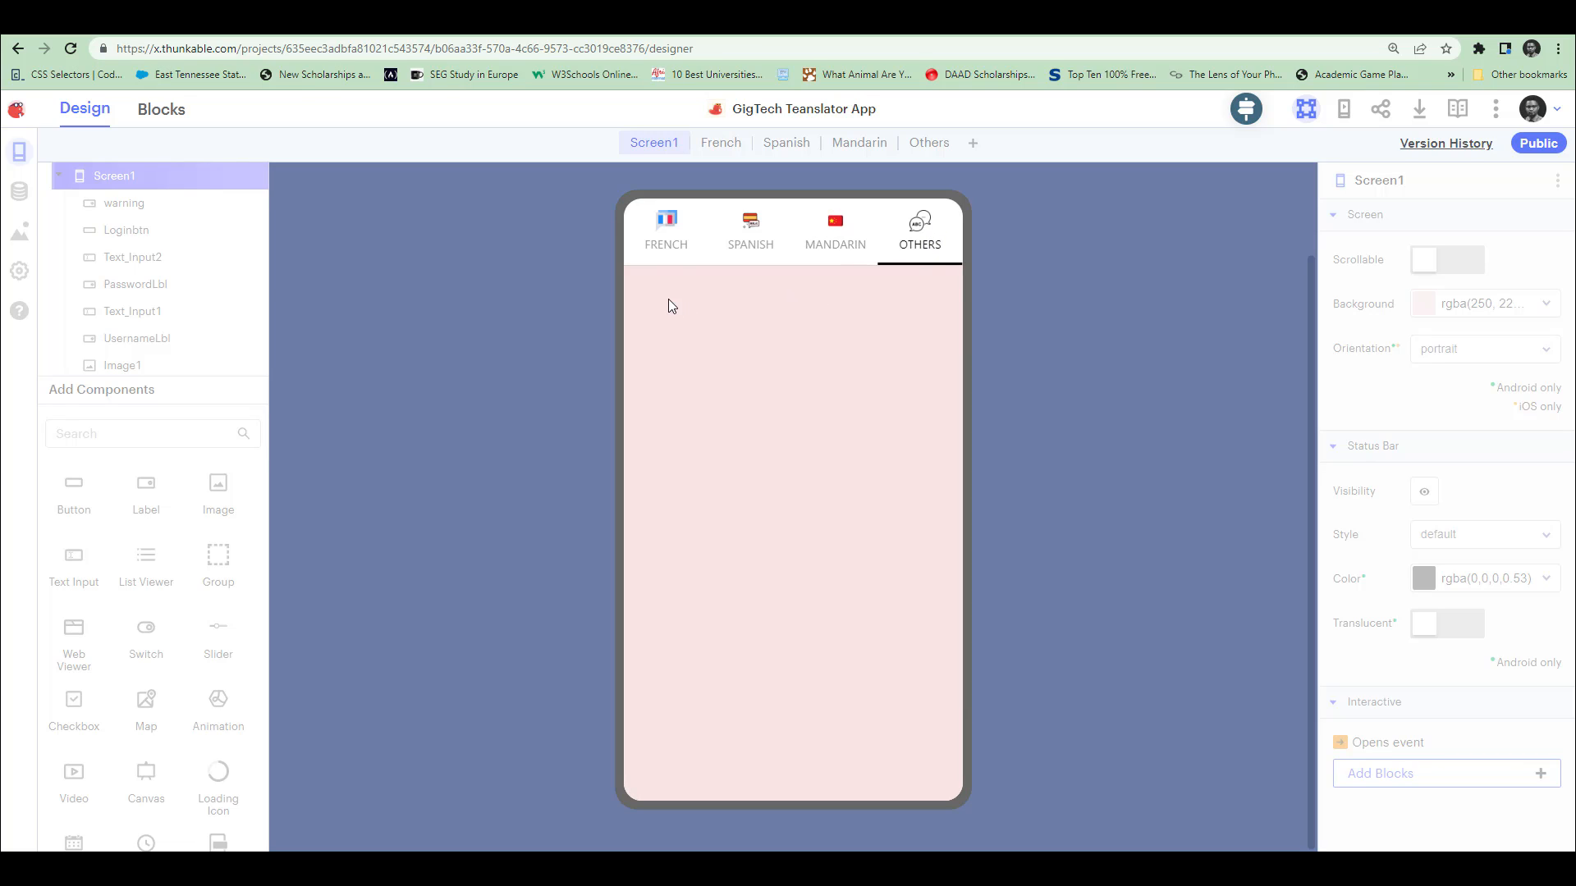
{"action": "mouse_move", "coordinate": [756, 331]}
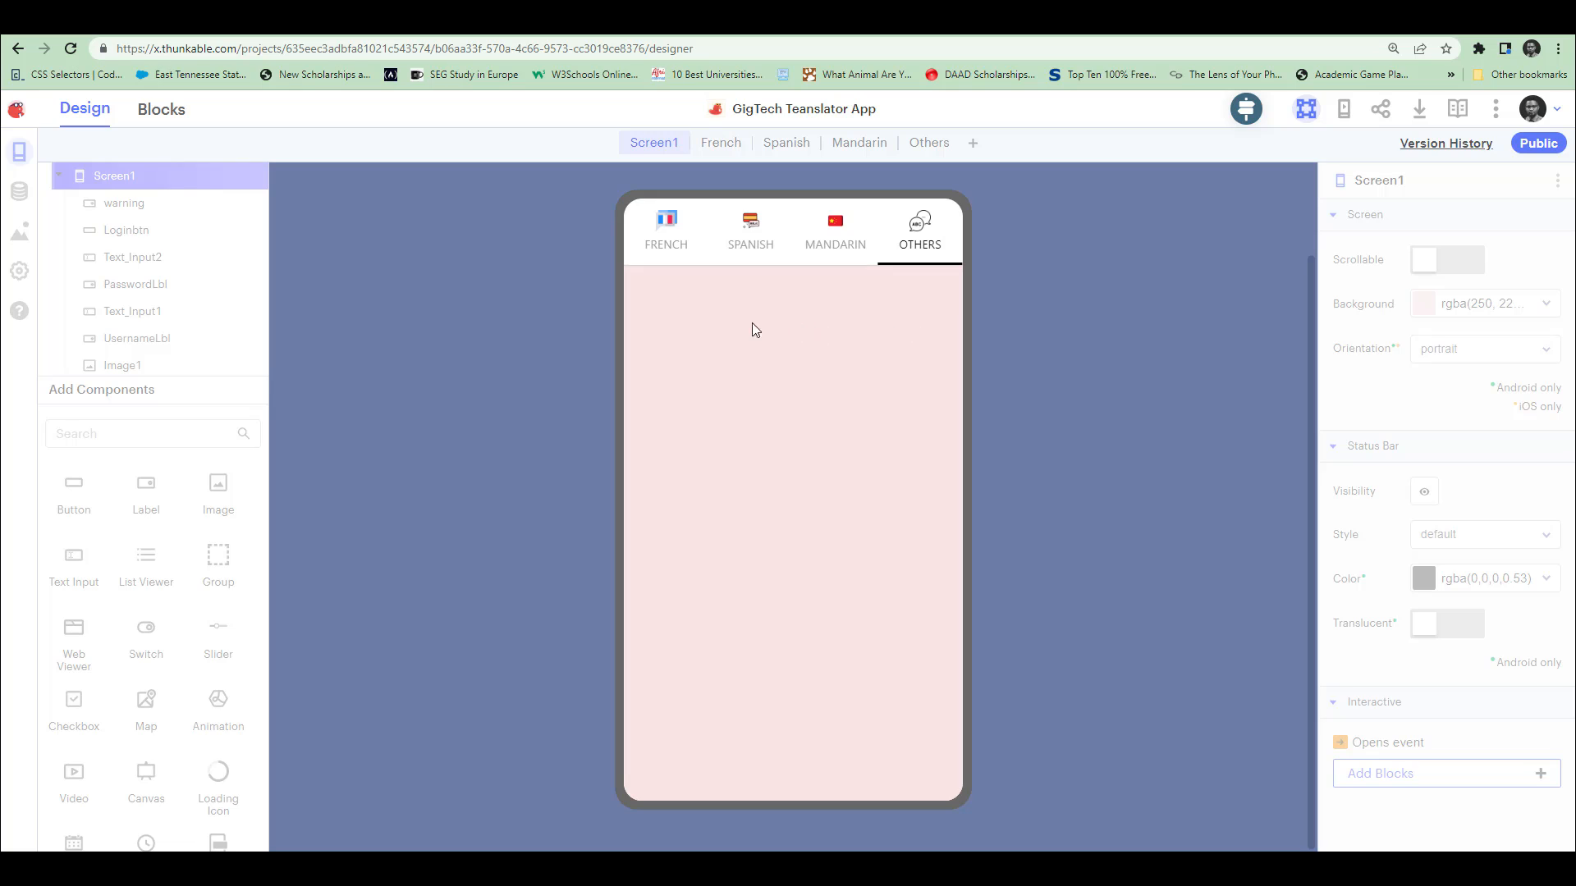
{"action": "mouse_move", "coordinate": [1099, 645]}
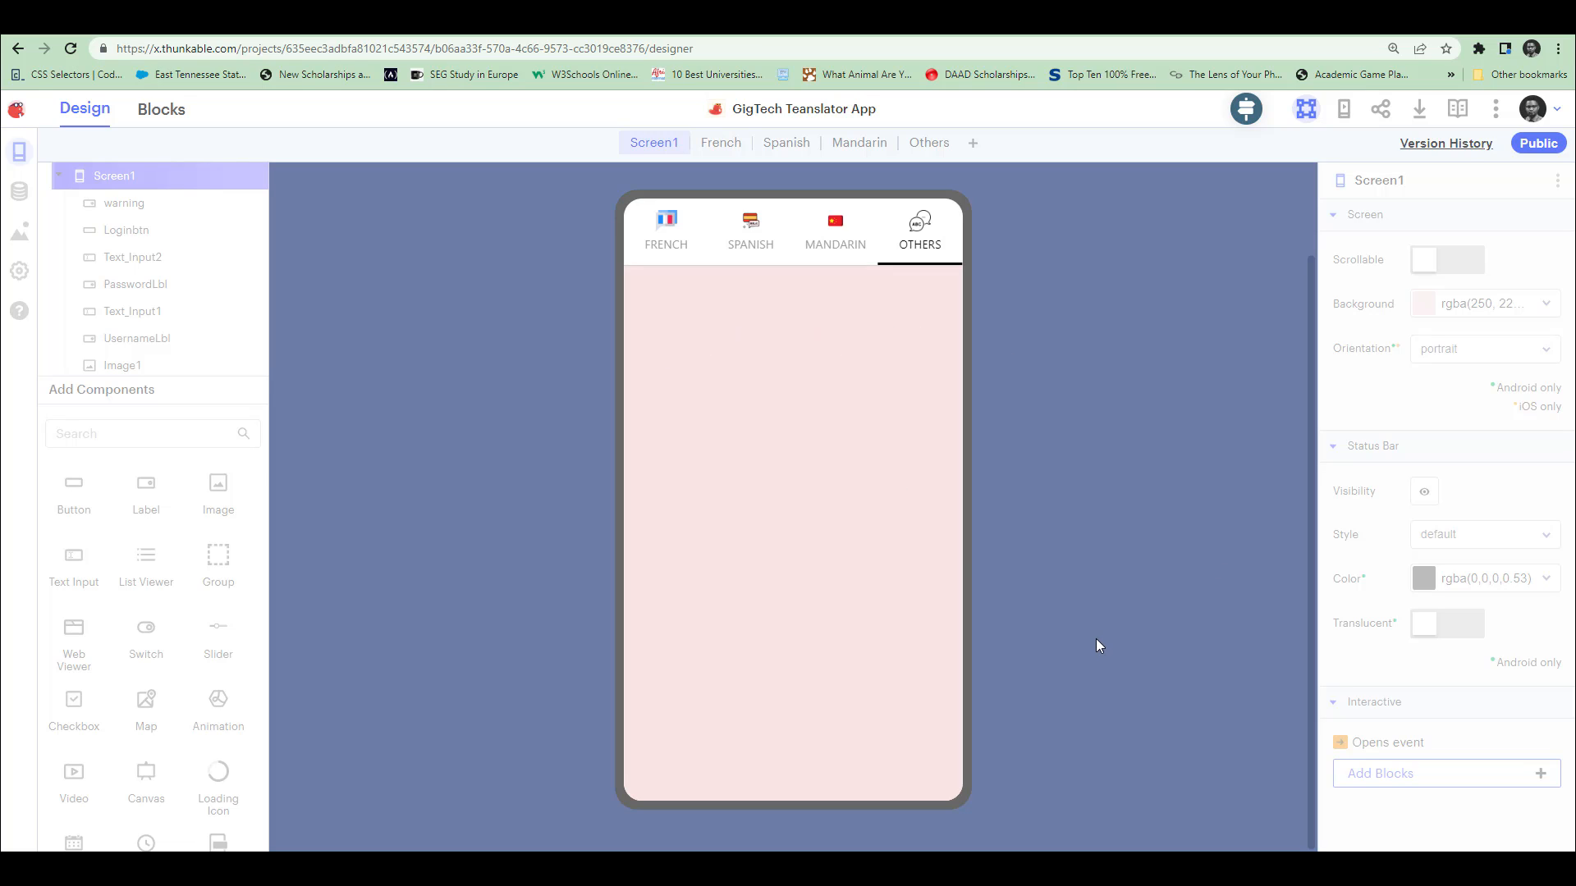
{"action": "mouse_move", "coordinate": [971, 556]}
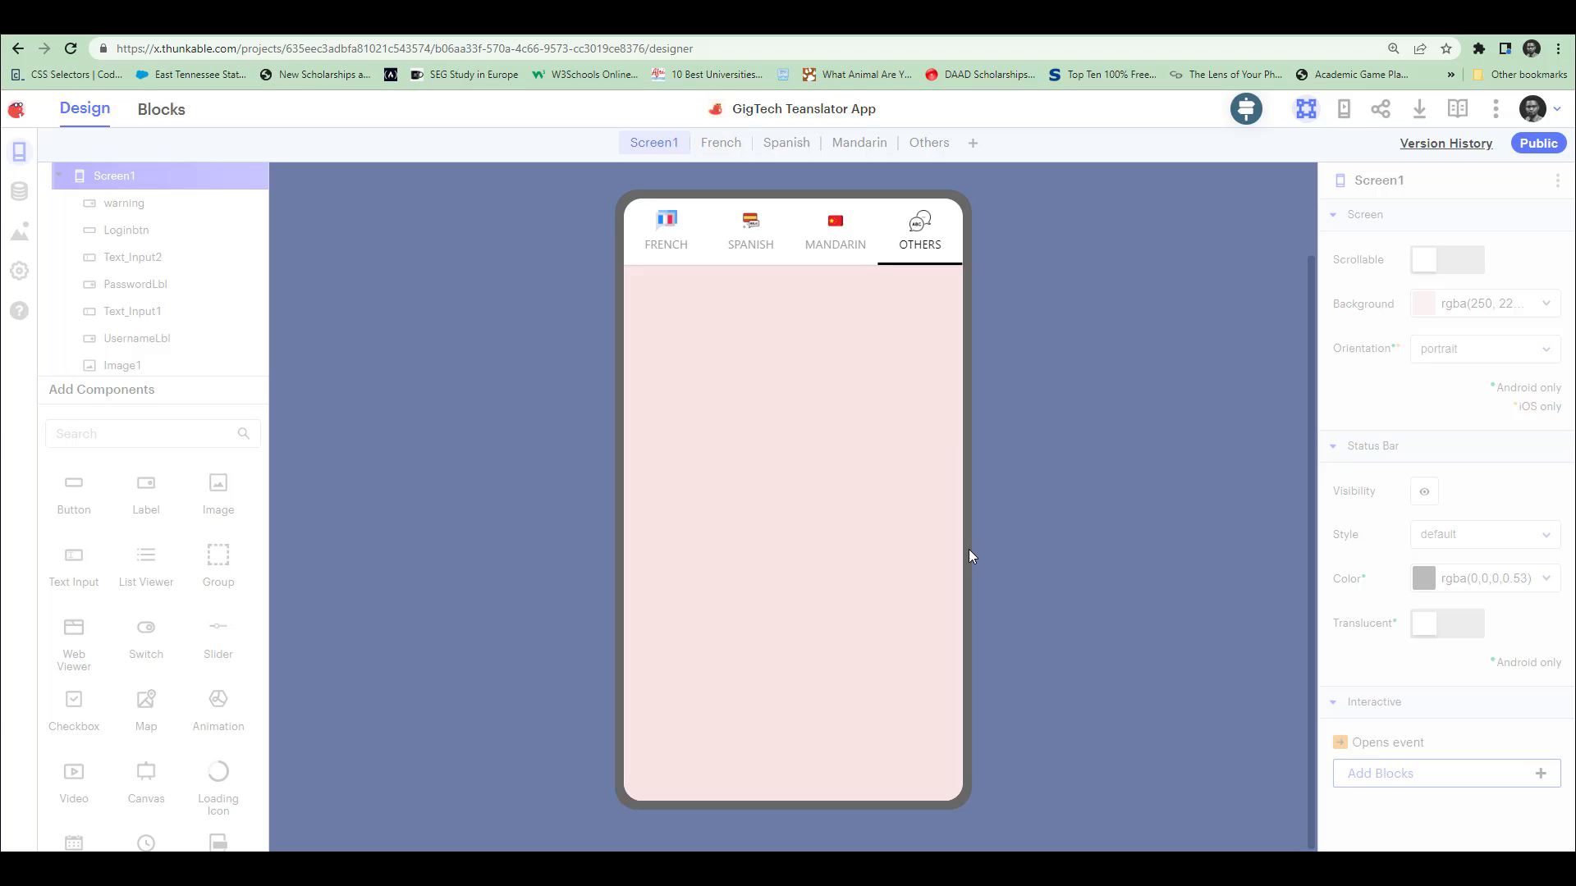
{"action": "mouse_move", "coordinate": [910, 534]}
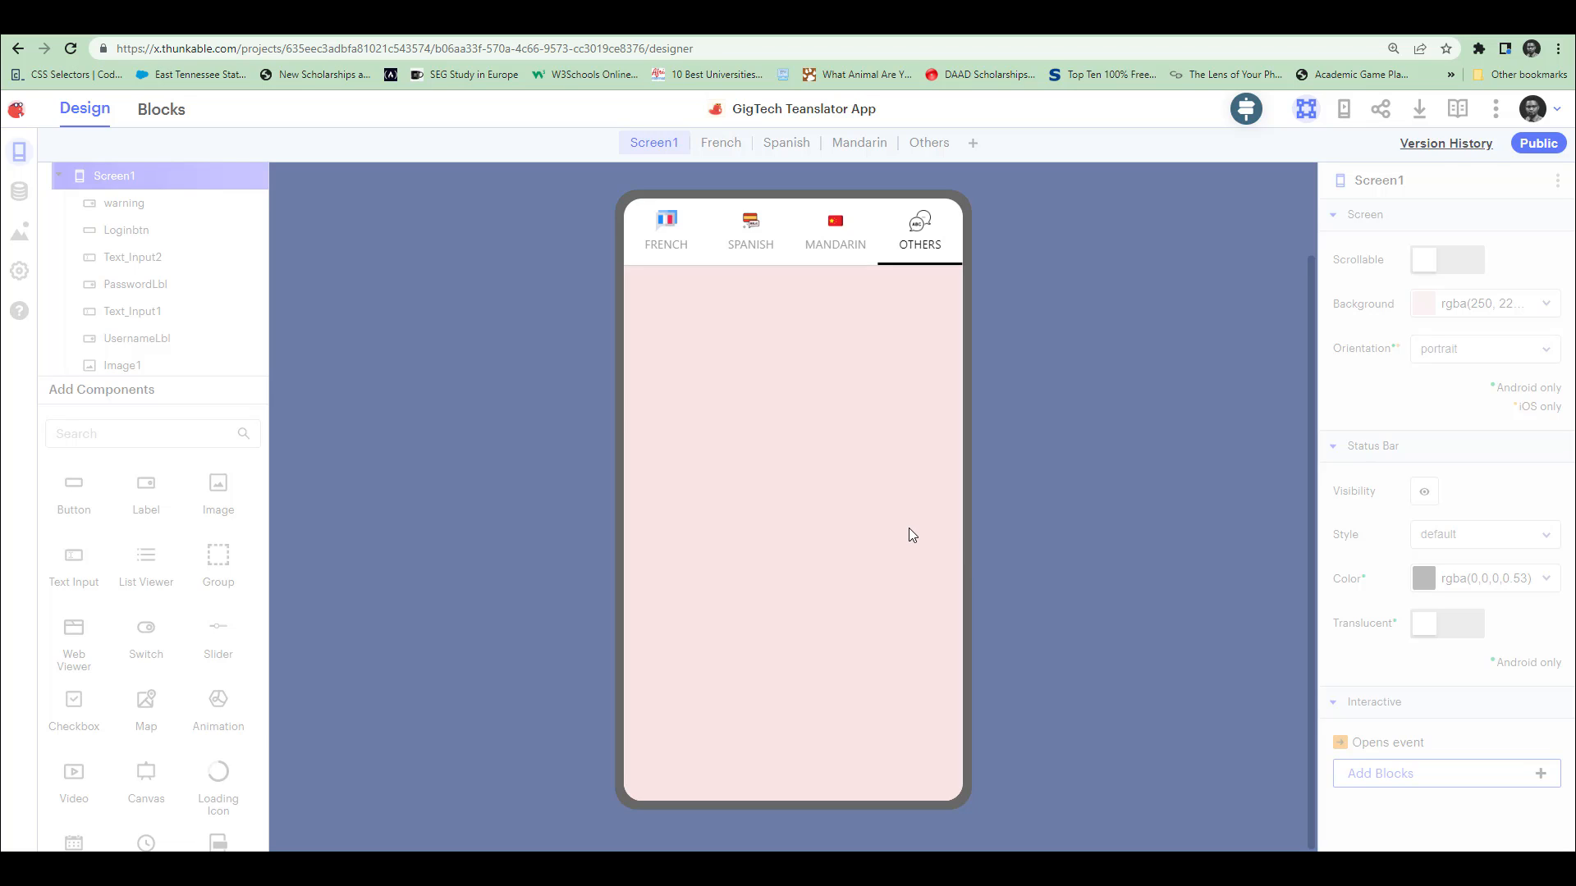
{"action": "mouse_move", "coordinate": [512, 238]}
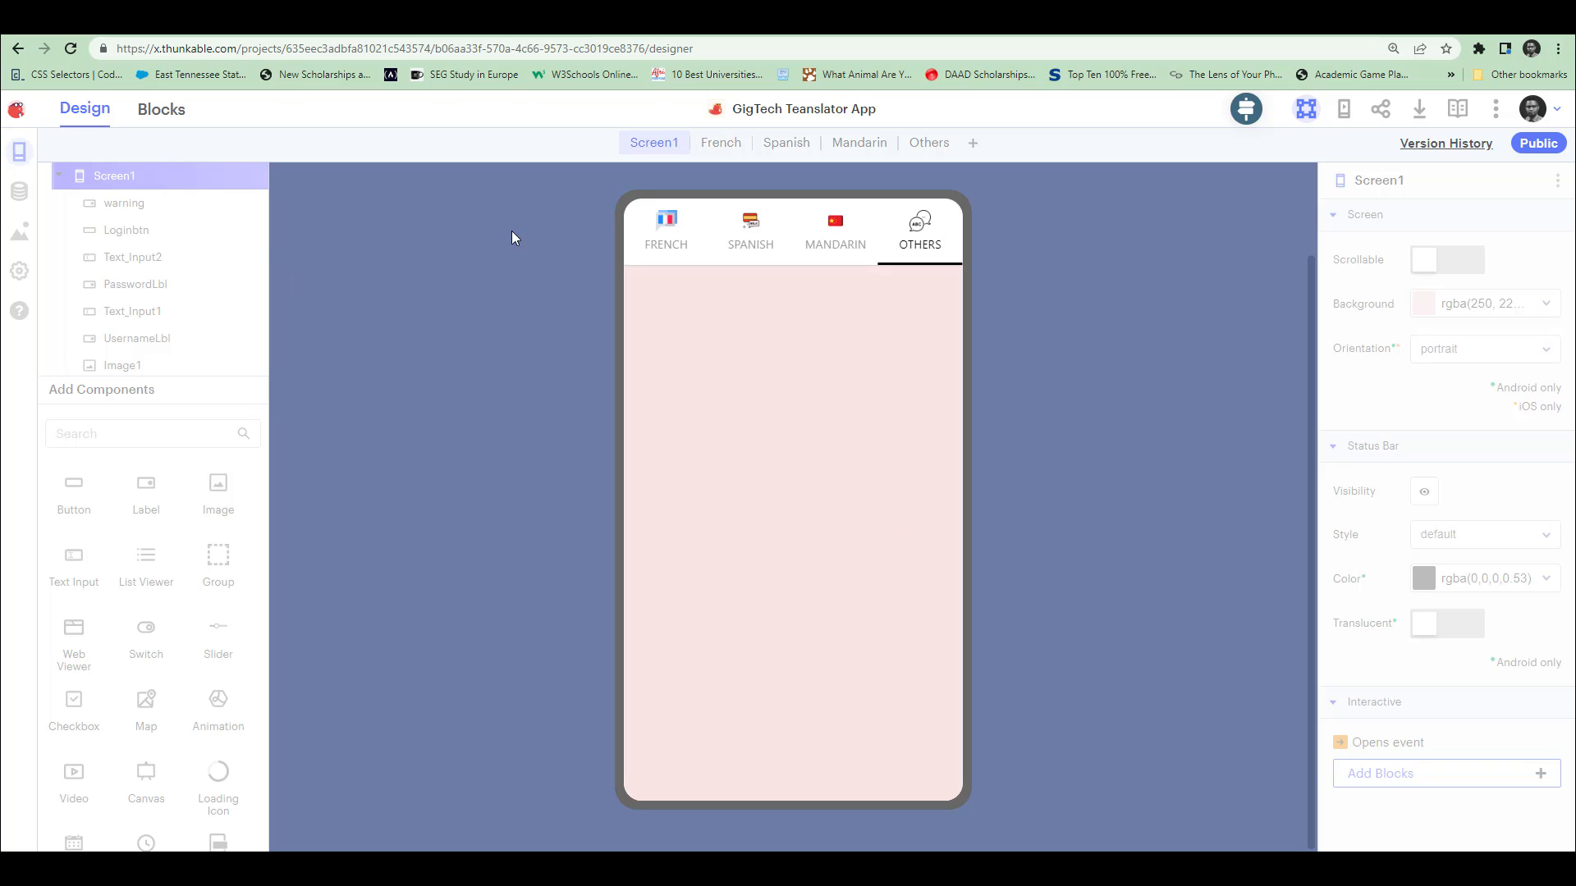
{"action": "left_click", "coordinate": [665, 232]}
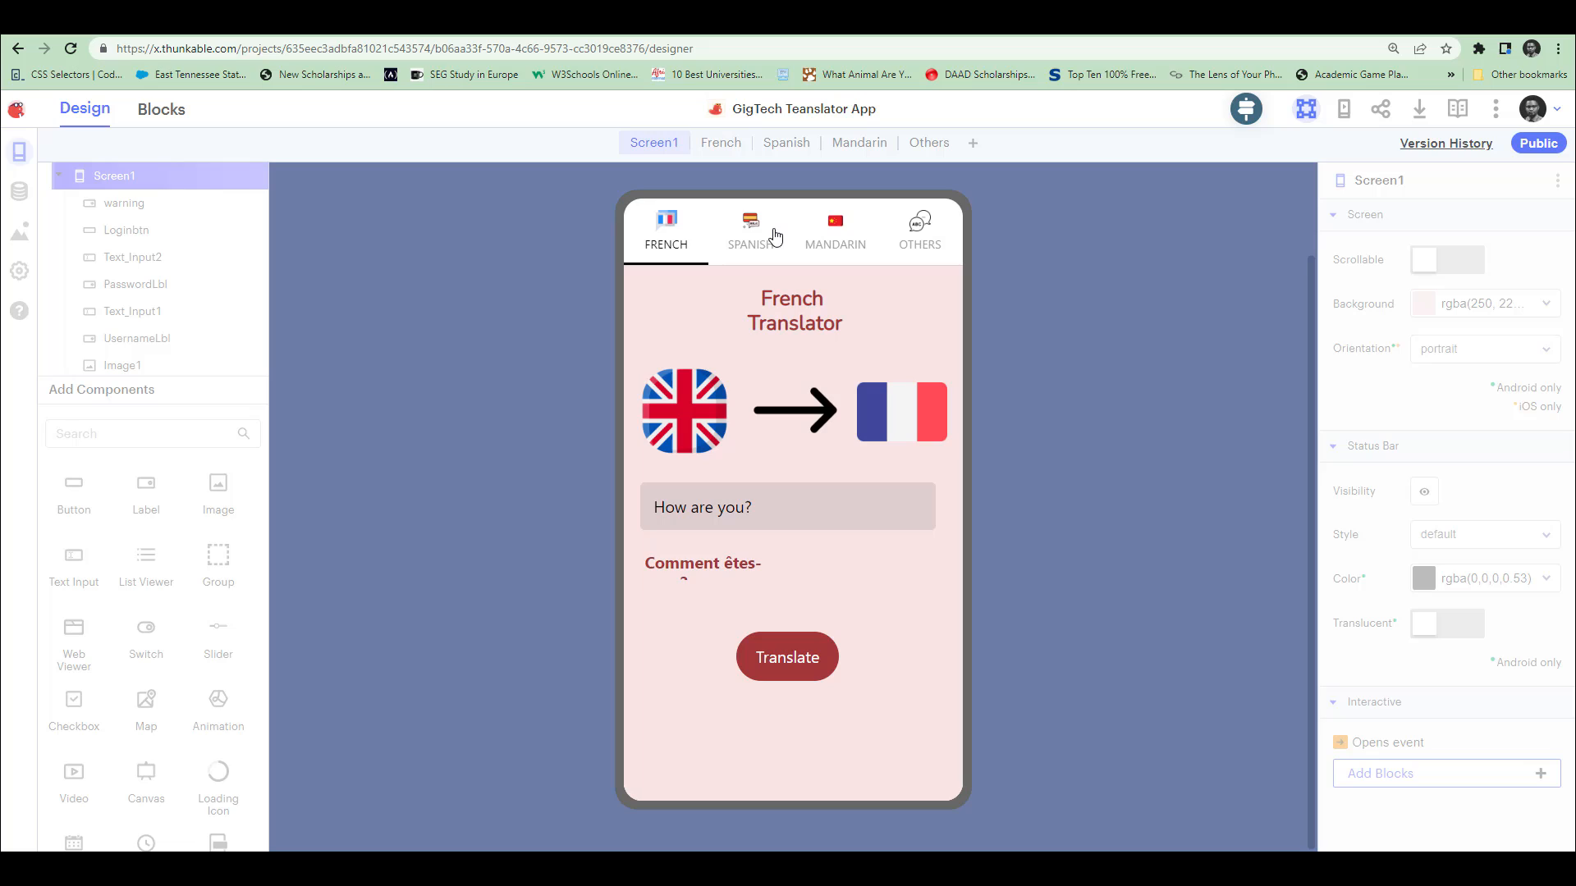
{"action": "mouse_move", "coordinate": [841, 248]}
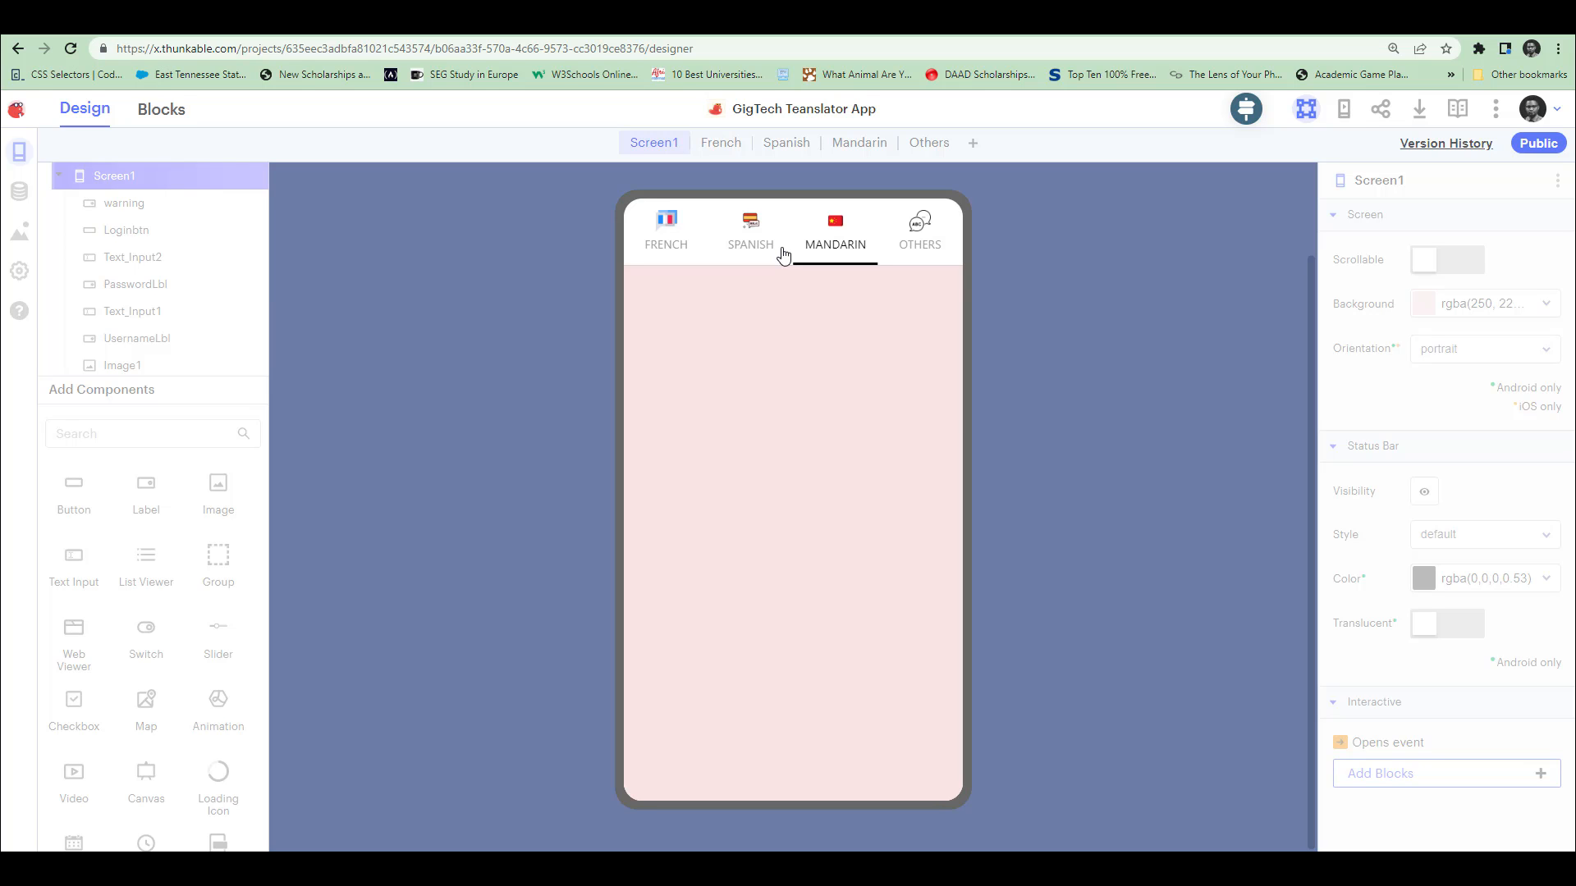
{"action": "mouse_move", "coordinate": [873, 440]}
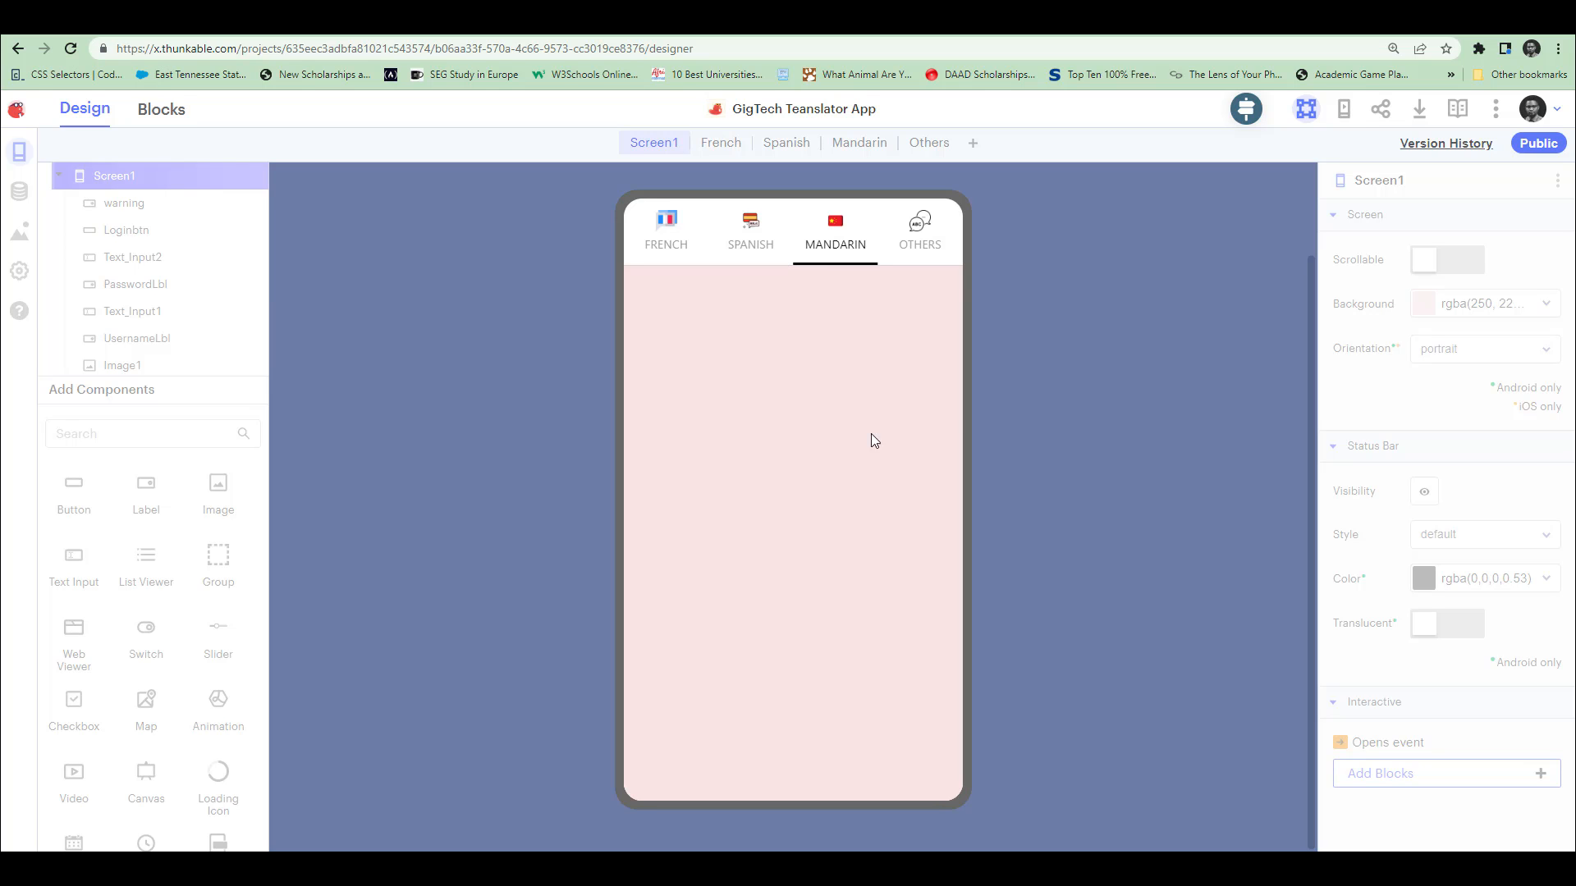